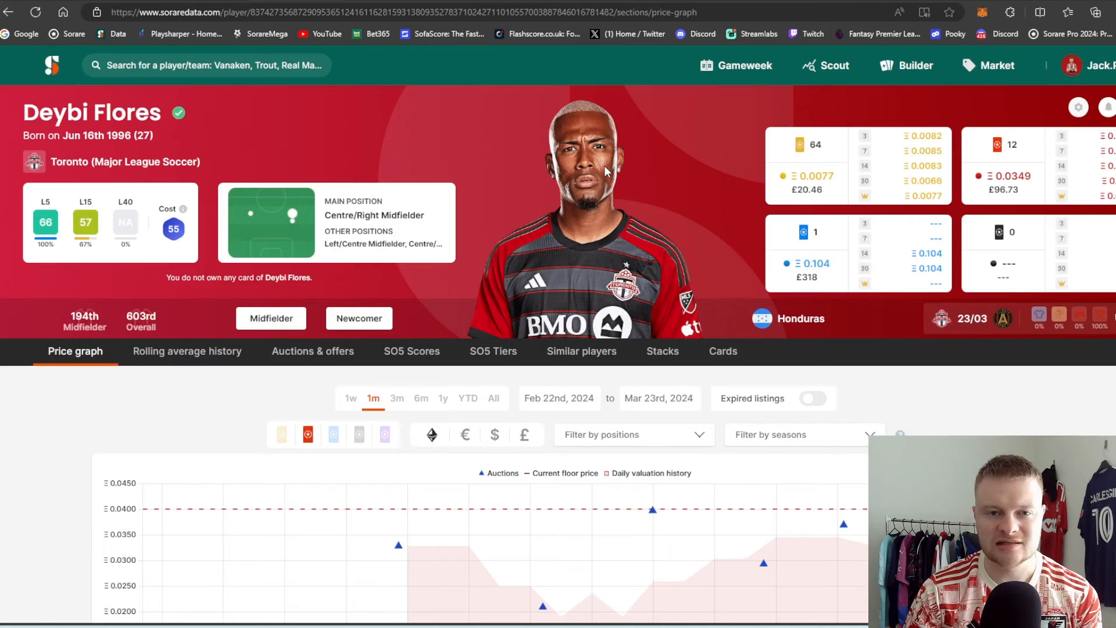
mouse_move(543, 169)
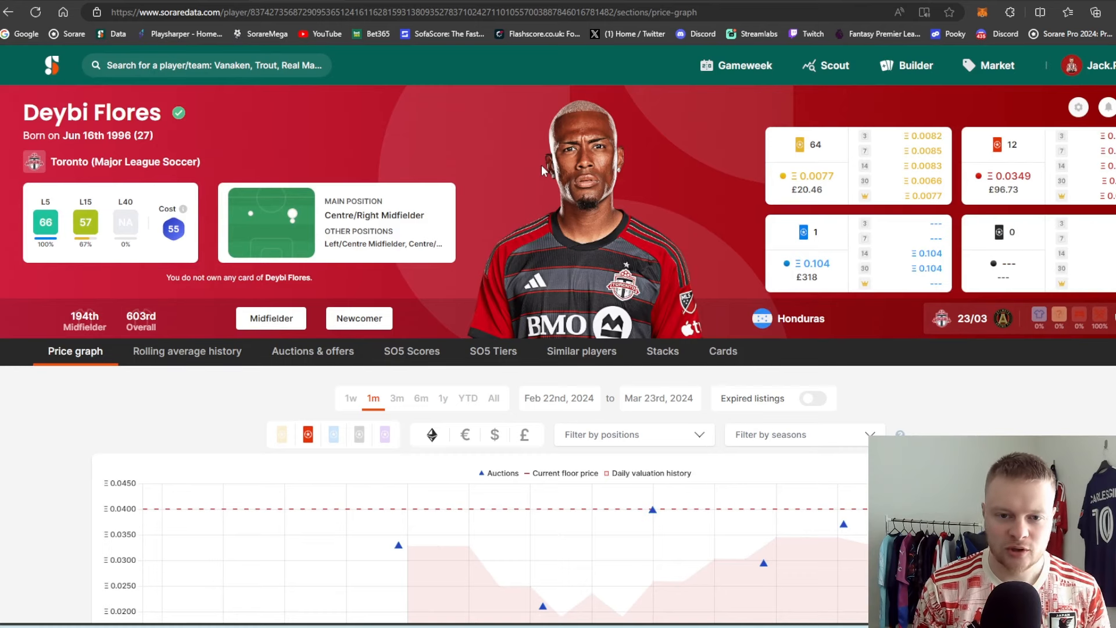
mouse_move(498, 187)
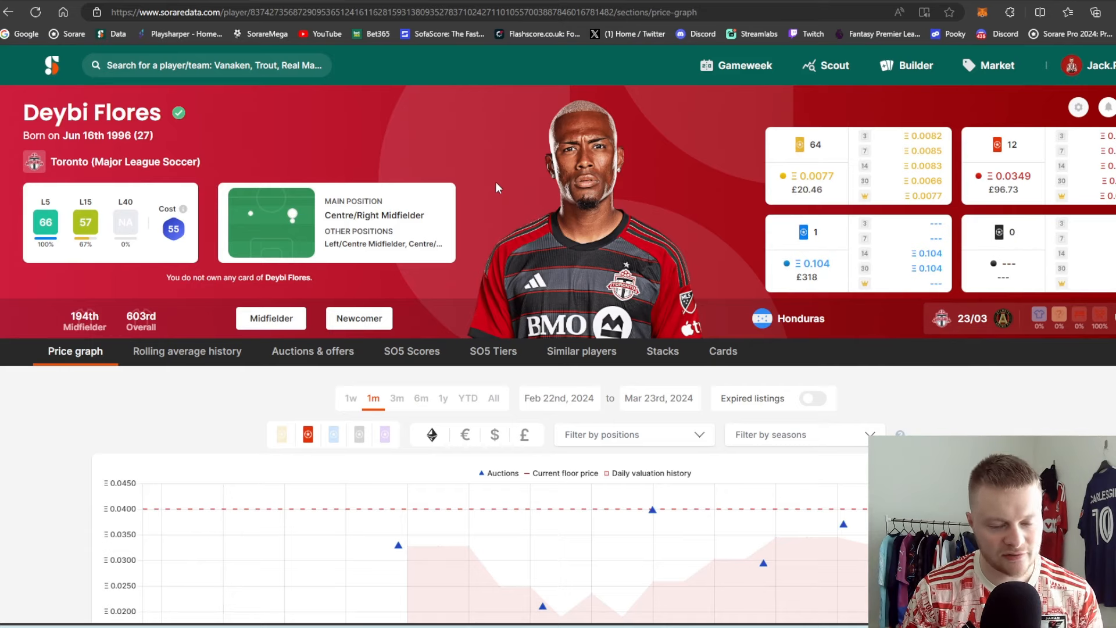
mouse_move(469, 171)
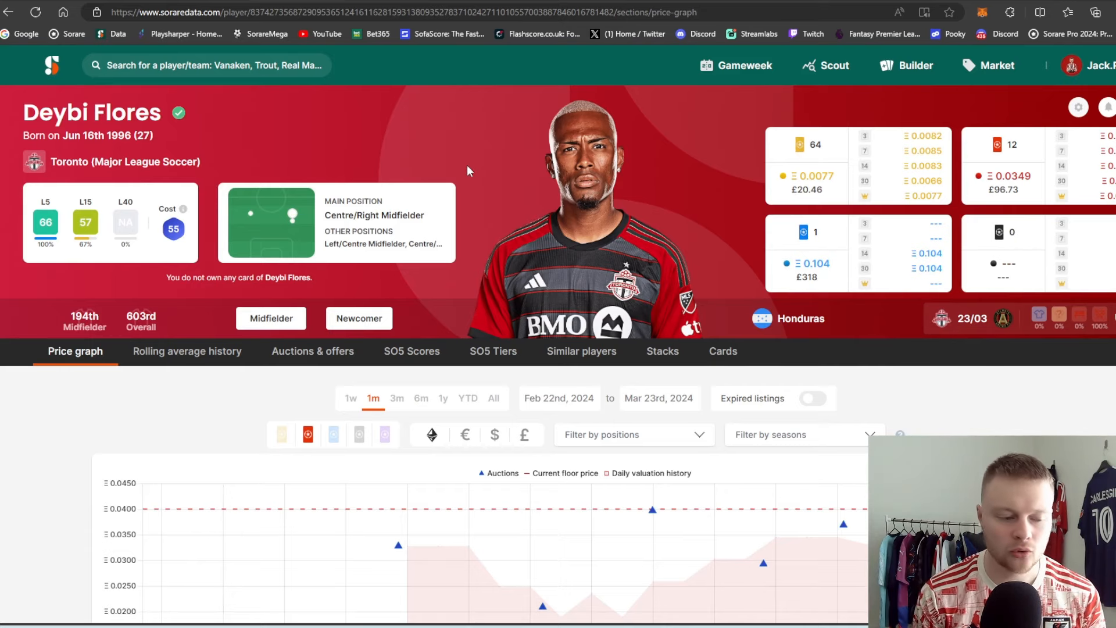
mouse_move(352, 296)
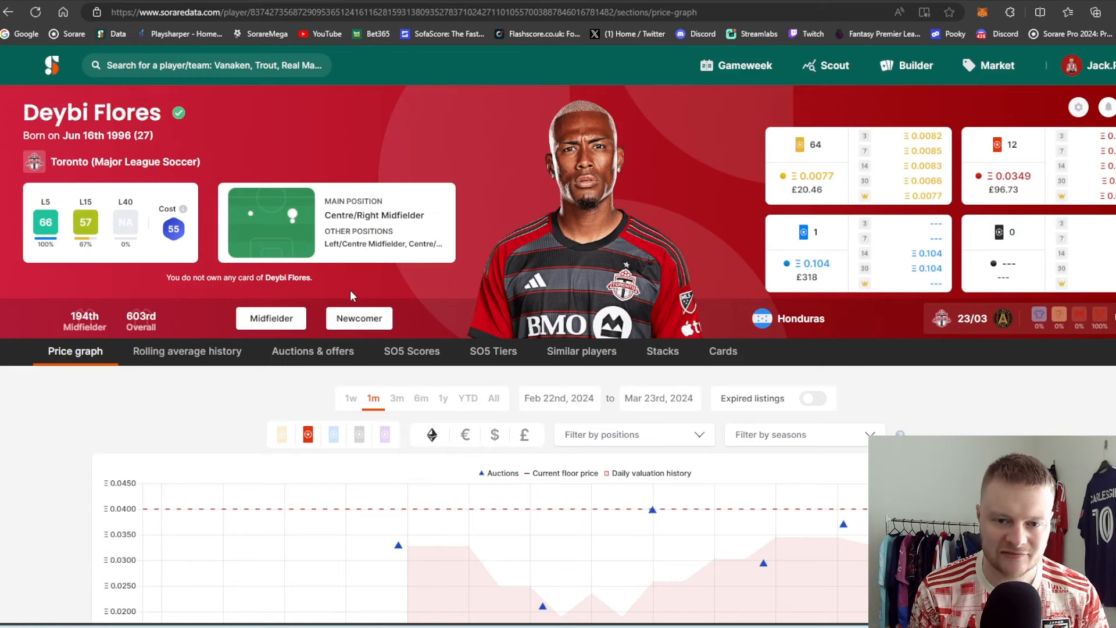
mouse_move(390, 325)
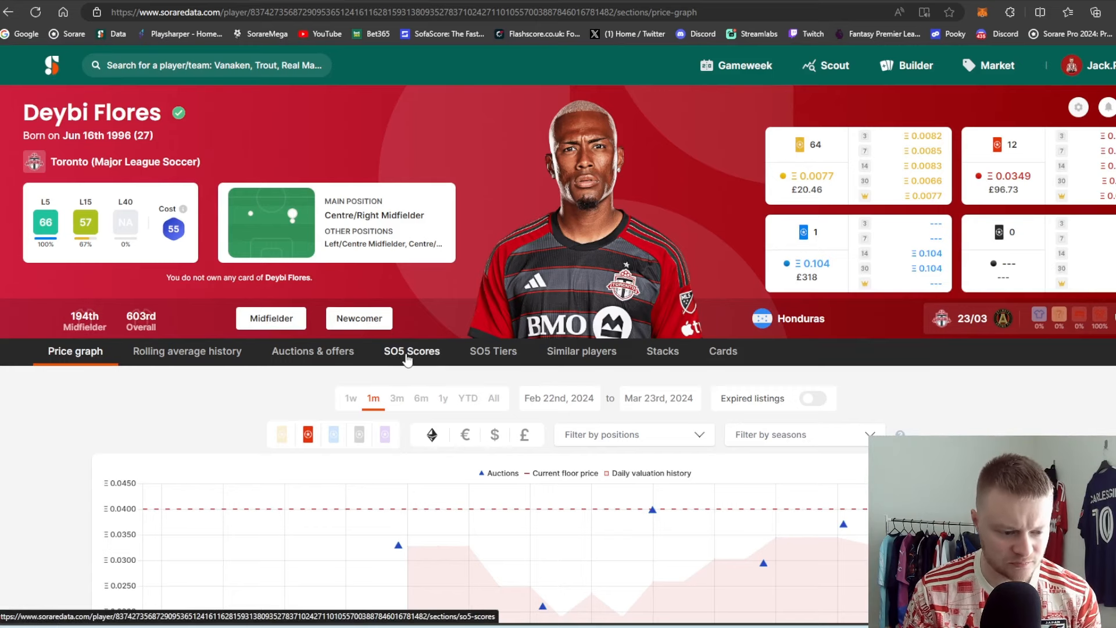
mouse_move(893, 207)
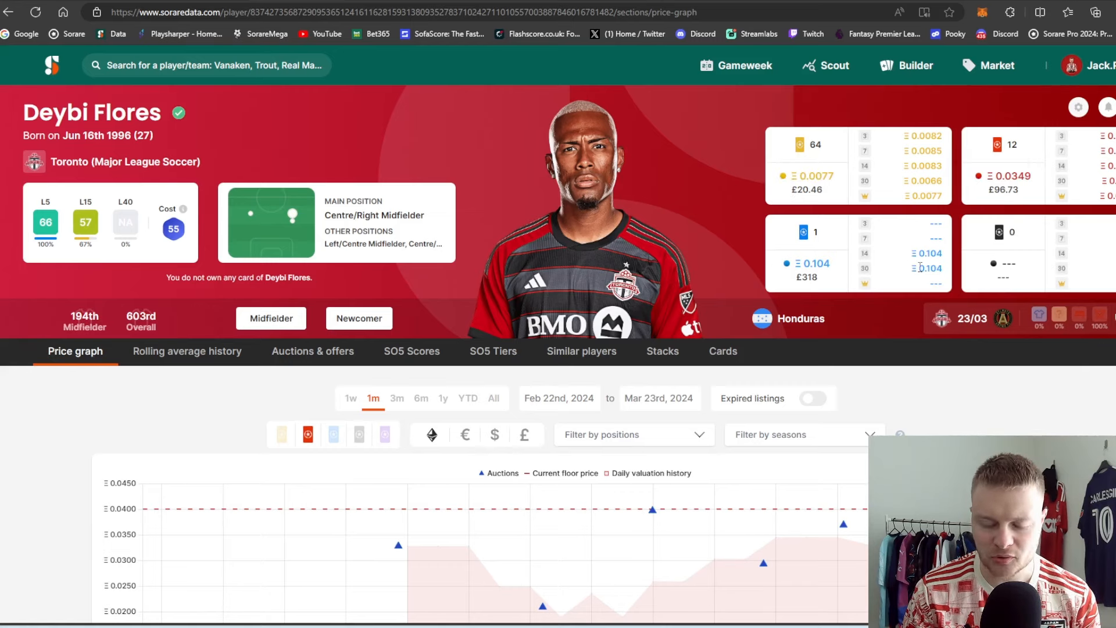
mouse_move(807, 232)
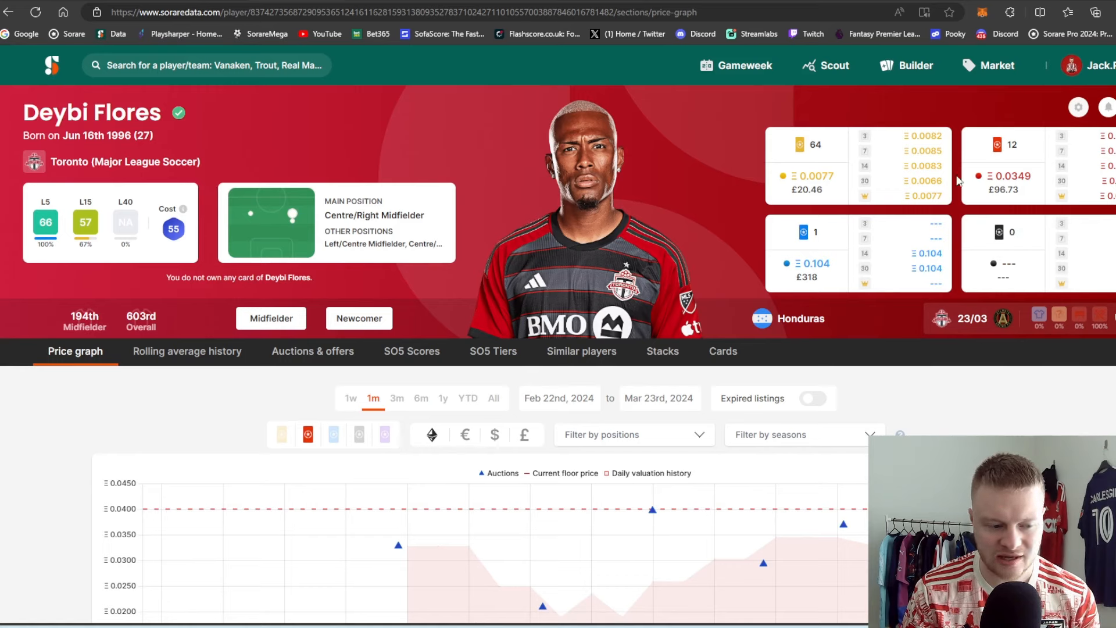
mouse_move(797, 169)
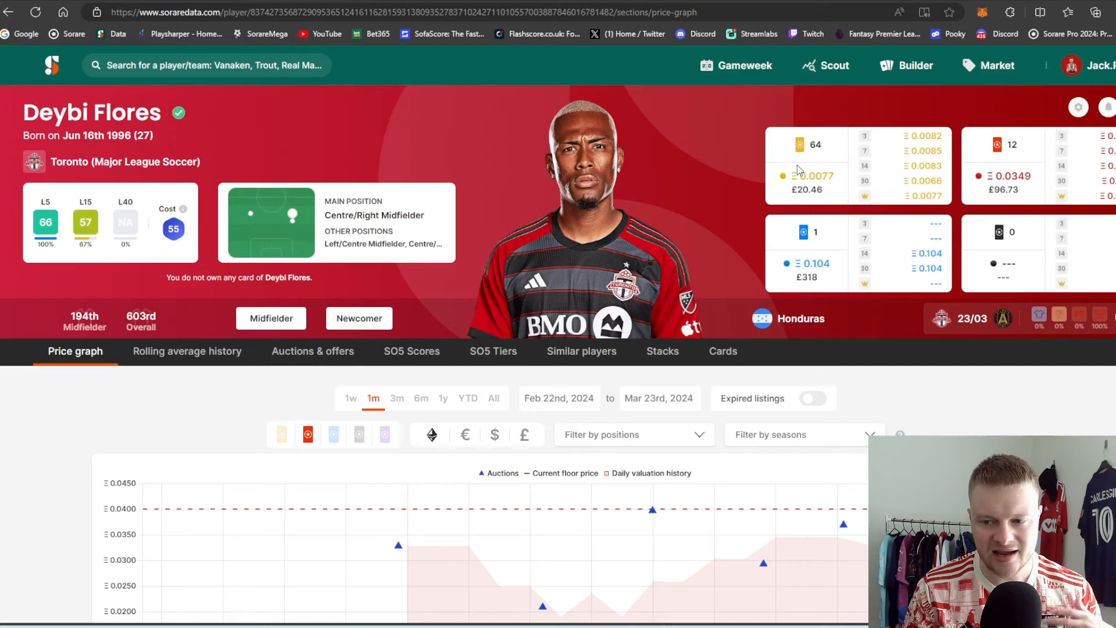
mouse_move(789, 165)
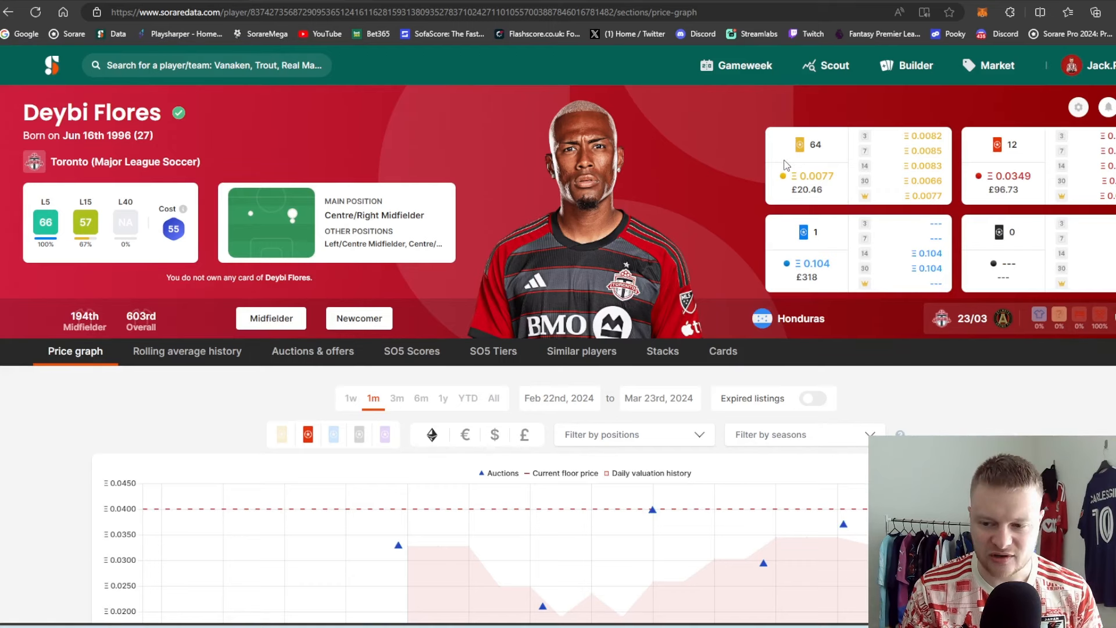
- View Deybi Flores's SO5 scores narrowed to the latest four gameweeks (1m filter)
scroll("down", 3)
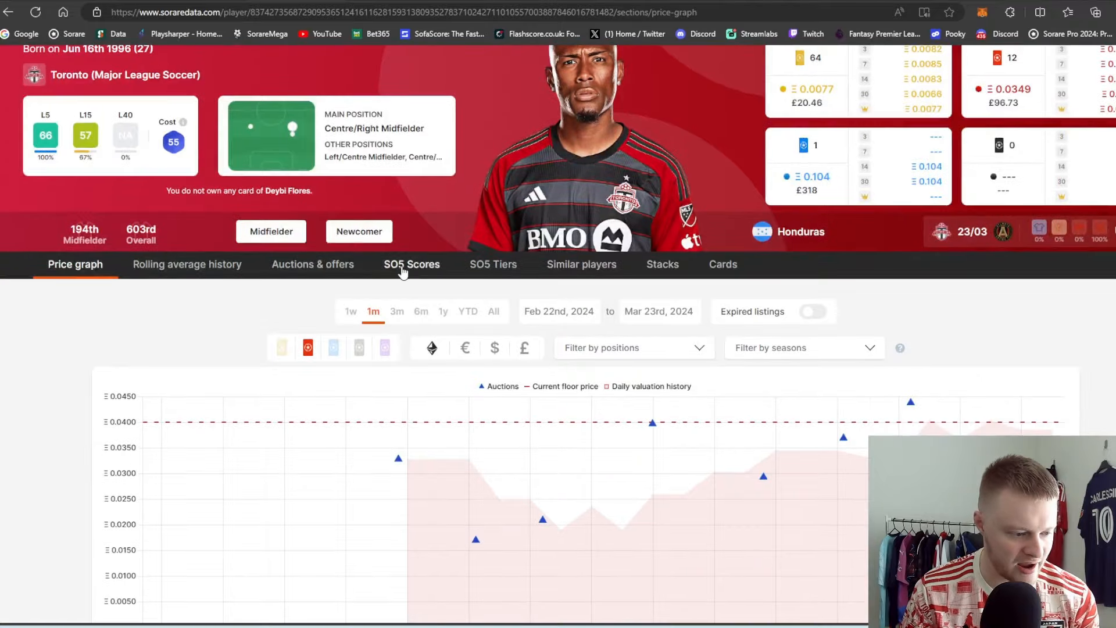
left_click(412, 264)
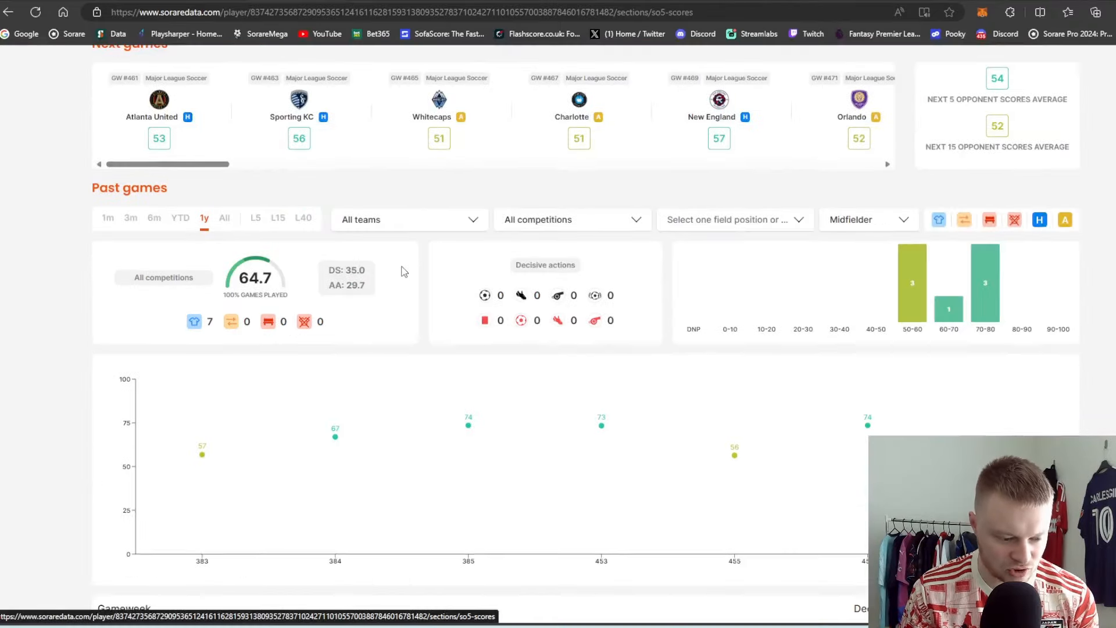
left_click(570, 305)
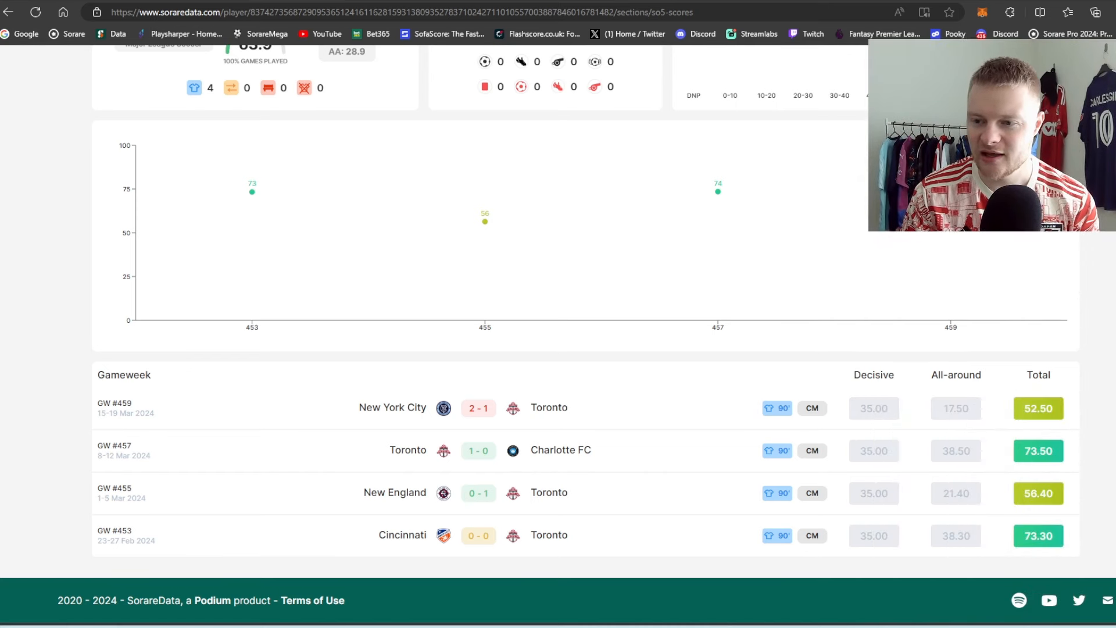
mouse_move(989, 449)
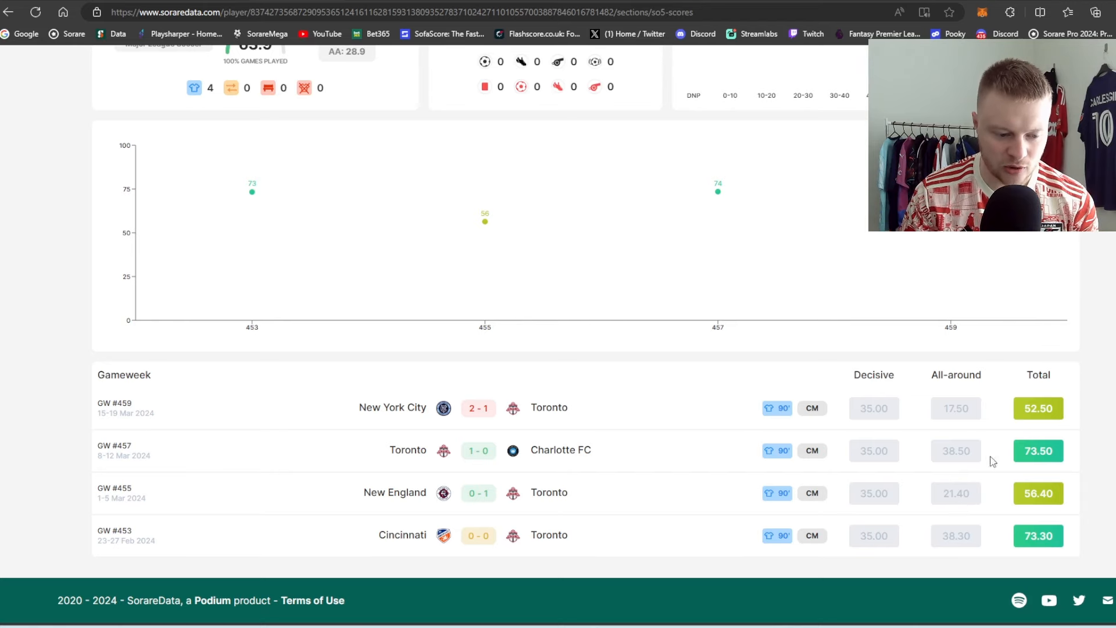
- Review the GW #453 score breakdown's Defense and Possession stats behind the 73.3 total
left_click(1037, 536)
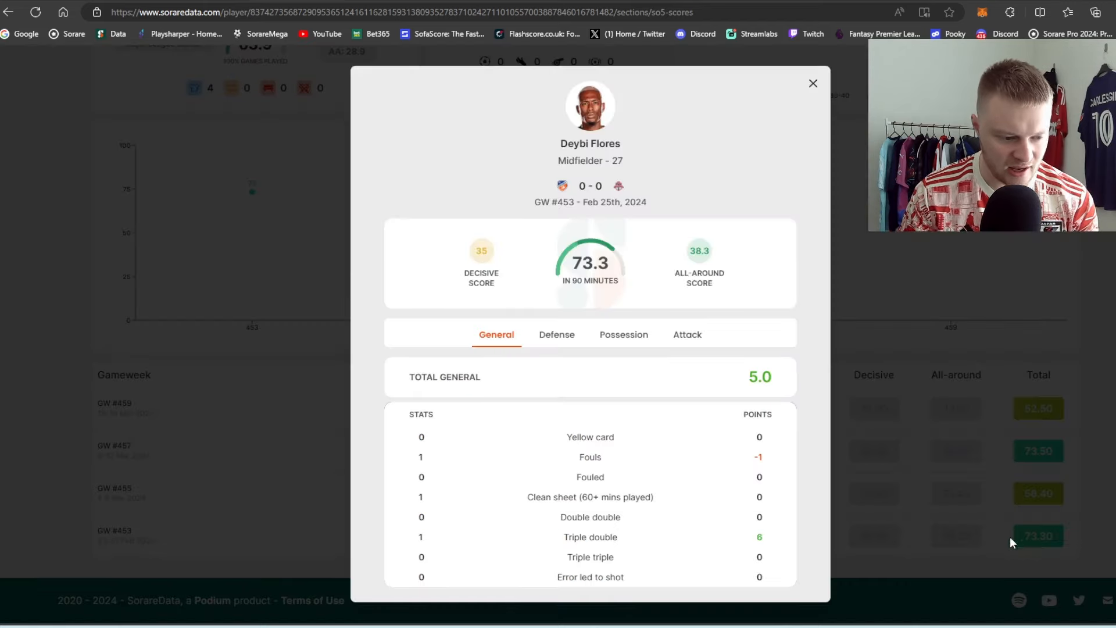
left_click(557, 335)
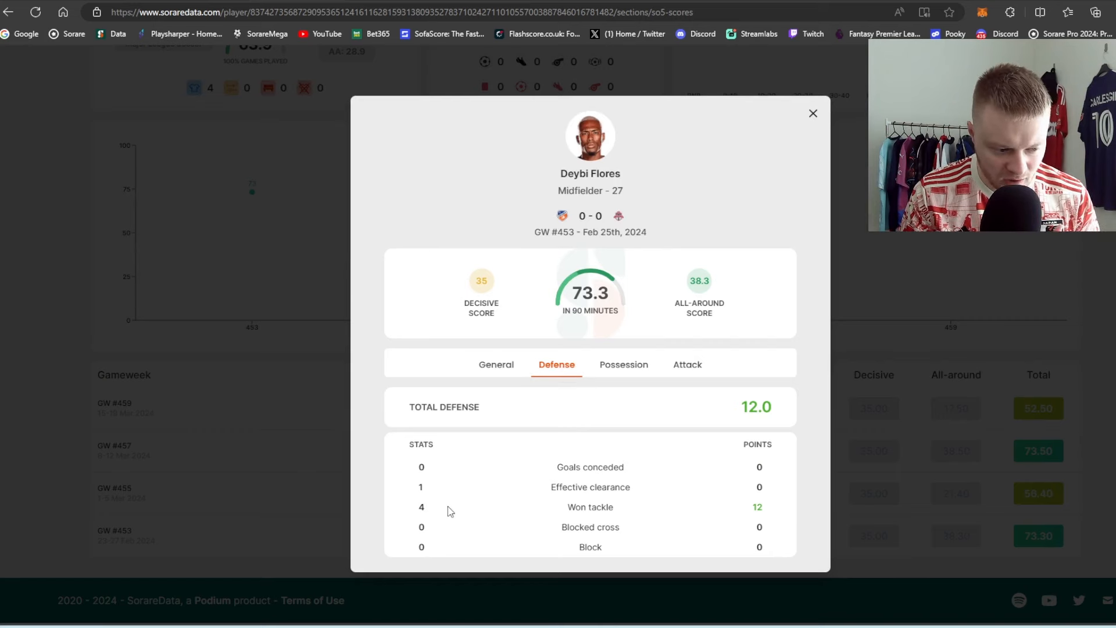
left_click(622, 364)
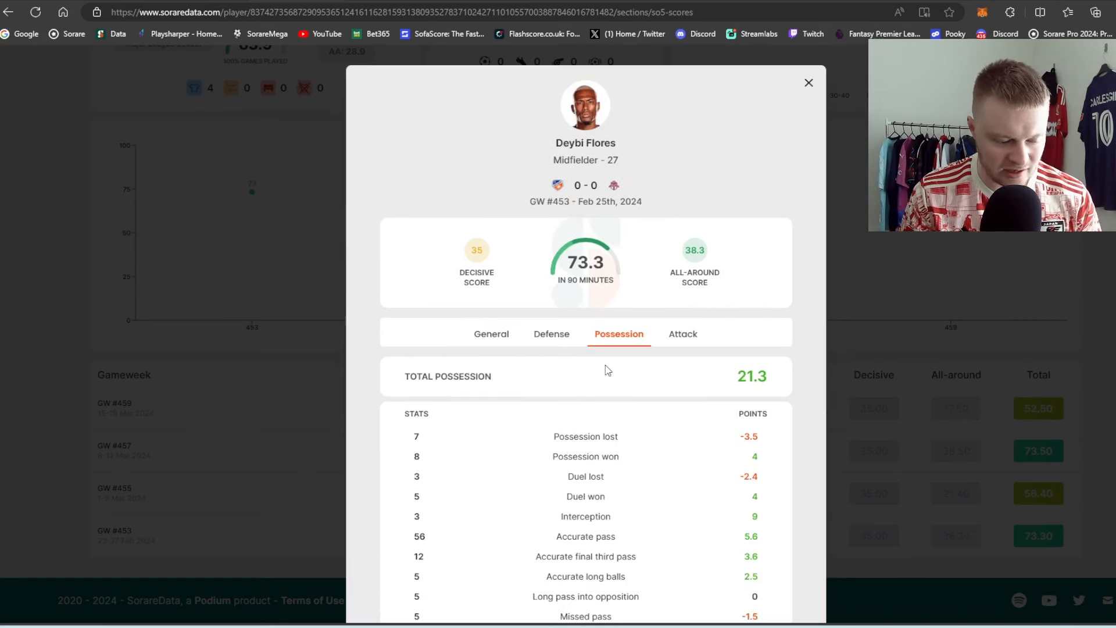
mouse_move(617, 432)
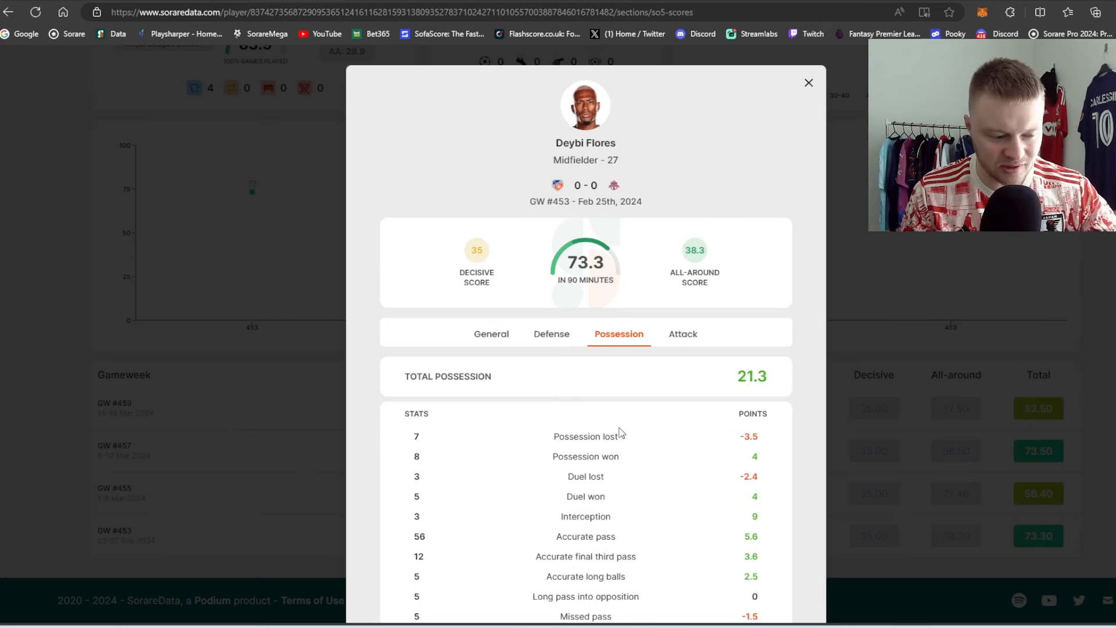
mouse_move(583, 388)
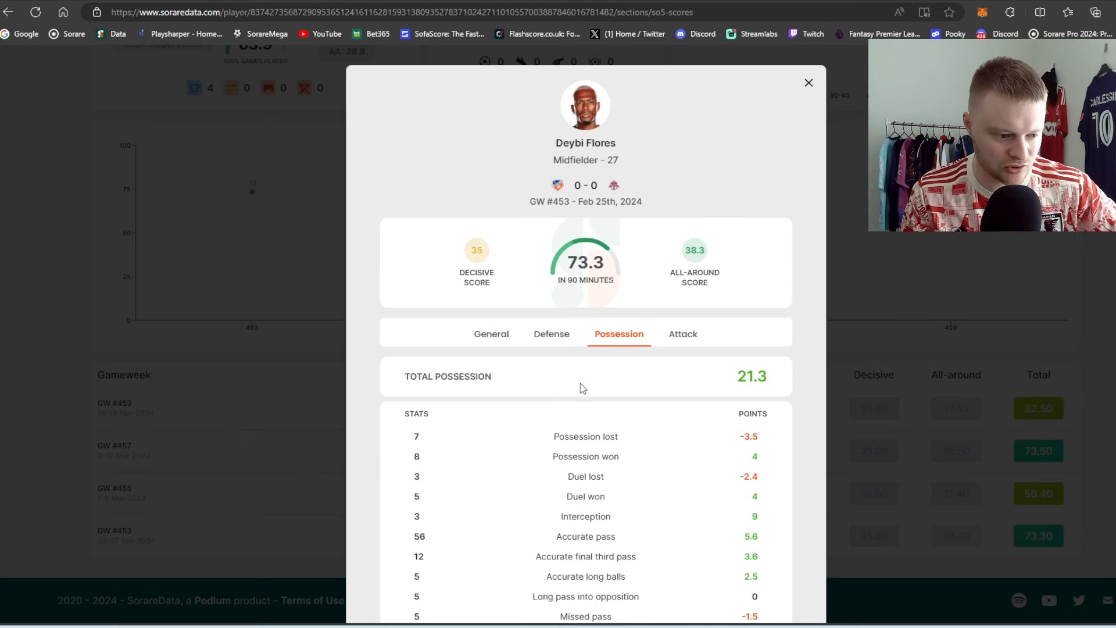
mouse_move(211, 394)
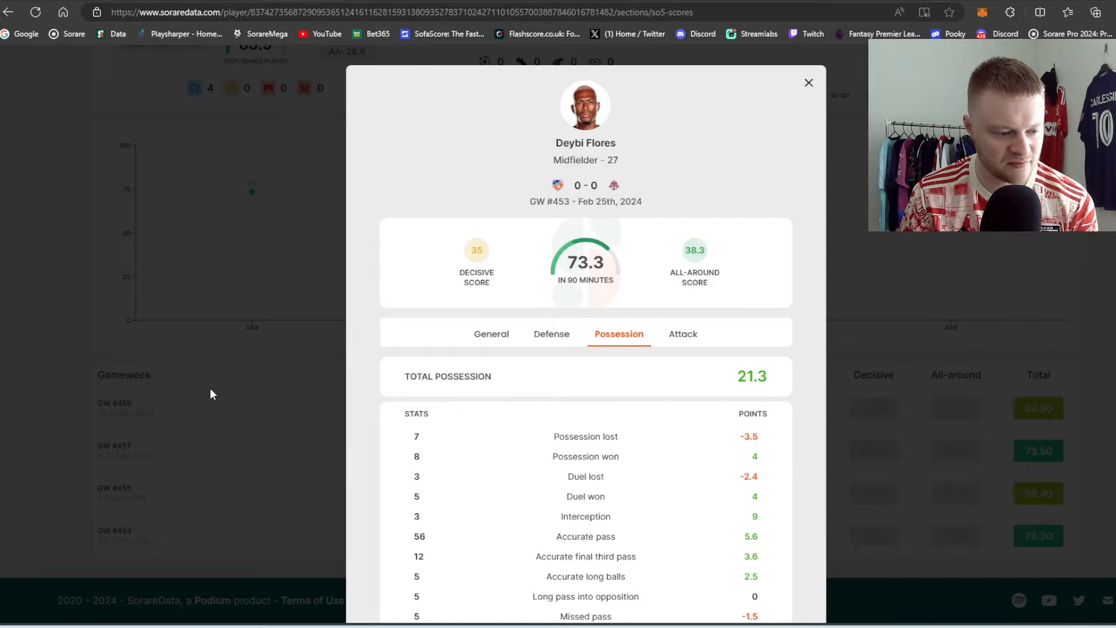
- Close the score breakdown popup to leave Deybi Flores's scores behind
left_click(808, 82)
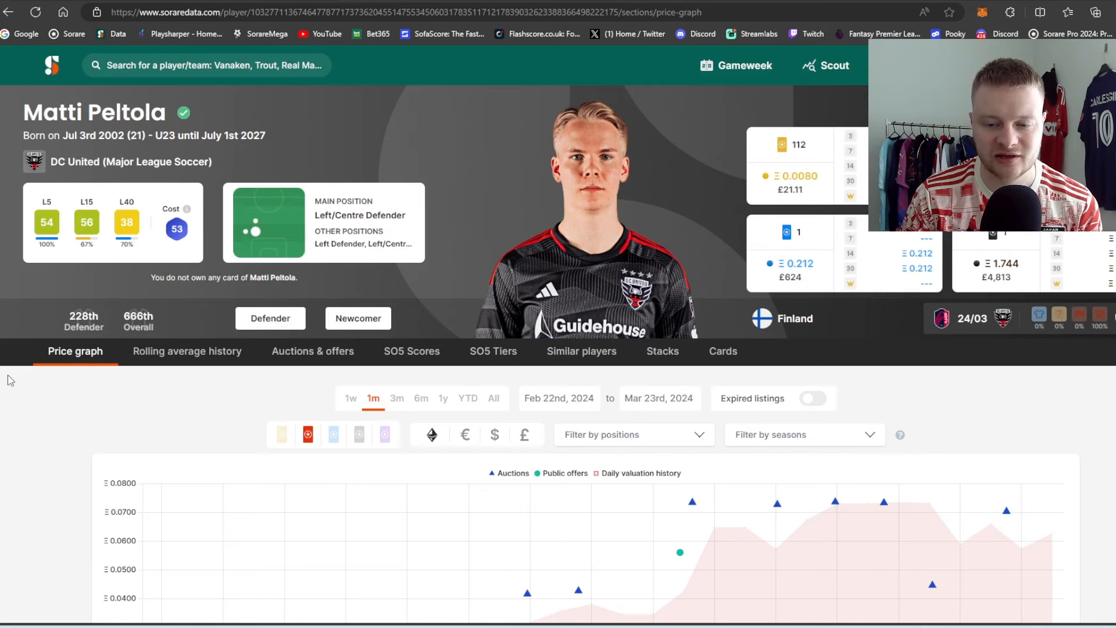
mouse_move(4, 376)
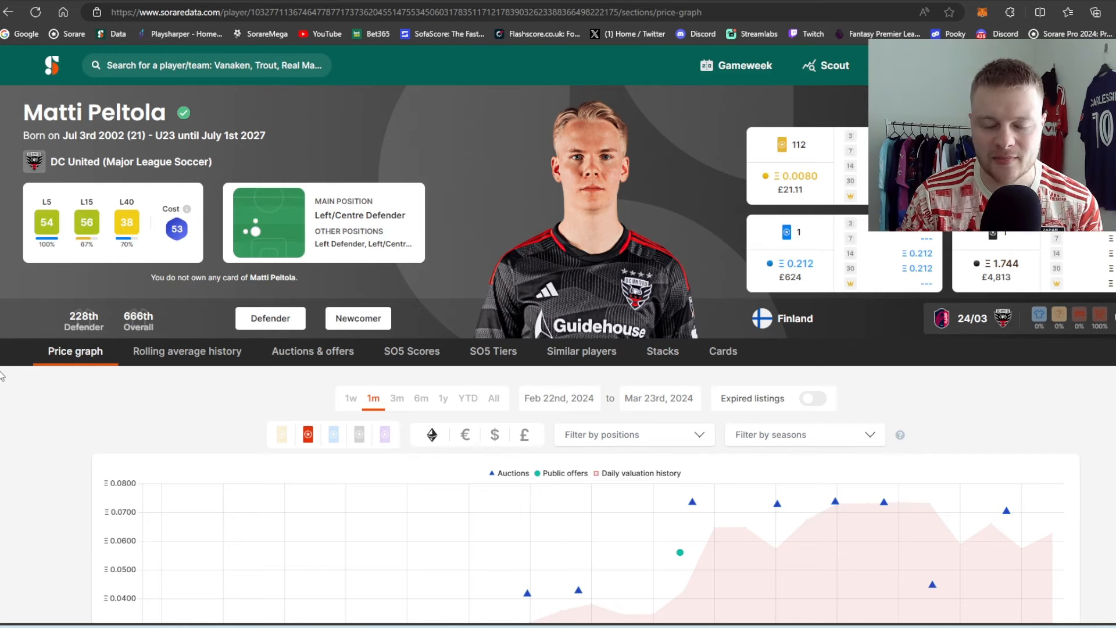
mouse_move(412, 351)
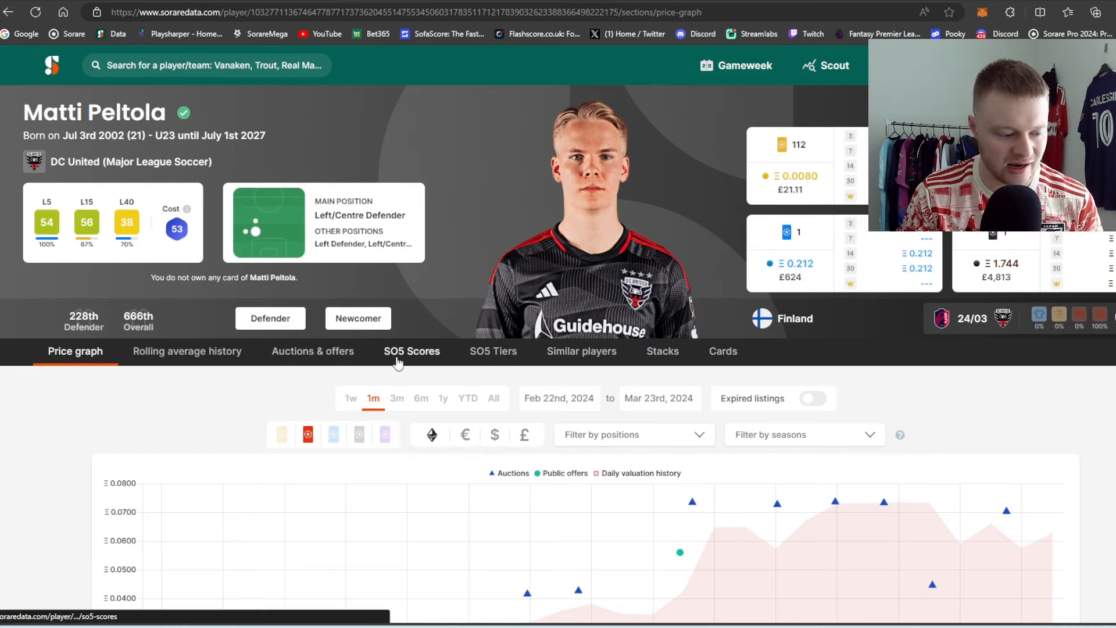
- View Matti Peltola's SO5 scores narrowed to his last four DC United gameweeks
left_click(411, 350)
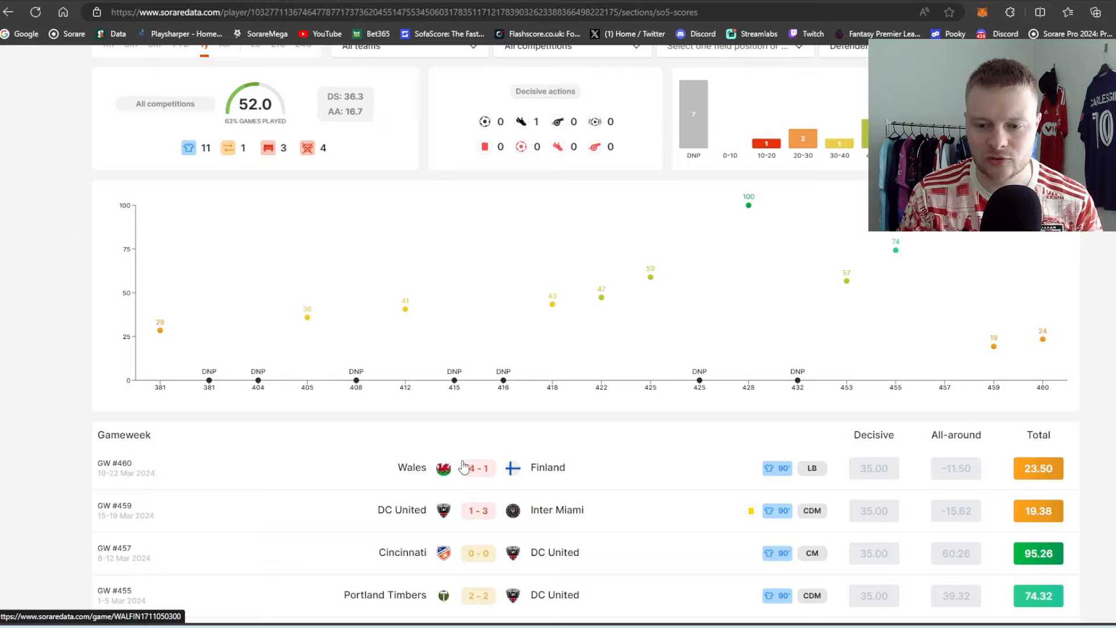
scroll("down", 3)
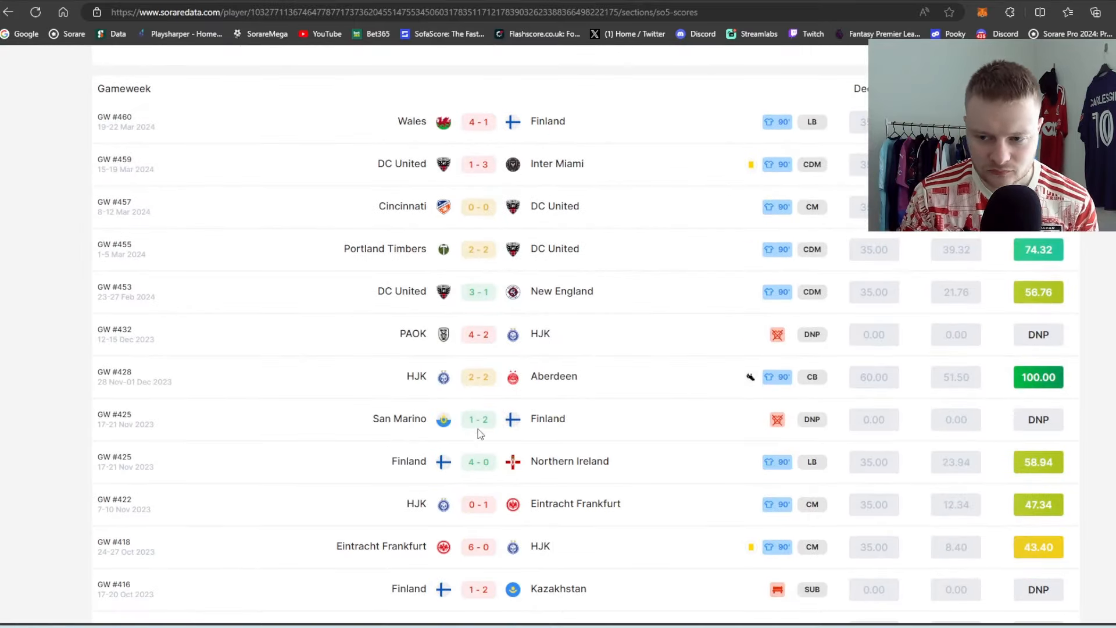
scroll("up", 3)
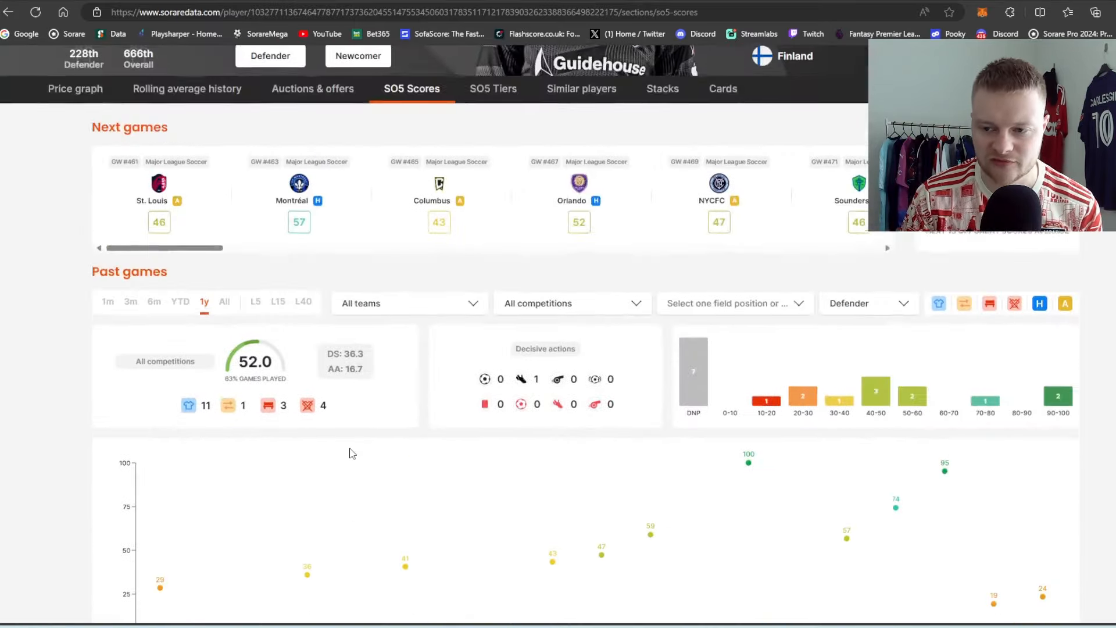
left_click(569, 305)
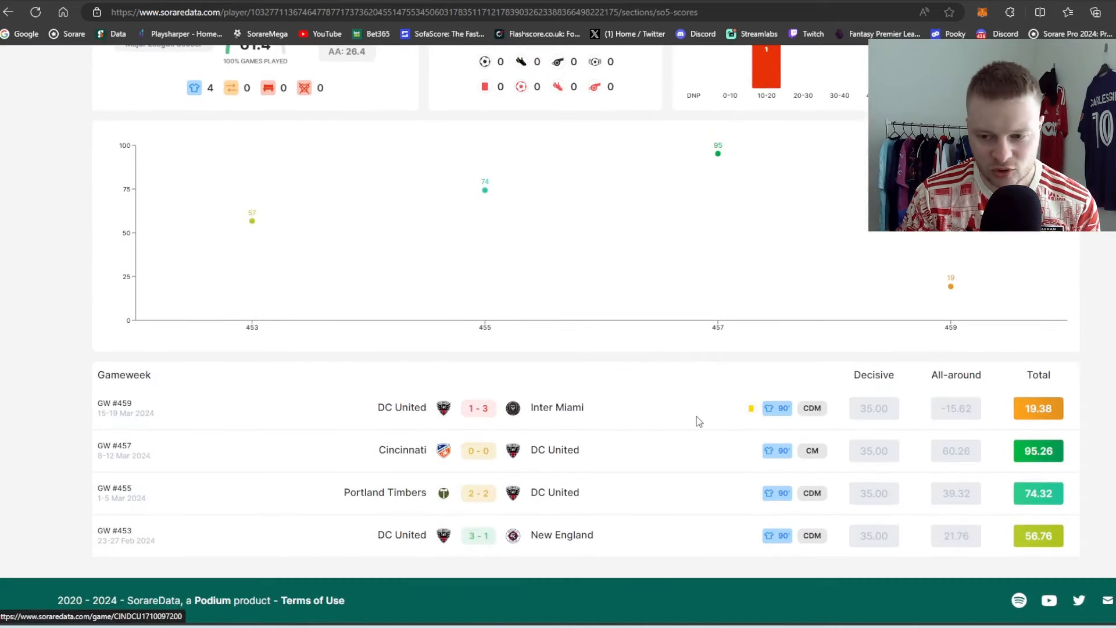
mouse_move(569, 421)
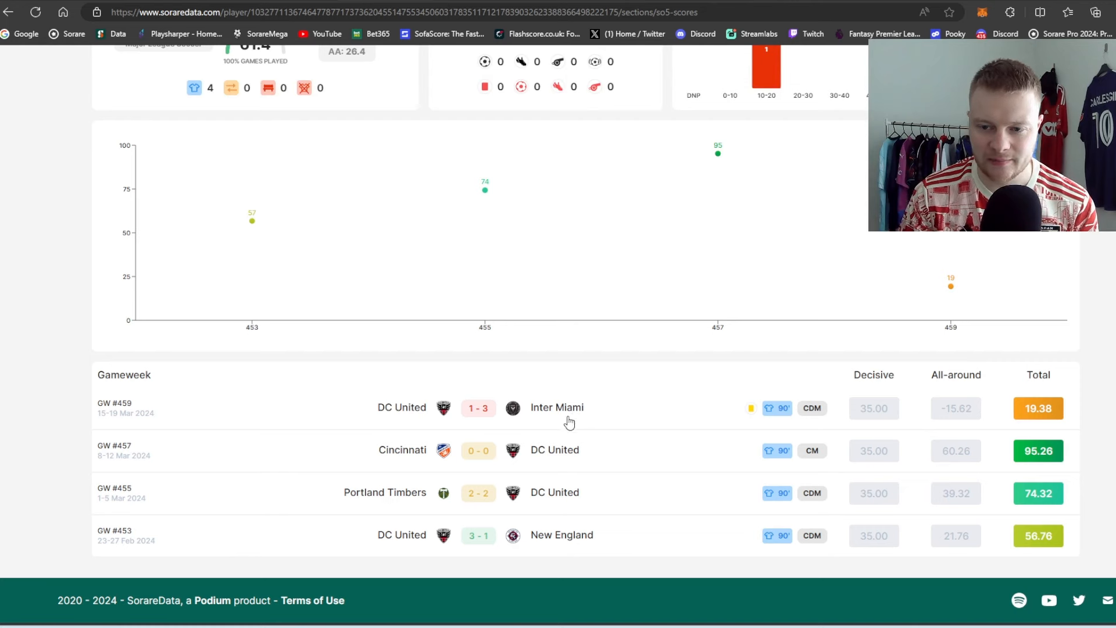
mouse_move(863, 425)
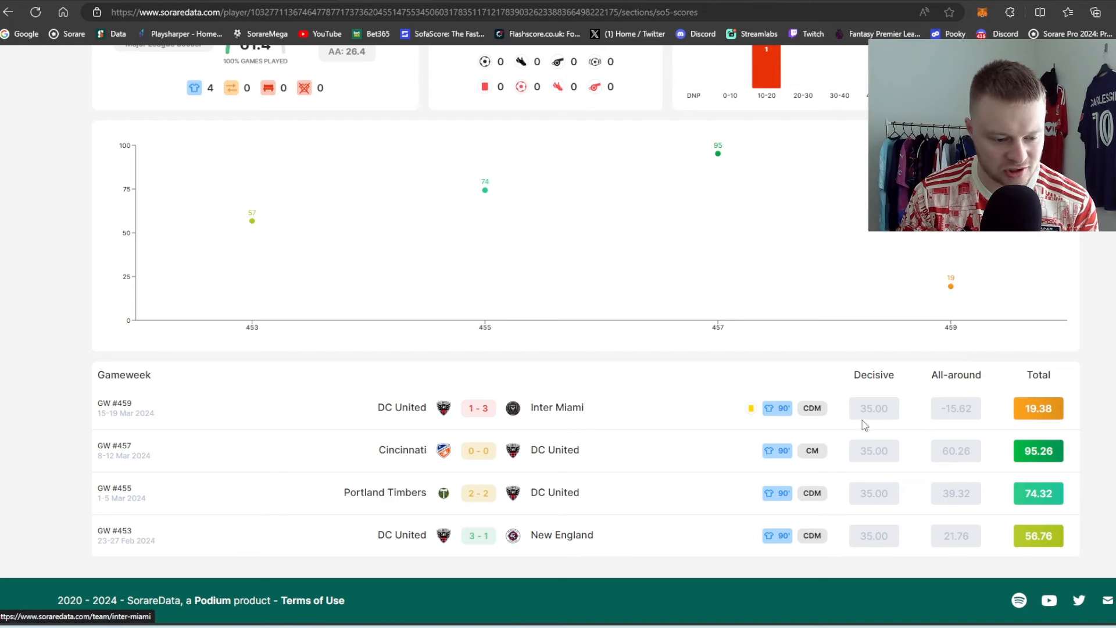
mouse_move(690, 372)
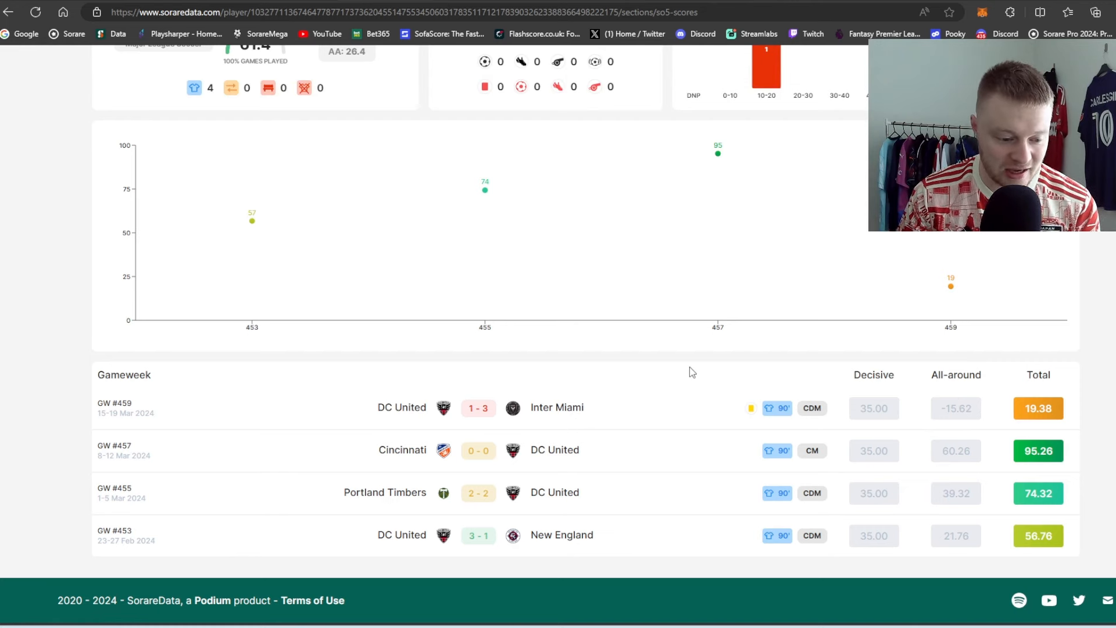
mouse_move(938, 406)
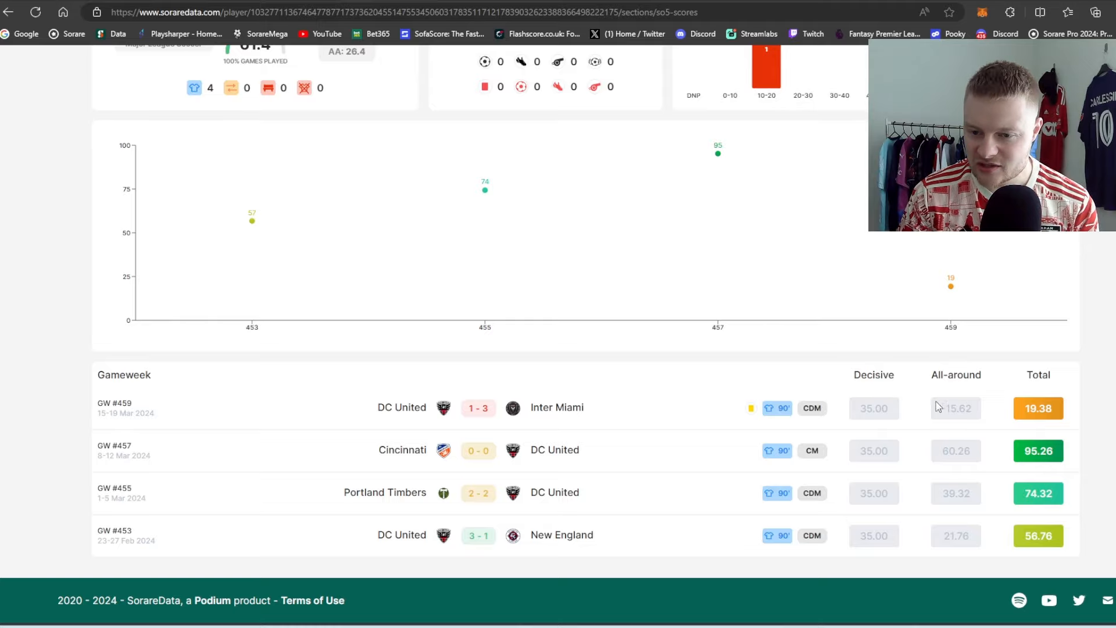
scroll("up", 3)
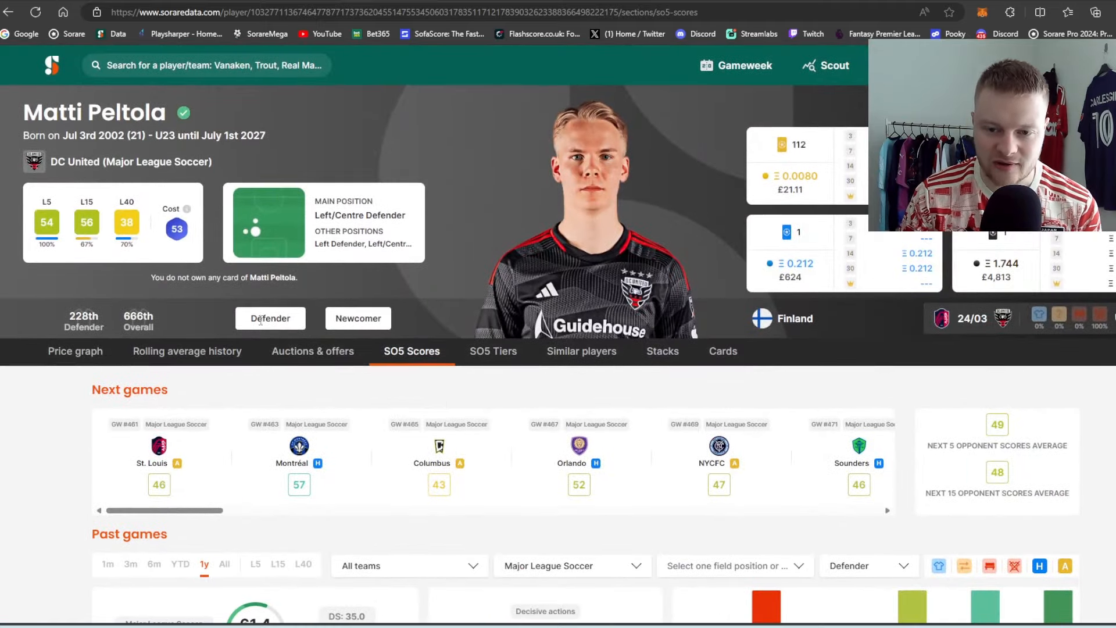
scroll("down", 3)
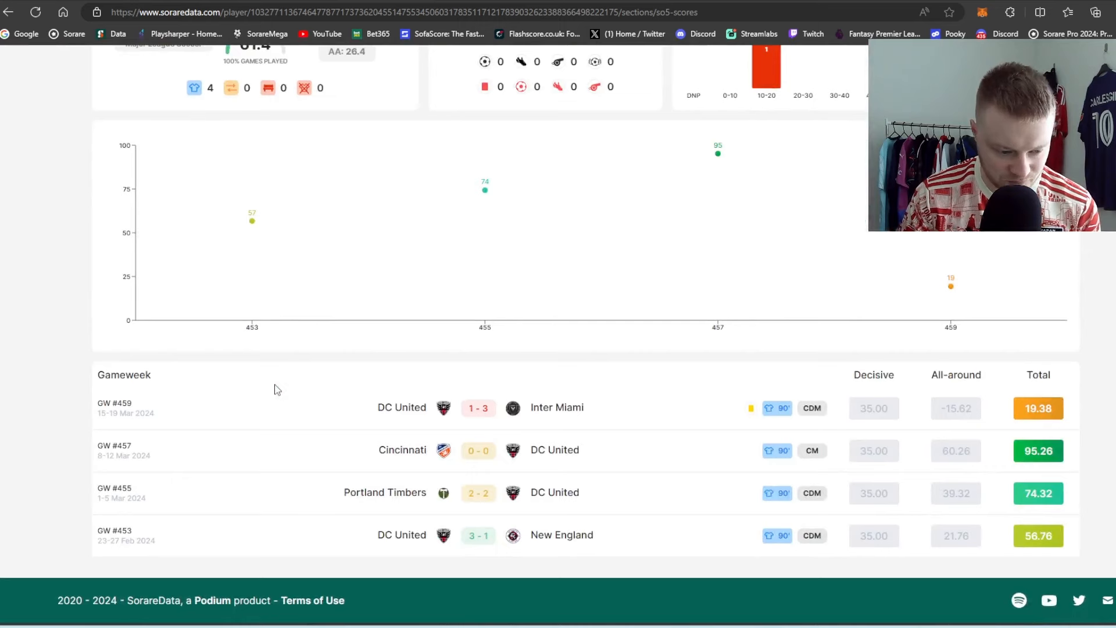
mouse_move(795, 422)
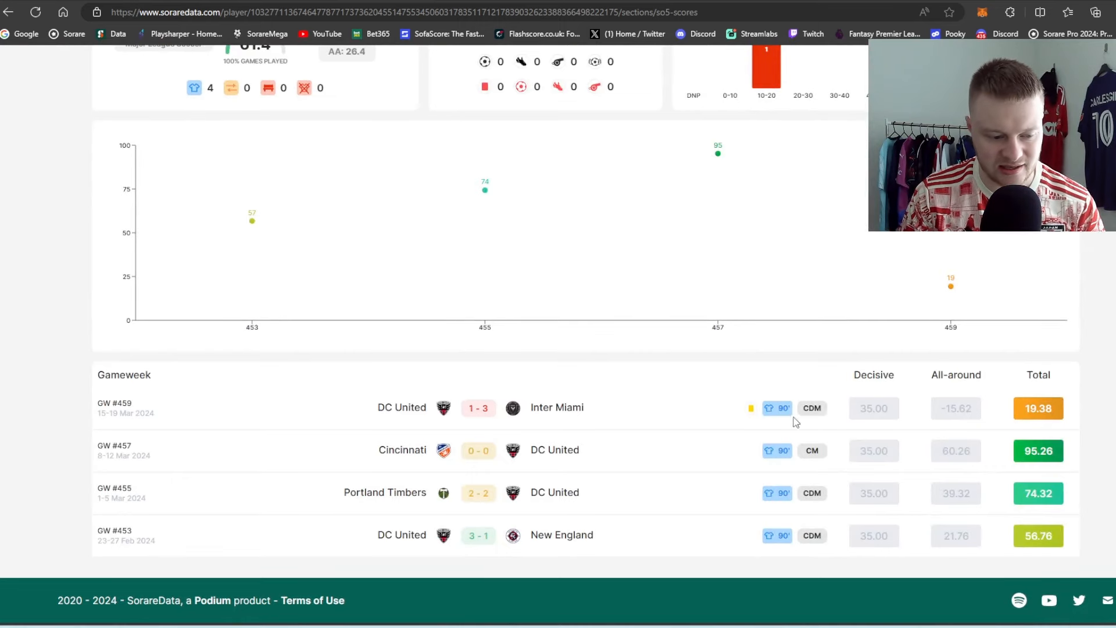
mouse_move(811, 408)
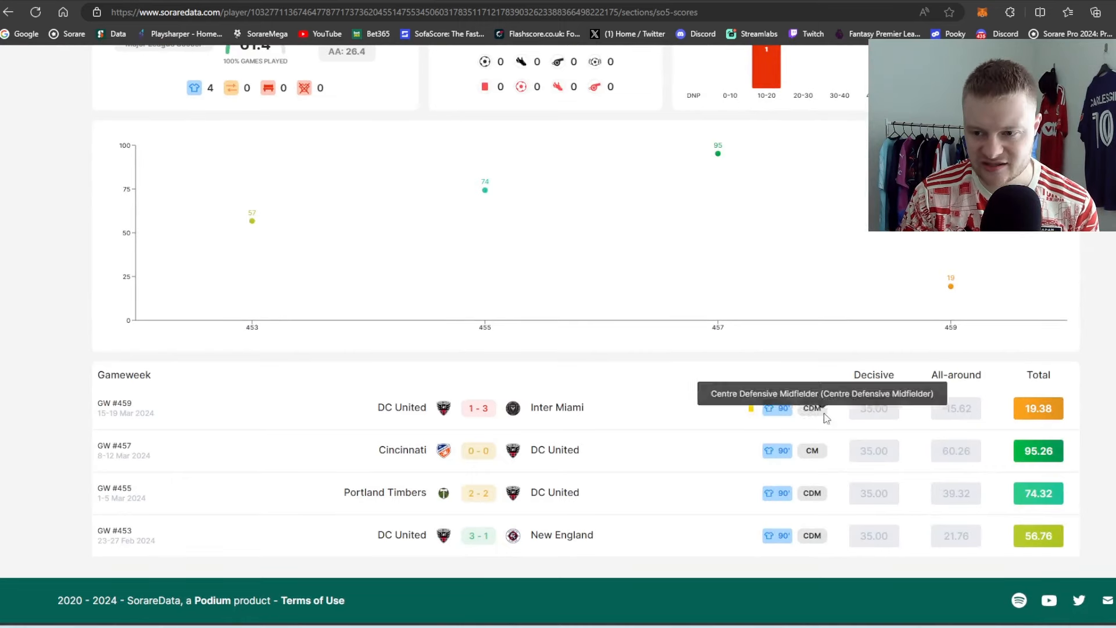
mouse_move(968, 450)
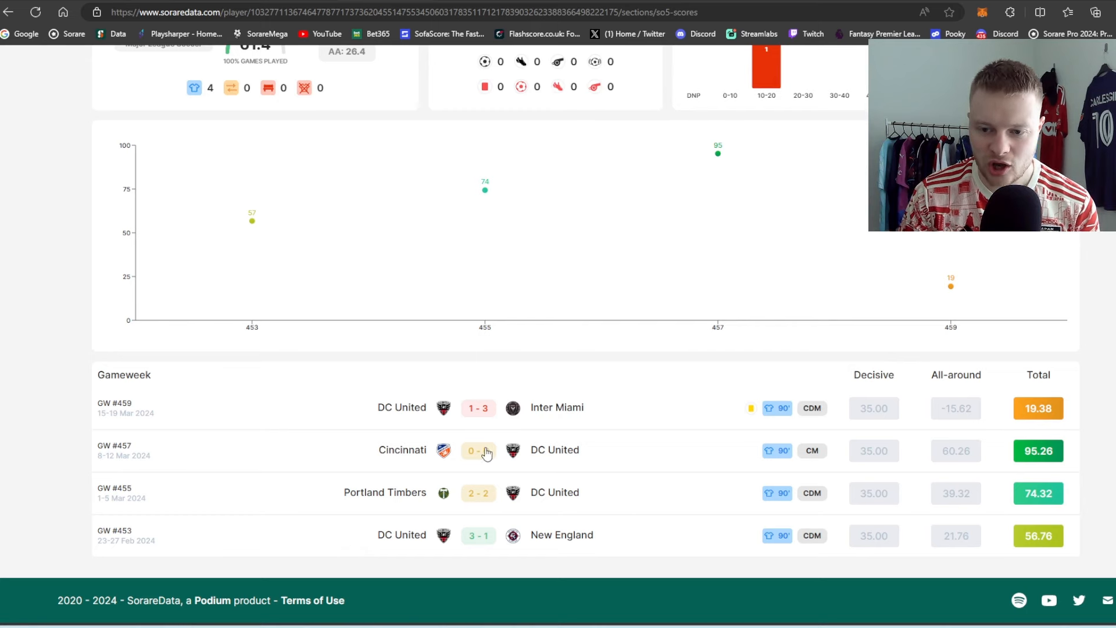
mouse_move(549, 459)
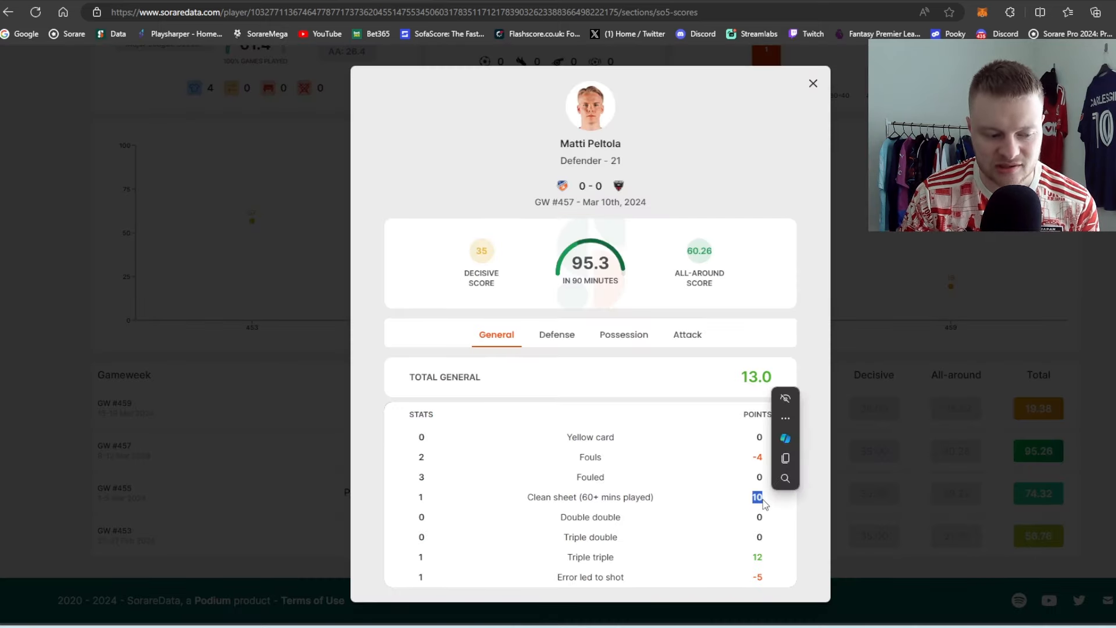
- Swap the GW #457 breakdown for GW #459's defensive stats, then close it
left_click(813, 83)
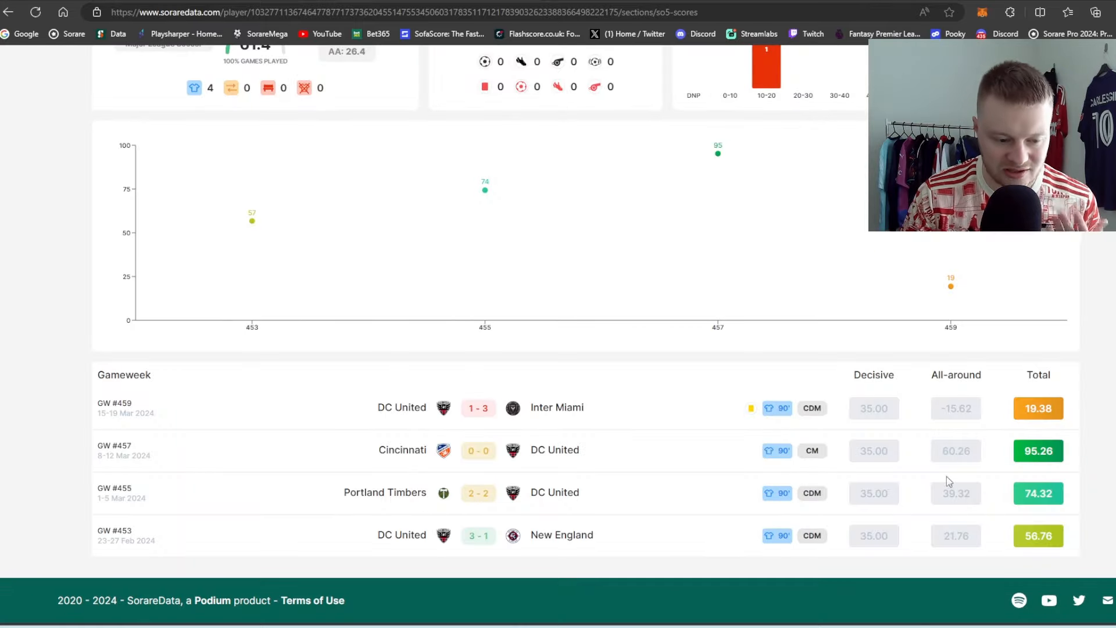
left_click(1037, 407)
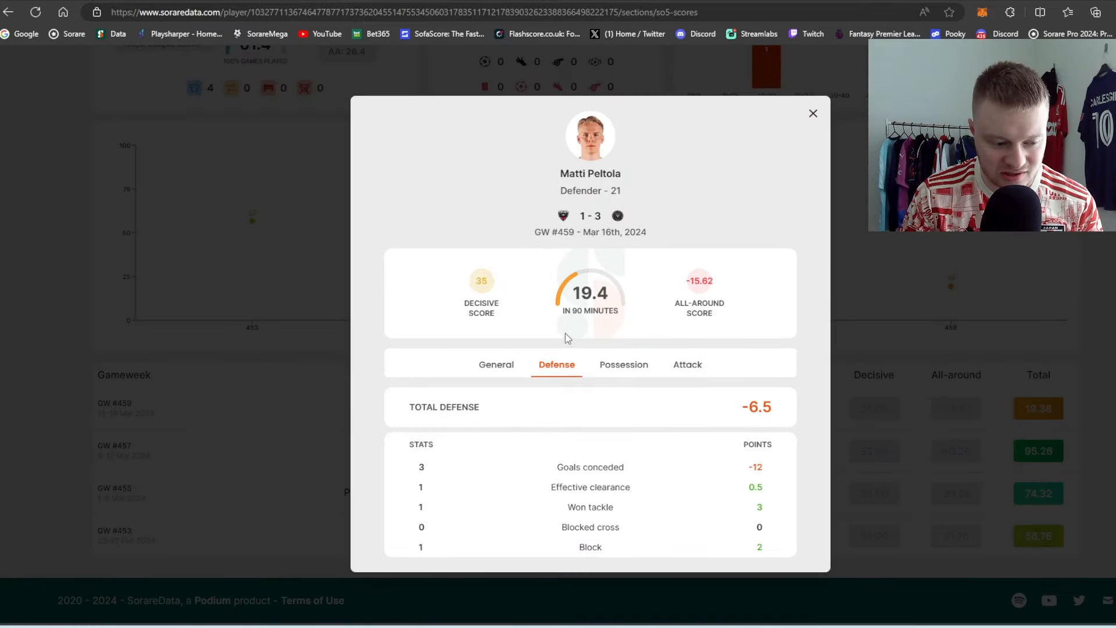
mouse_move(767, 477)
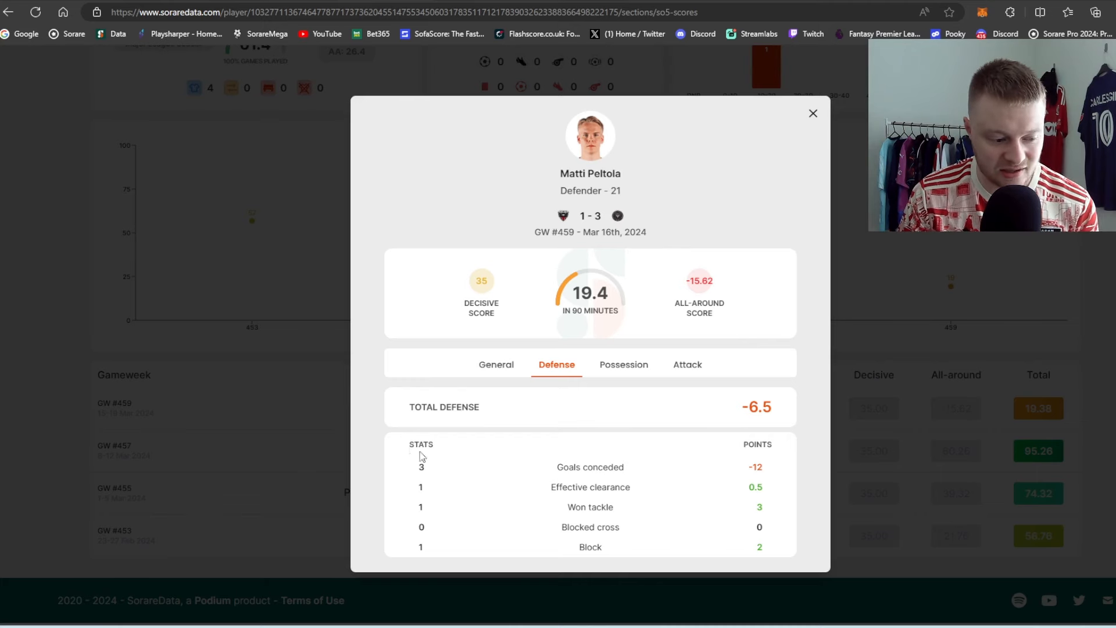
left_click(813, 113)
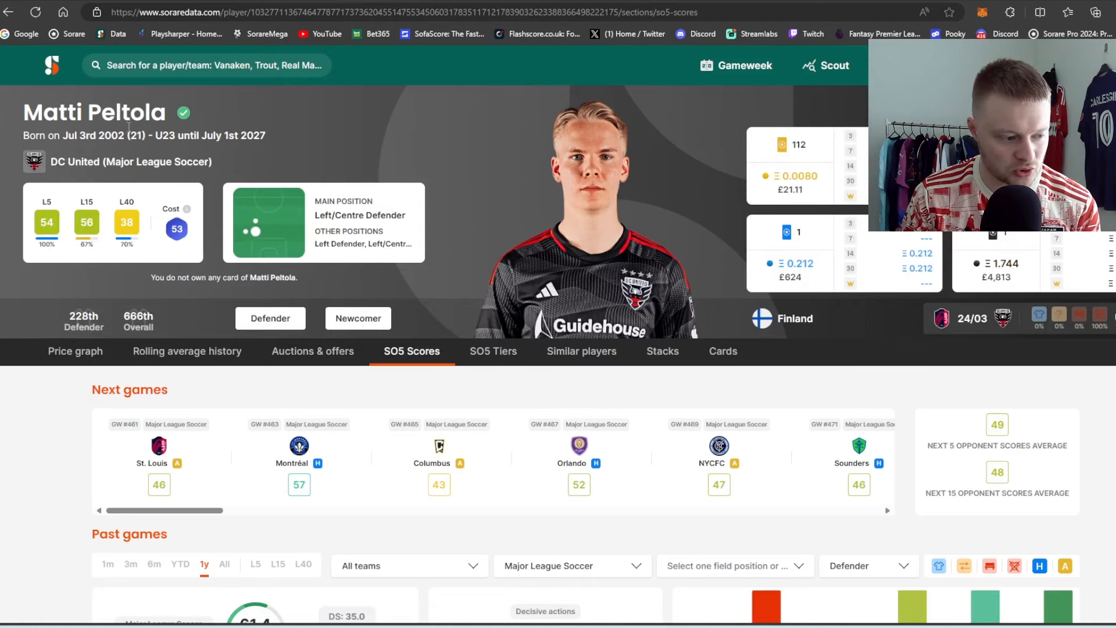
scroll("down", 3)
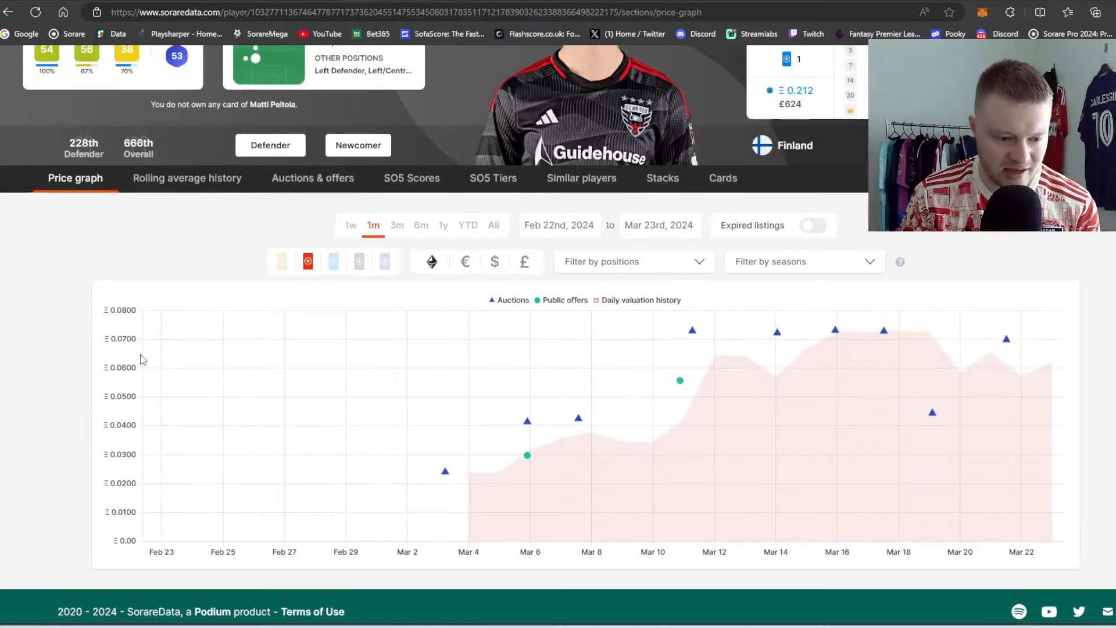
scroll("up", 3)
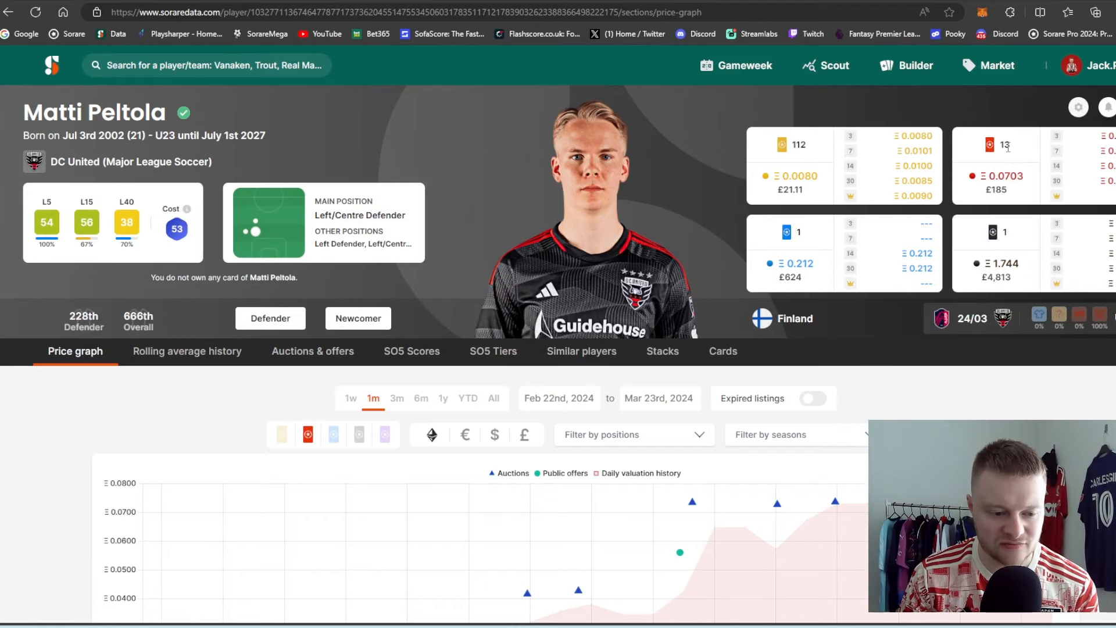
mouse_move(801, 158)
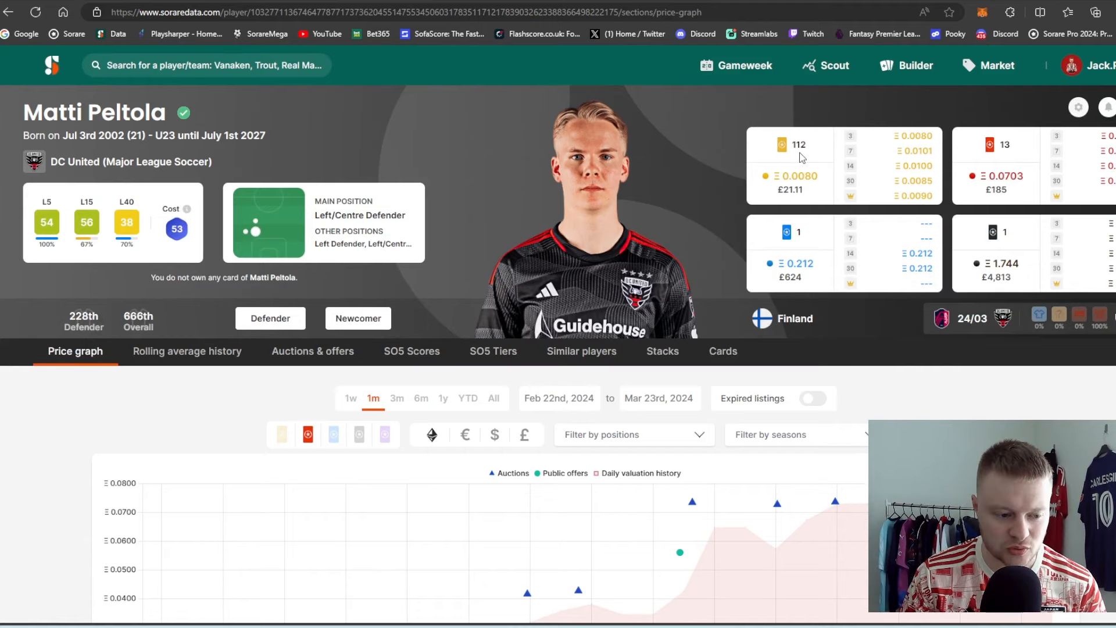
mouse_move(817, 213)
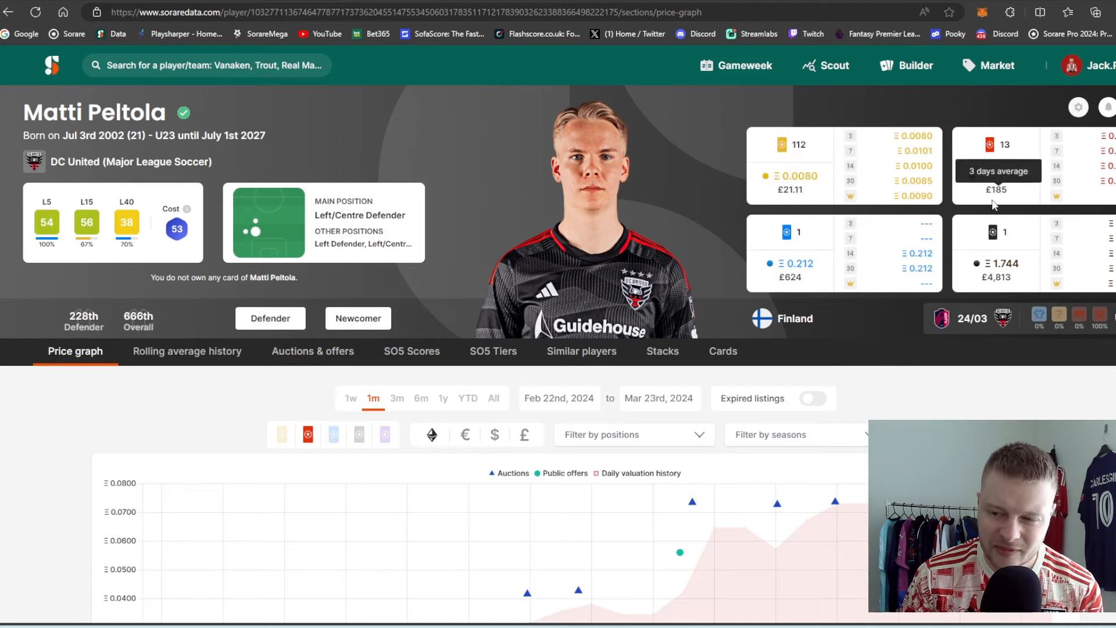
mouse_move(997, 188)
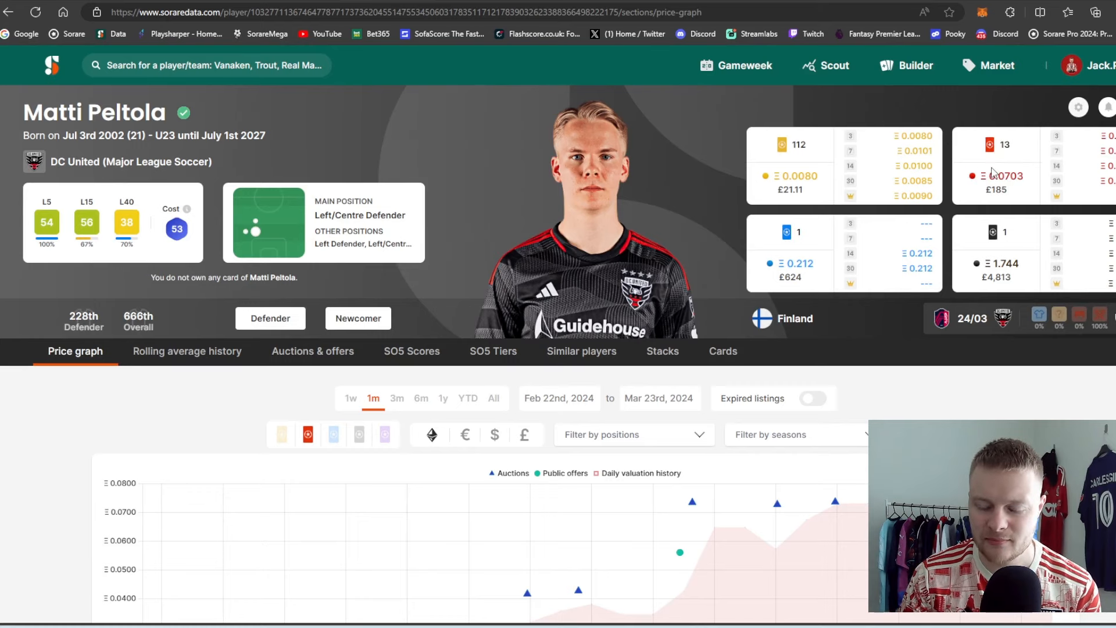
mouse_move(885, 198)
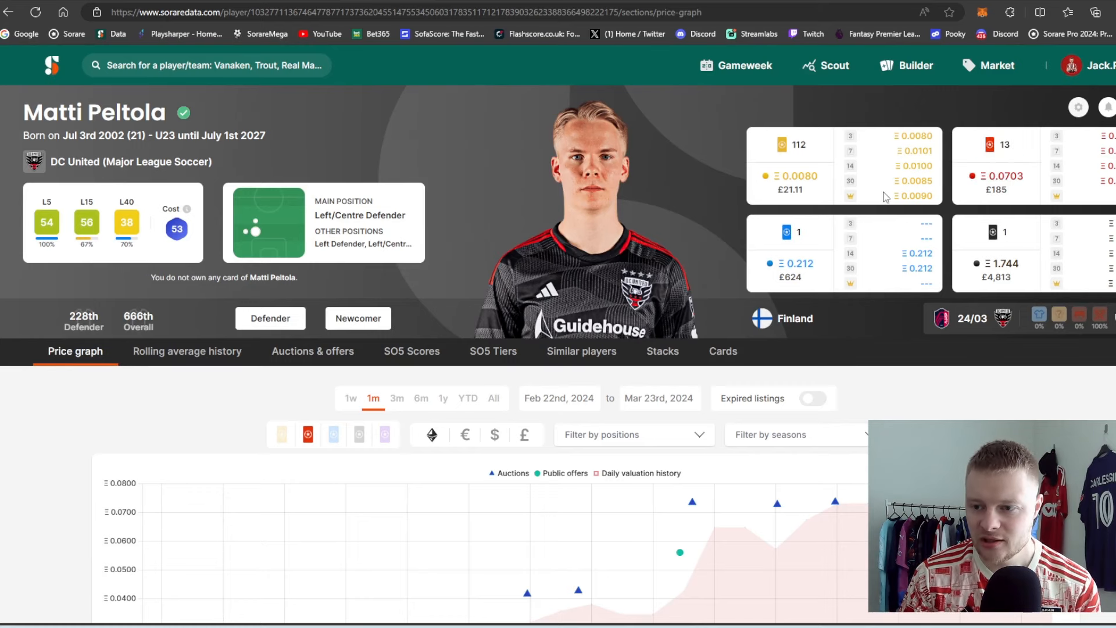
mouse_move(879, 274)
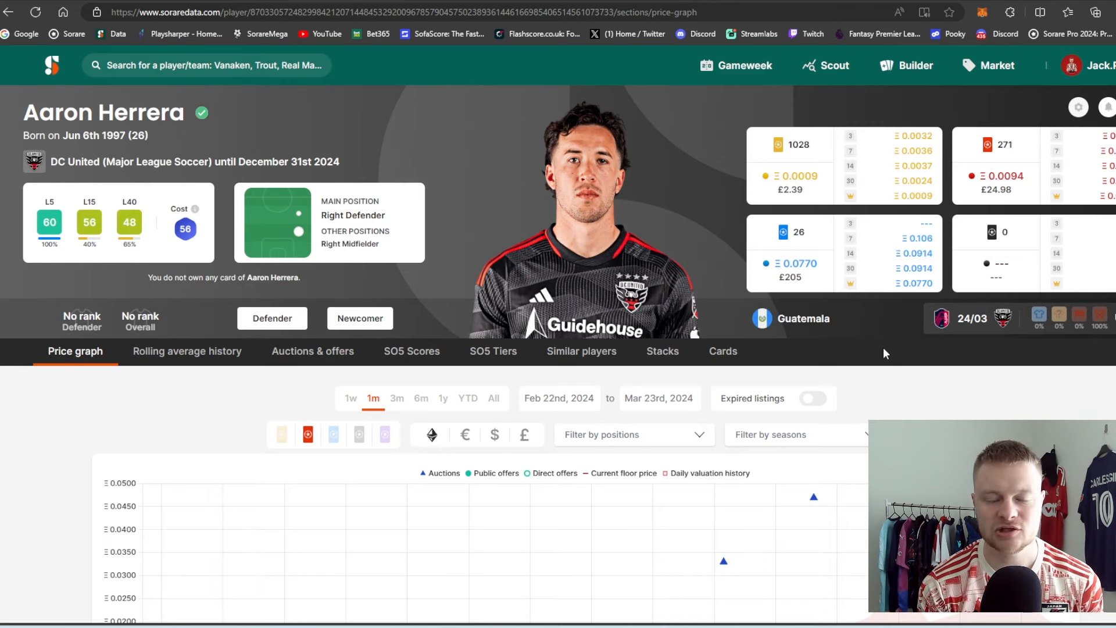
mouse_move(482, 362)
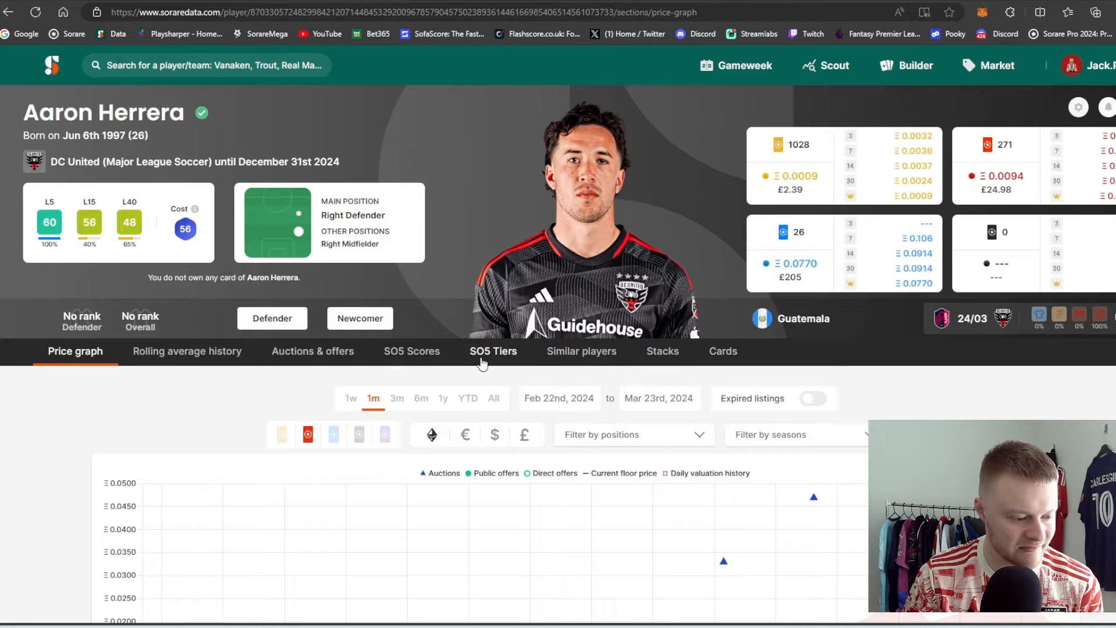
- Check Aaron Herrera's past SO5 scores, then return to his price graph and card prices
left_click(411, 350)
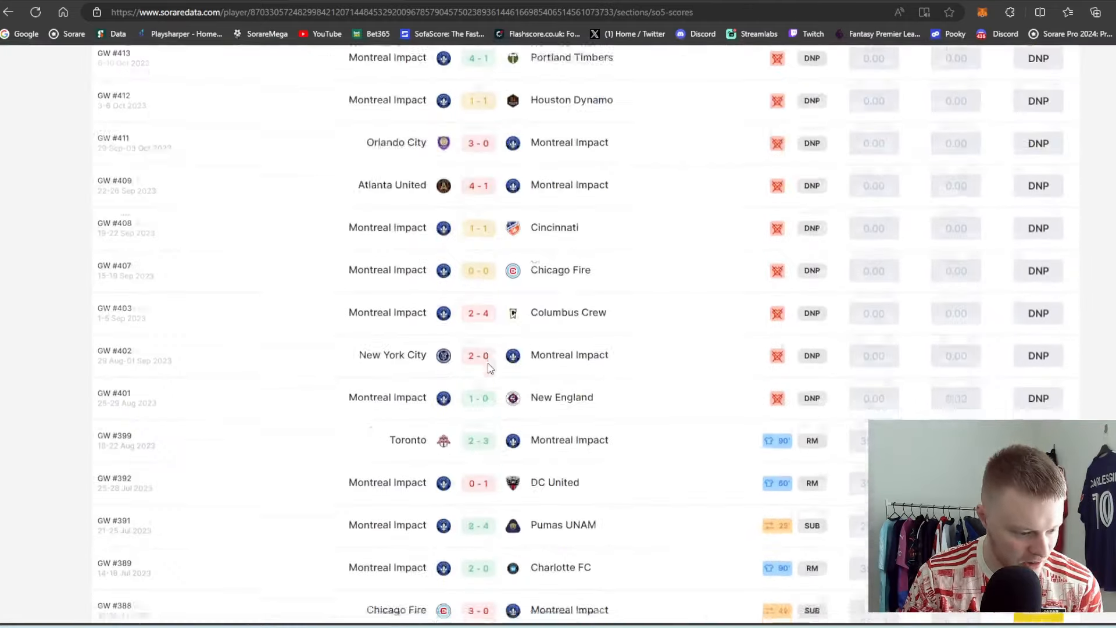
scroll("up", 3)
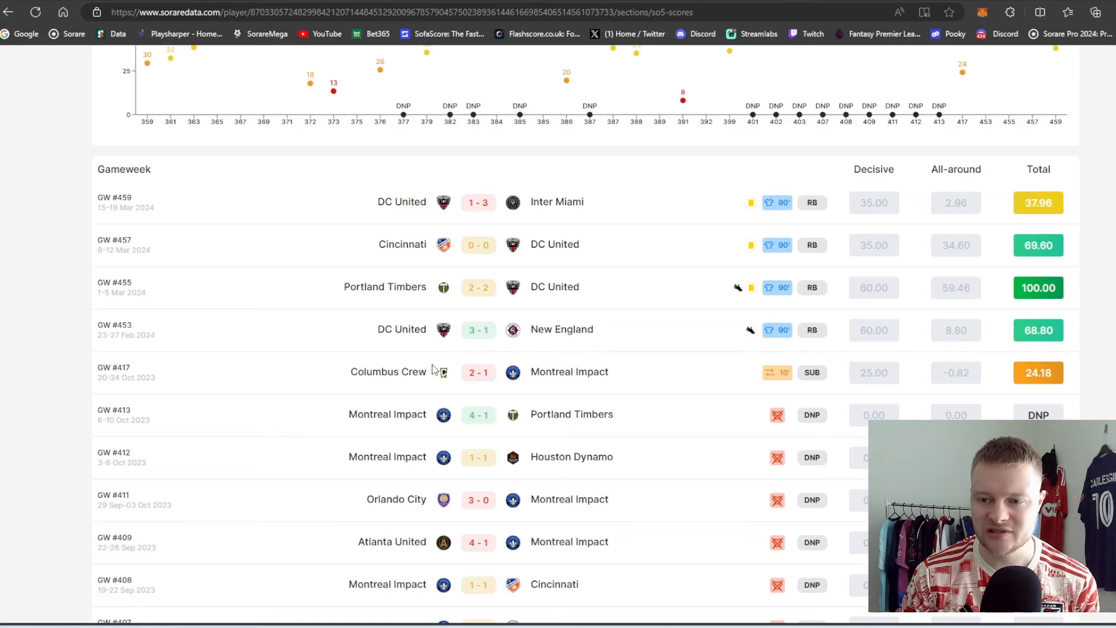
mouse_move(763, 351)
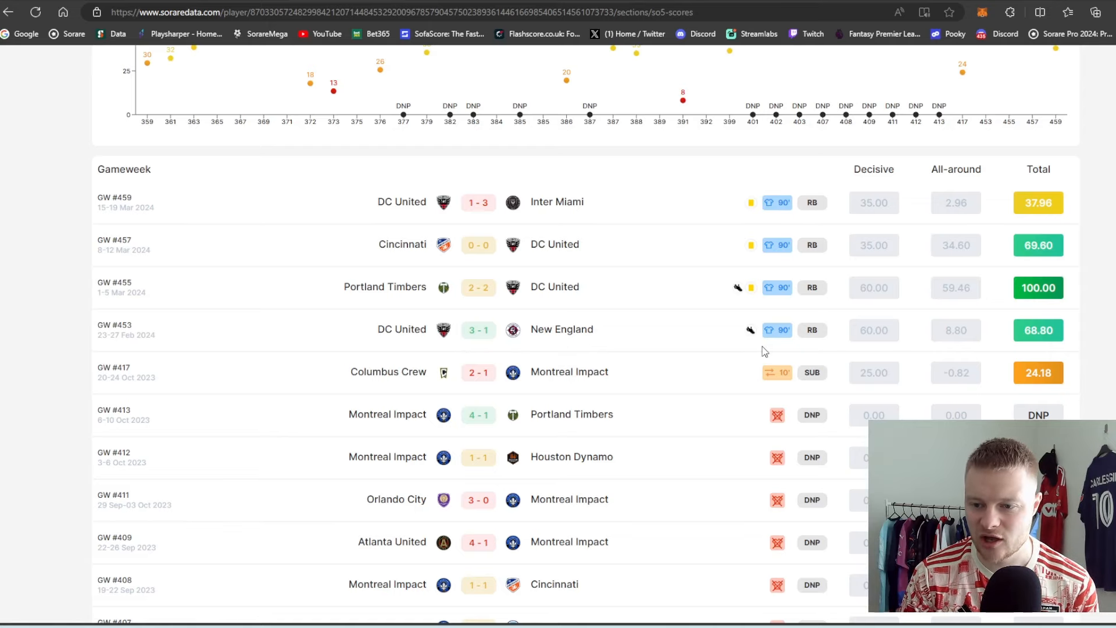
scroll("up", 3)
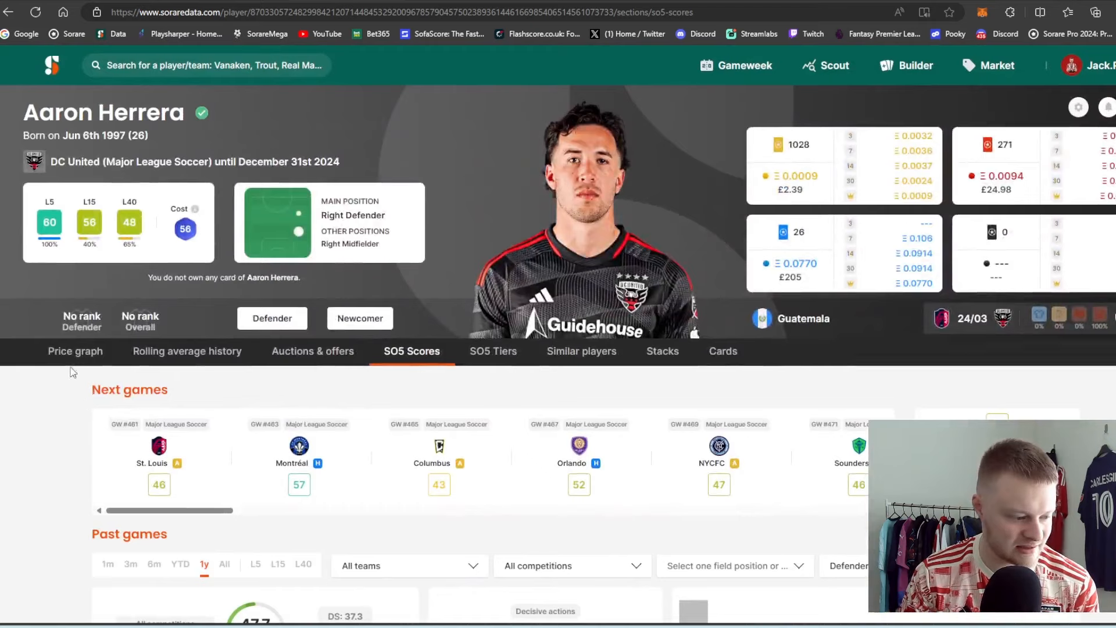
left_click(75, 350)
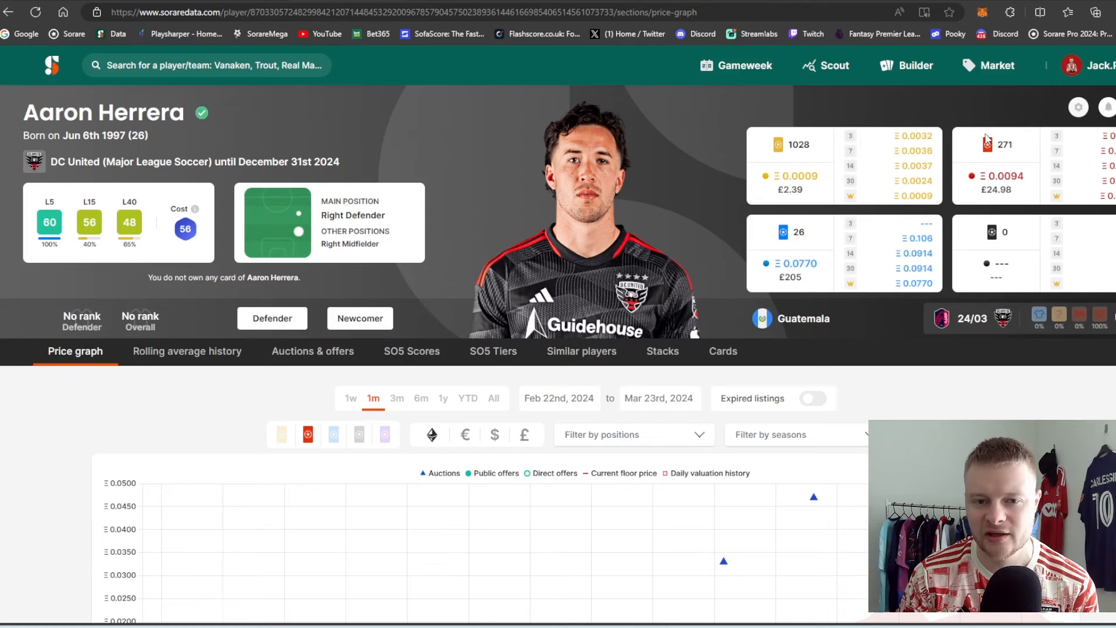
mouse_move(792, 160)
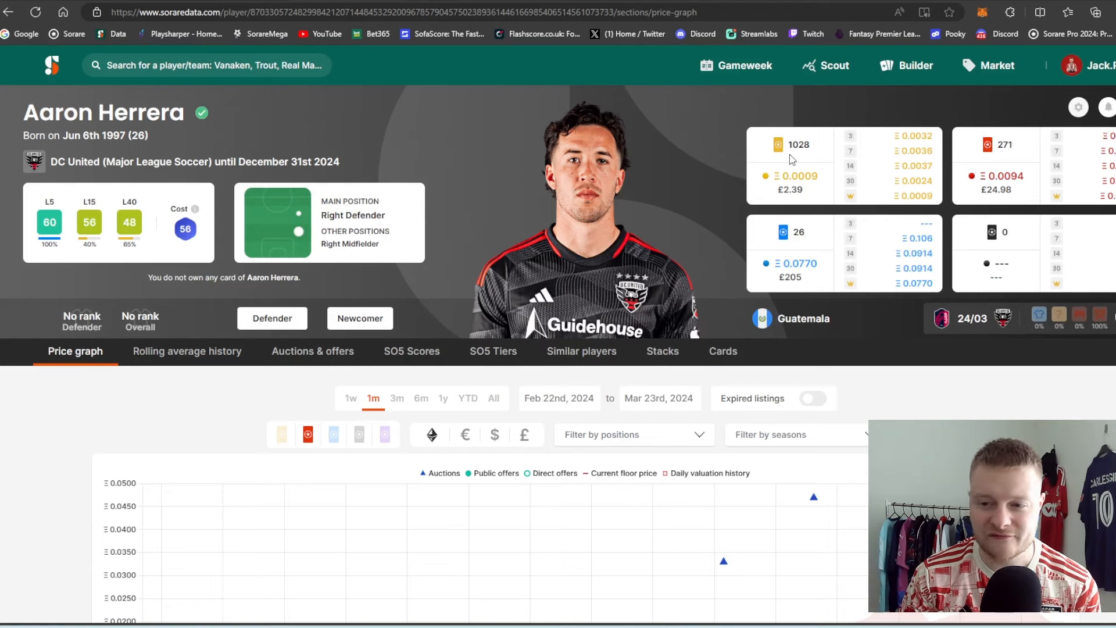
mouse_move(831, 347)
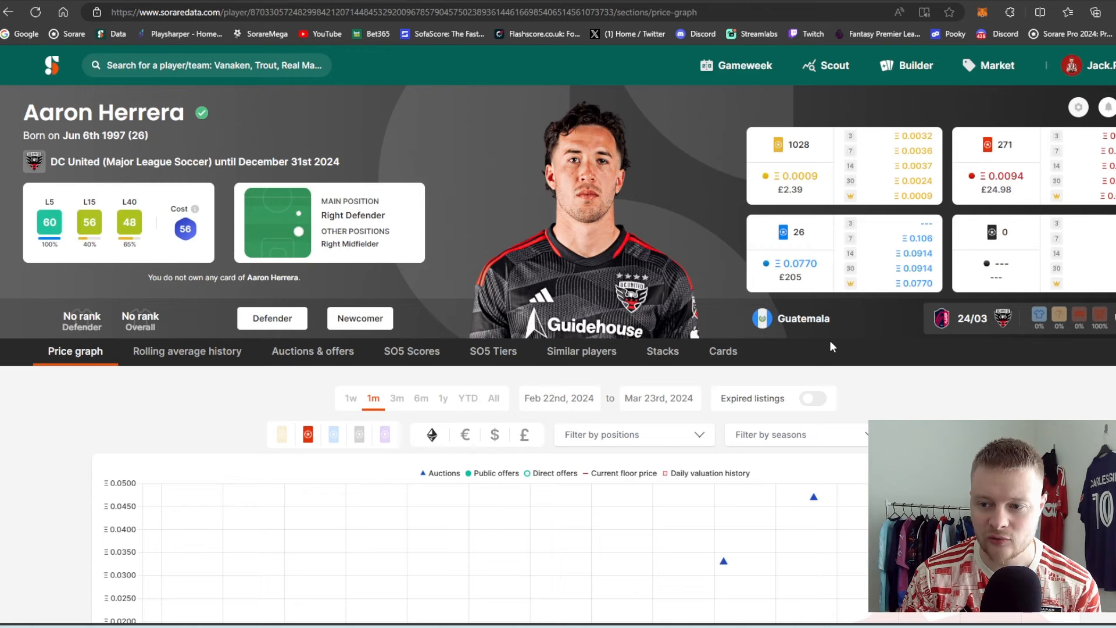
mouse_move(889, 289)
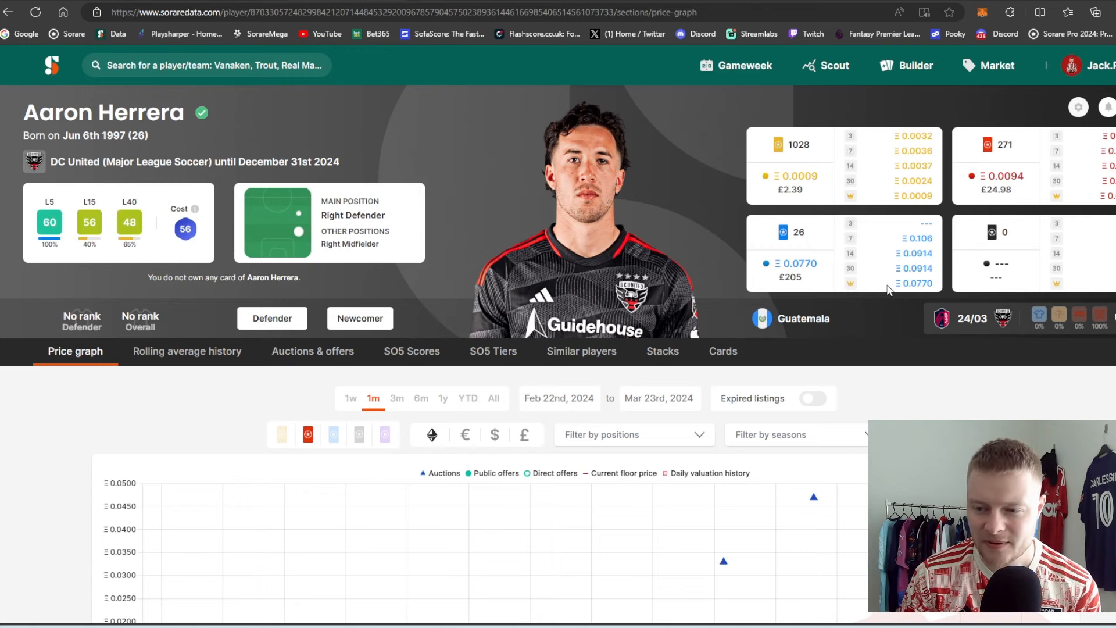
mouse_move(910, 298)
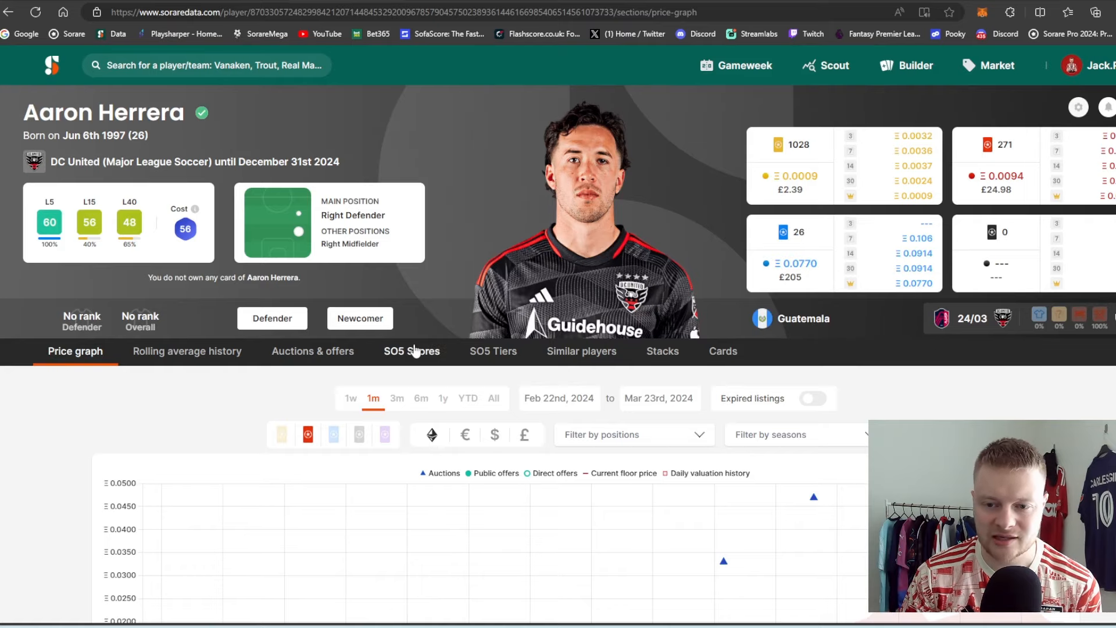
- Scroll through Aaron Herrera's game-by-game SO5 scores and back to the top
left_click(411, 351)
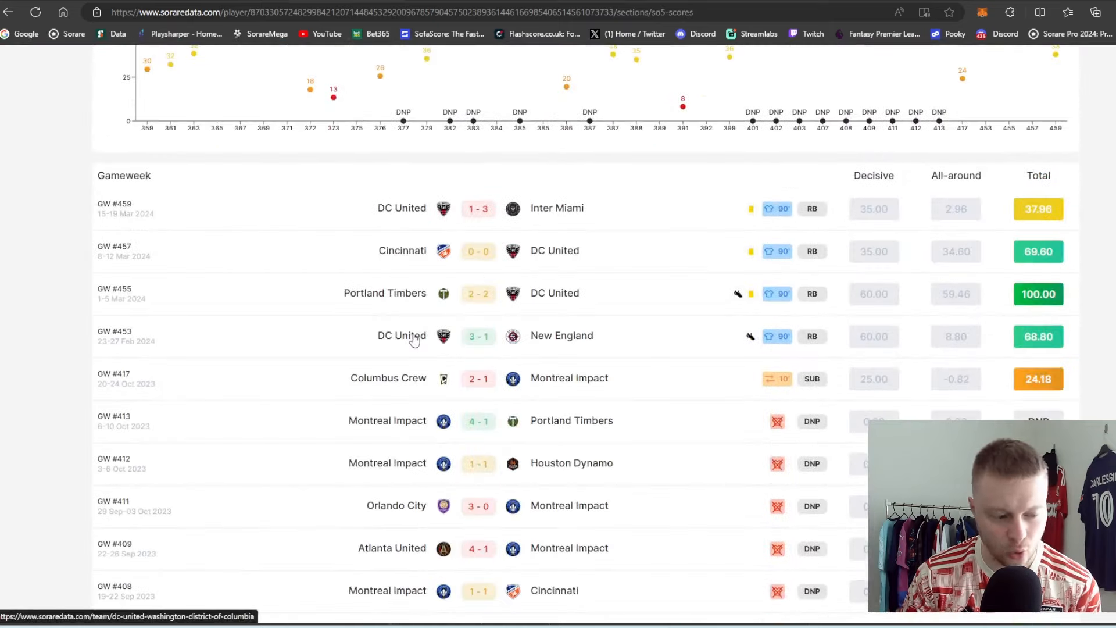
mouse_move(411, 347)
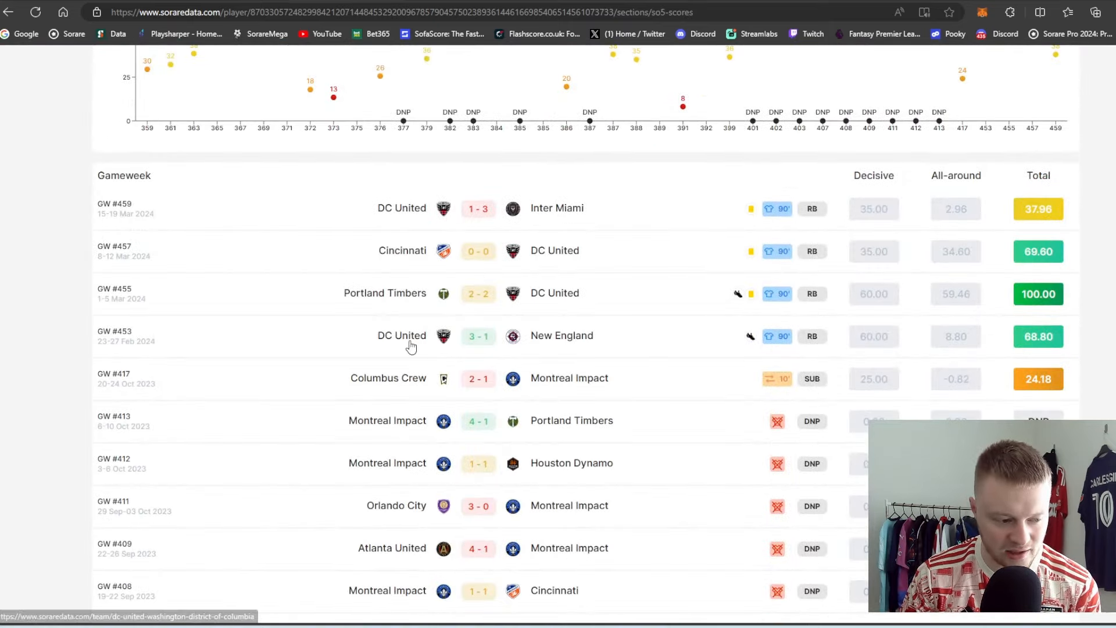
mouse_move(767, 326)
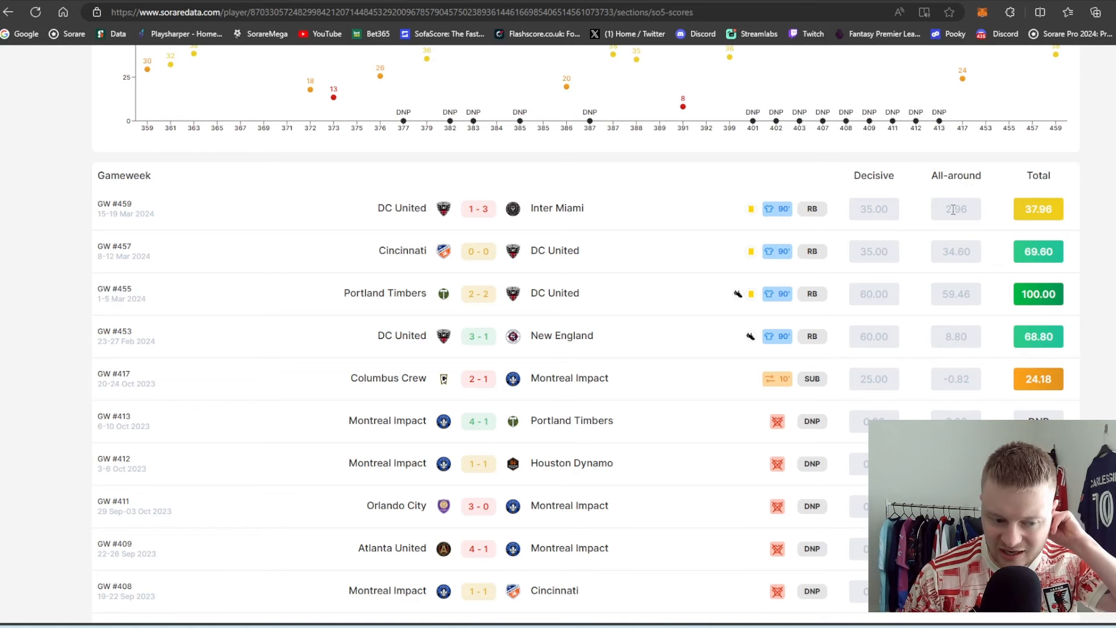
mouse_move(557, 214)
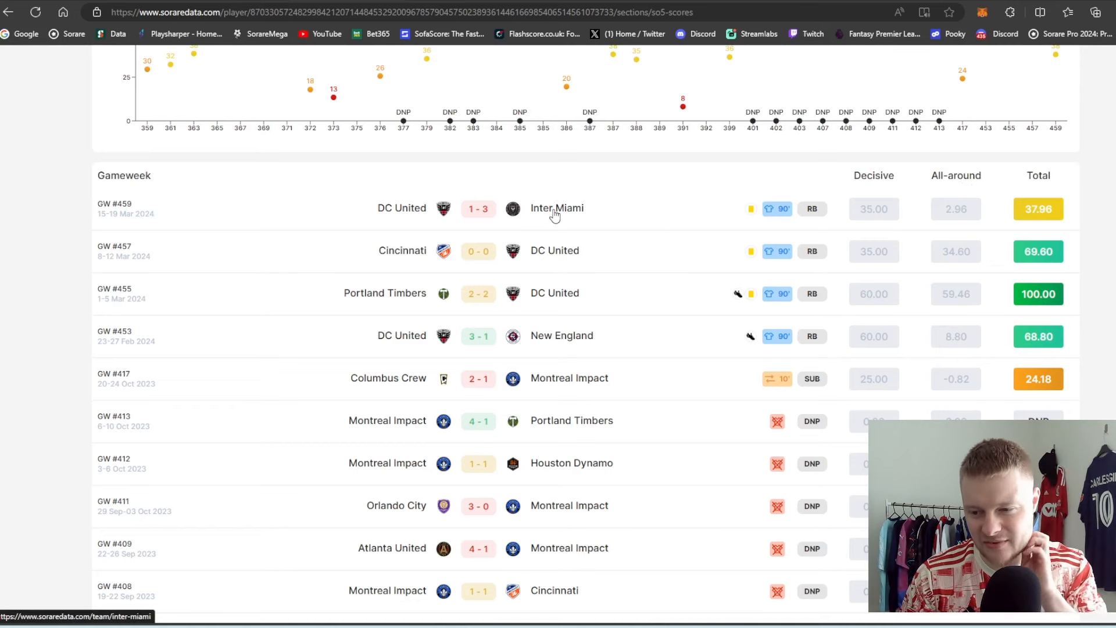
mouse_move(472, 215)
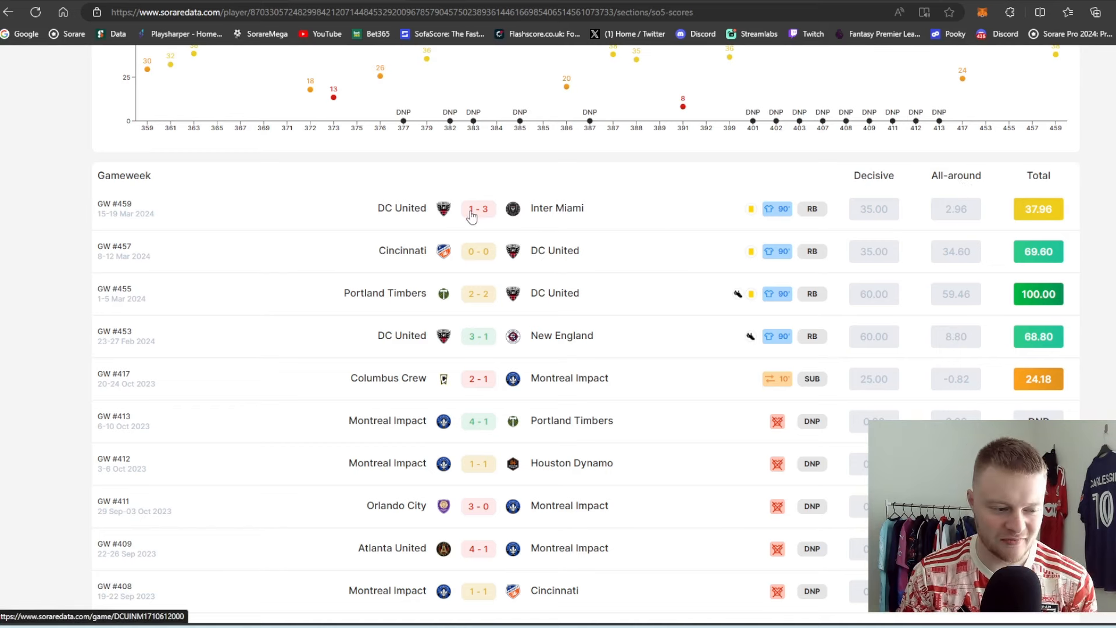
mouse_move(968, 252)
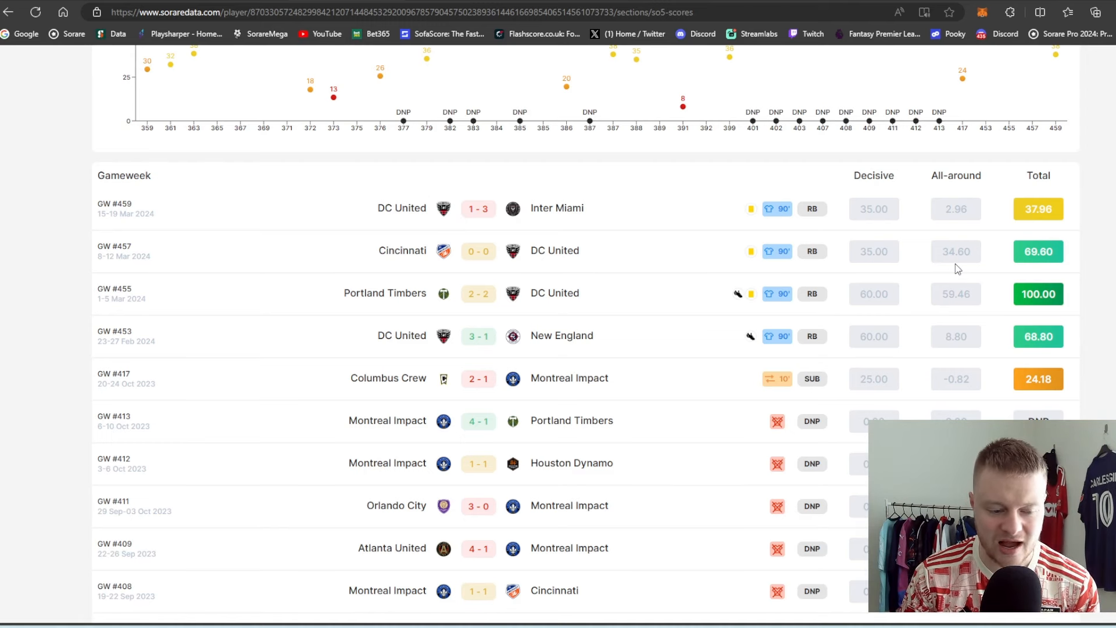
mouse_move(952, 292)
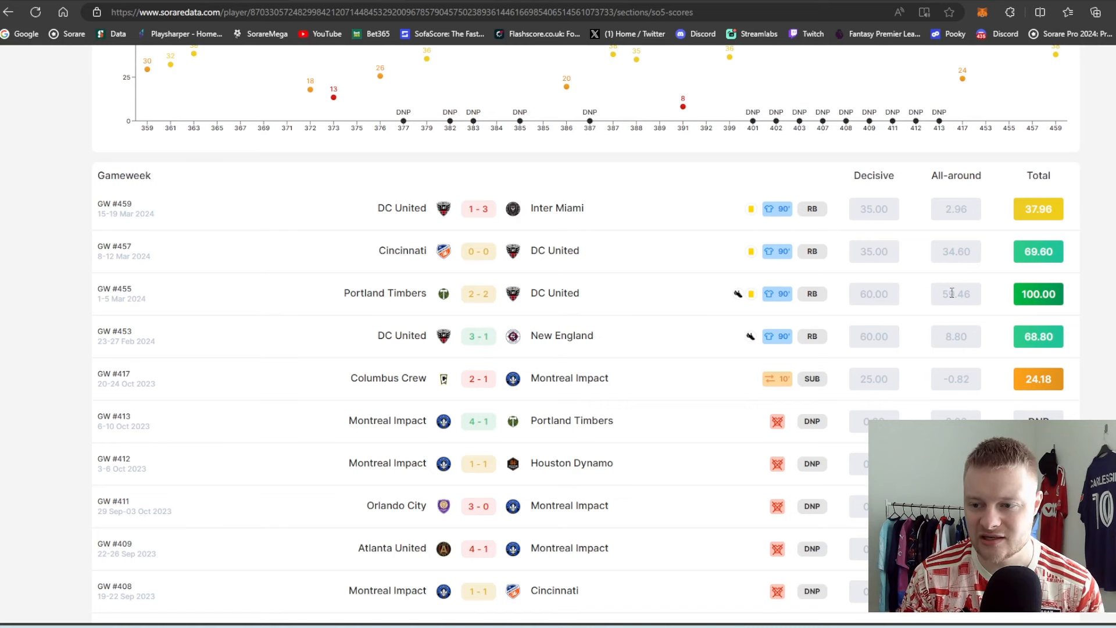
mouse_move(778, 251)
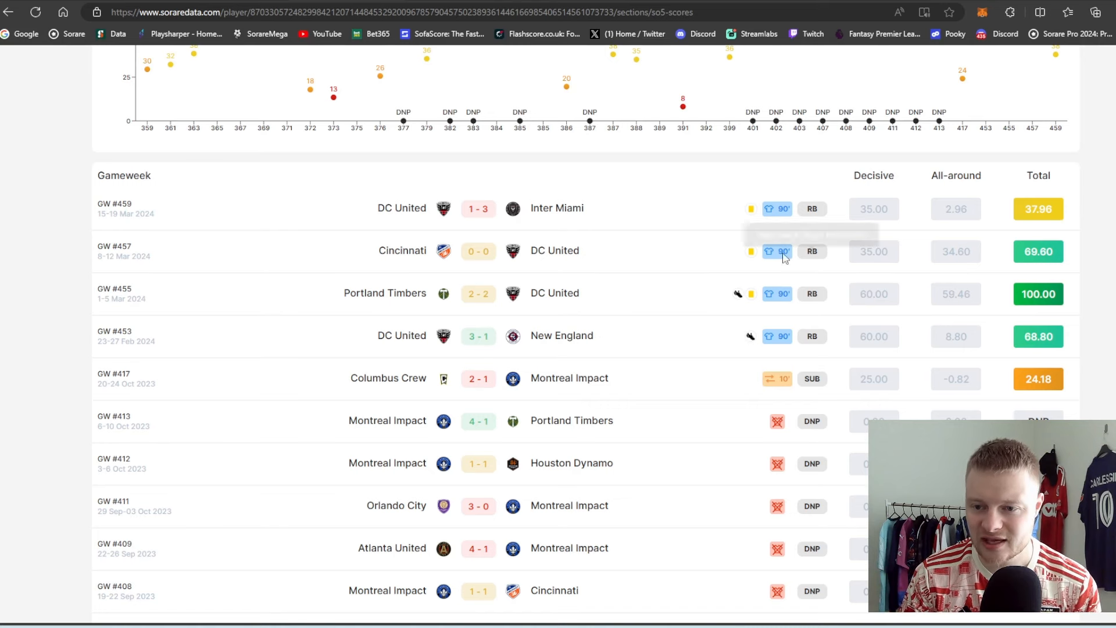
mouse_move(554, 293)
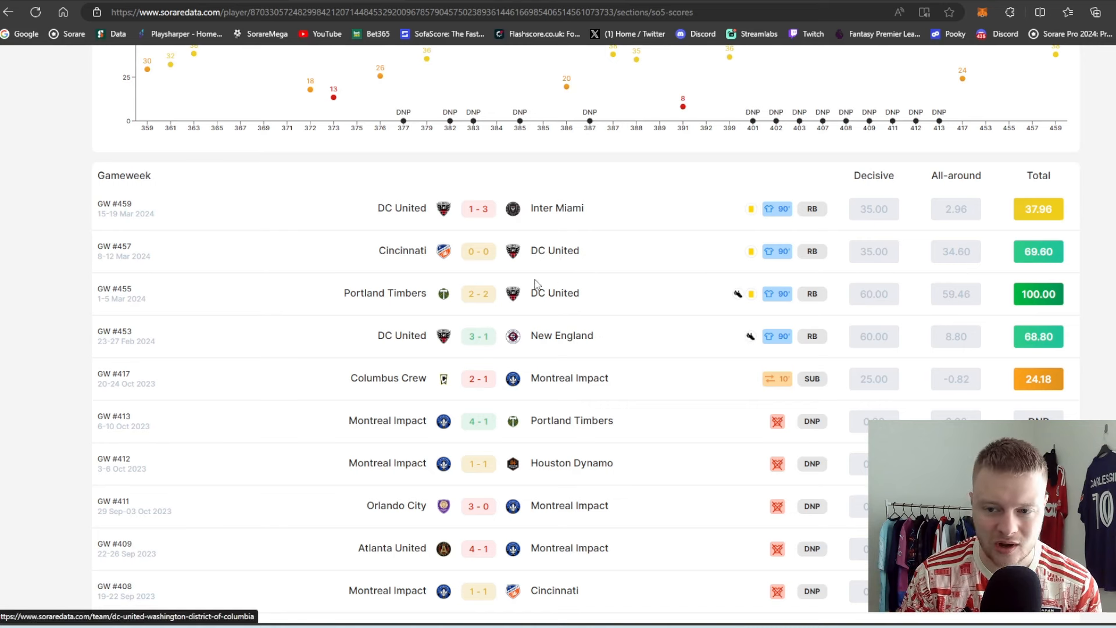
mouse_move(471, 247)
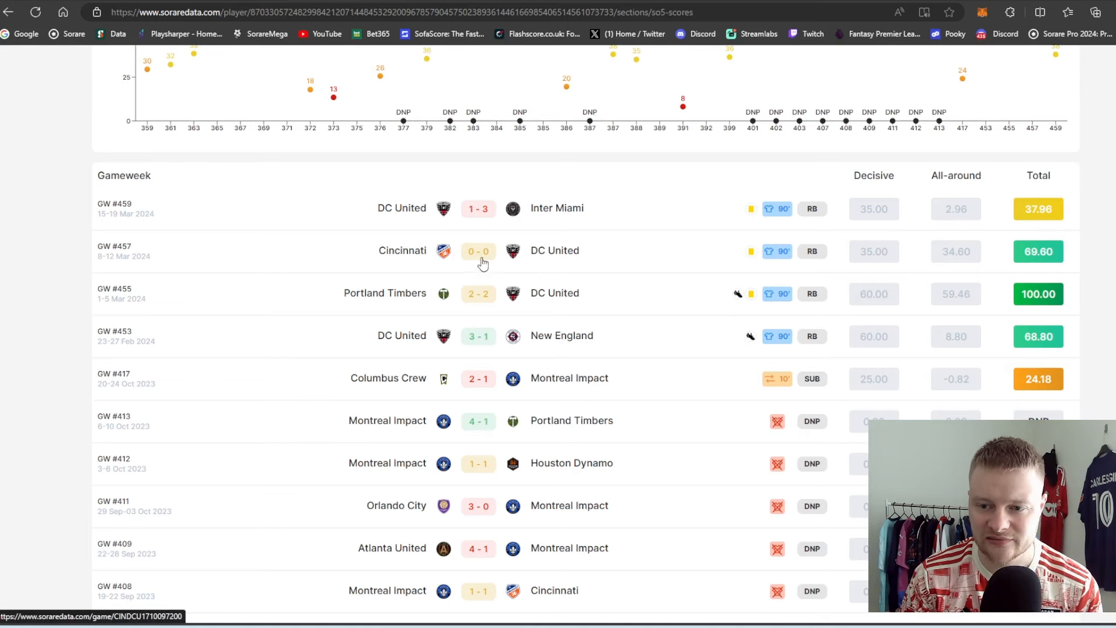
mouse_move(297, 252)
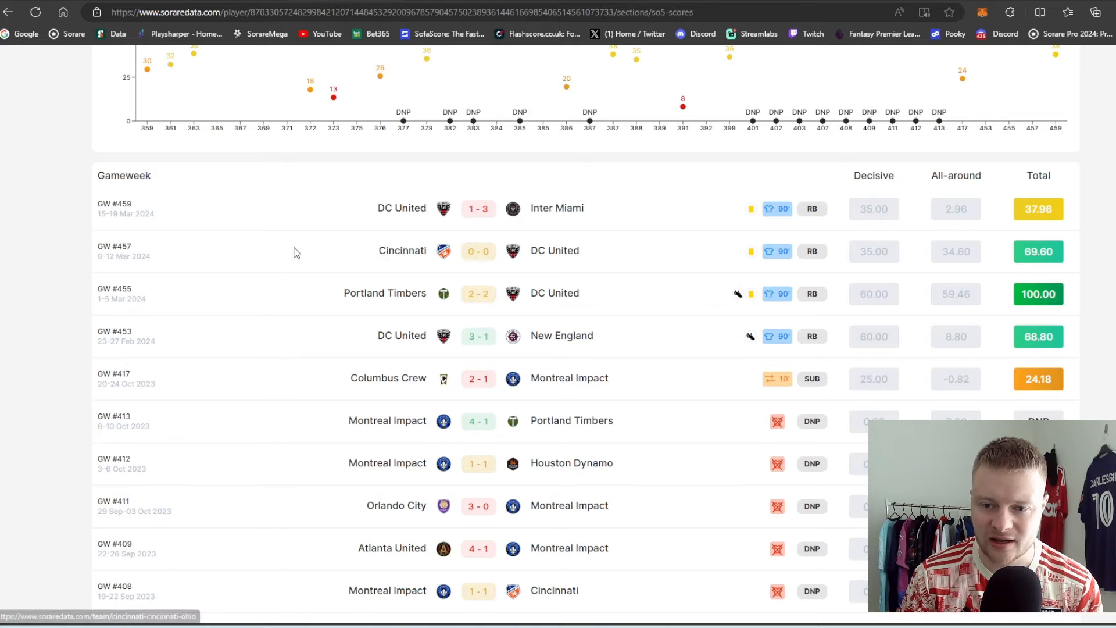
scroll("up", 3)
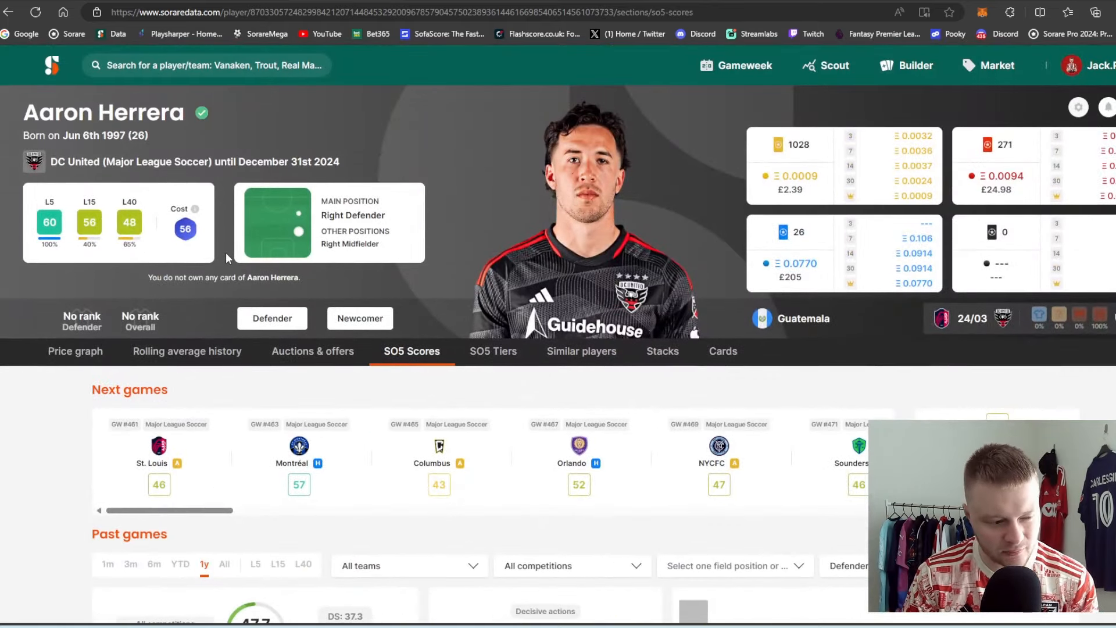
mouse_move(325, 153)
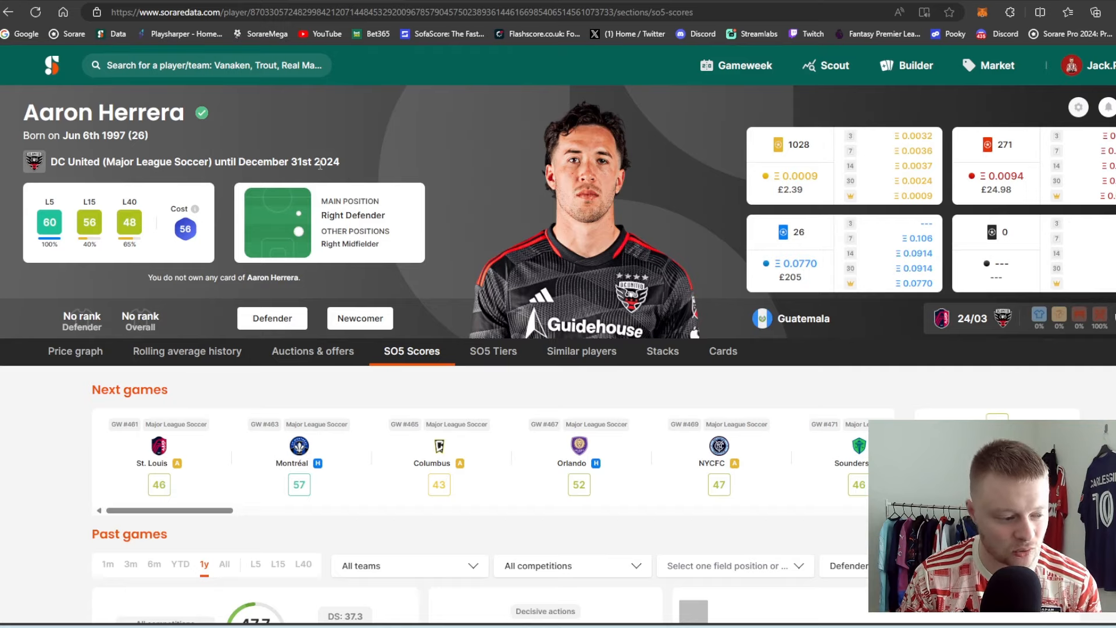
scroll("down", 3)
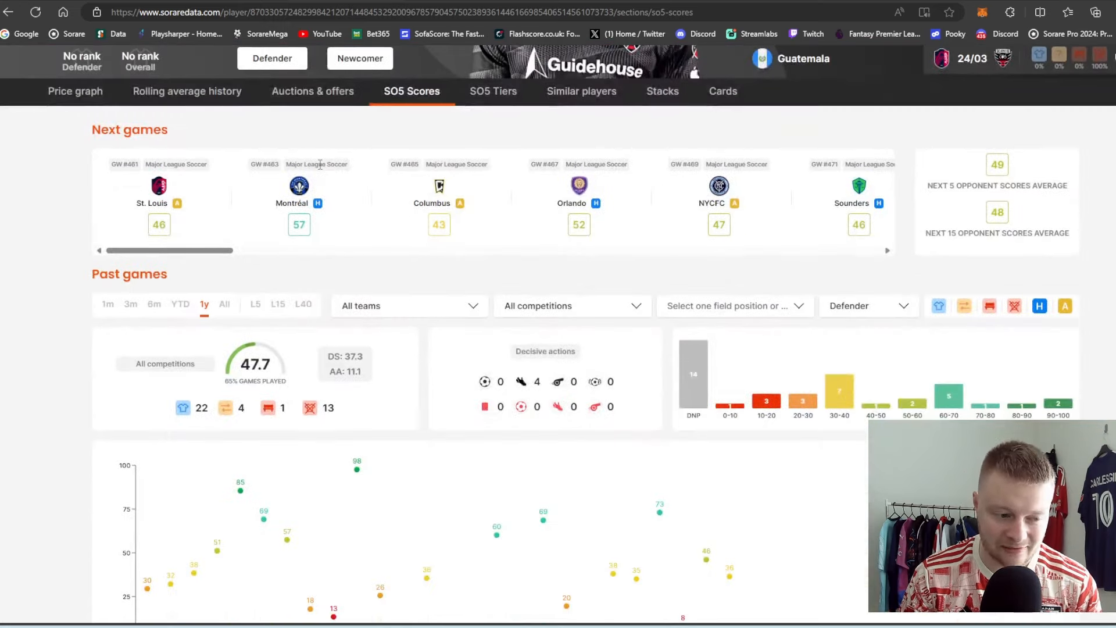
scroll("down", 3)
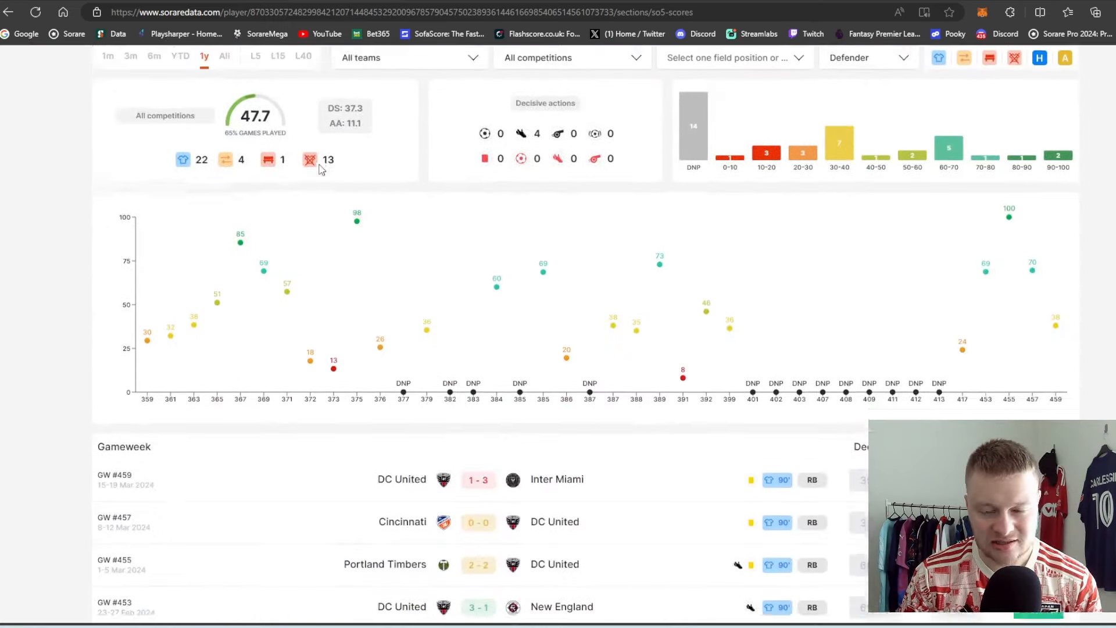
scroll("down", 3)
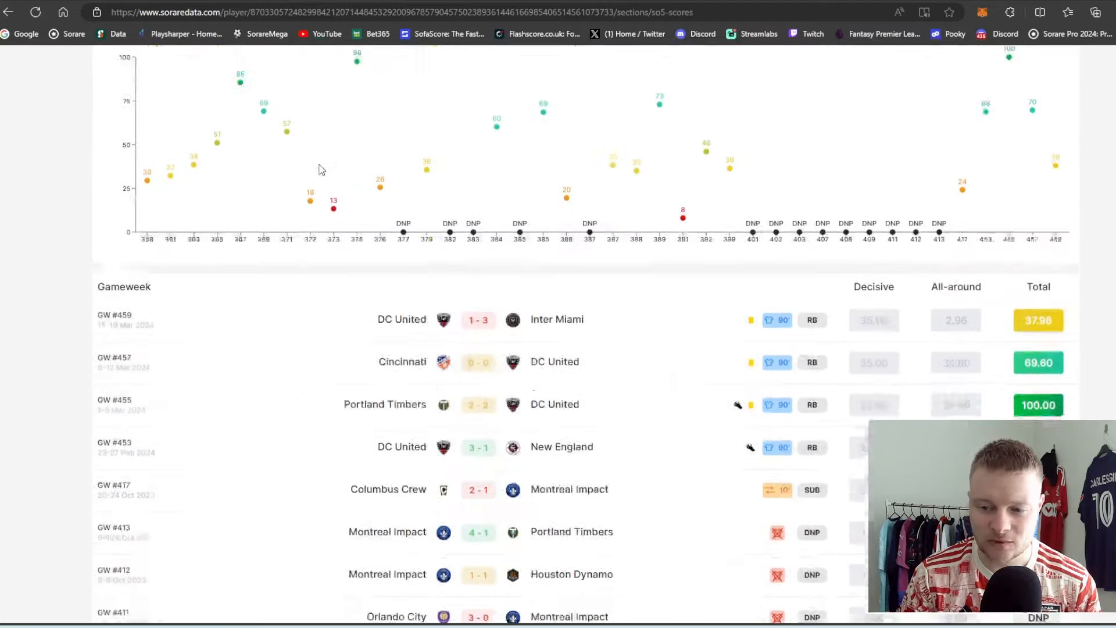
scroll("up", 3)
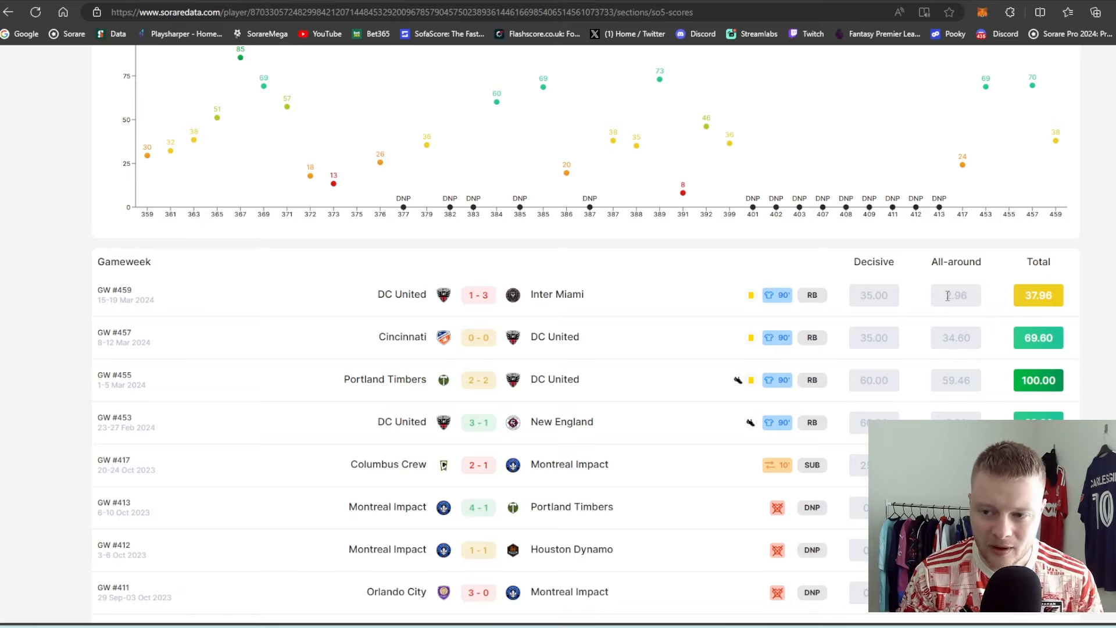
scroll("up", 3)
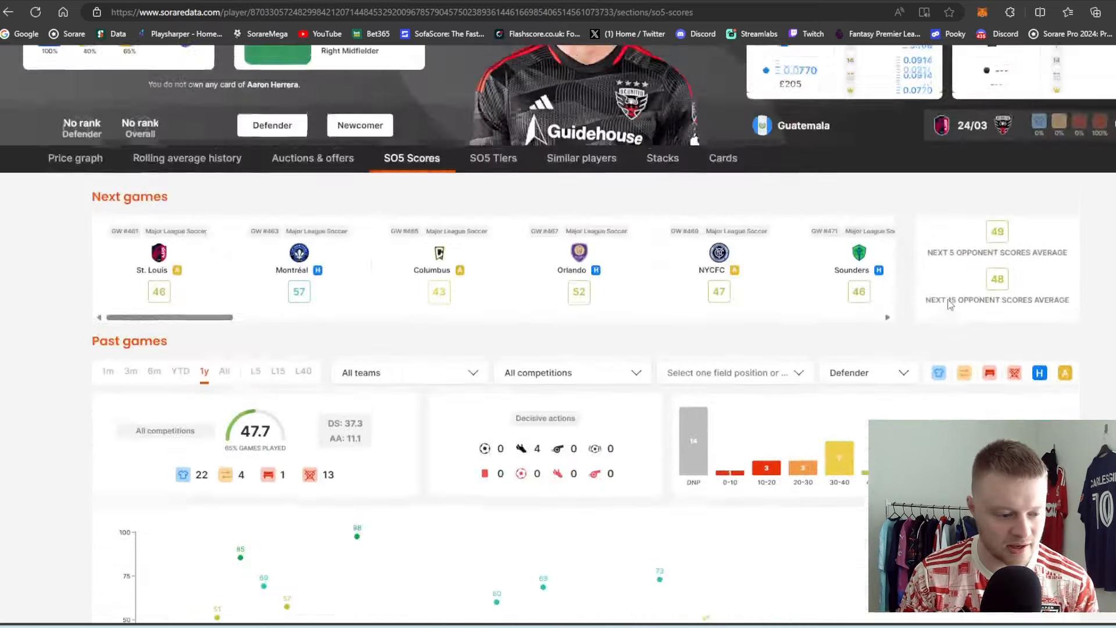
scroll("up", 3)
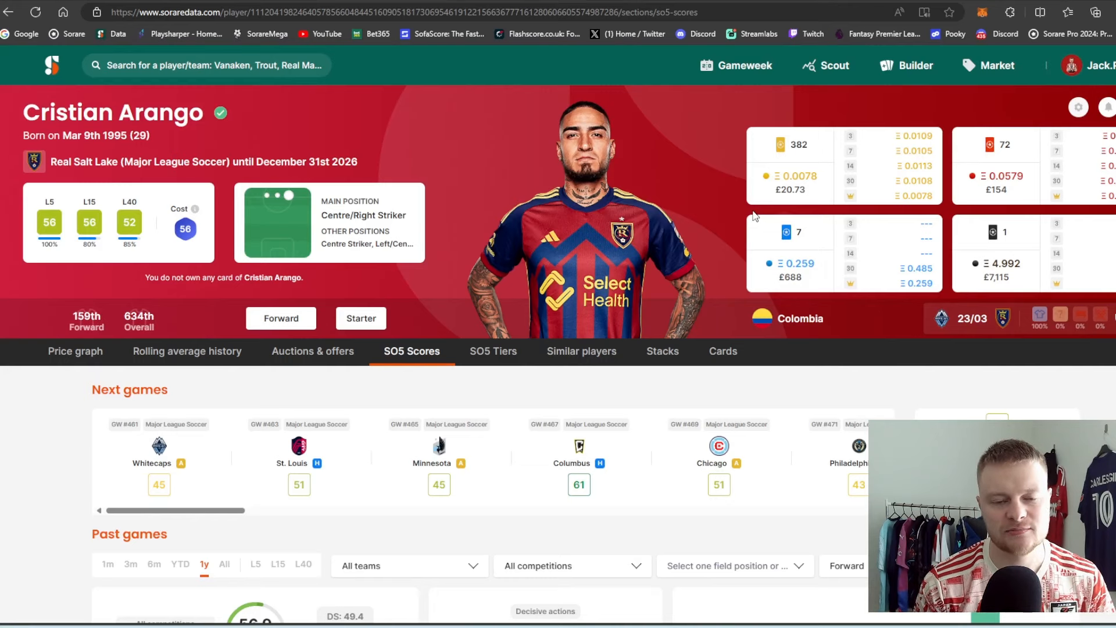
mouse_move(1044, 87)
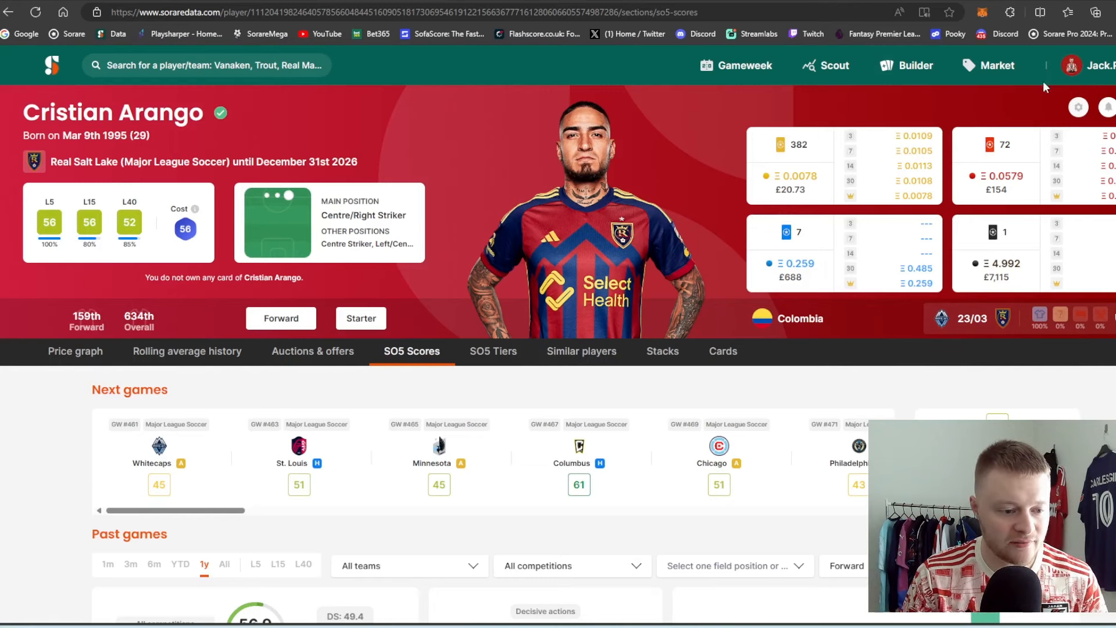
- Sort the Sofascore MLS player stats table by key passes
left_click(445, 34)
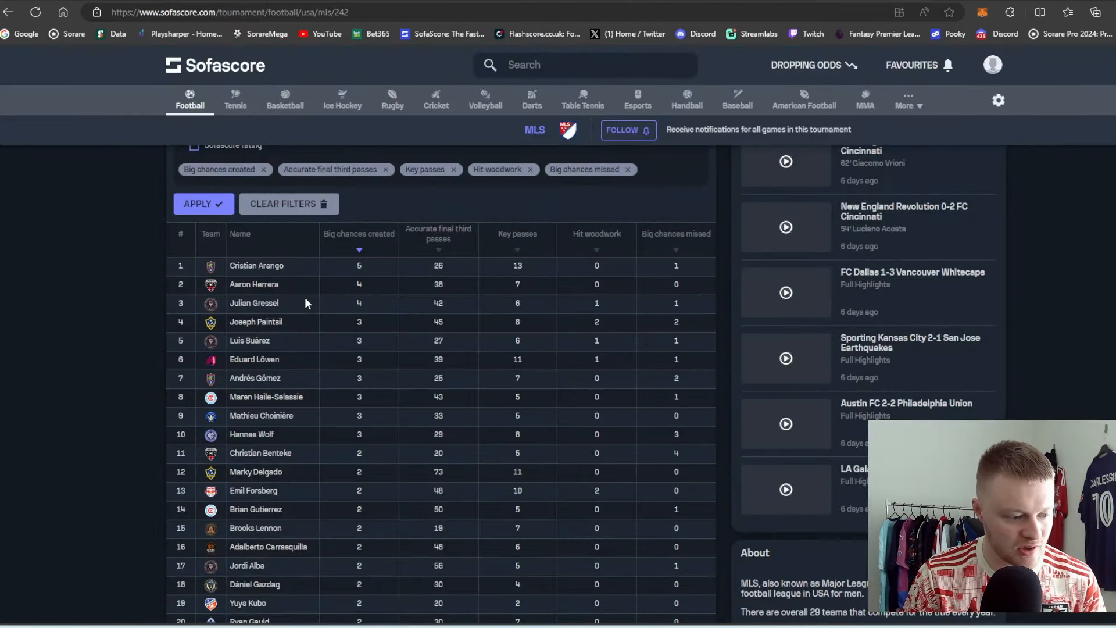
mouse_move(305, 310)
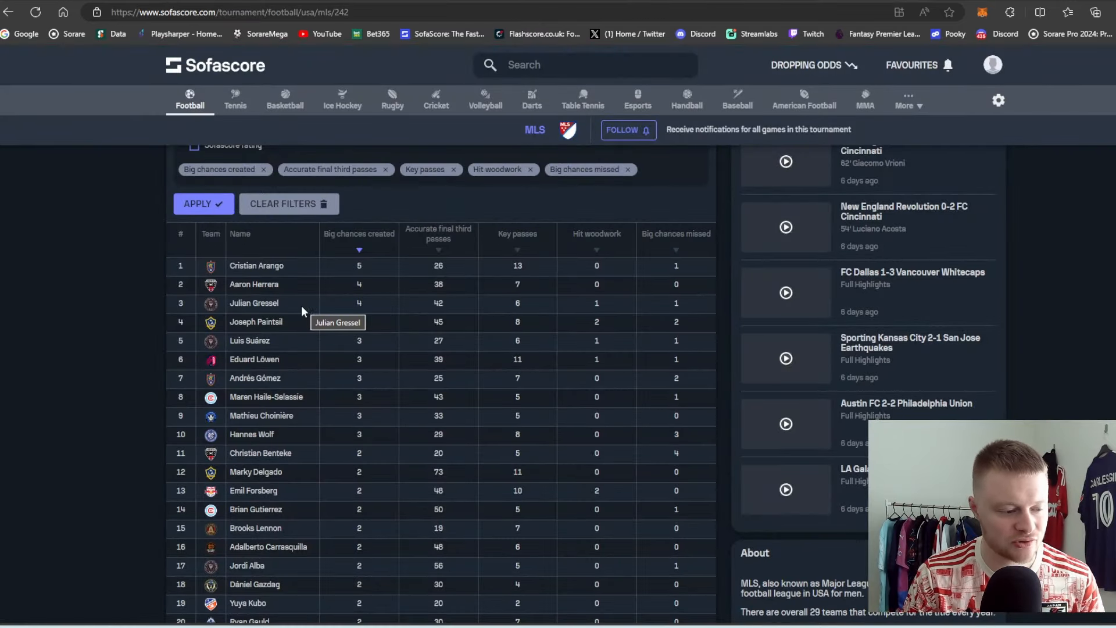
mouse_move(351, 252)
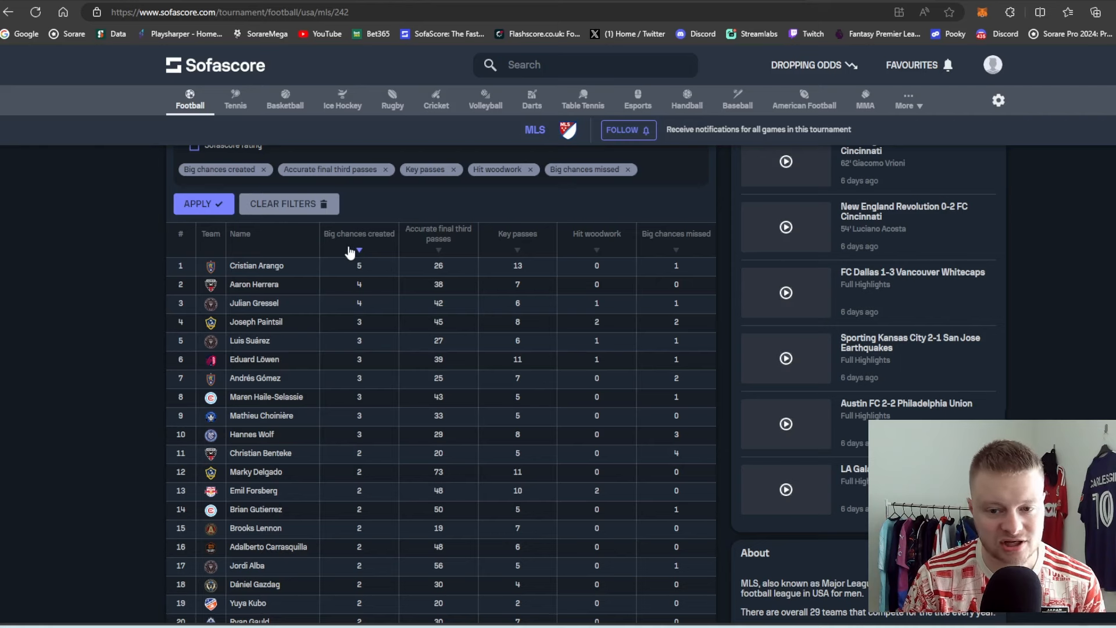
mouse_move(348, 273)
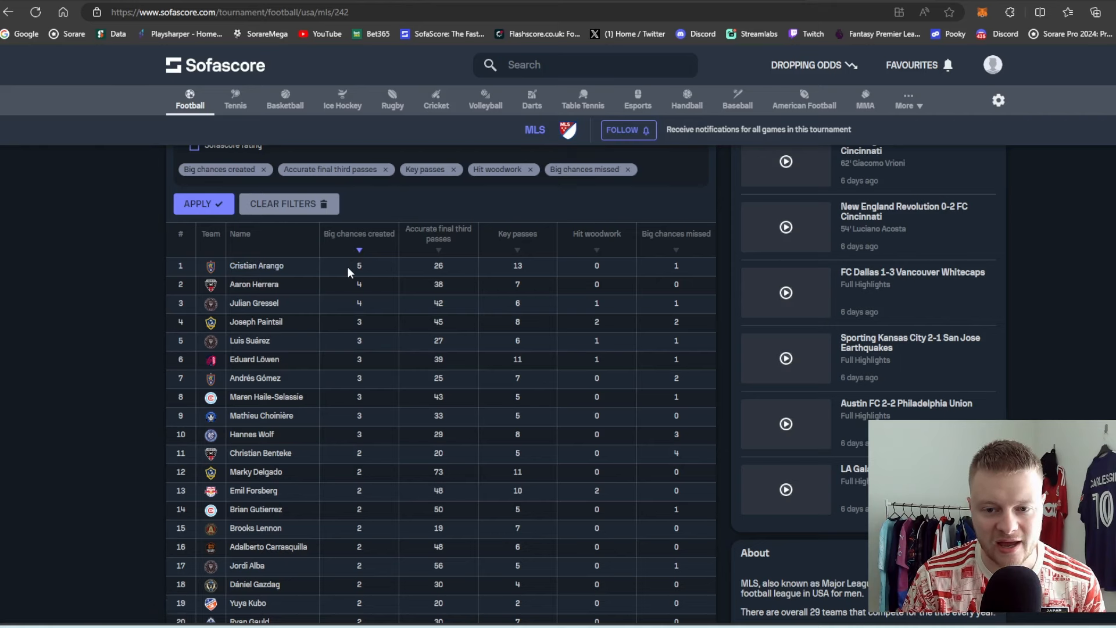
mouse_move(384, 267)
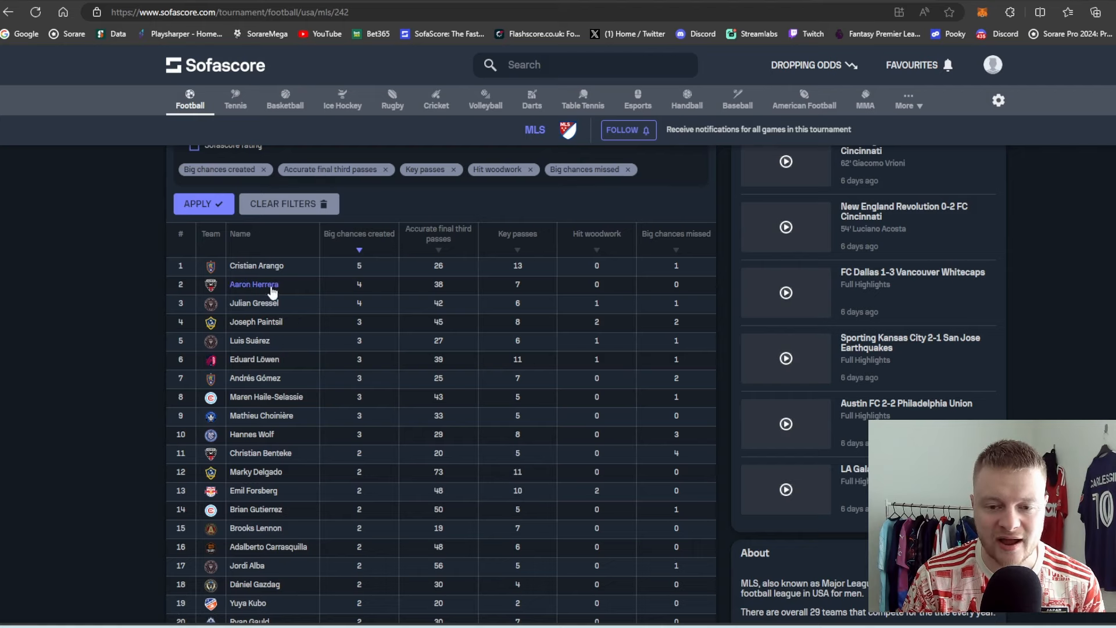
mouse_move(253, 284)
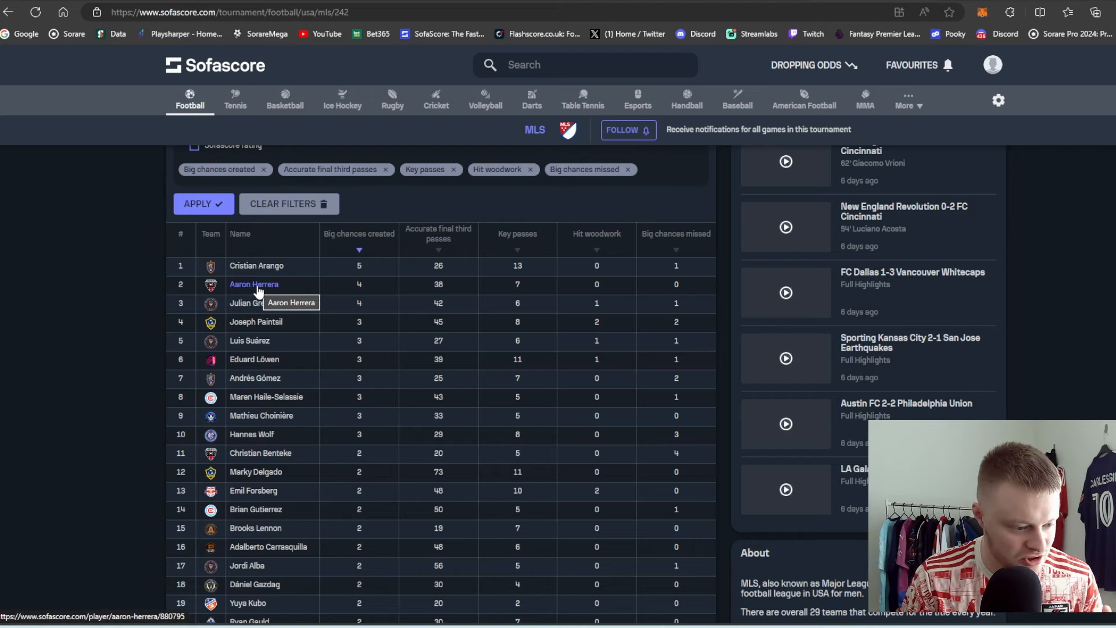
left_click(517, 233)
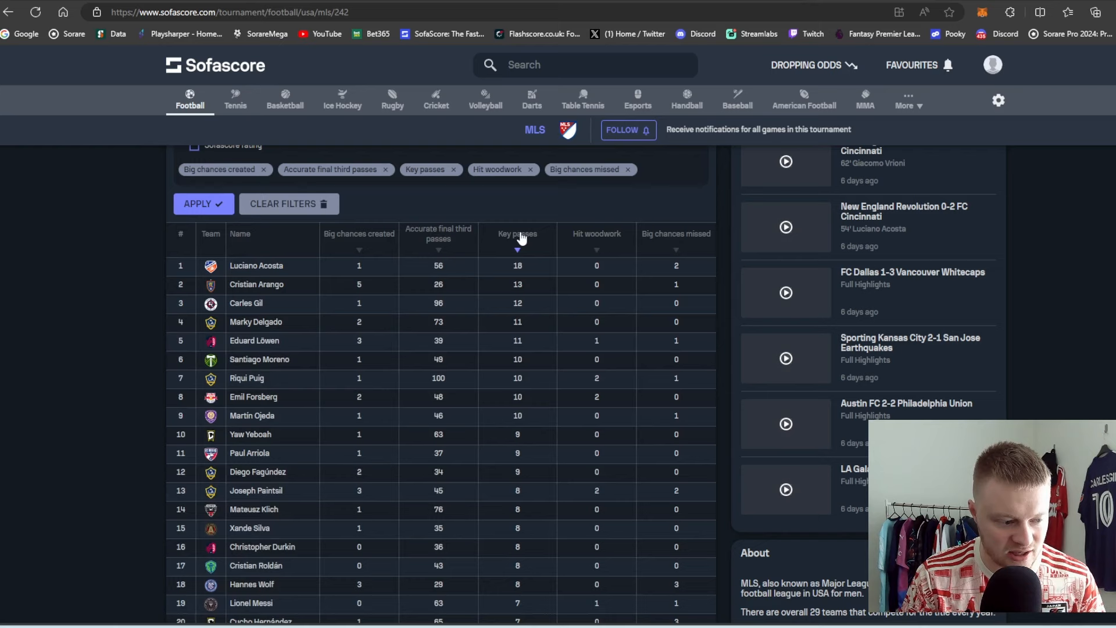
mouse_move(478, 288)
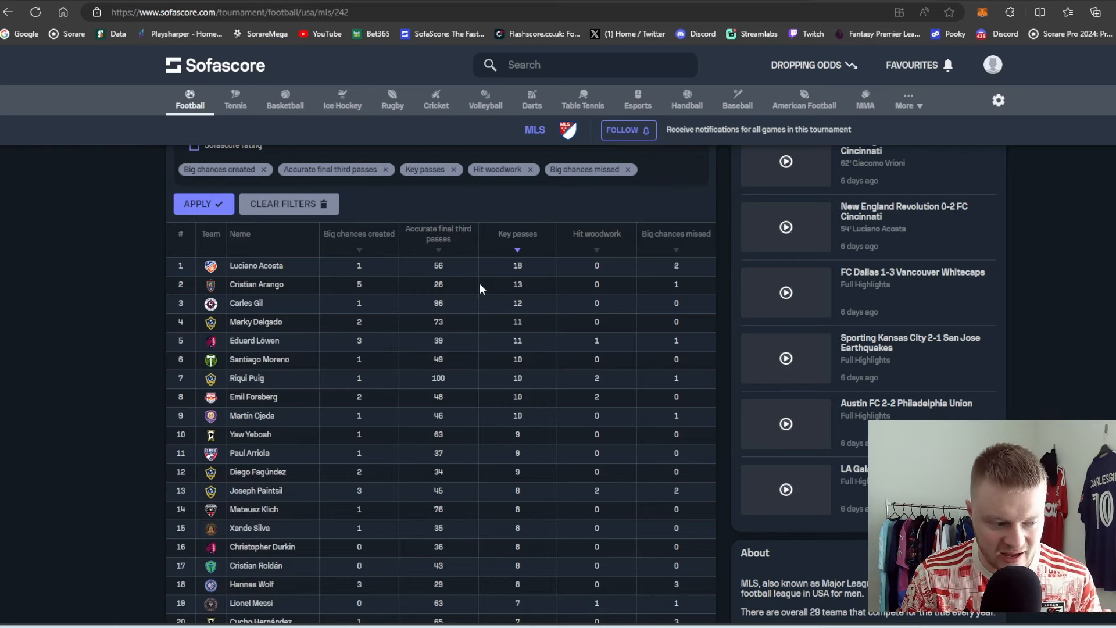
mouse_move(371, 6)
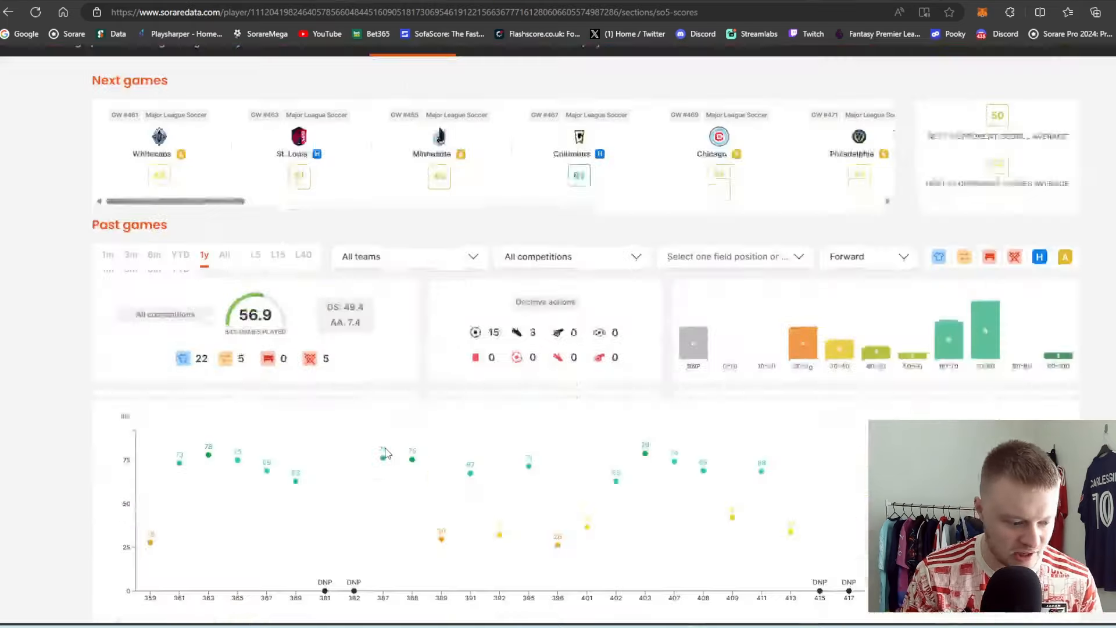
- Scroll through Cristian Arango's upcoming fixtures, past-year chart and game-by-game scores
scroll("down", 3)
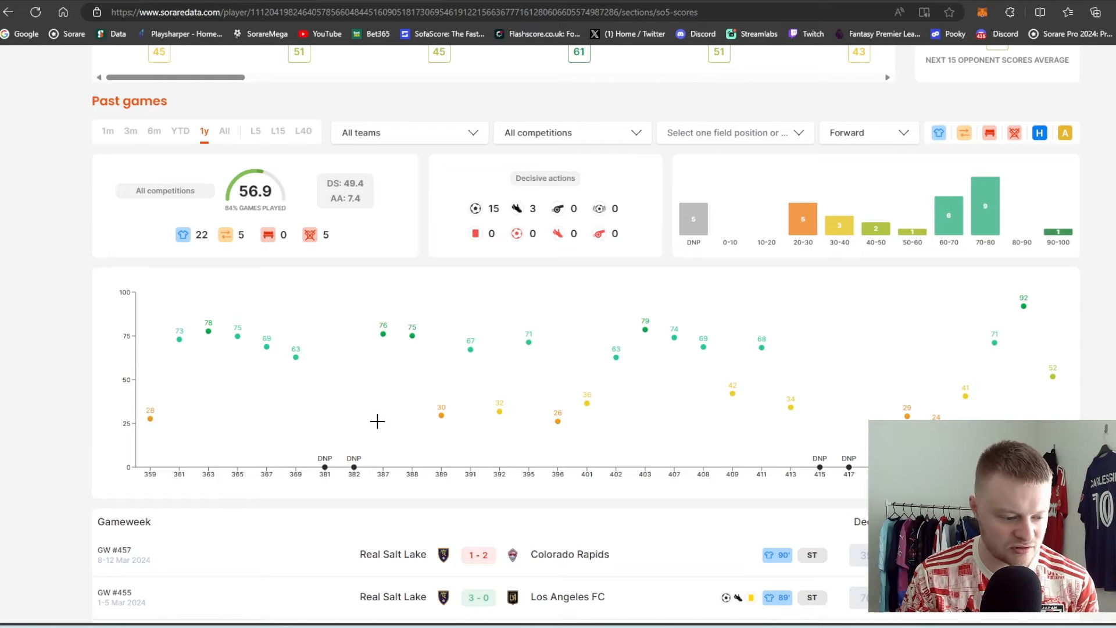
scroll("up", 3)
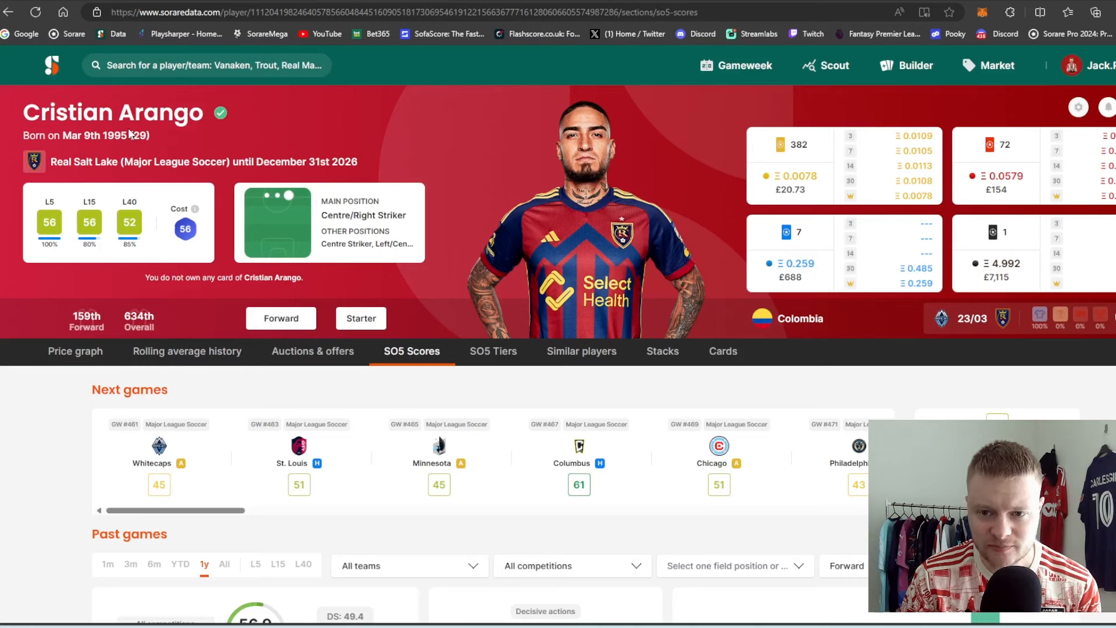
mouse_move(366, 112)
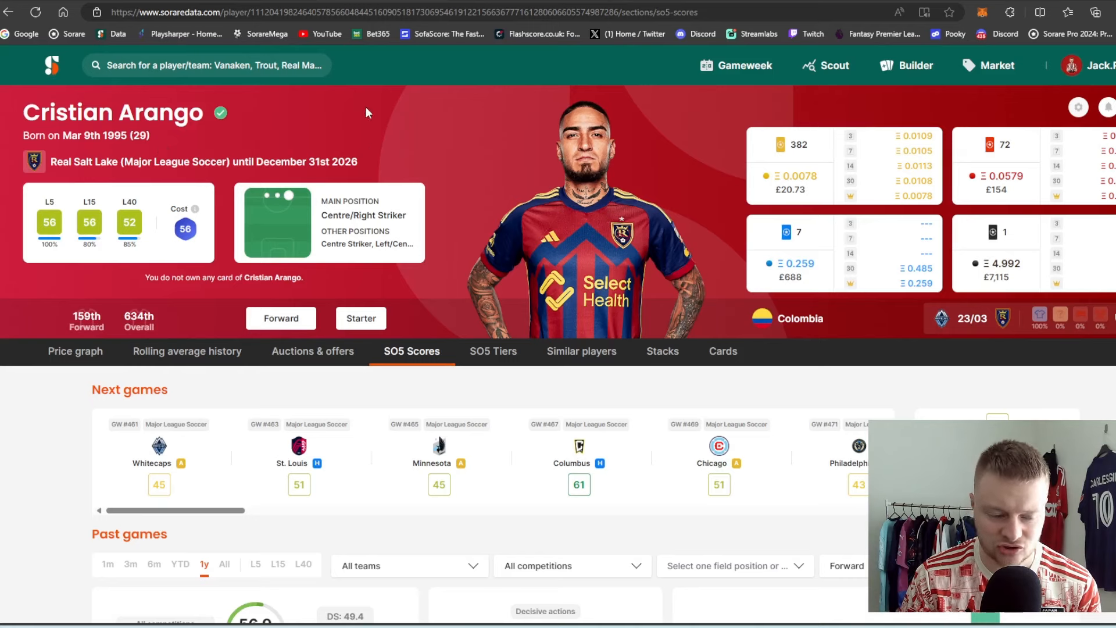
mouse_move(633, 331)
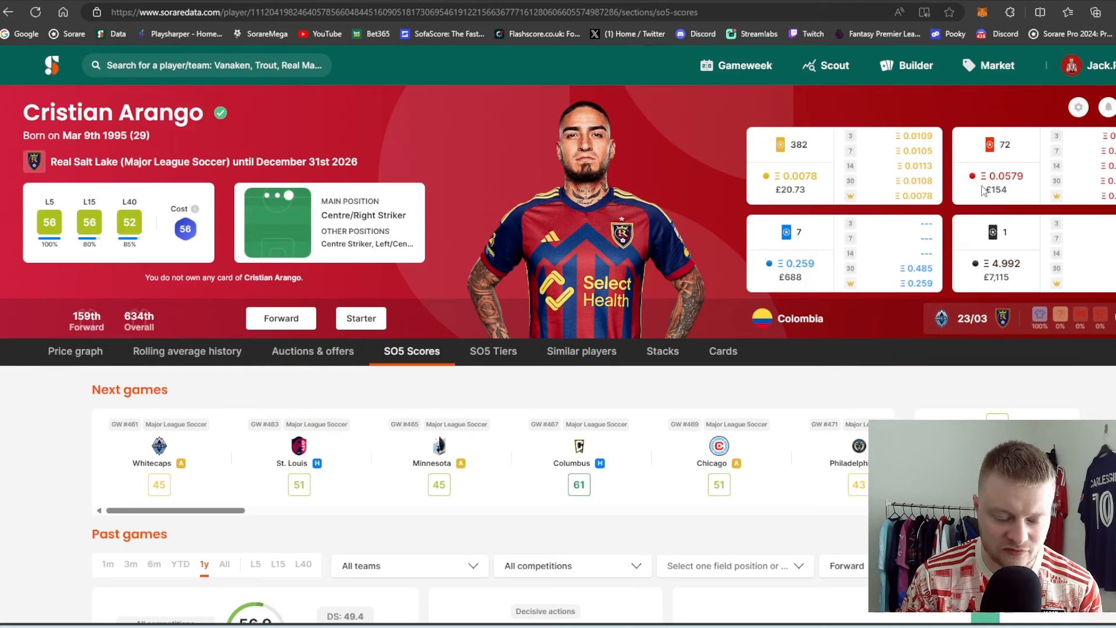
mouse_move(759, 200)
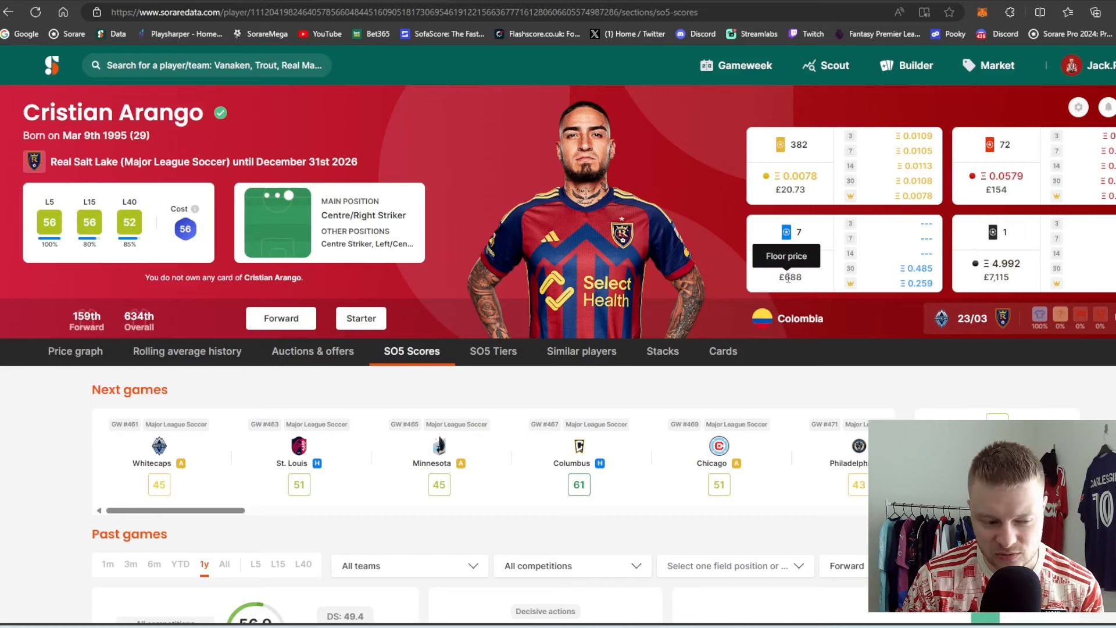
mouse_move(755, 332)
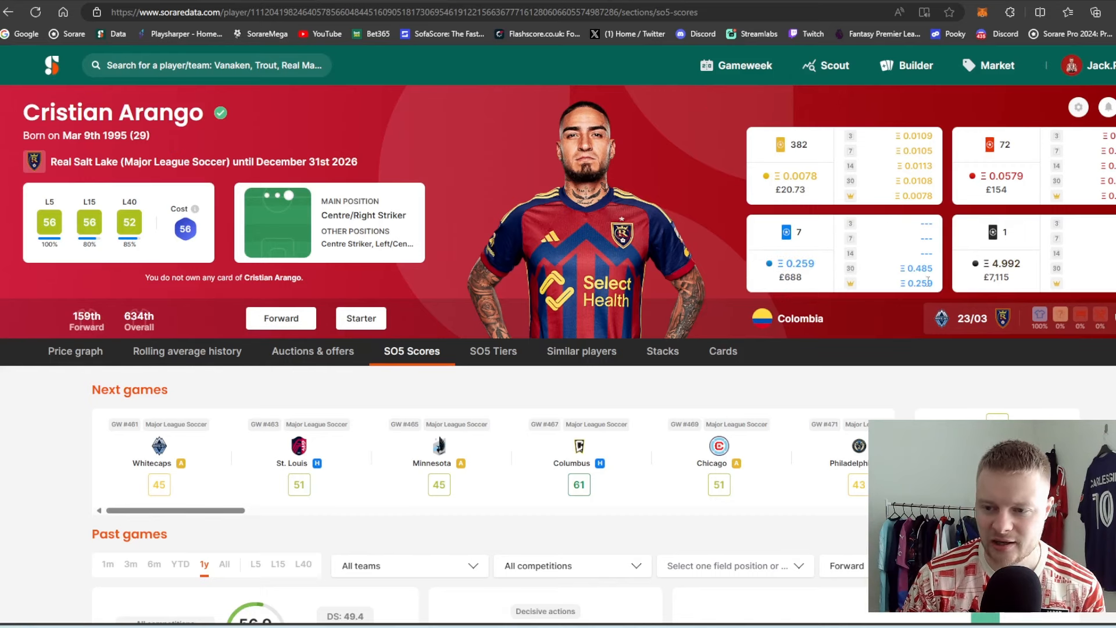
scroll("down", 3)
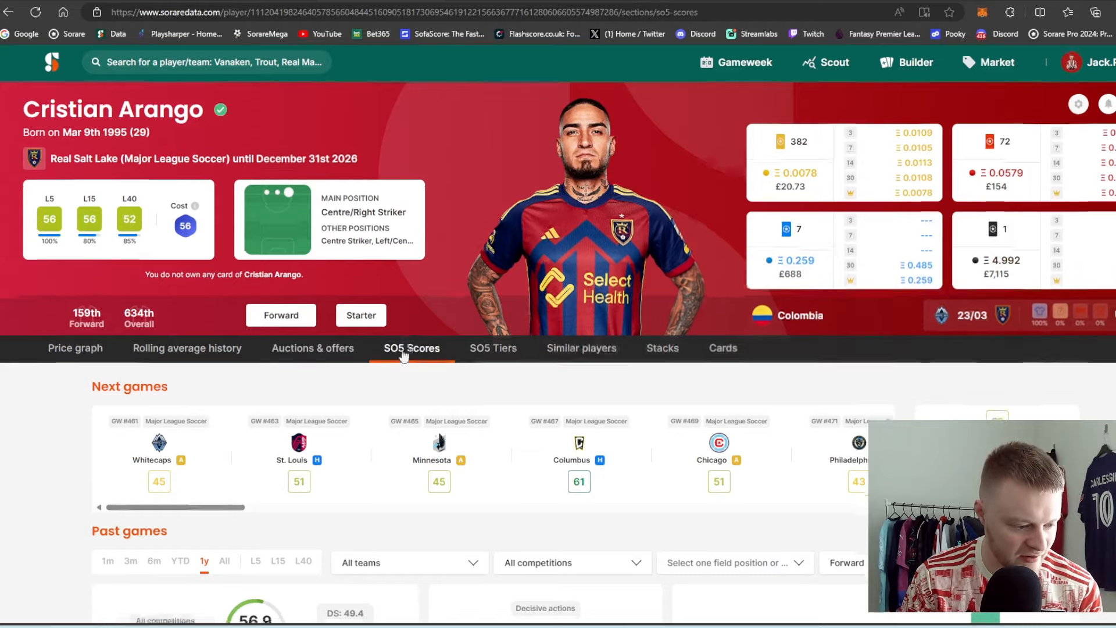
scroll("down", 3)
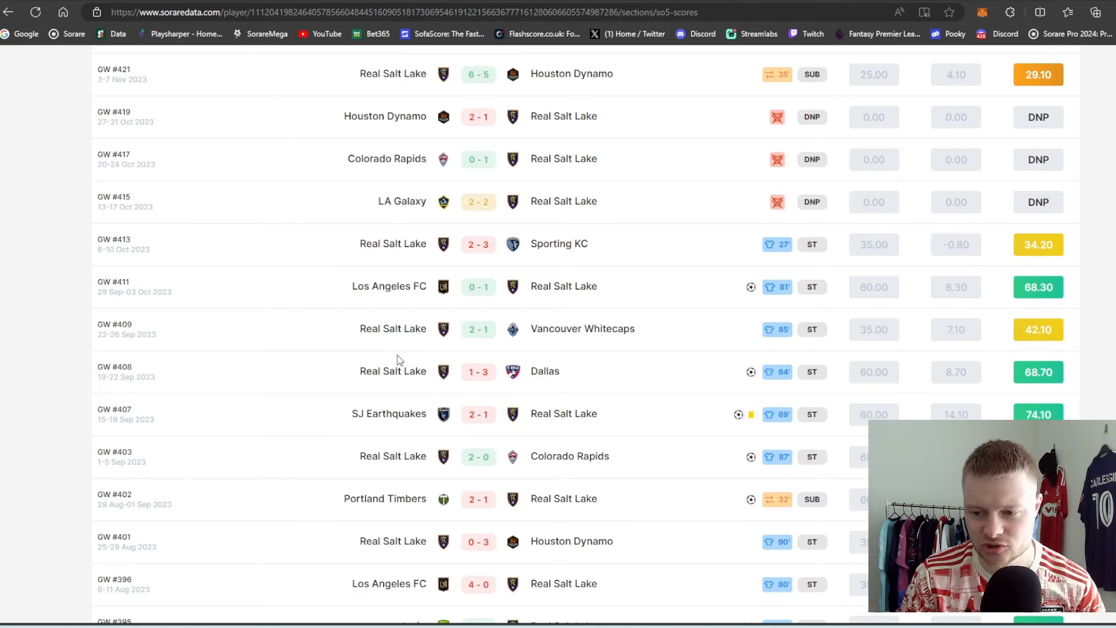
mouse_move(272, 354)
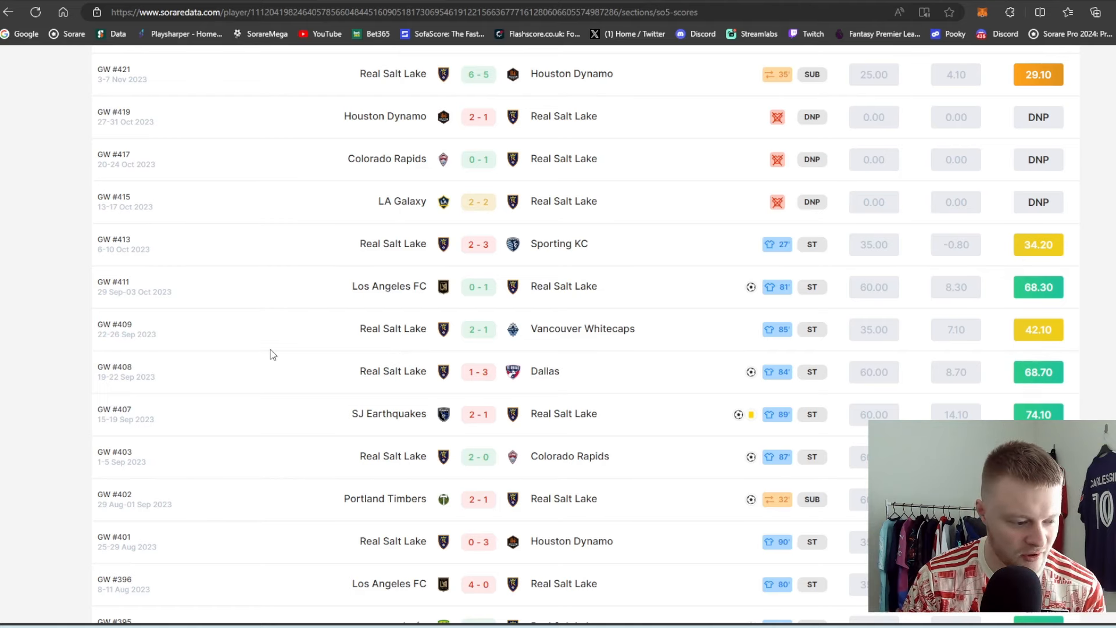
scroll("up", 3)
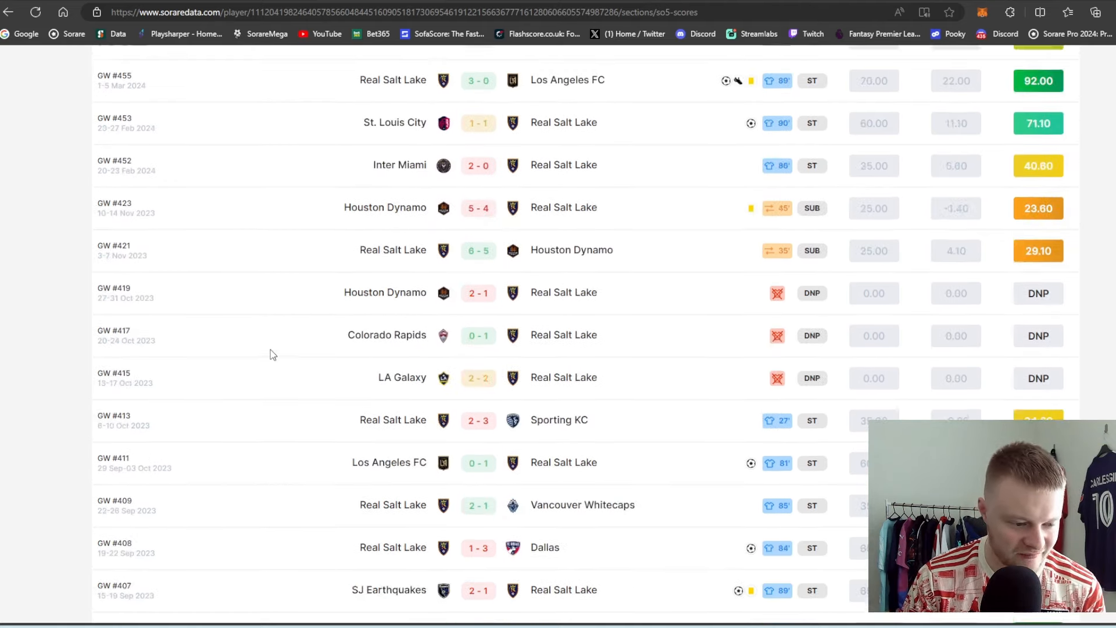
scroll("up", 3)
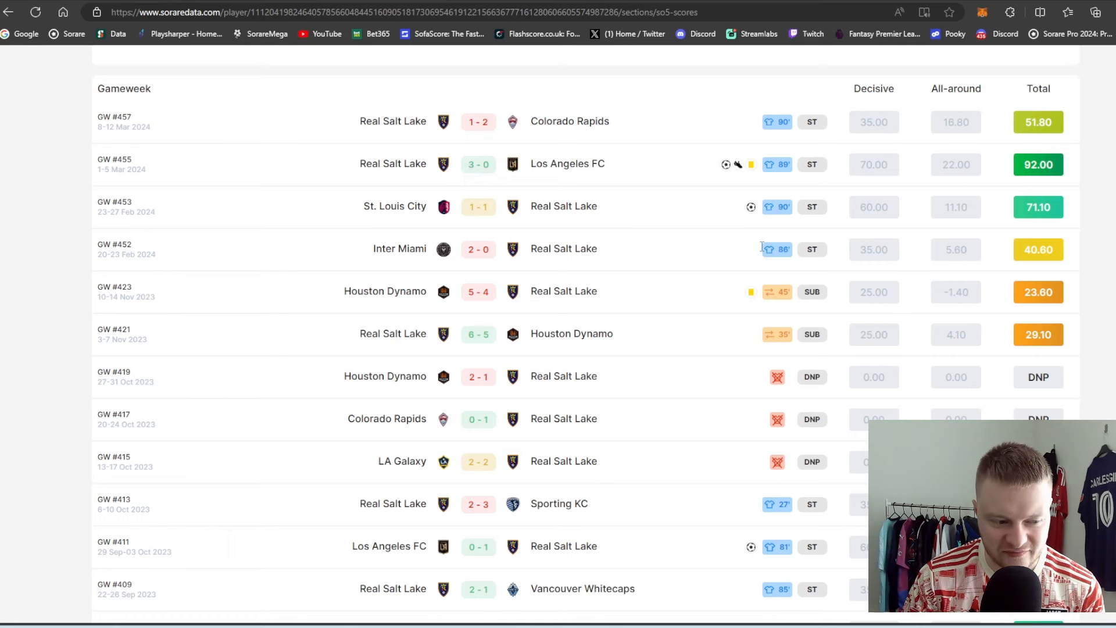
mouse_move(390, 242)
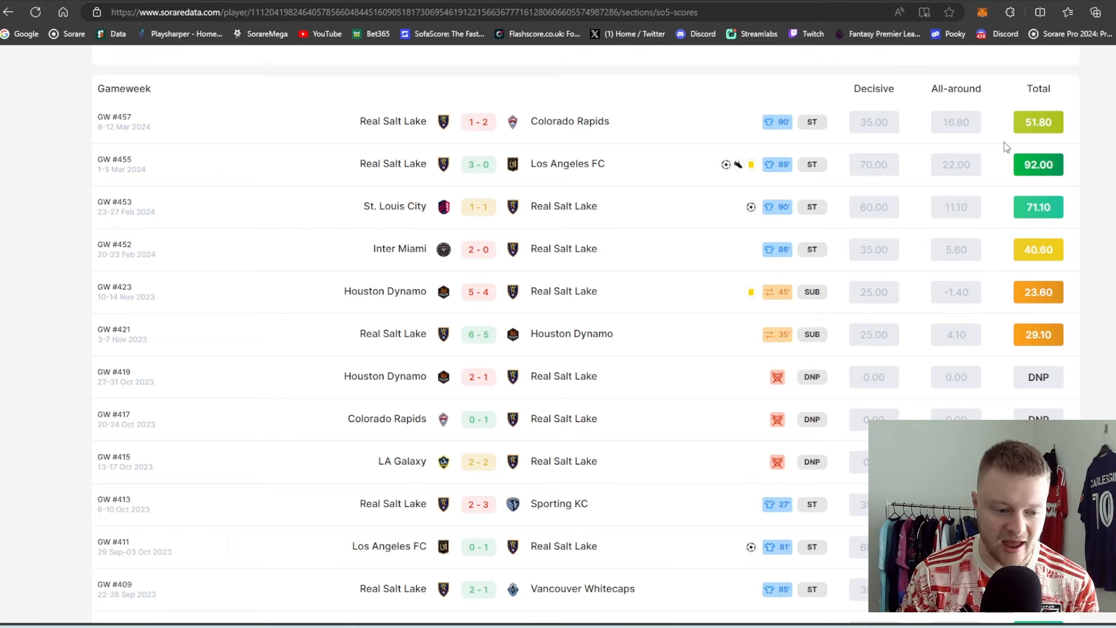
mouse_move(721, 317)
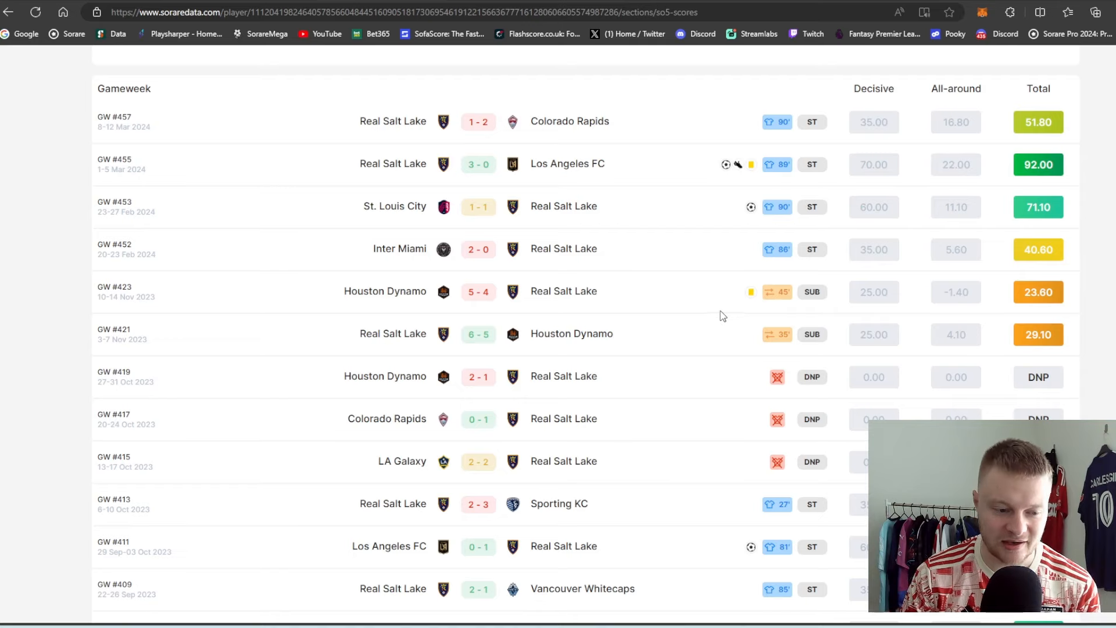
mouse_move(916, 151)
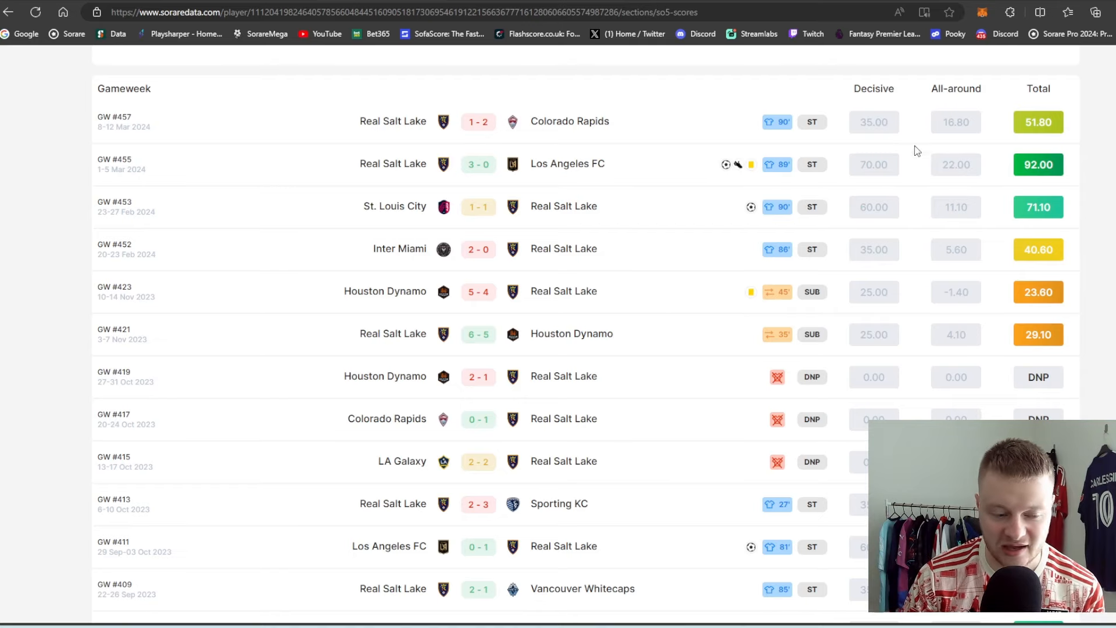
scroll("up", 3)
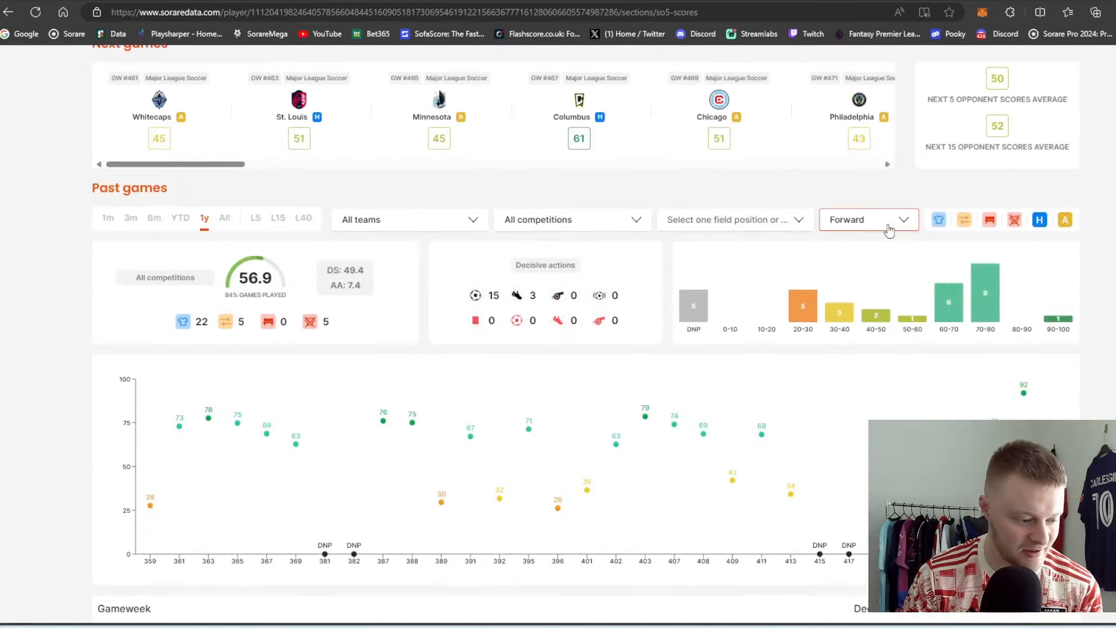
mouse_move(308, 398)
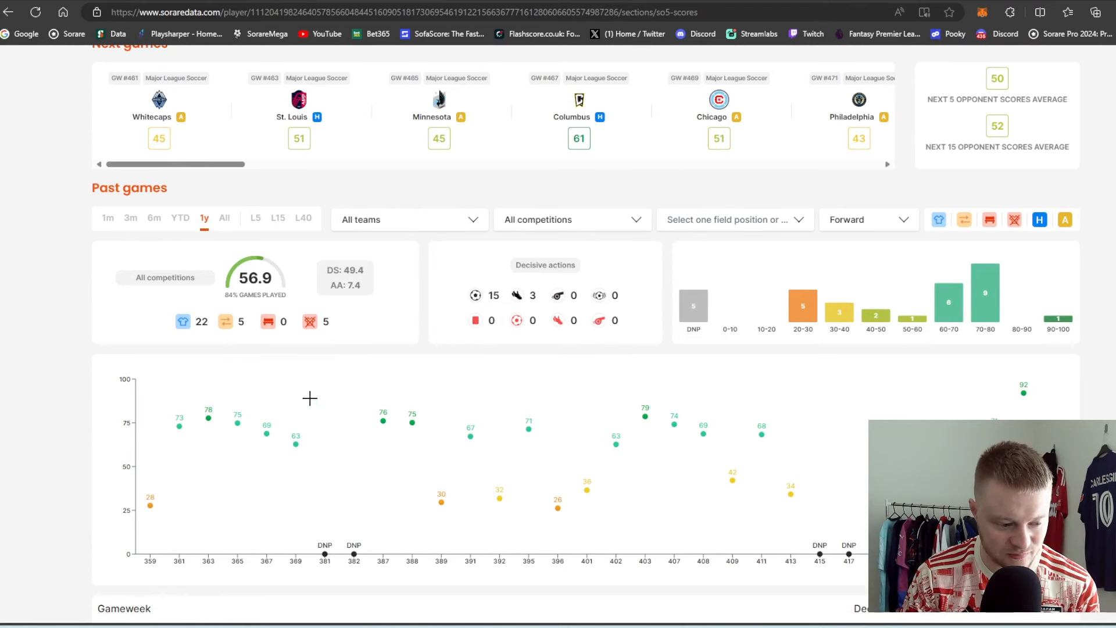
mouse_move(282, 354)
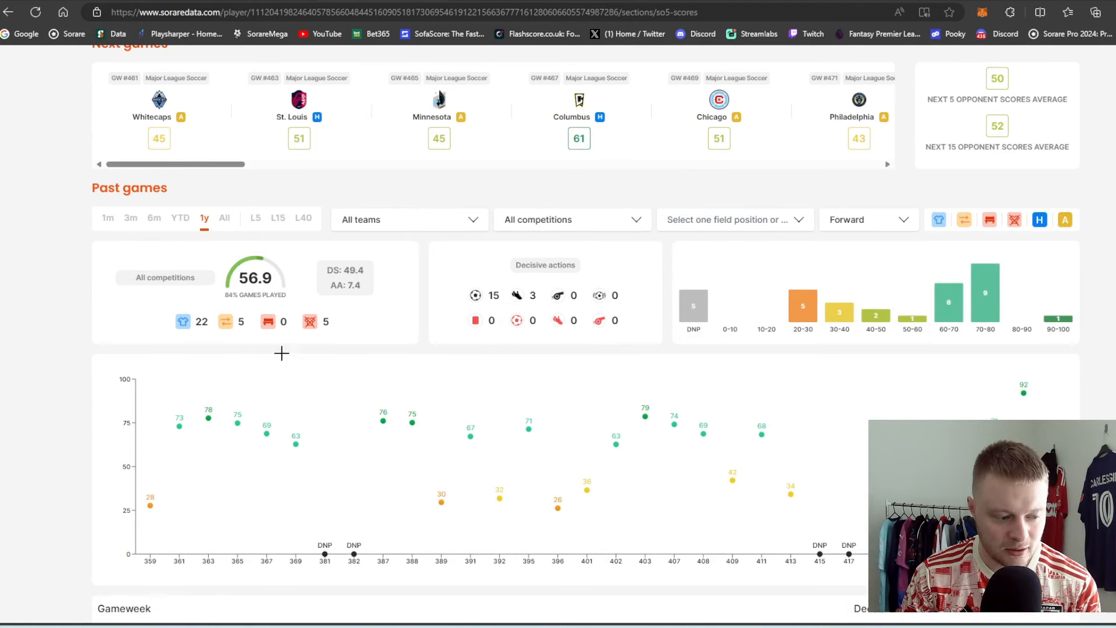
mouse_move(649, 384)
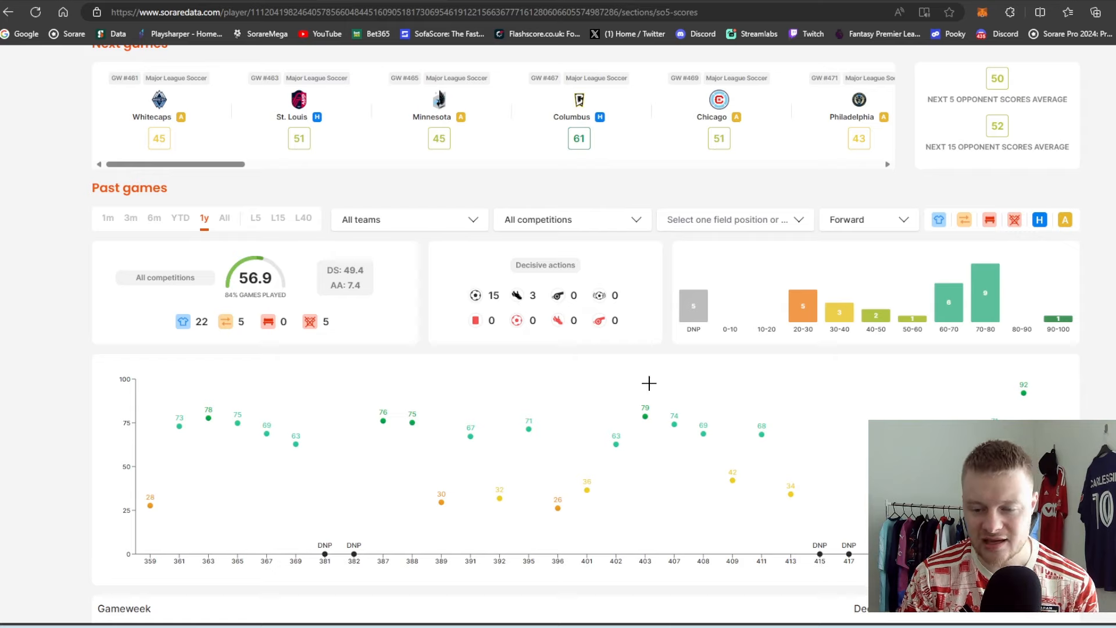
scroll("up", 3)
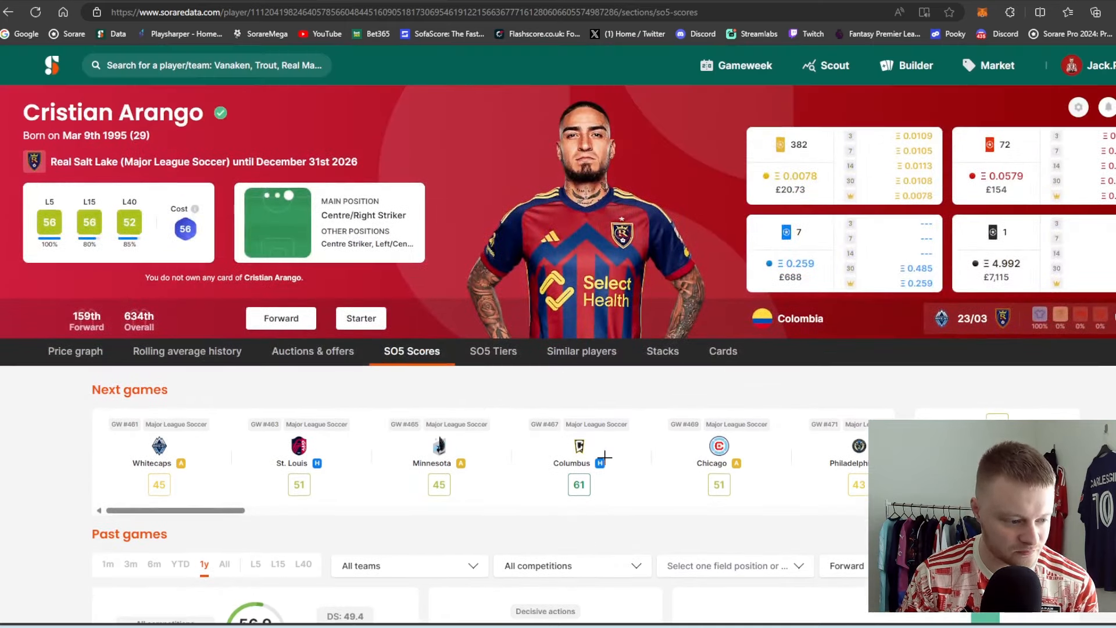
mouse_move(592, 445)
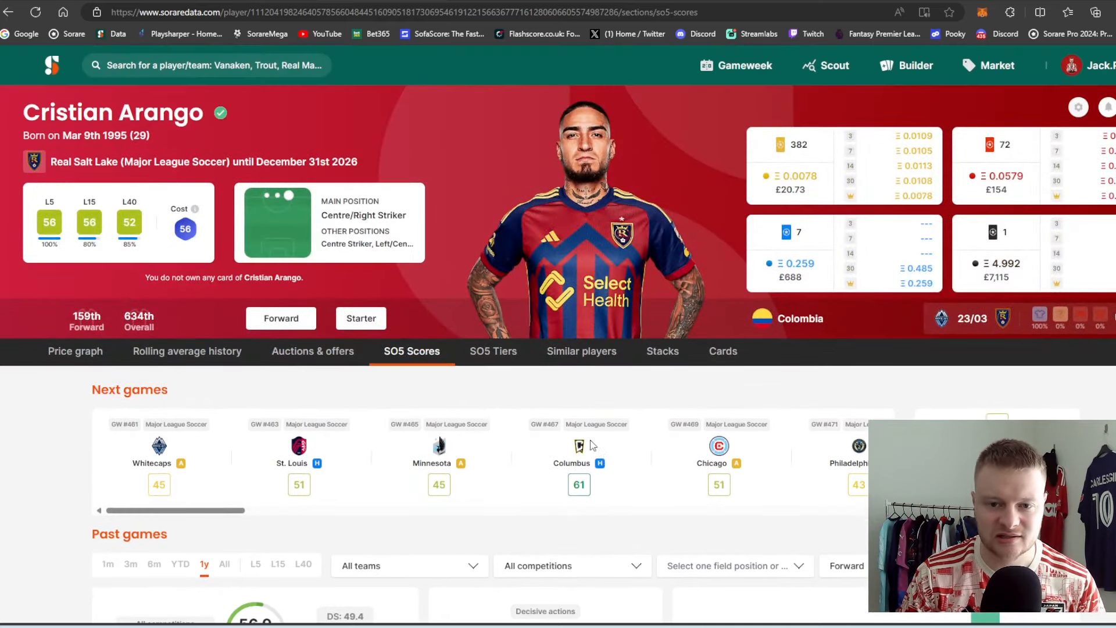
mouse_move(503, 414)
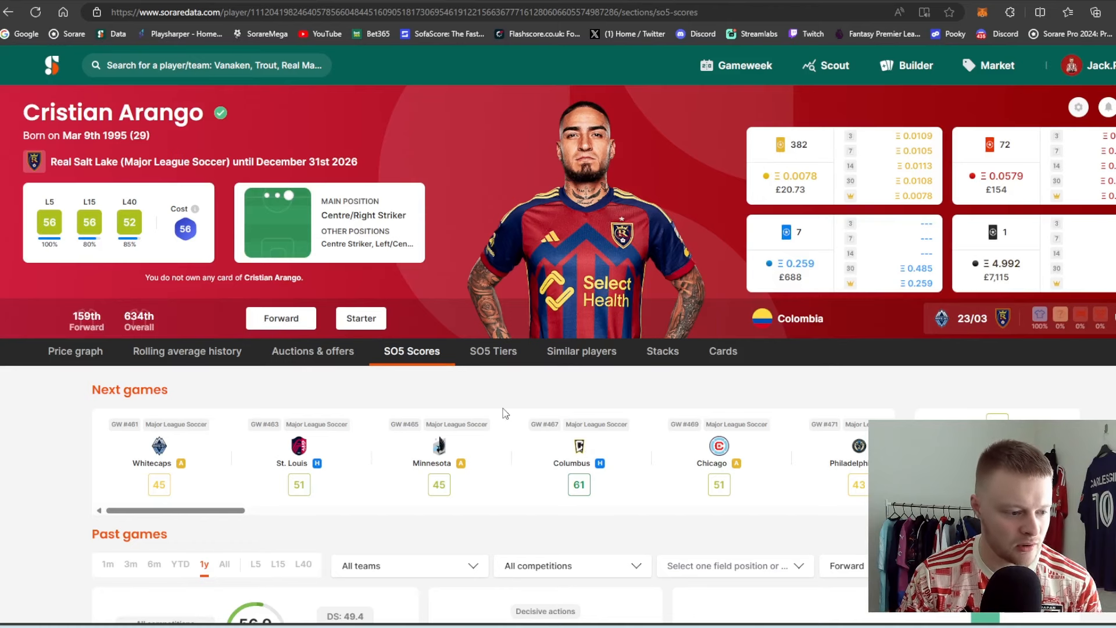
mouse_move(616, 7)
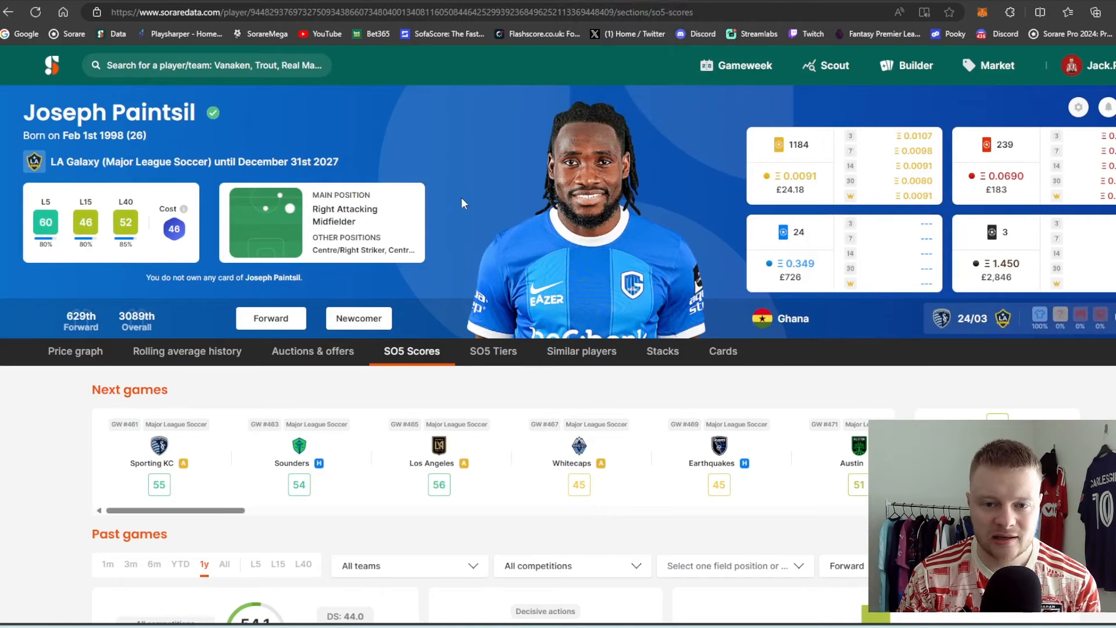
mouse_move(161, 349)
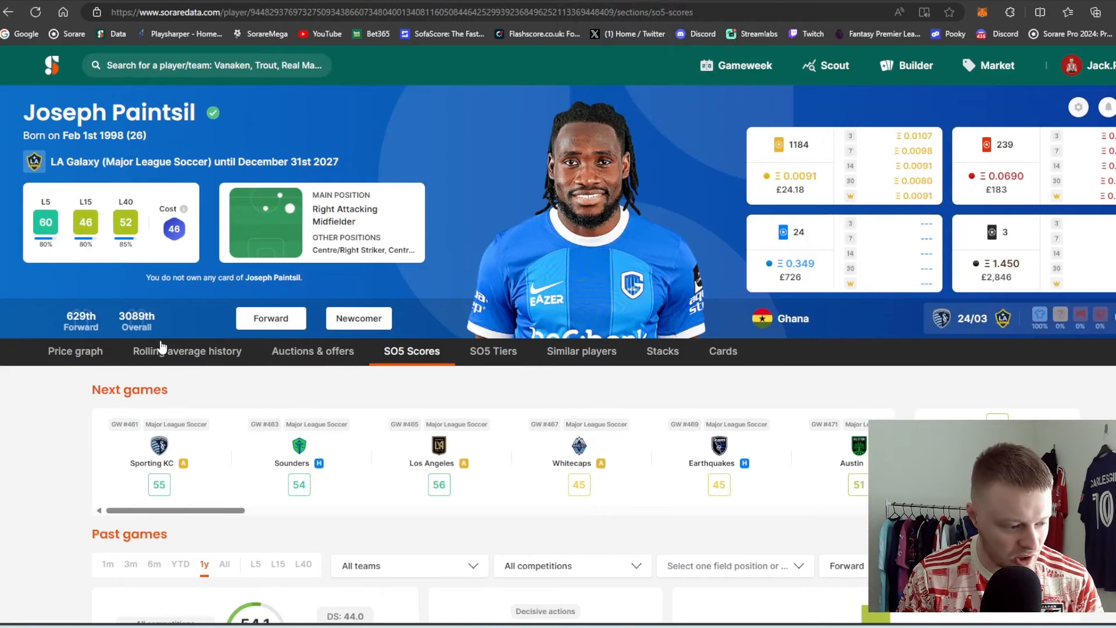
- Review Joseph Paintsil's recent card price history, then his SO5 score history
left_click(73, 350)
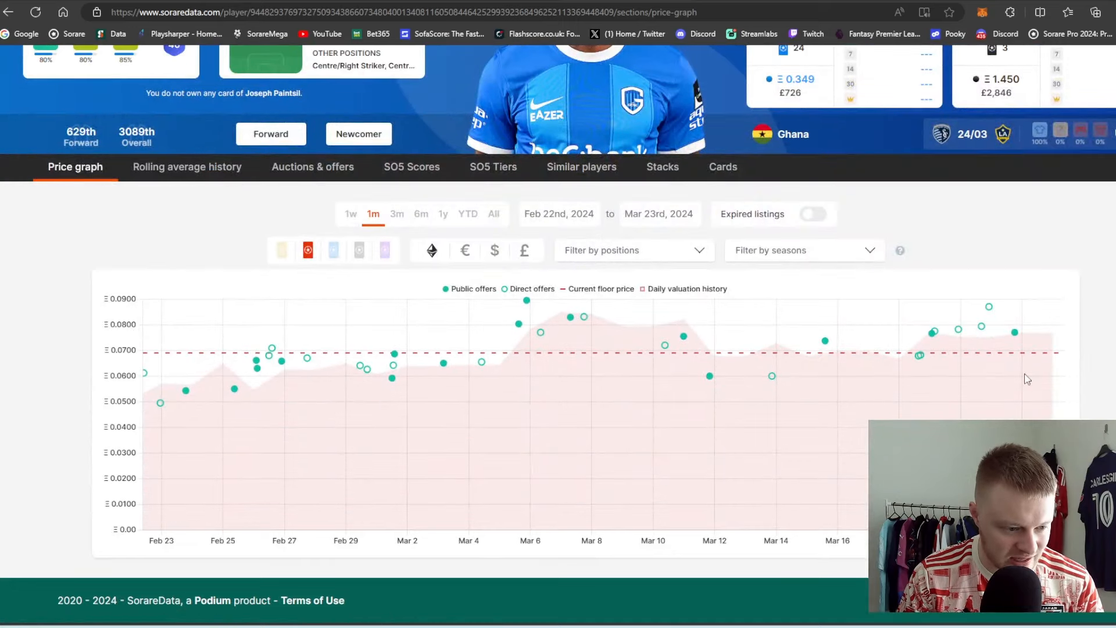
scroll("up", 3)
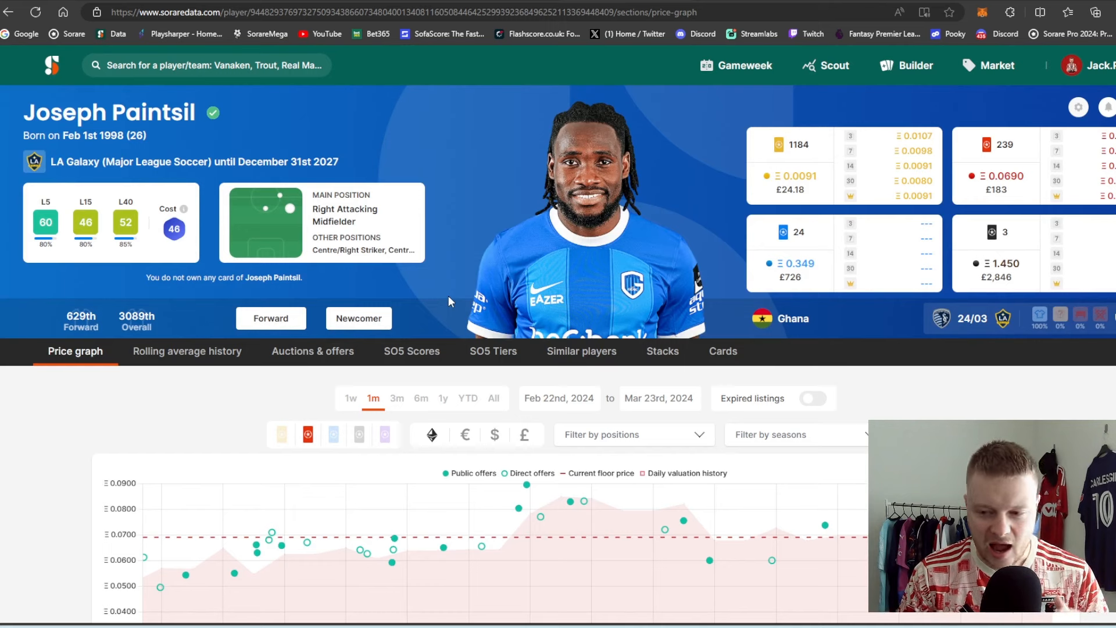
mouse_move(446, 311)
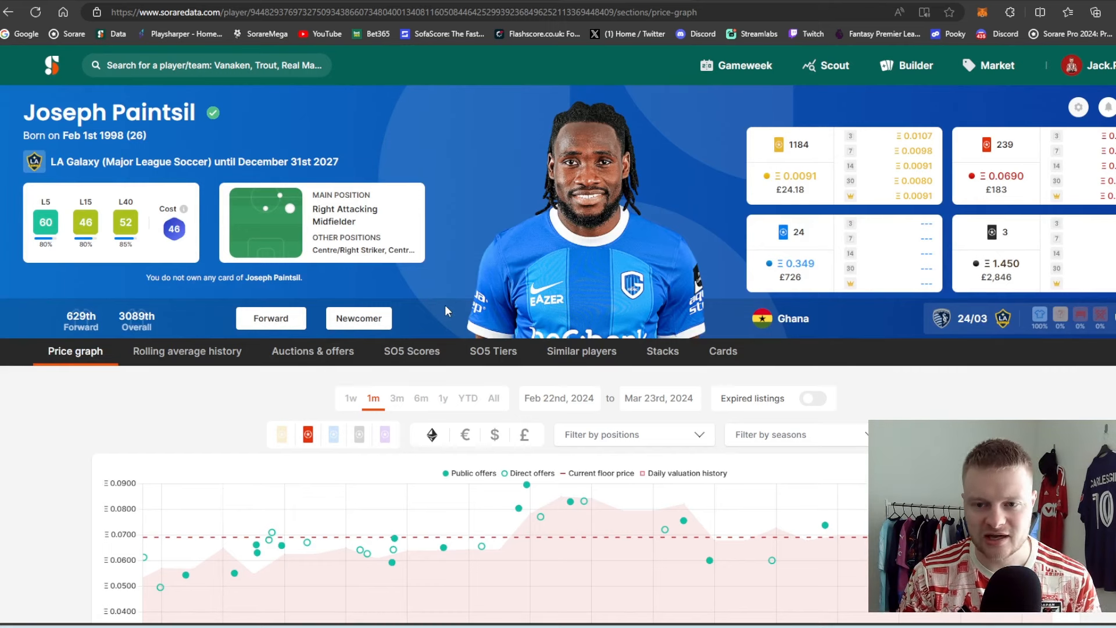
mouse_move(411, 350)
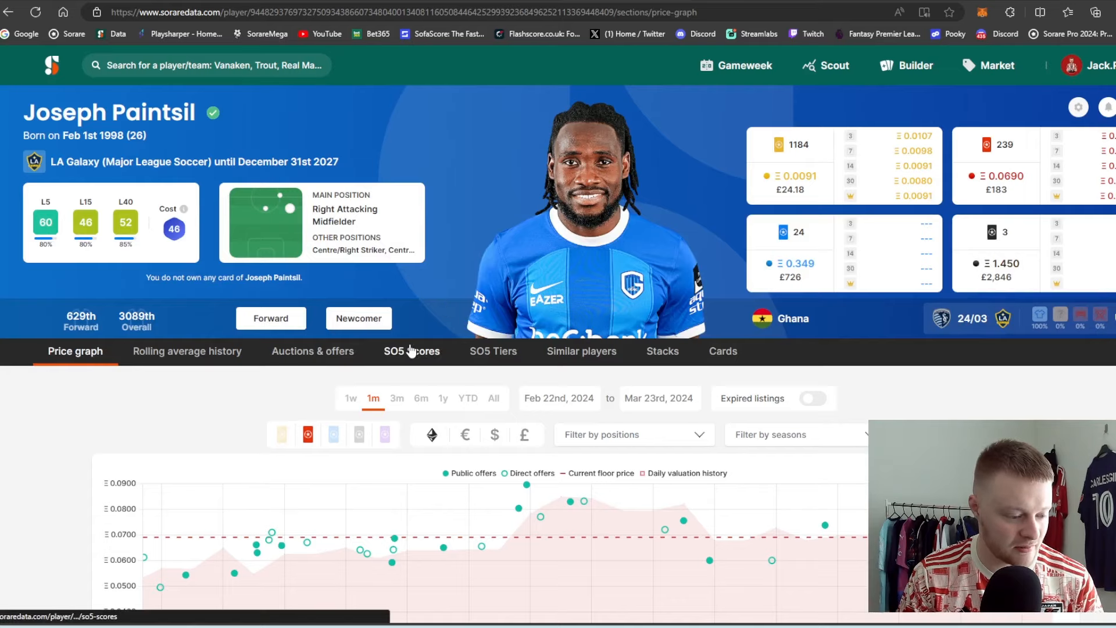
left_click(411, 351)
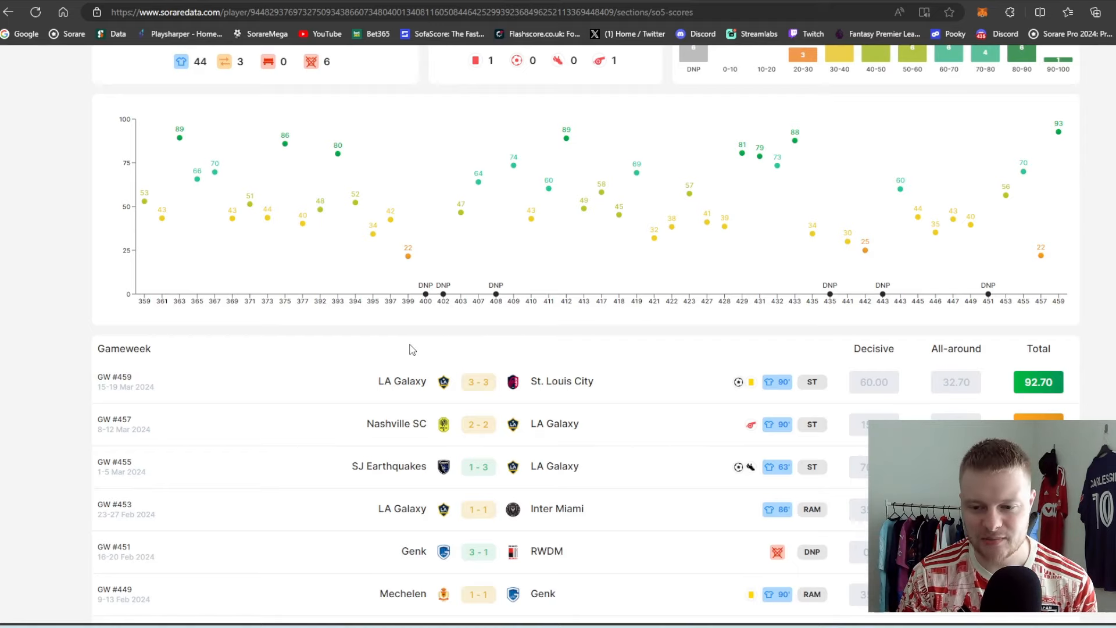
scroll("up", 3)
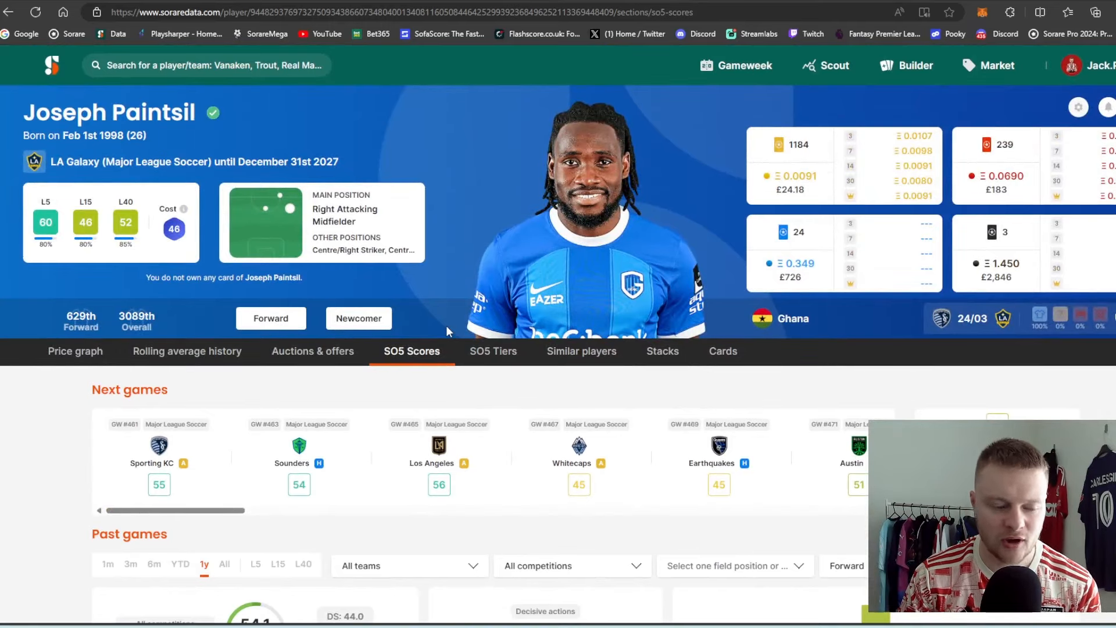
mouse_move(403, 311)
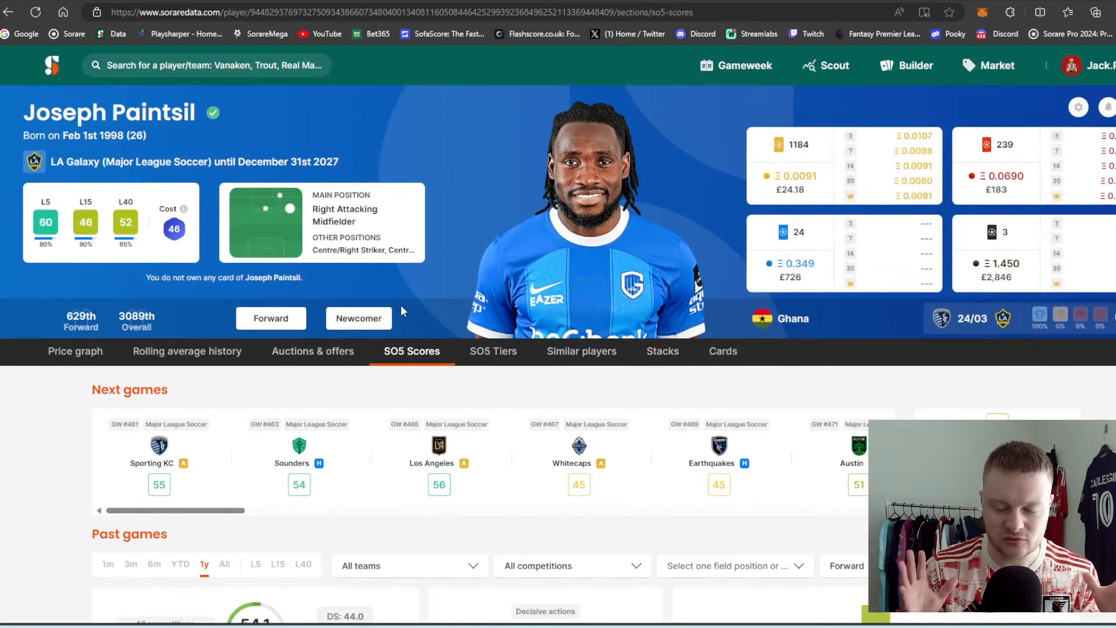
mouse_move(689, 57)
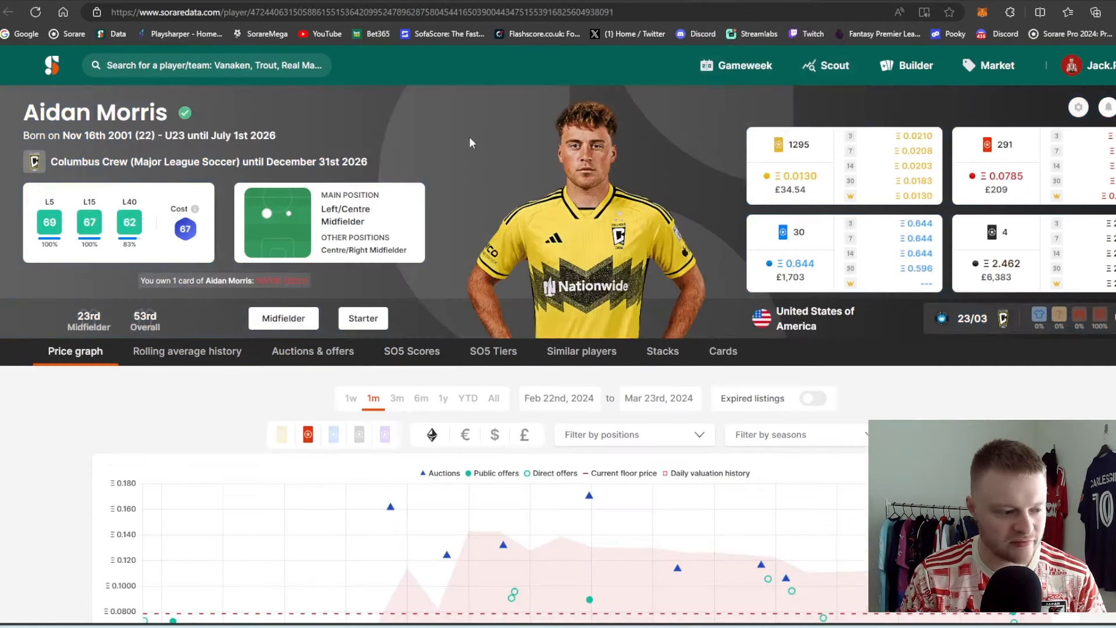
mouse_move(436, 147)
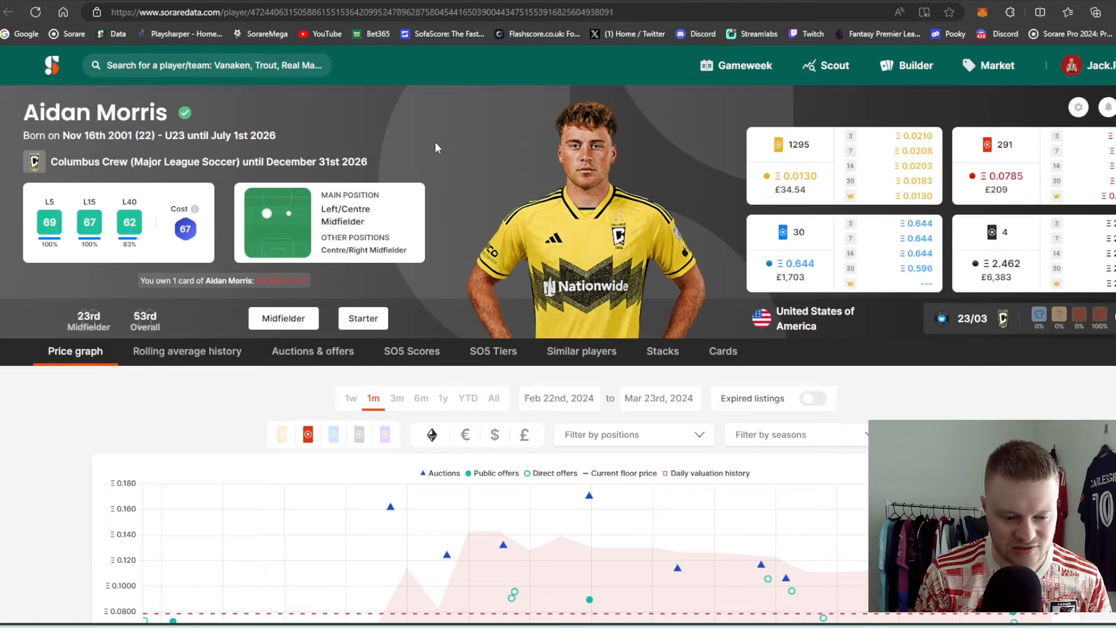
- Show Aidan Morris's SO5 score history filtered to Major League Soccer games
left_click(411, 351)
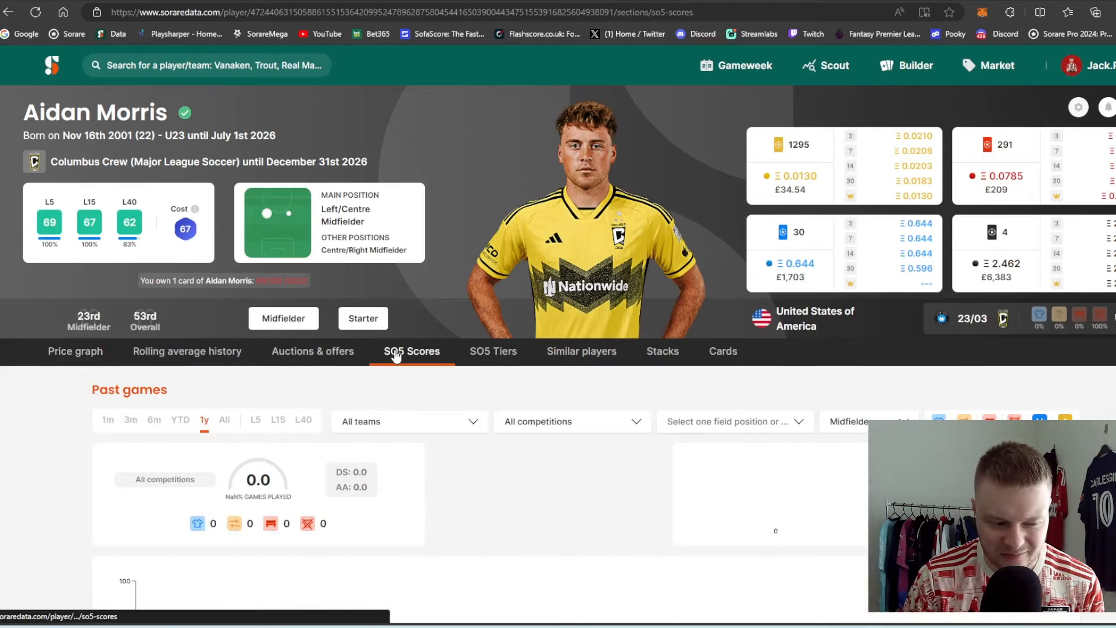
scroll("down", 3)
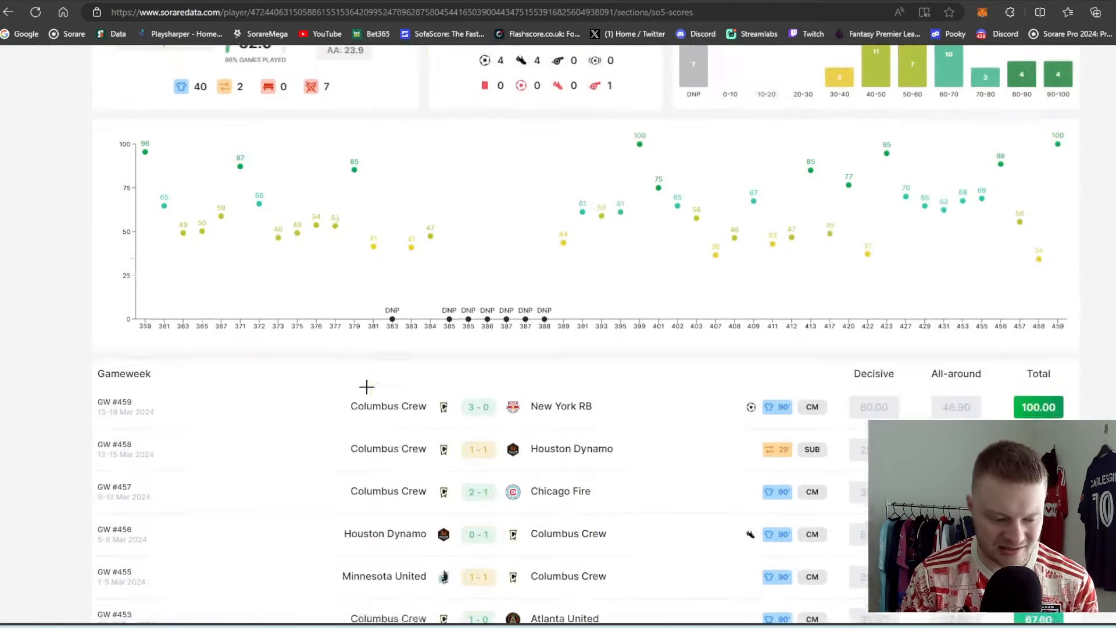
left_click(571, 305)
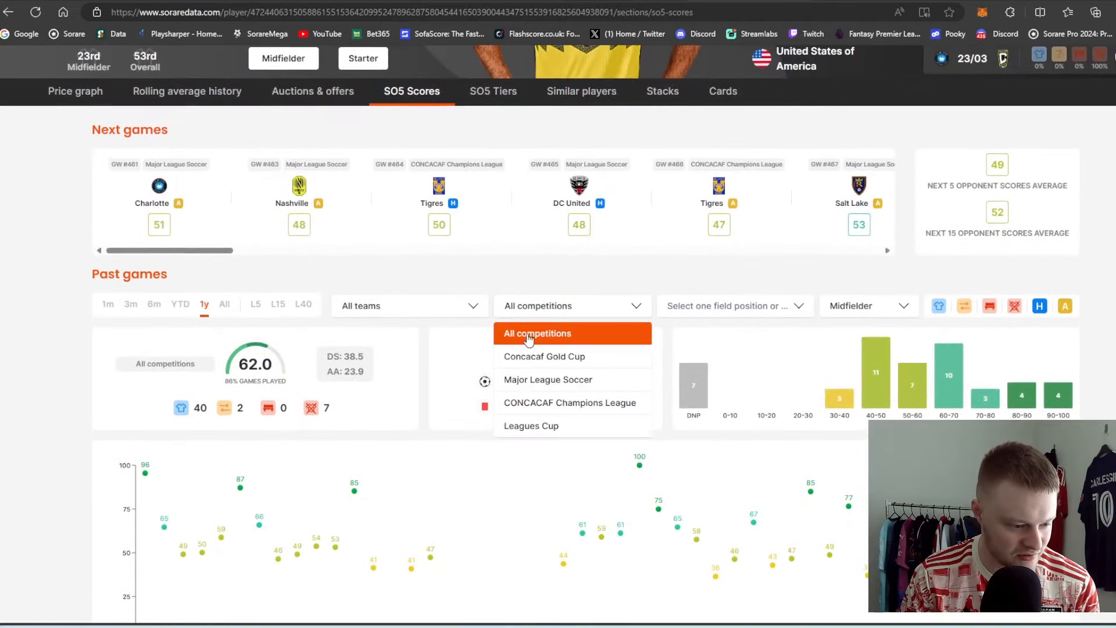
left_click(548, 380)
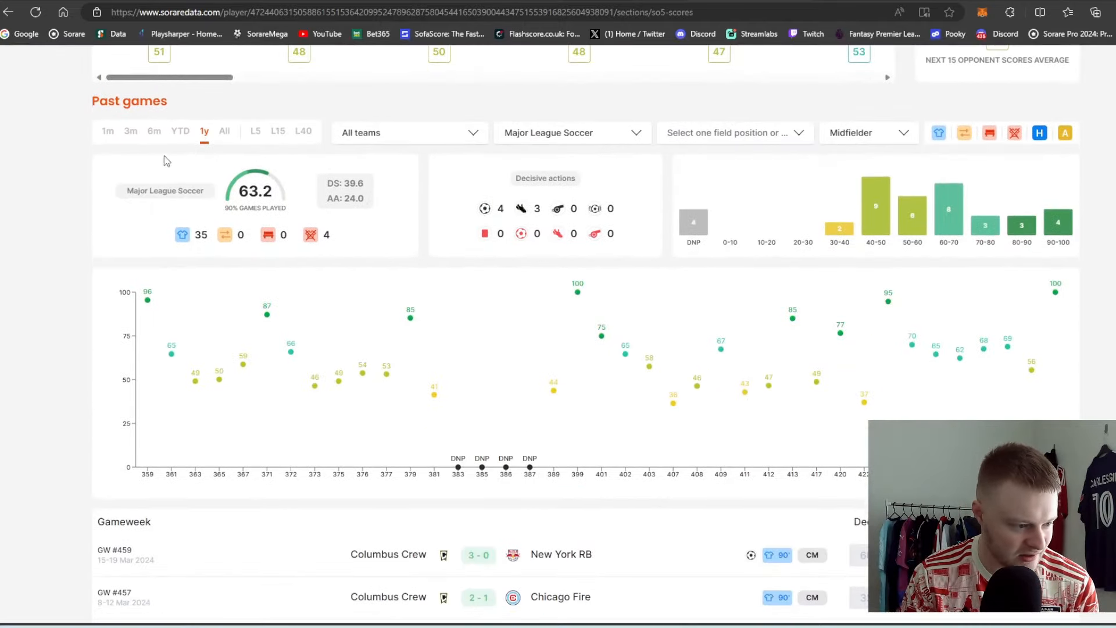
scroll("down", 3)
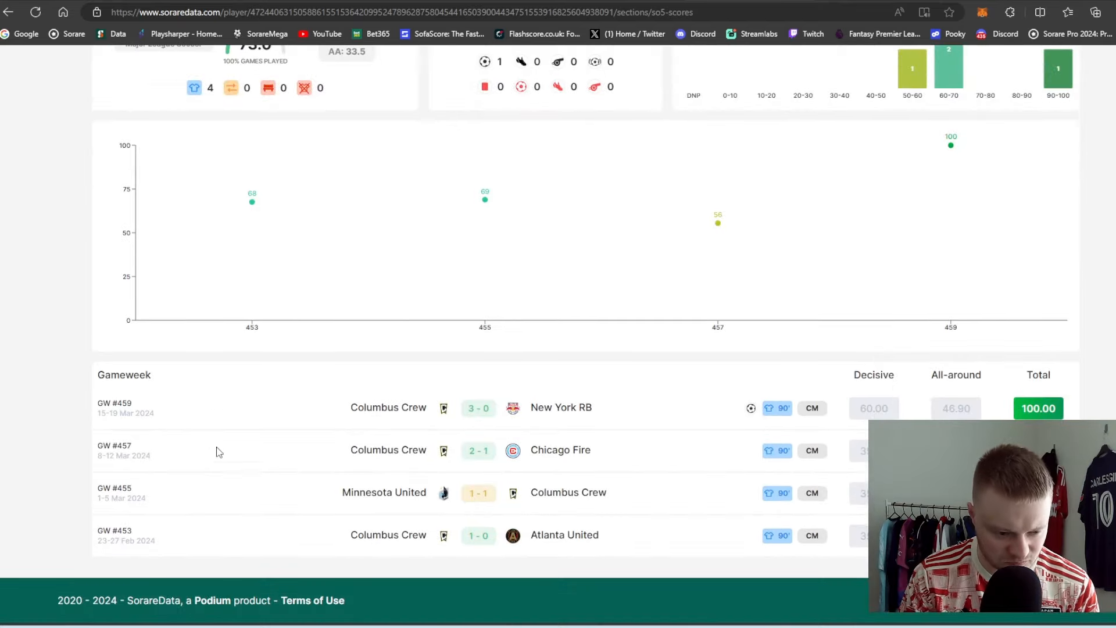
mouse_move(139, 540)
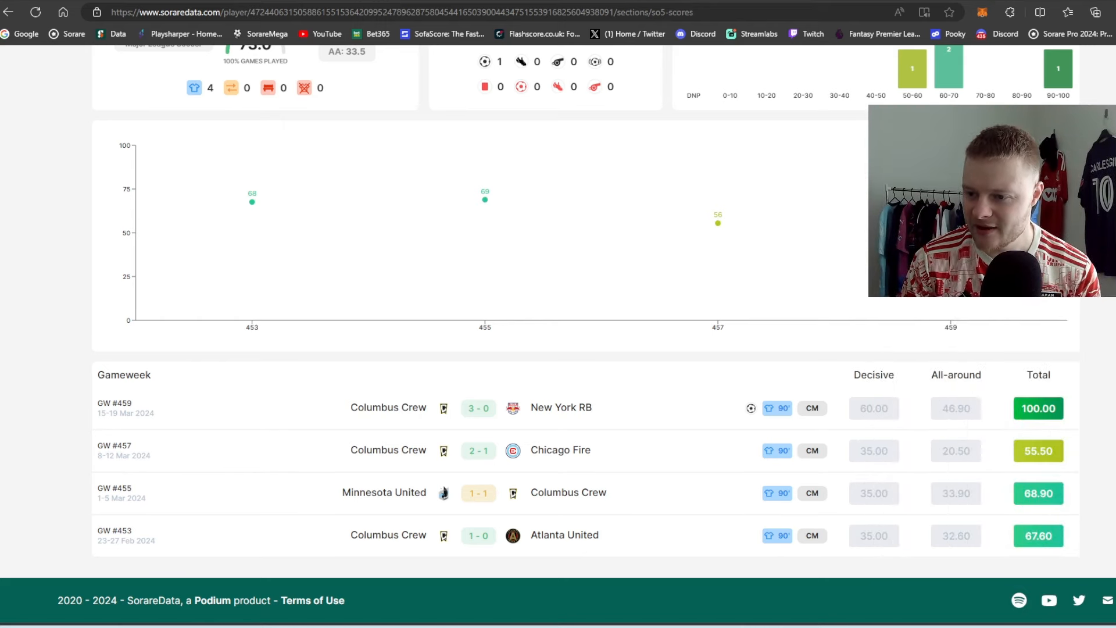
mouse_move(692, 445)
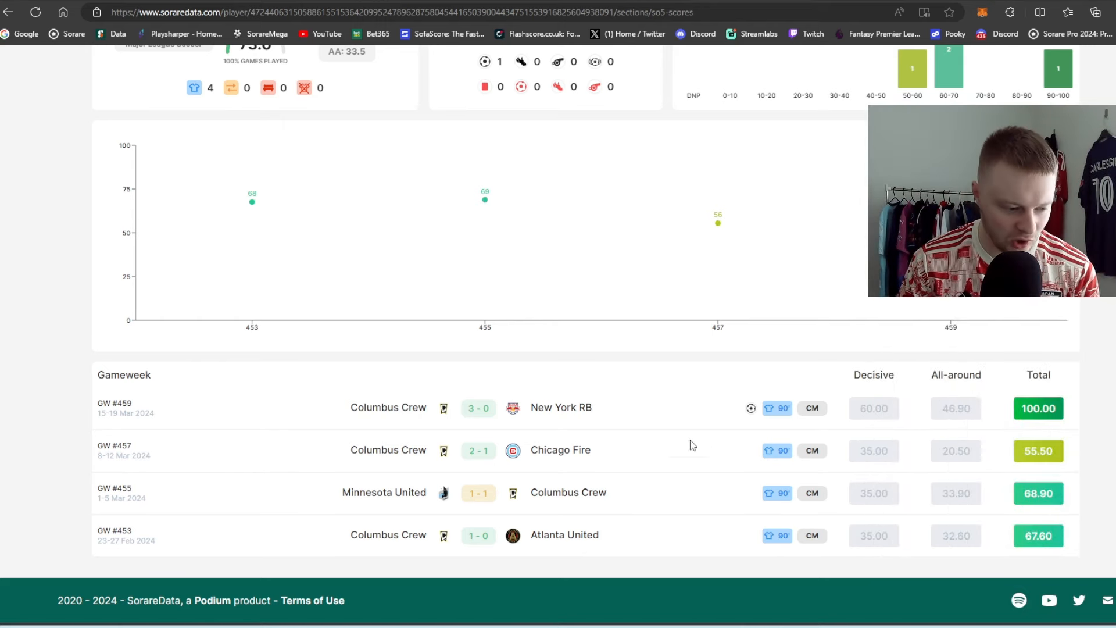
mouse_move(641, 399)
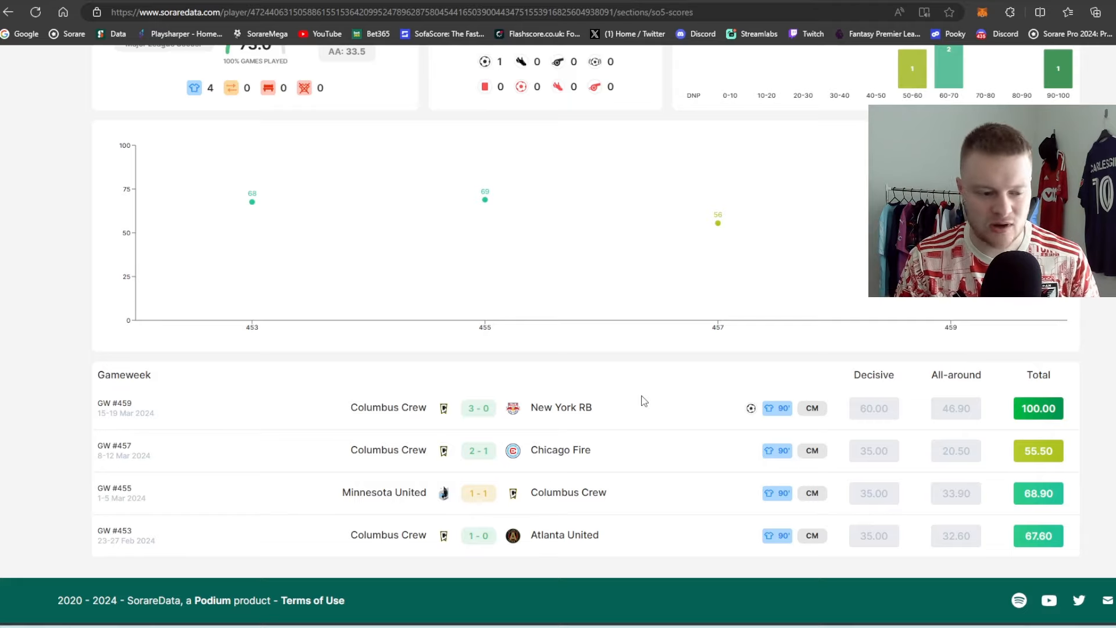
- Review his last four Columbus Crew gameweeks, scores 55.5 to 100
scroll("up", 3)
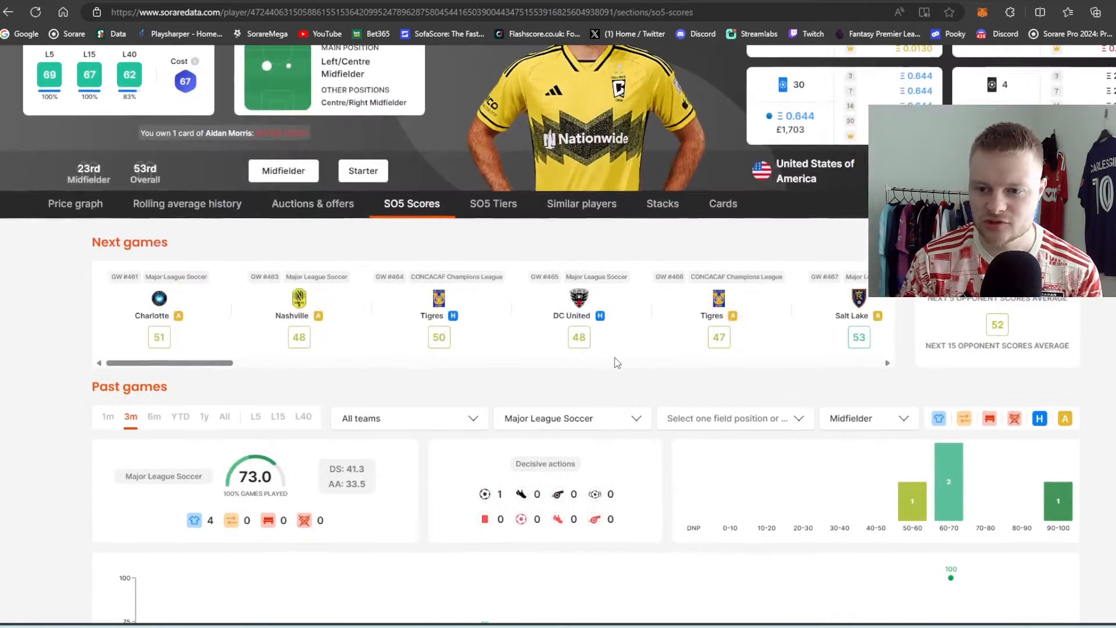
scroll("up", 3)
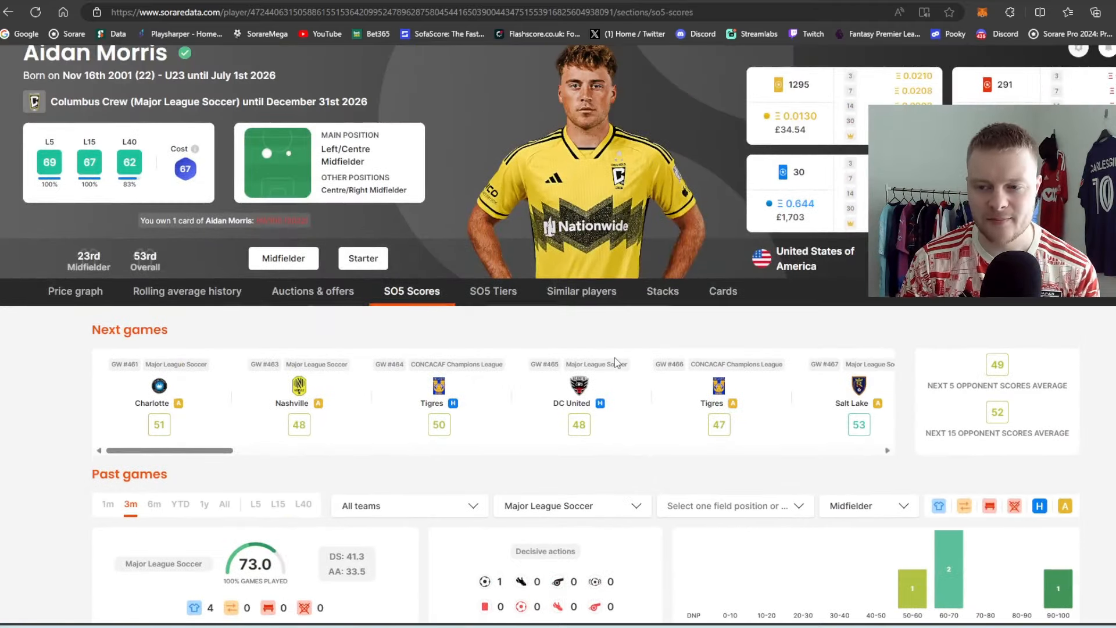
scroll("down", 3)
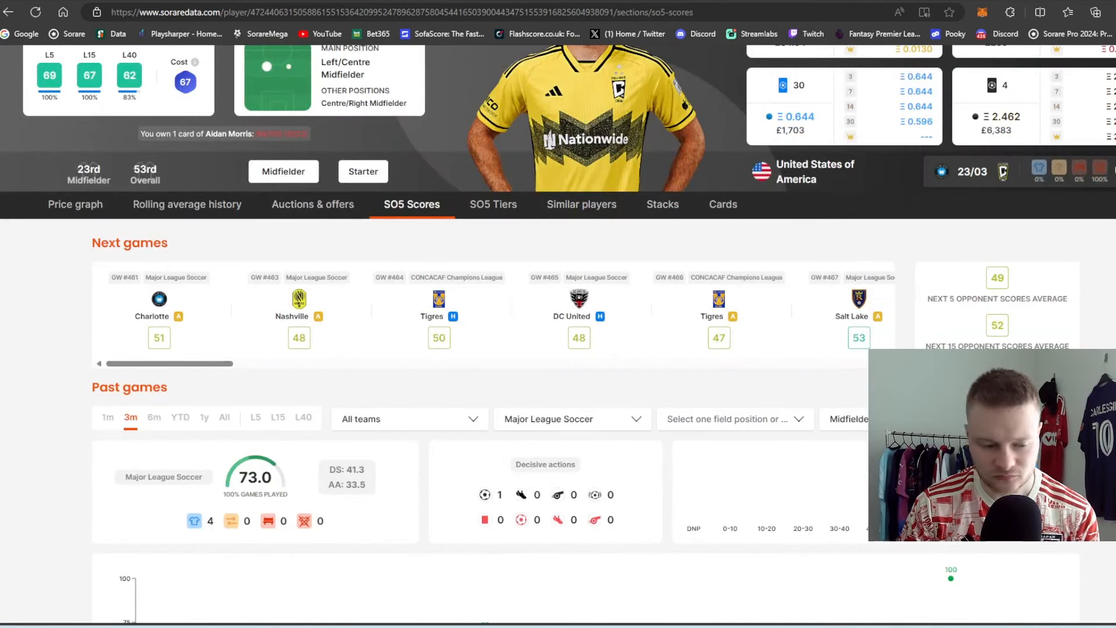
scroll("up", 3)
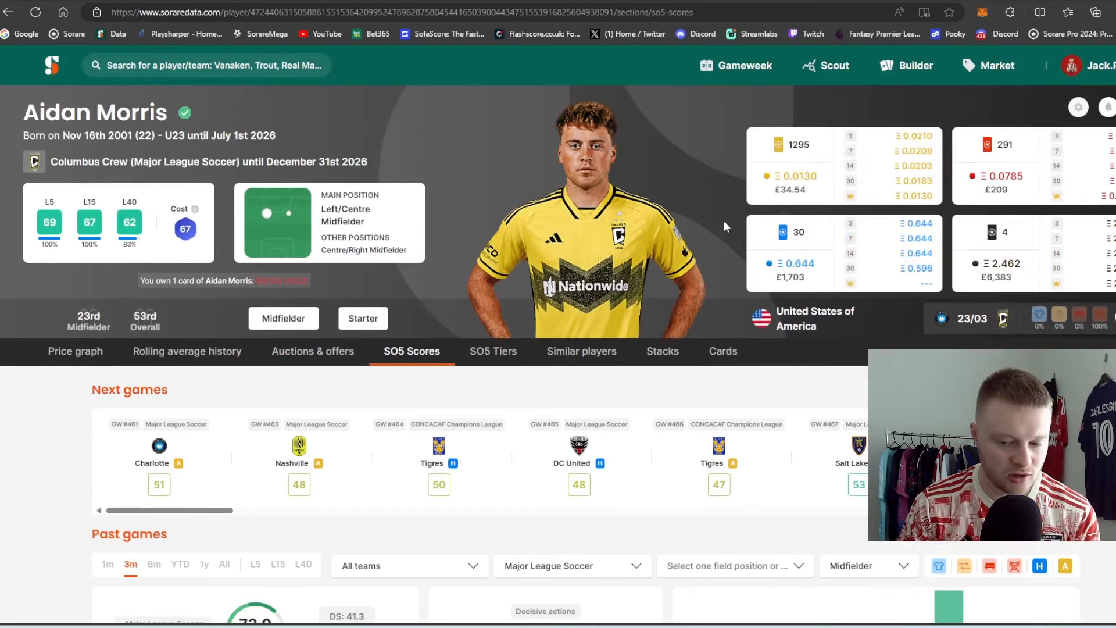
mouse_move(836, 199)
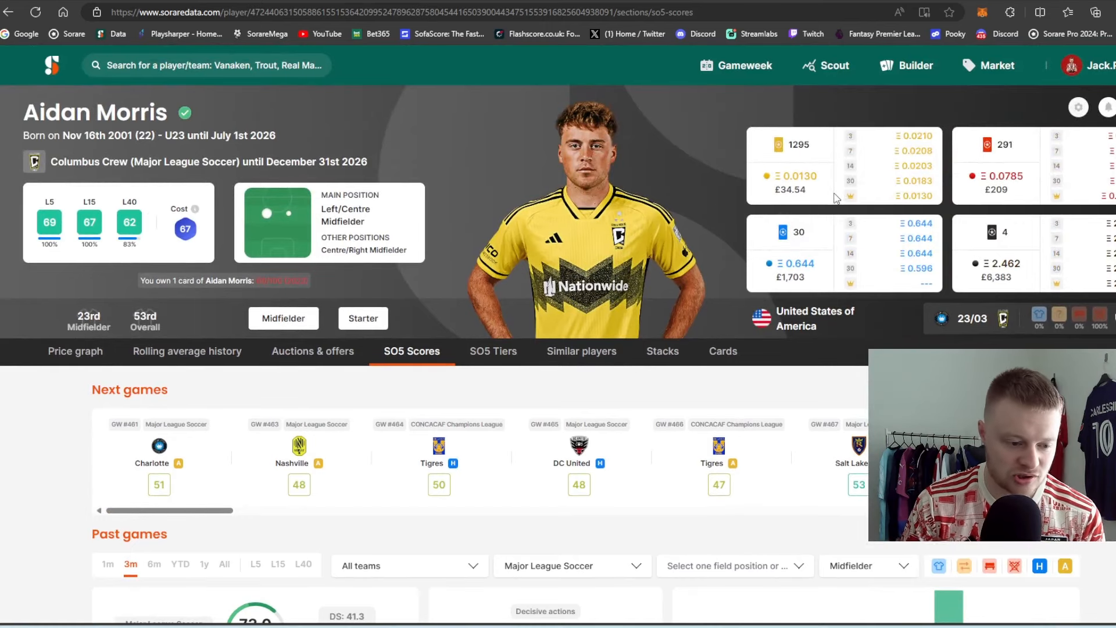
mouse_move(736, 196)
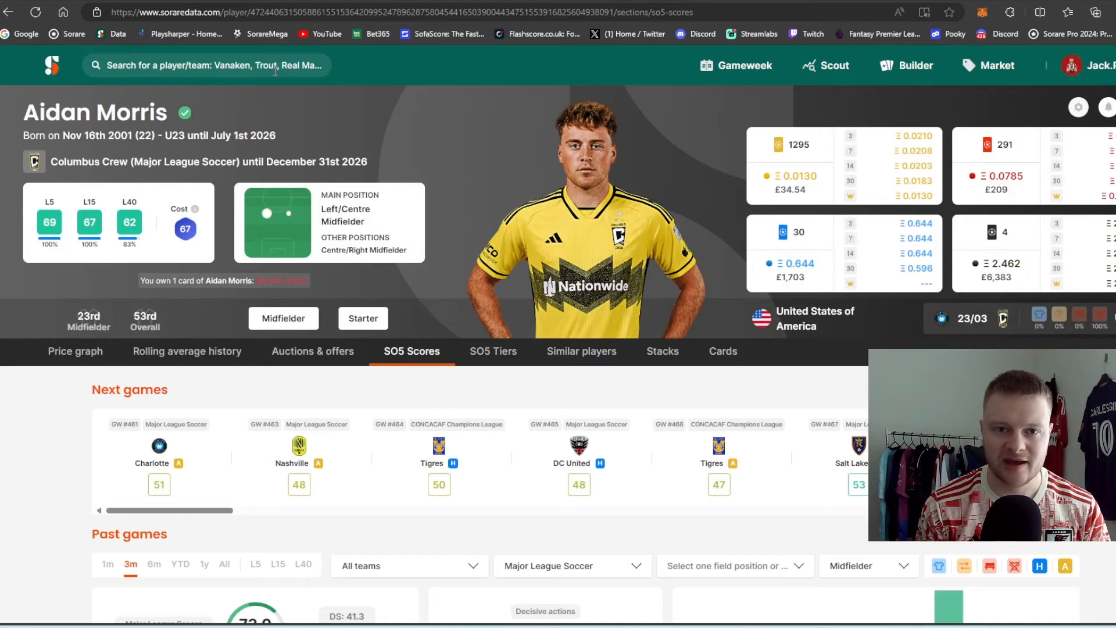
mouse_move(1060, 245)
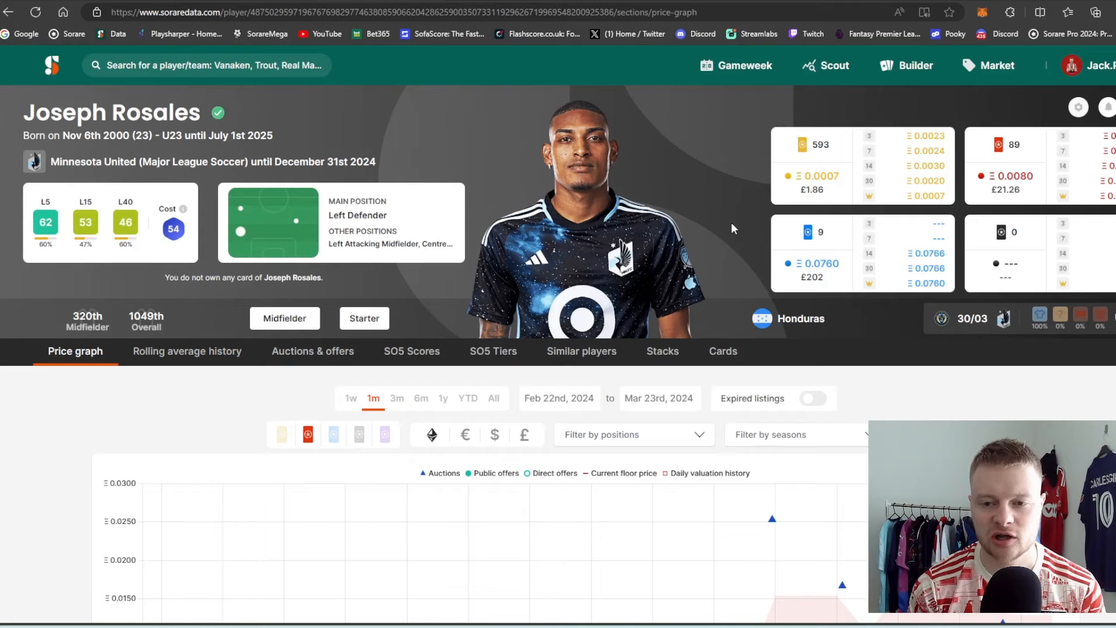
mouse_move(396, 340)
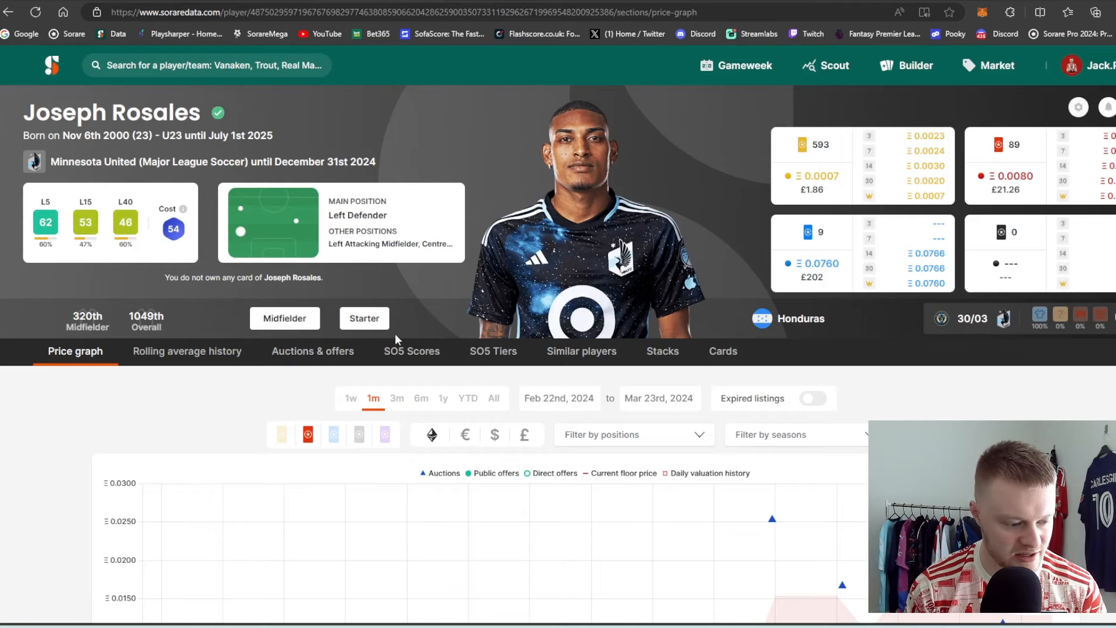
- Show Joseph Rosales's SO5 score history and look through his past games table
left_click(411, 349)
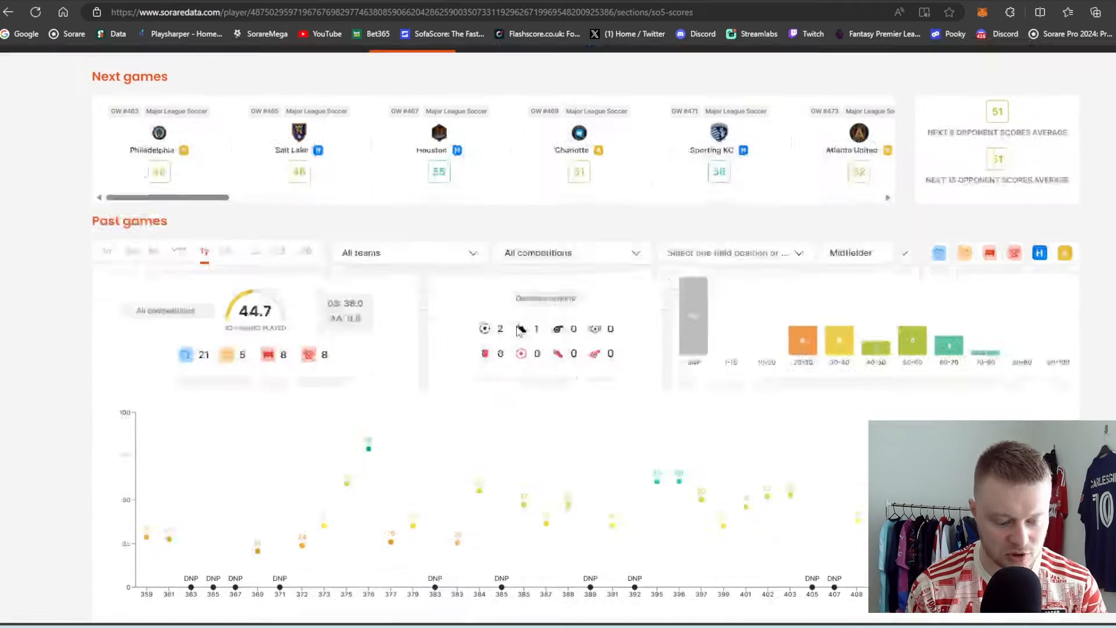
scroll("down", 3)
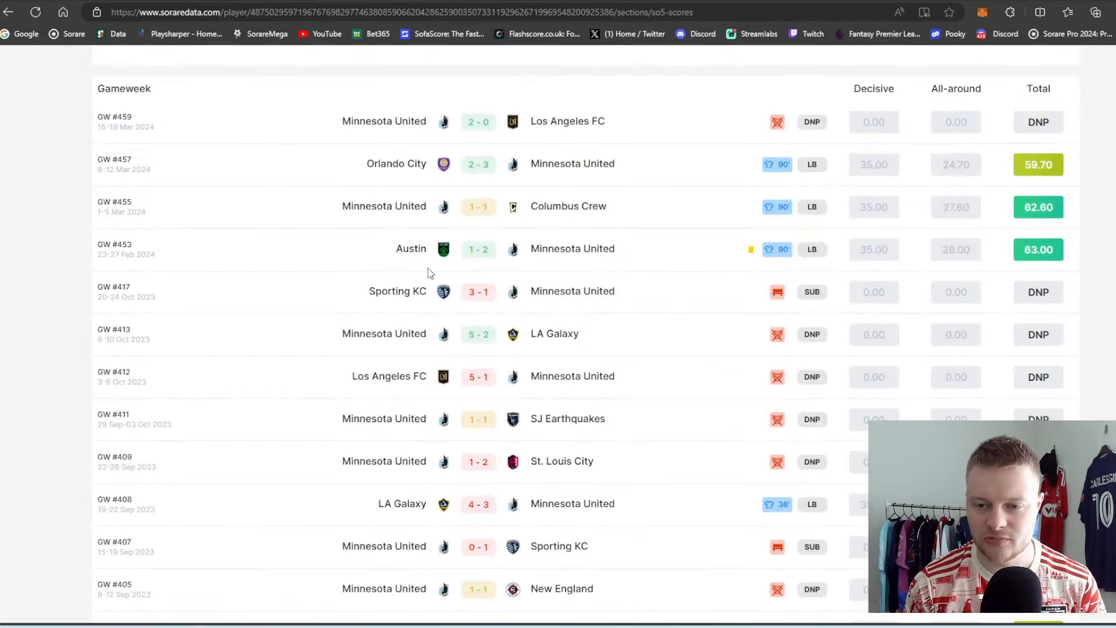
scroll("down", 3)
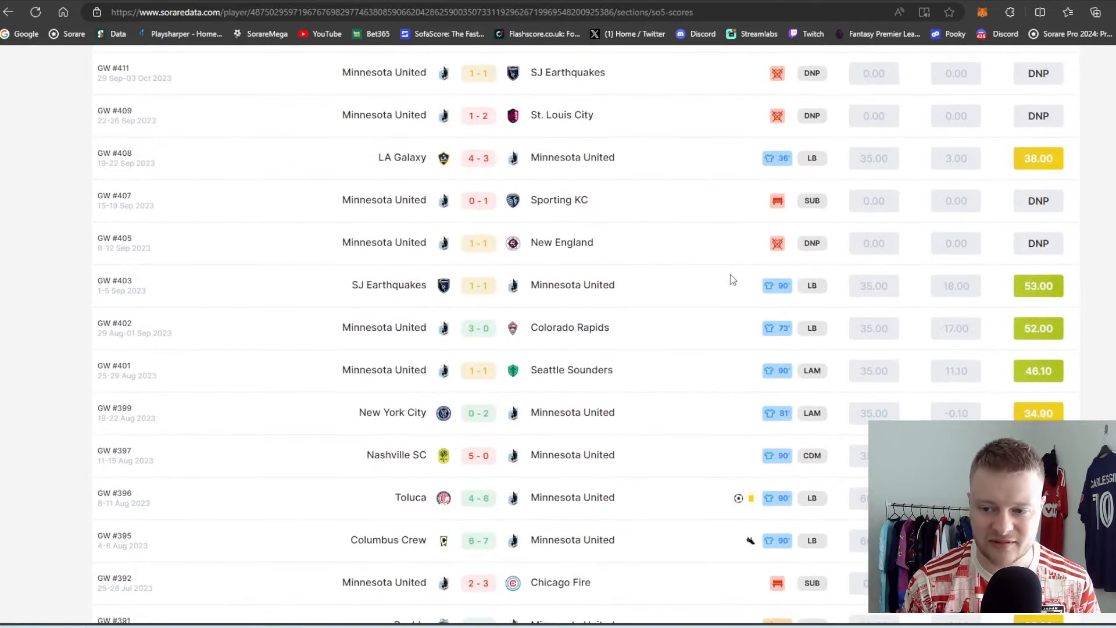
scroll("up", 3)
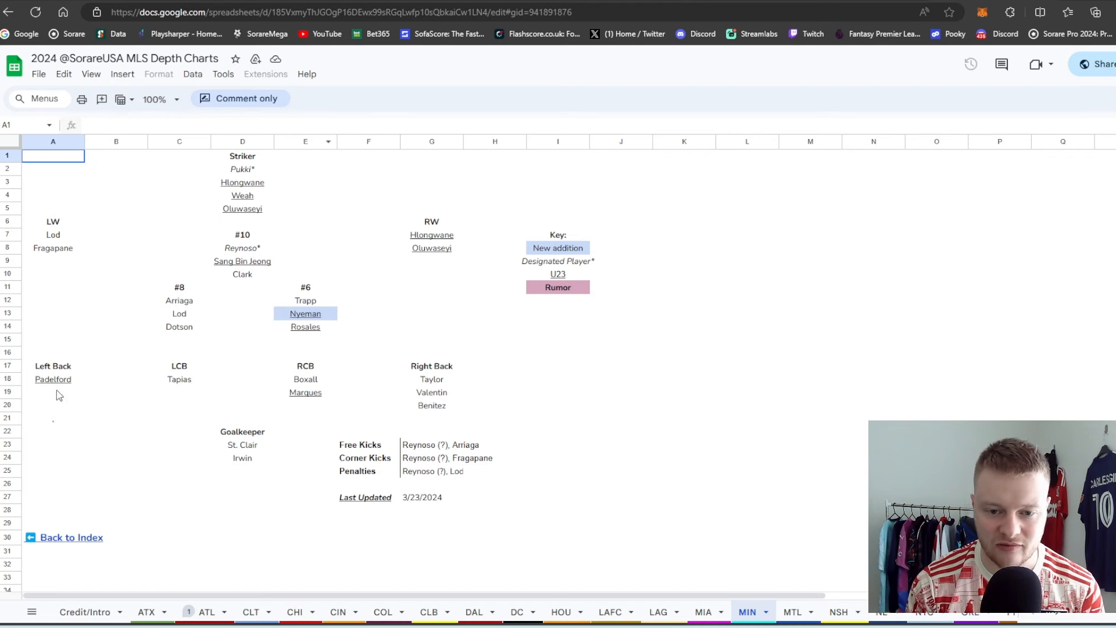
mouse_move(295, 336)
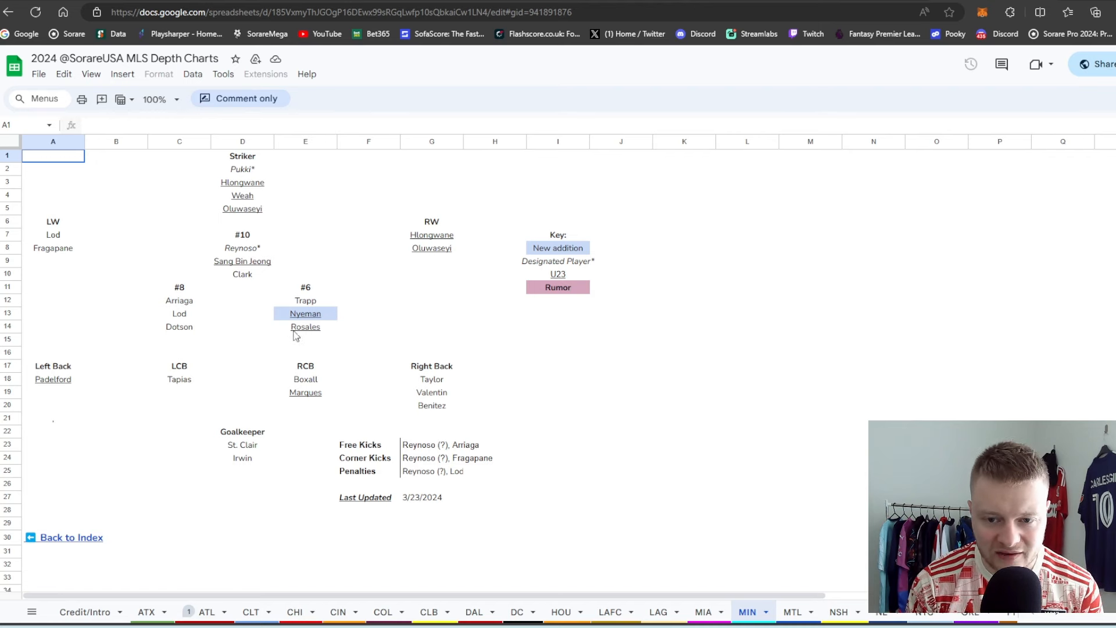
mouse_move(324, 349)
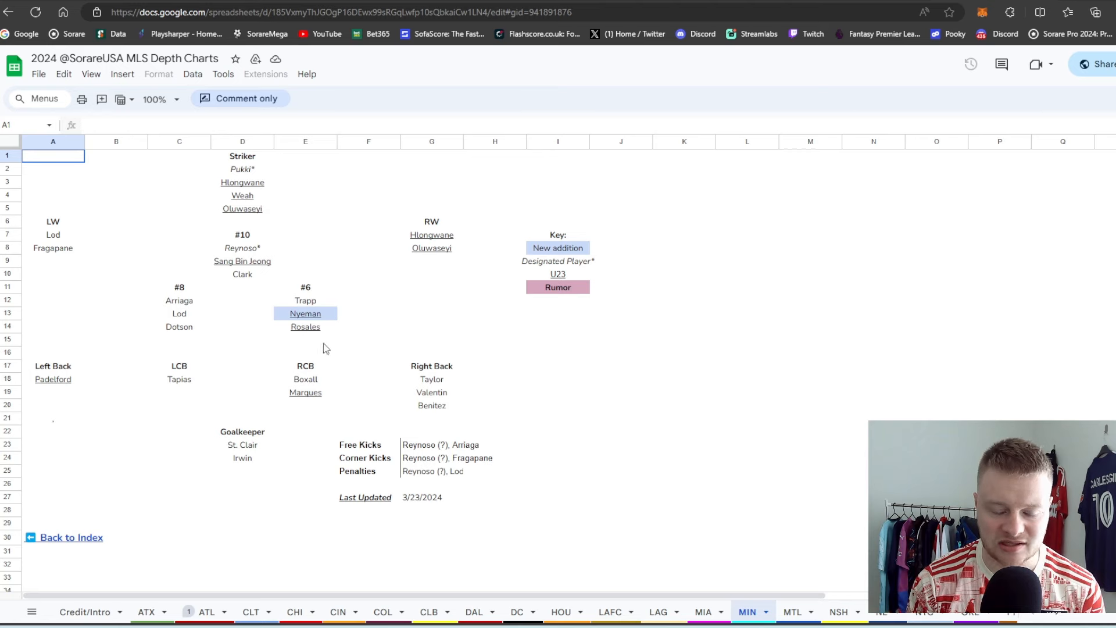
mouse_move(289, 295)
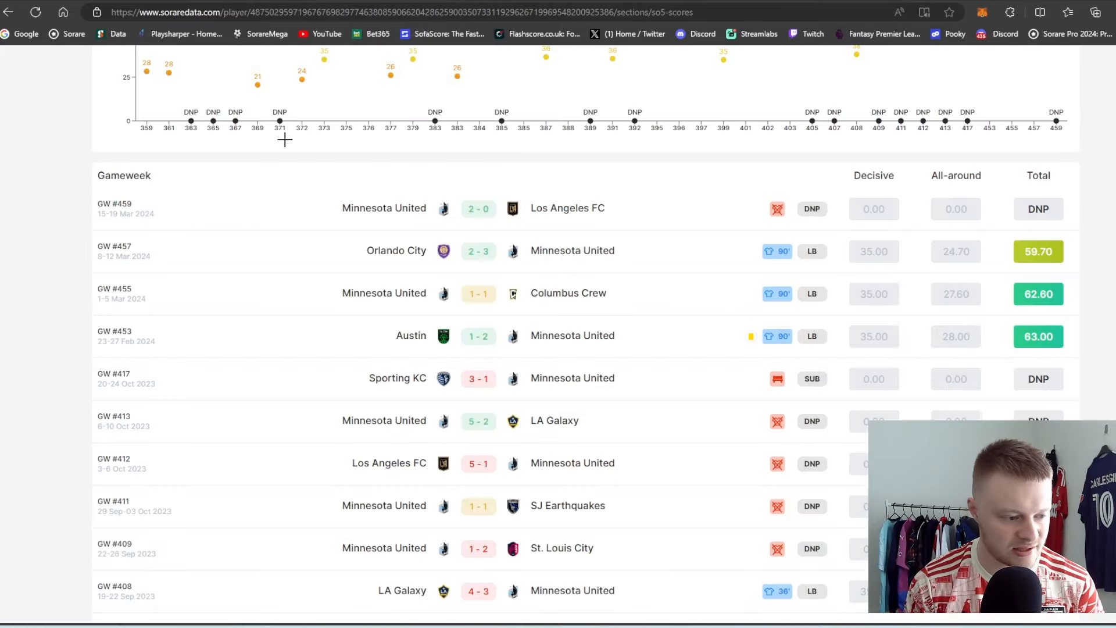
- Scroll through Rosales' past gameweek scores and back up to his Minnesota United profile header
scroll("up", 3)
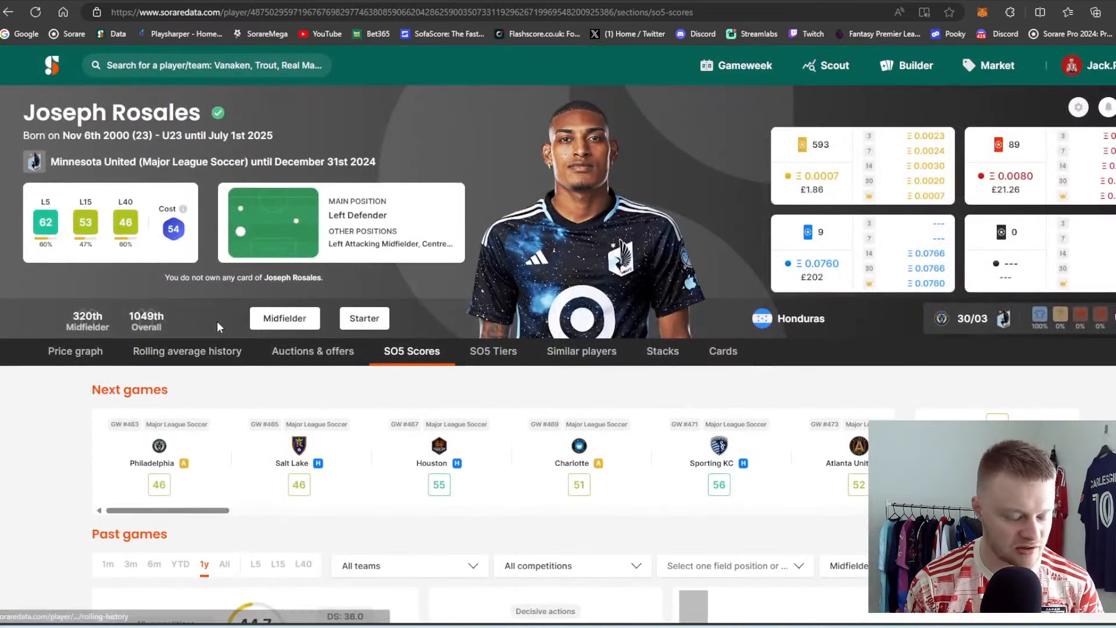
scroll("down", 3)
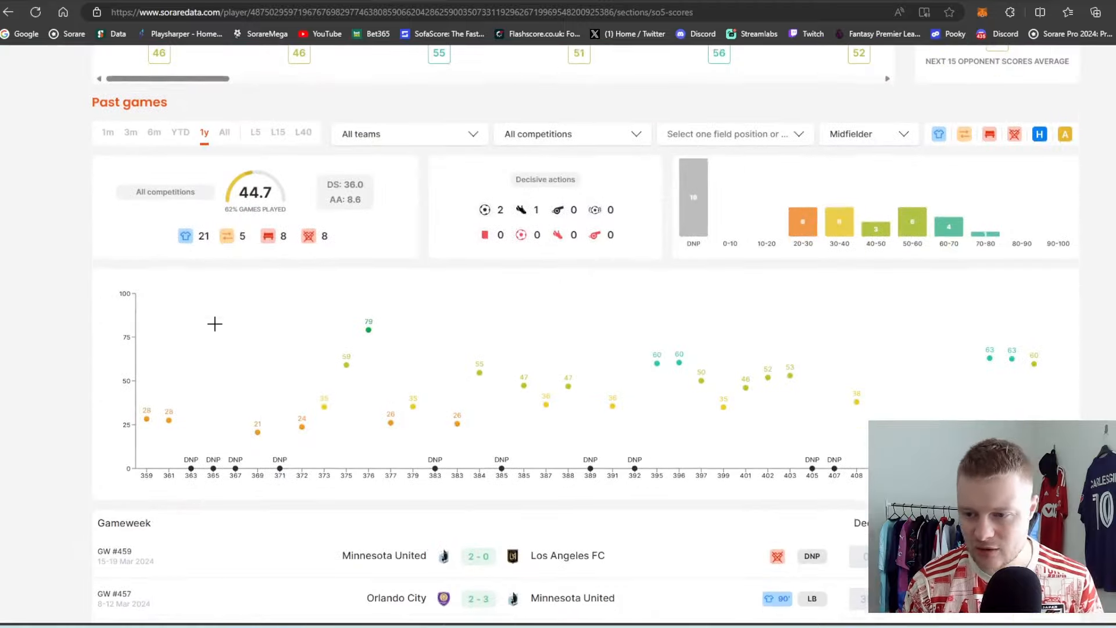
scroll("down", 3)
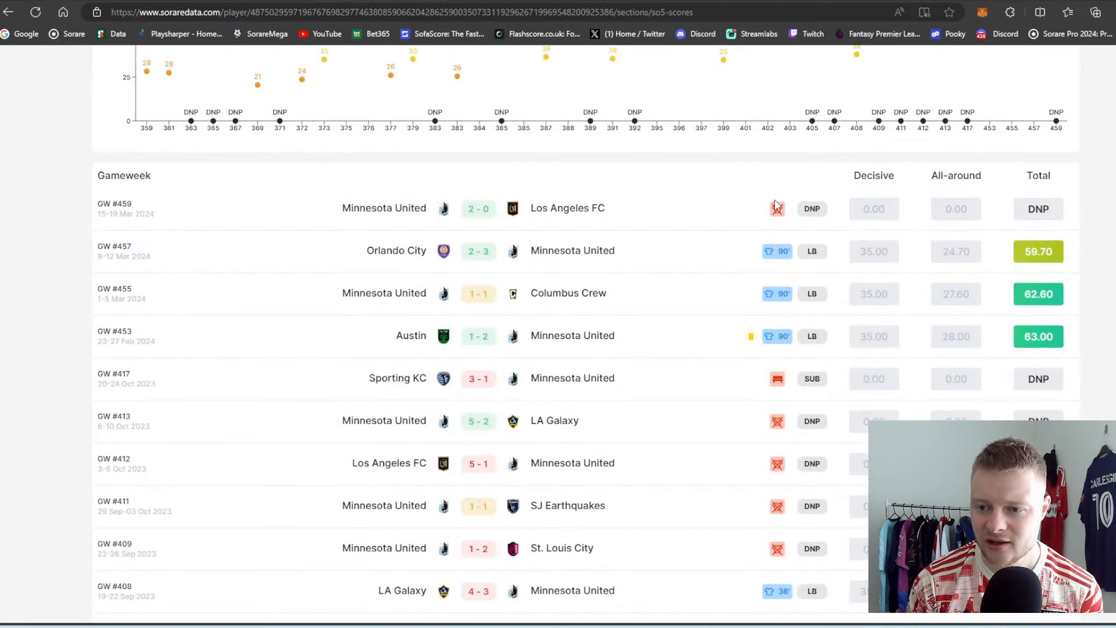
mouse_move(757, 209)
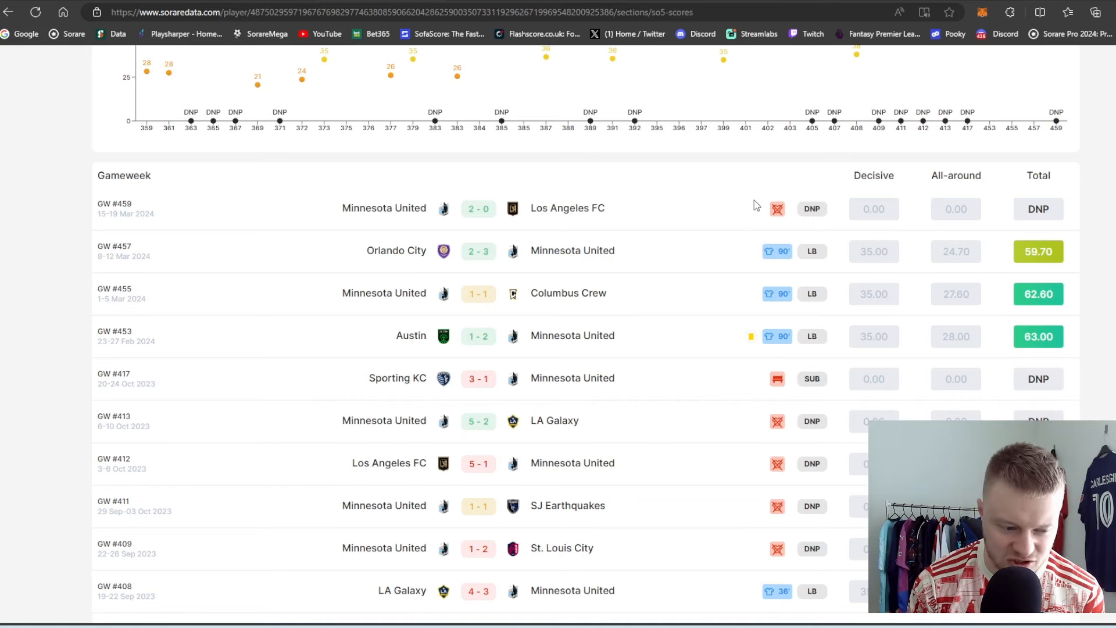
mouse_move(615, 230)
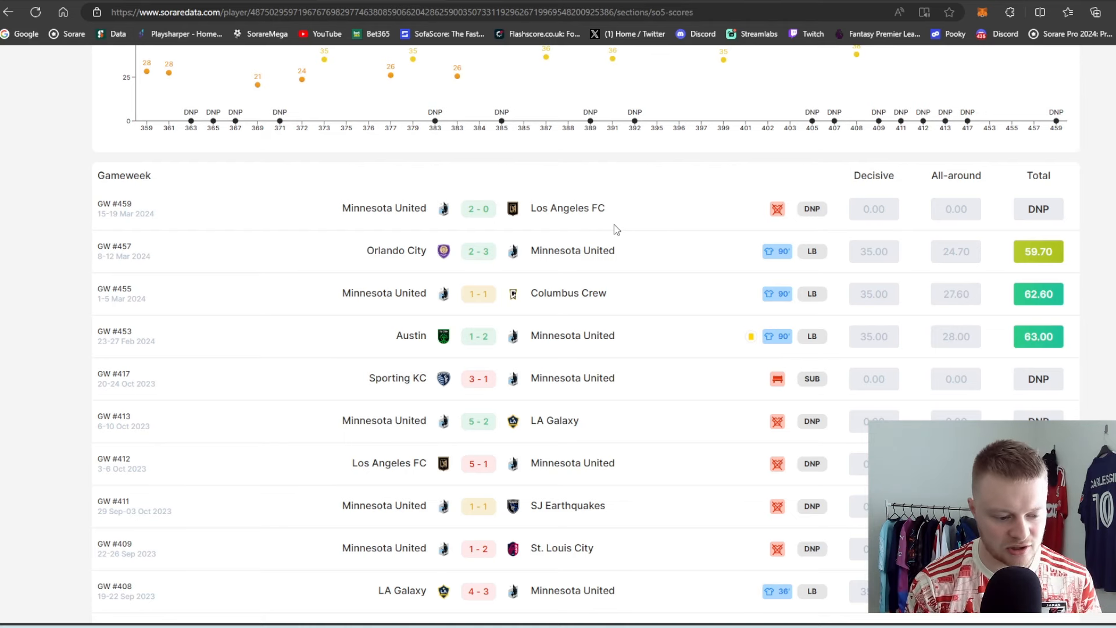
mouse_move(614, 223)
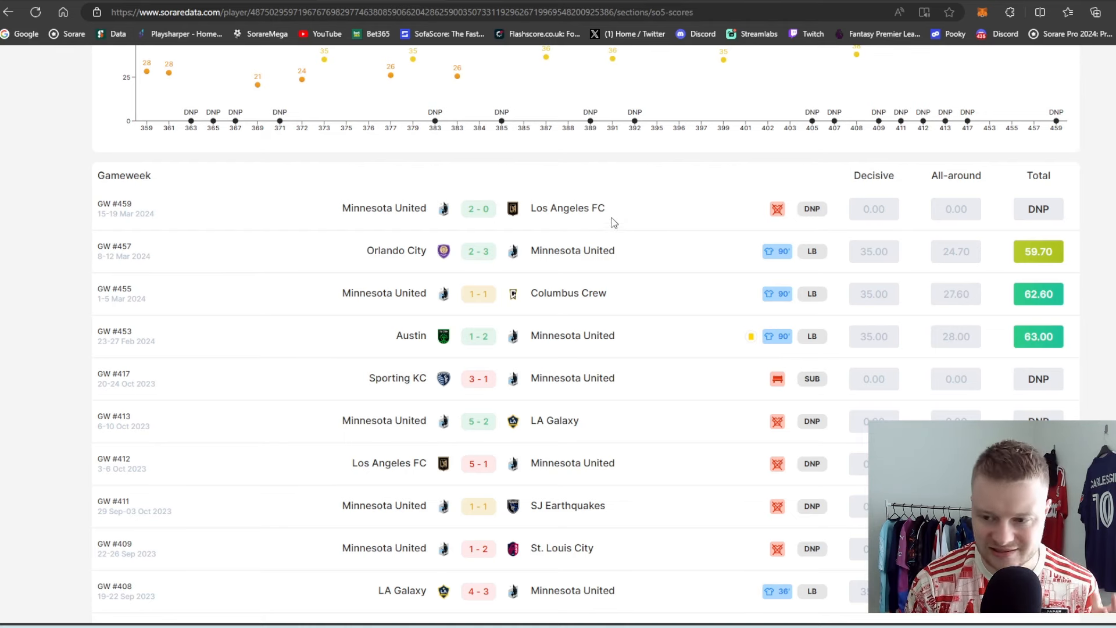
scroll("down", 3)
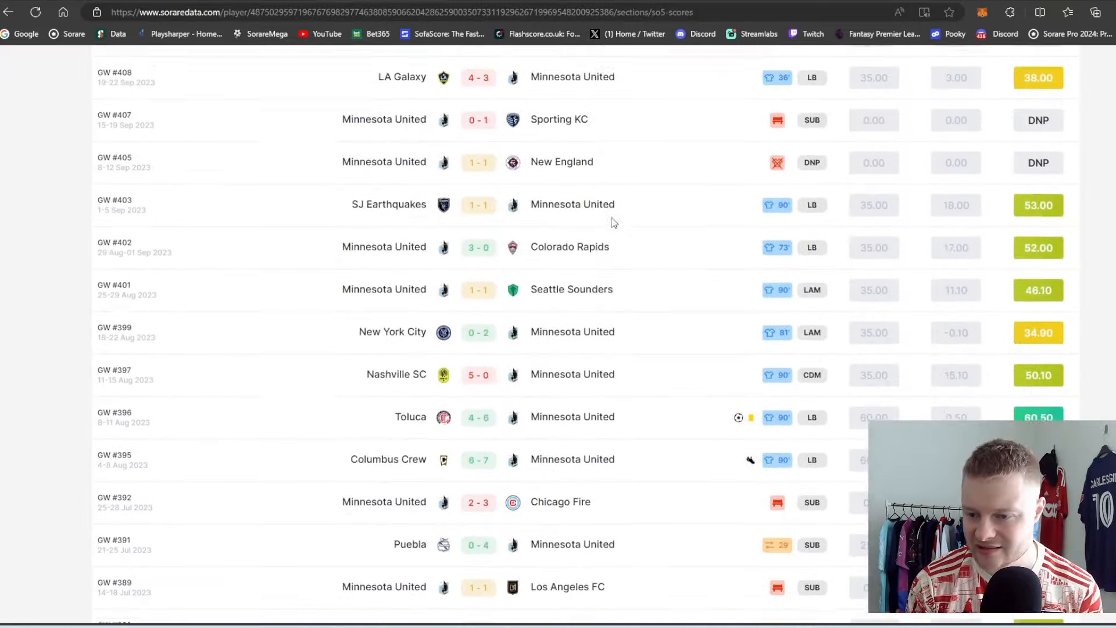
scroll("down", 3)
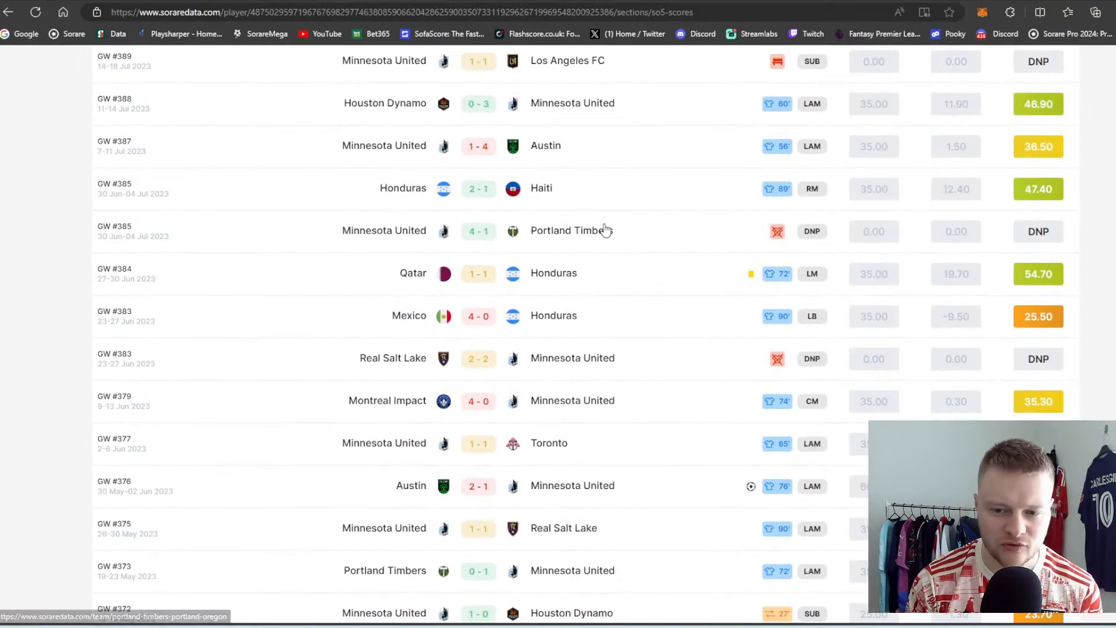
mouse_move(553, 315)
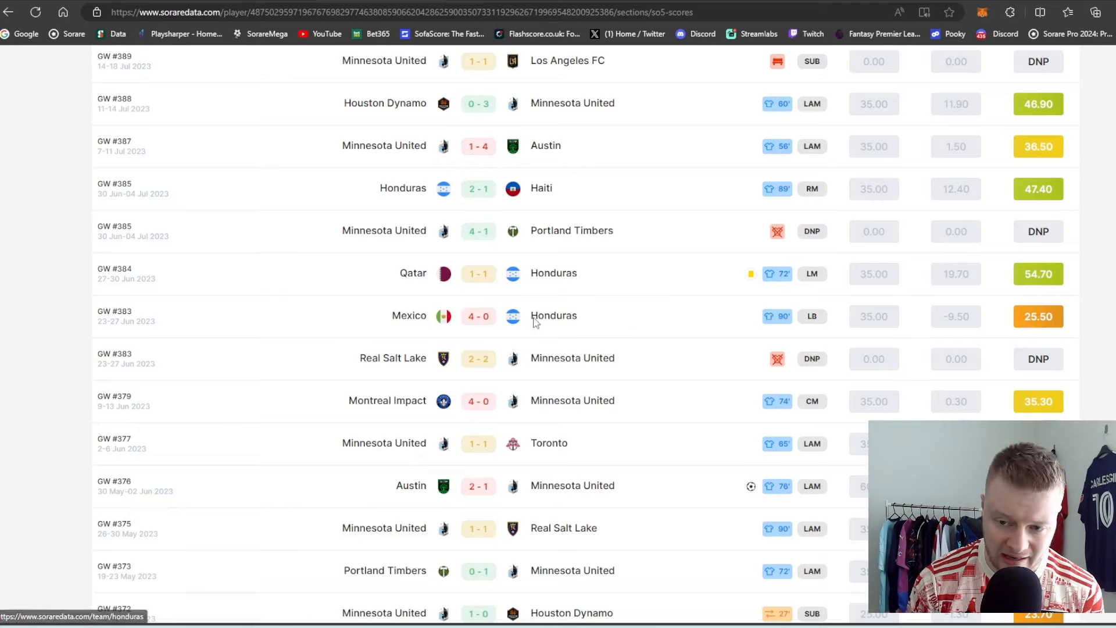
scroll("up", 3)
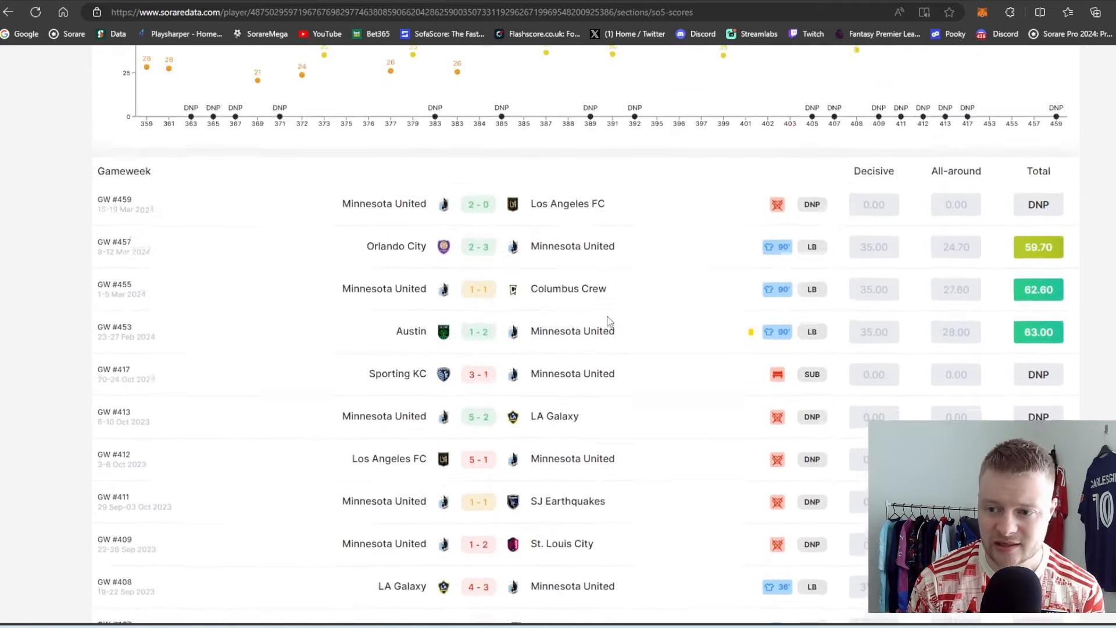
scroll("up", 3)
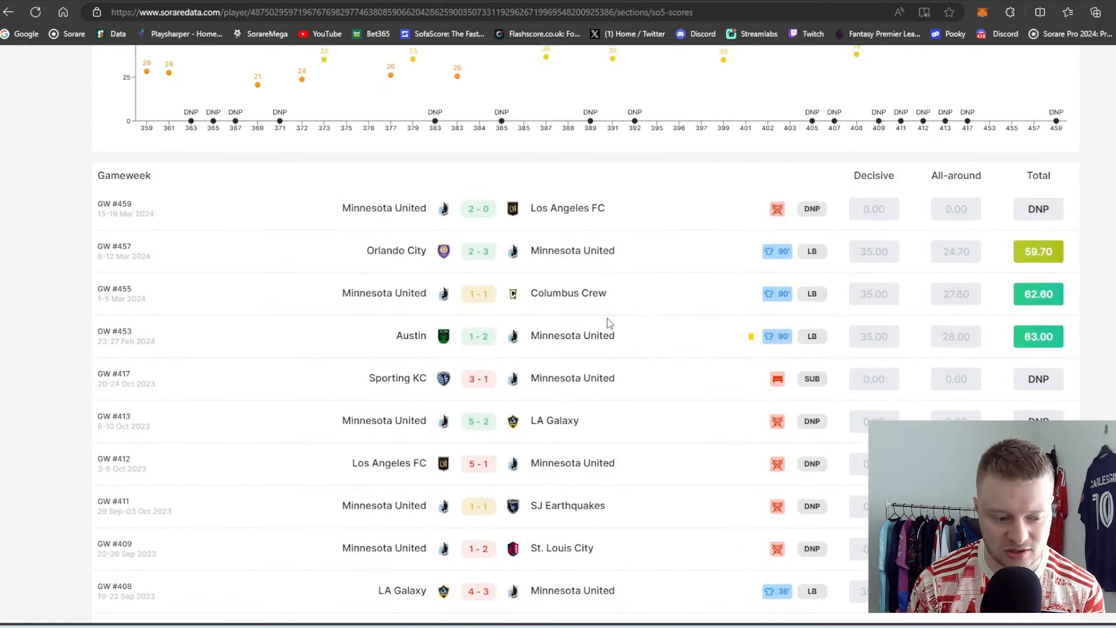
mouse_move(825, 294)
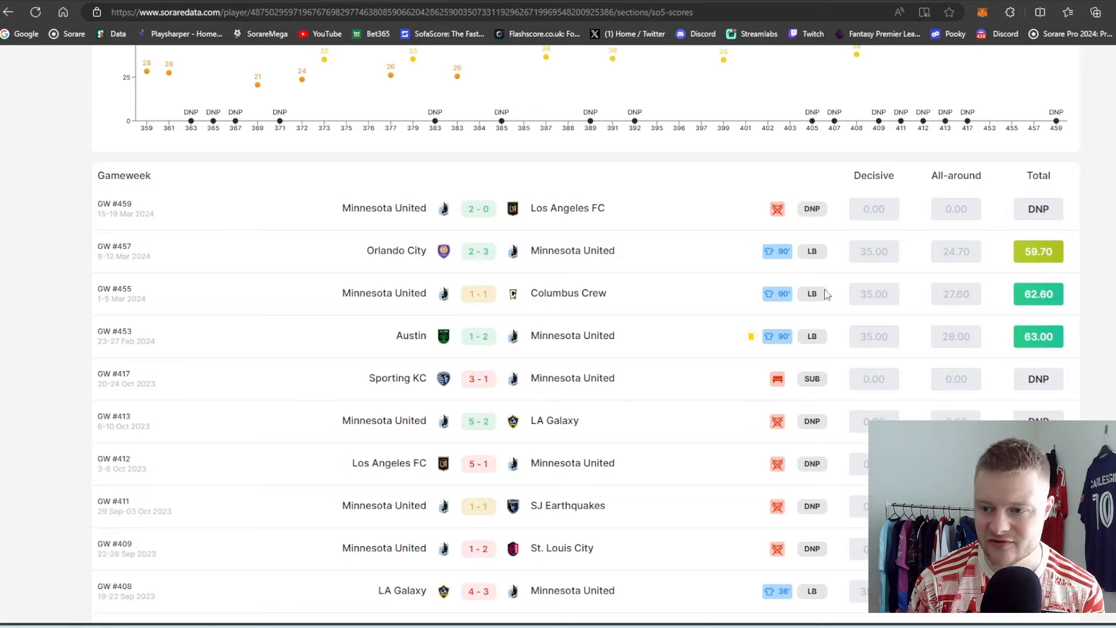
scroll("up", 3)
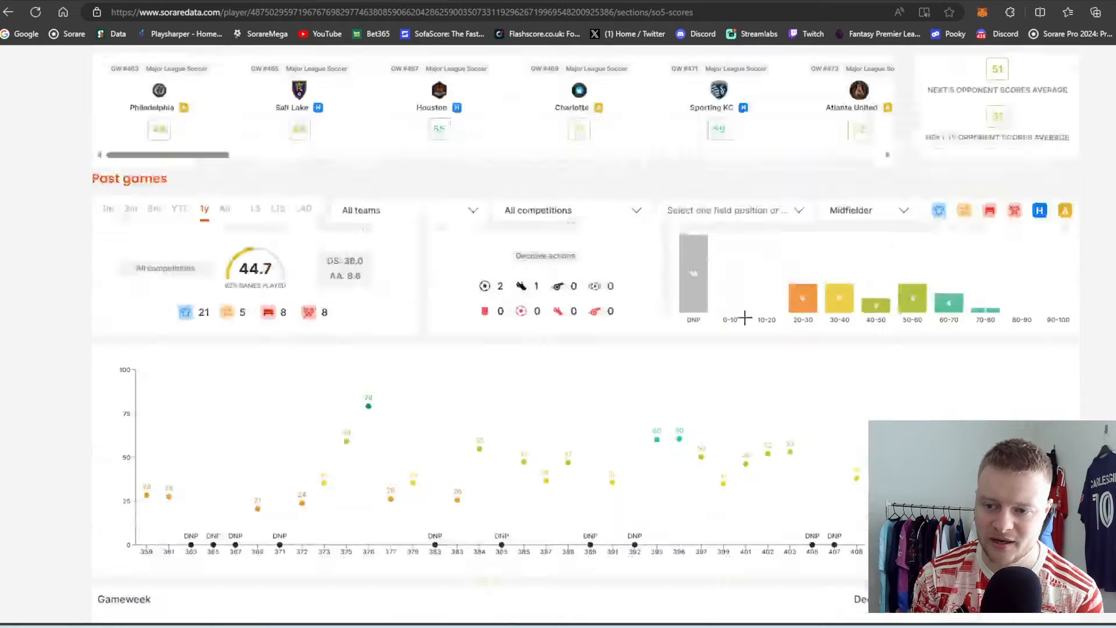
scroll("up", 3)
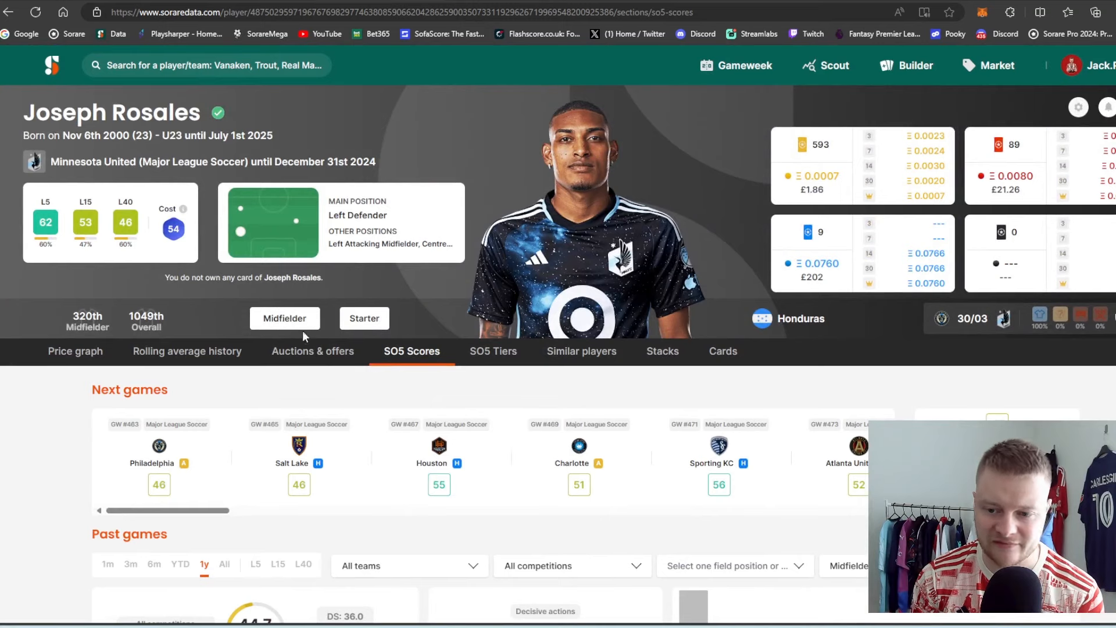
mouse_move(789, 283)
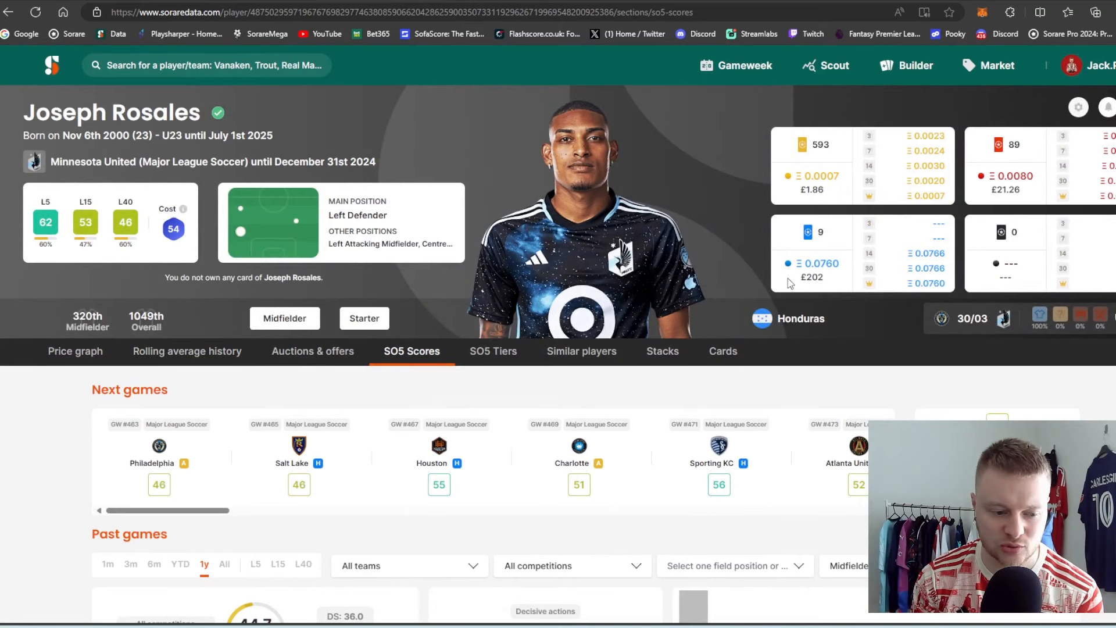
mouse_move(812, 176)
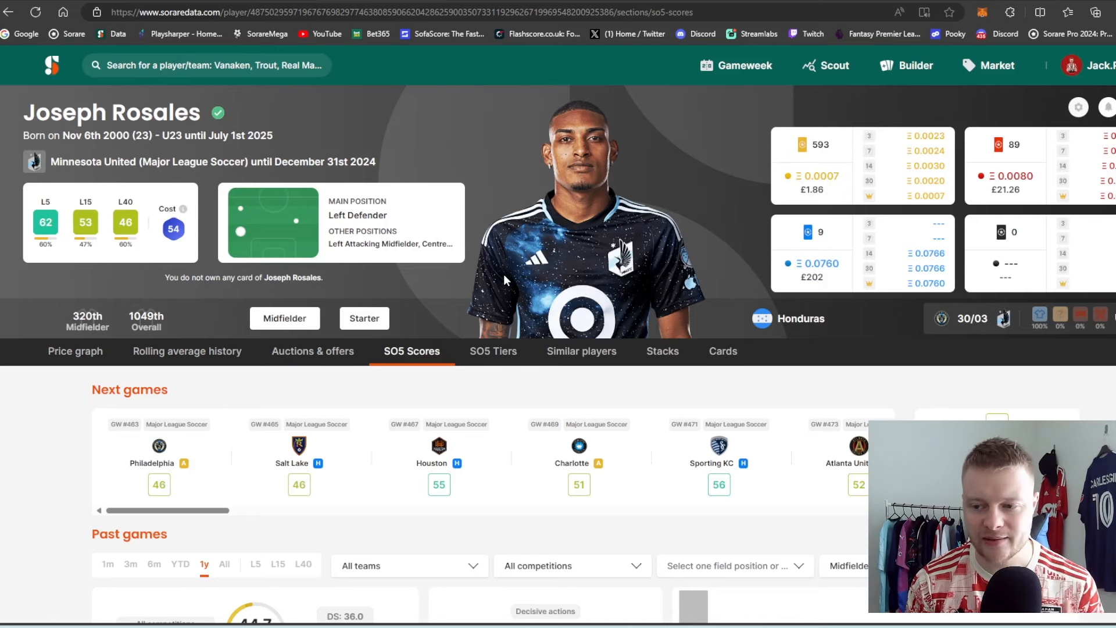
mouse_move(441, 299)
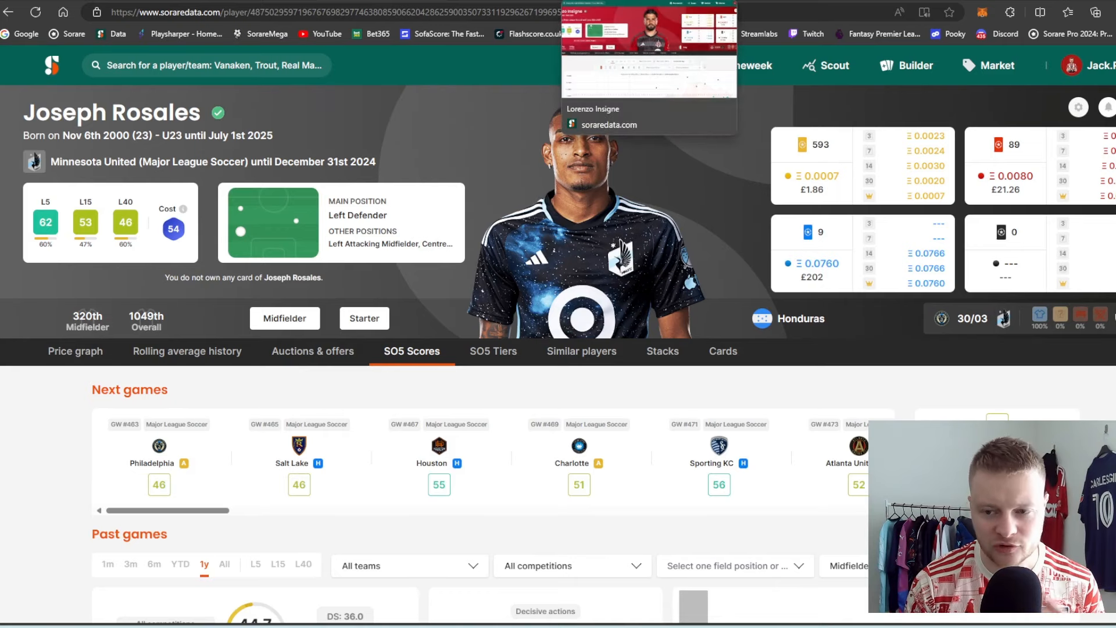
- Bring up Lorenzo Insigne's page and show his SO5 score history
left_click(593, 108)
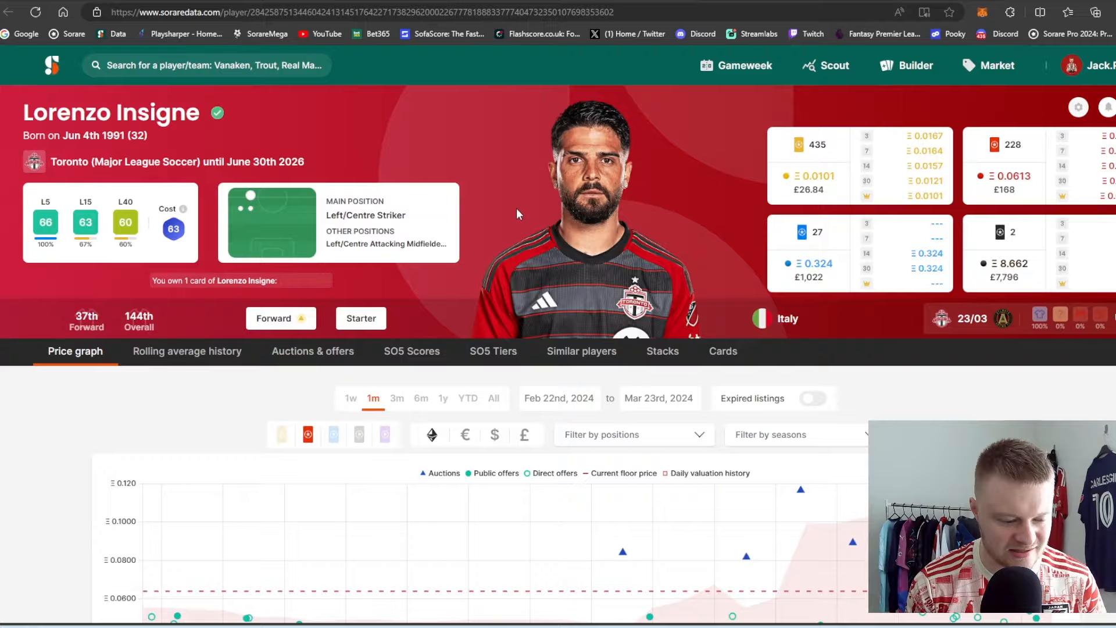
scroll("down", 3)
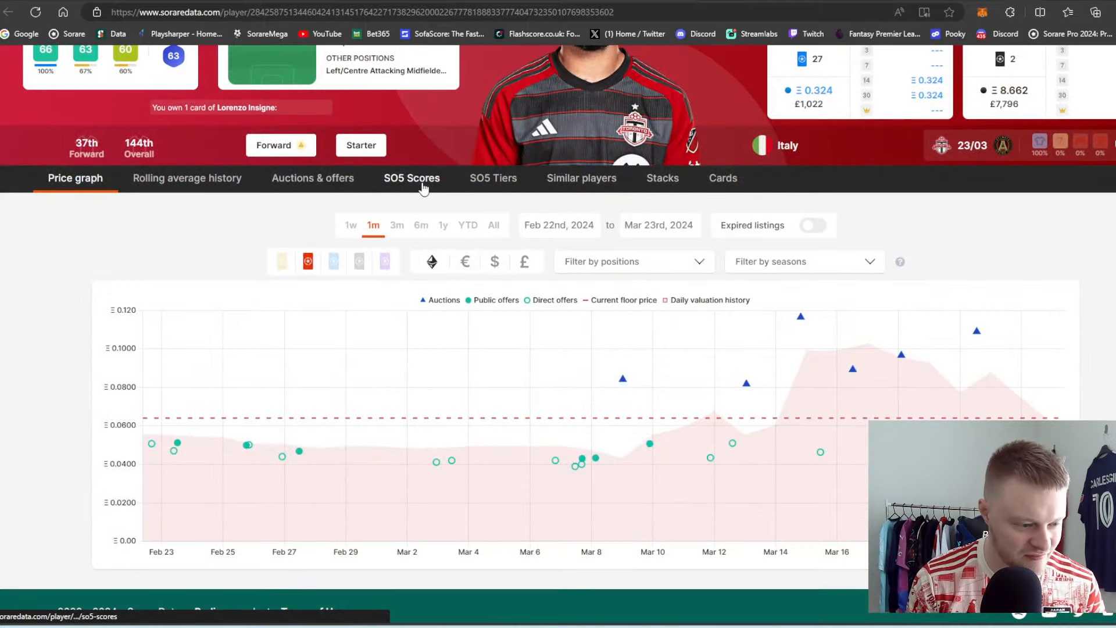
left_click(411, 178)
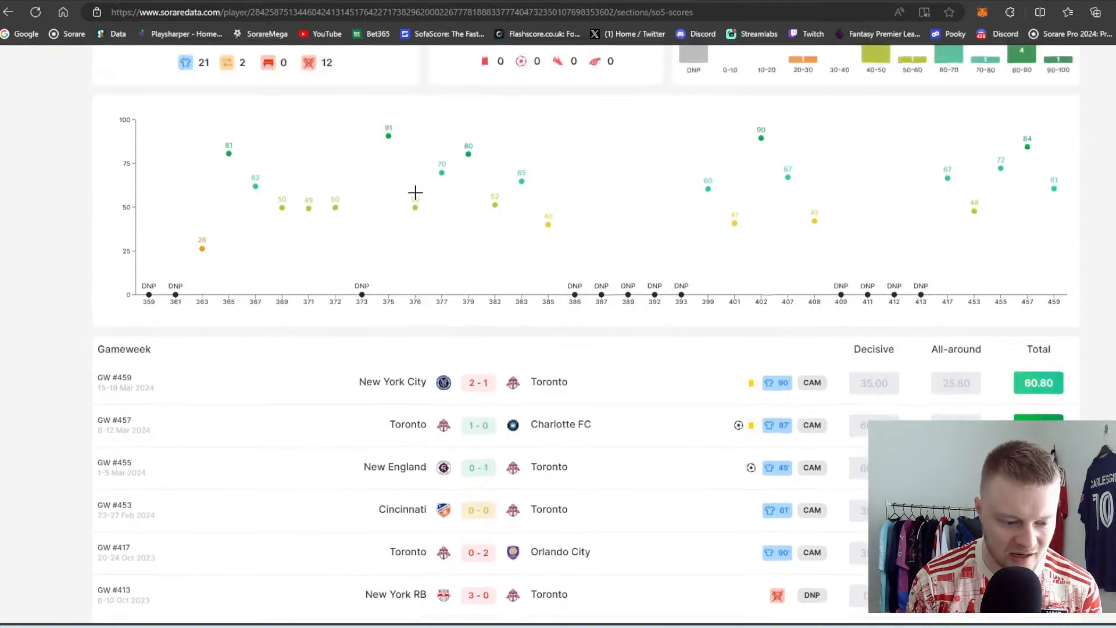
scroll("down", 3)
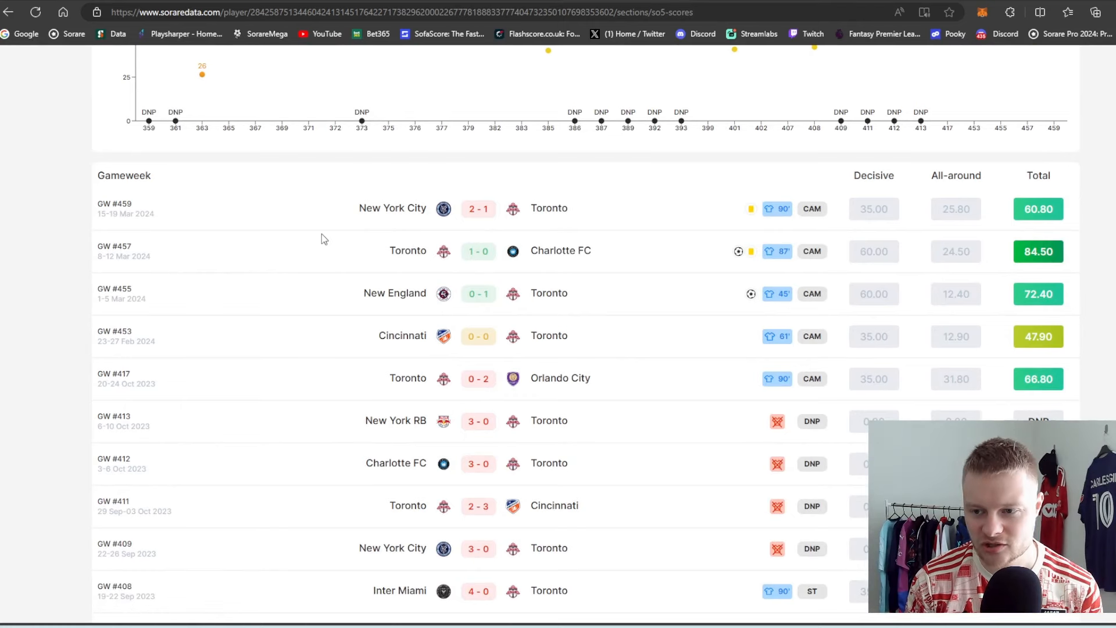
mouse_move(792, 287)
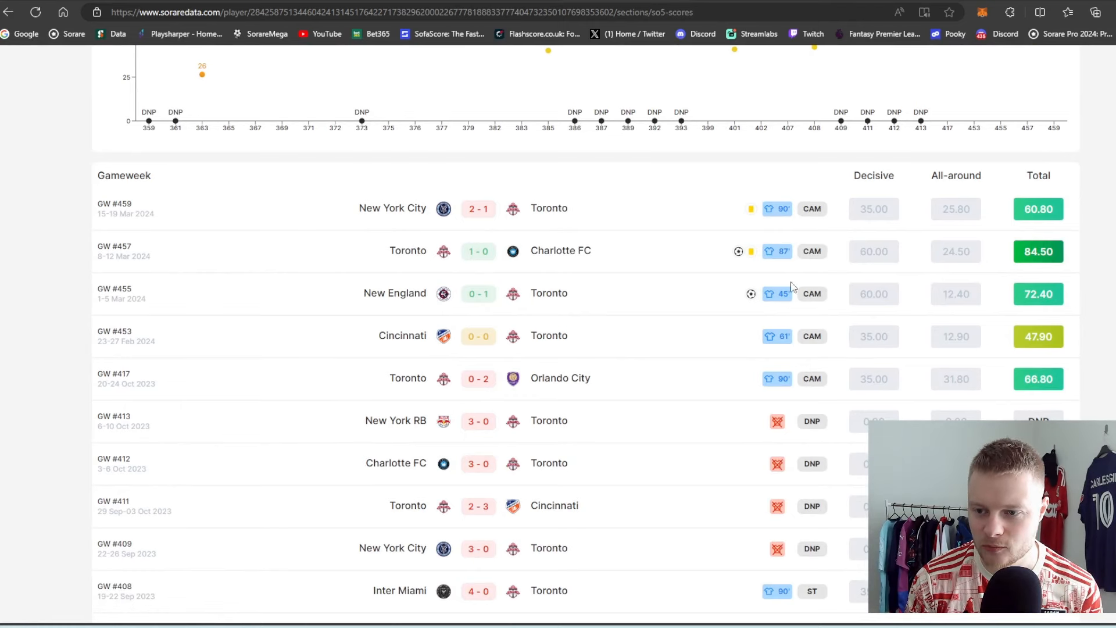
mouse_move(256, 403)
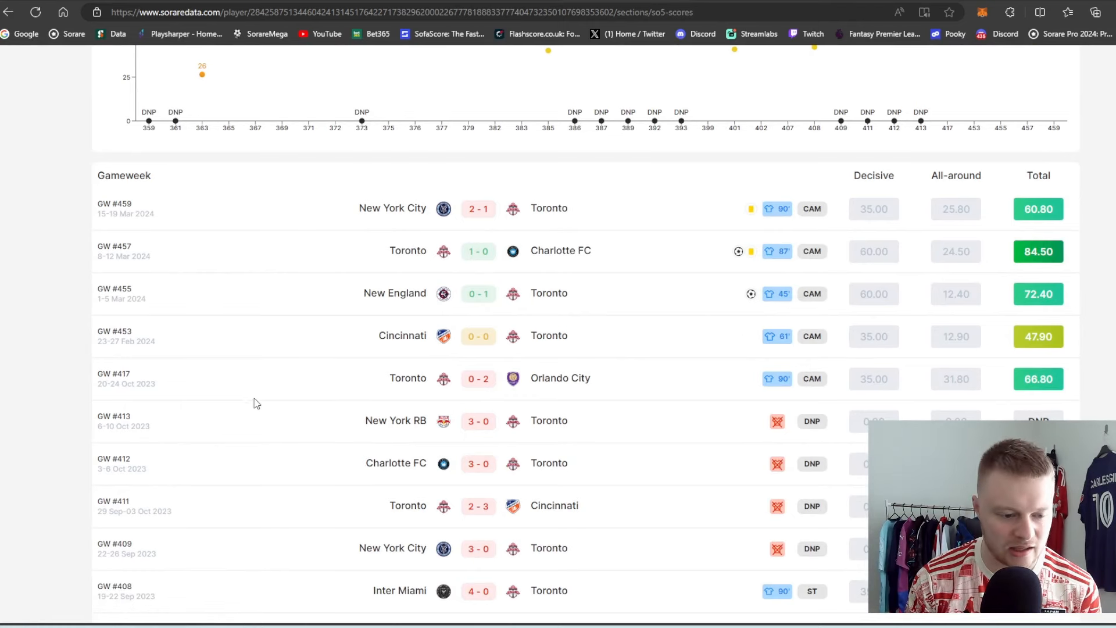
mouse_move(1005, 219)
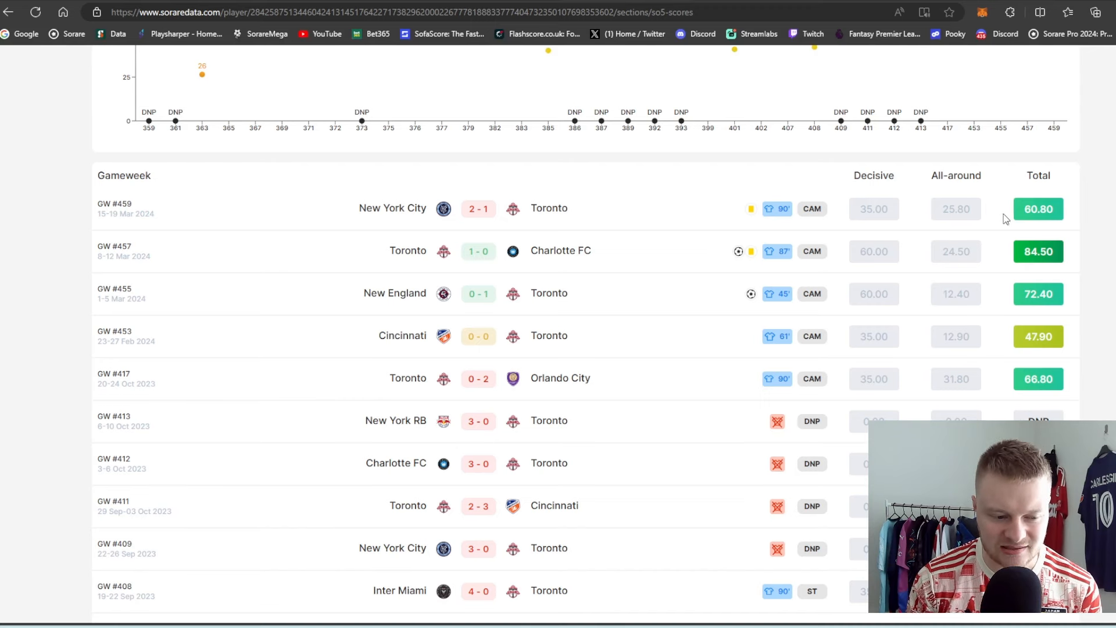
mouse_move(707, 252)
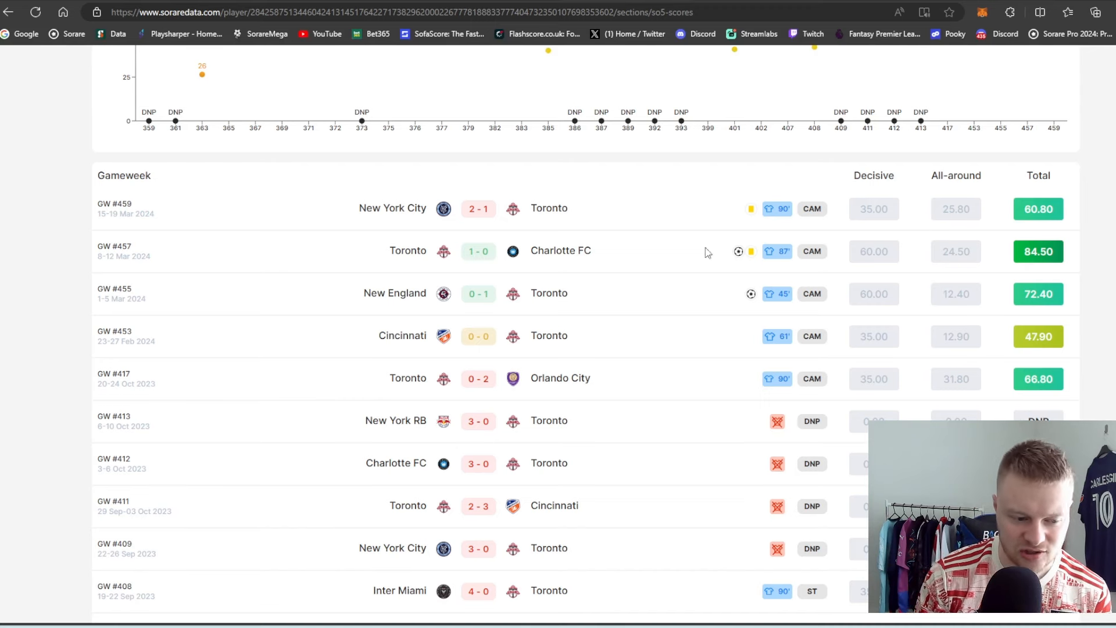
mouse_move(298, 253)
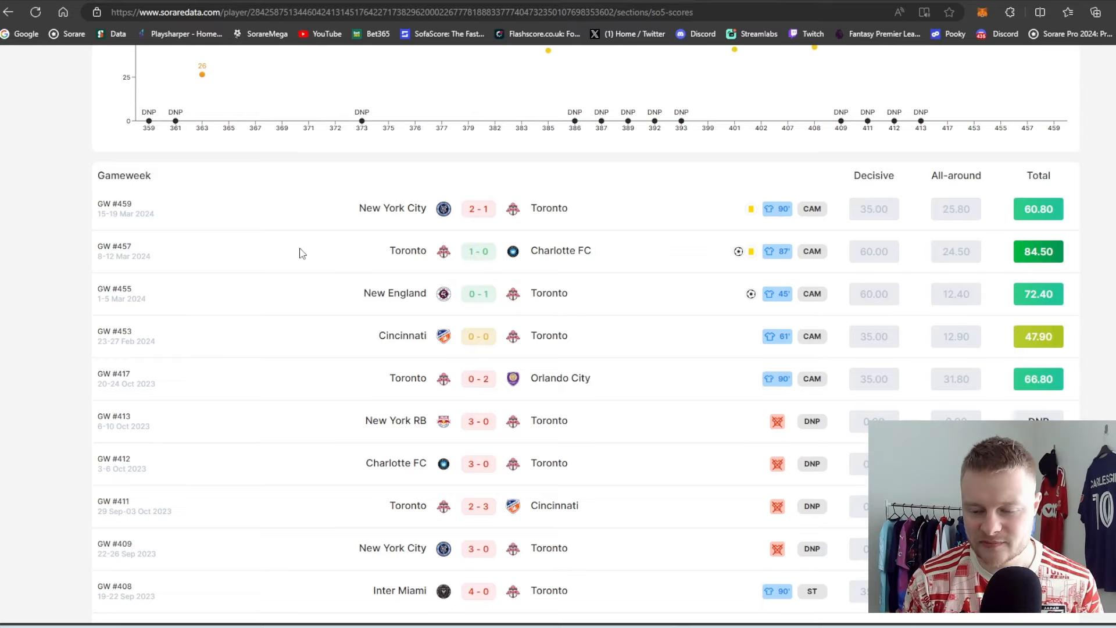
- Widen his past MLS scores to the All period, averaging 62.8
scroll("up", 3)
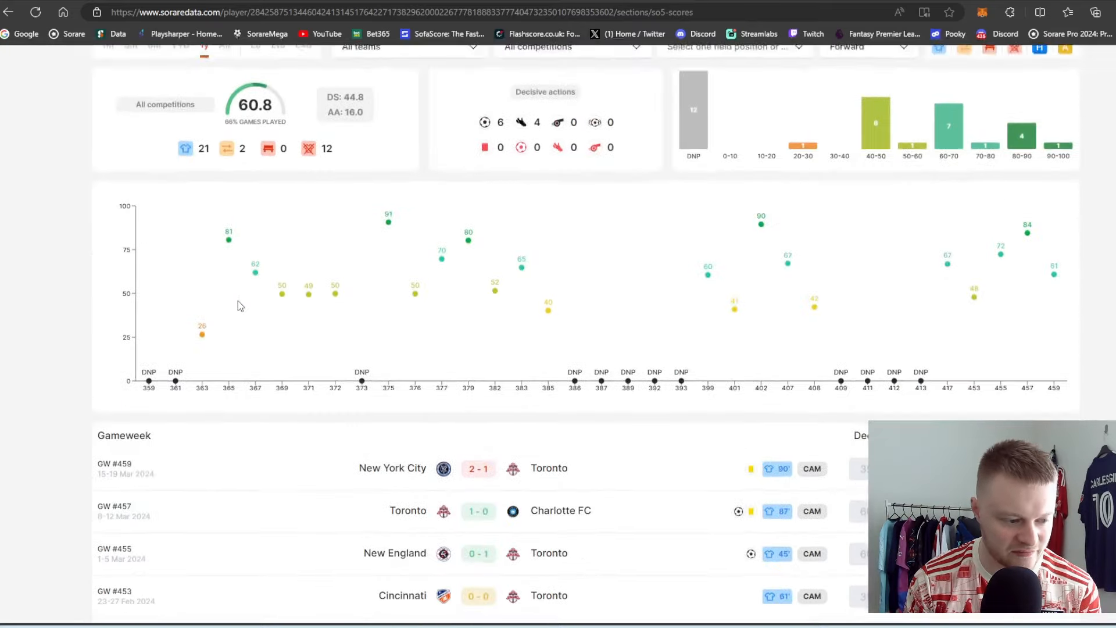
scroll("up", 3)
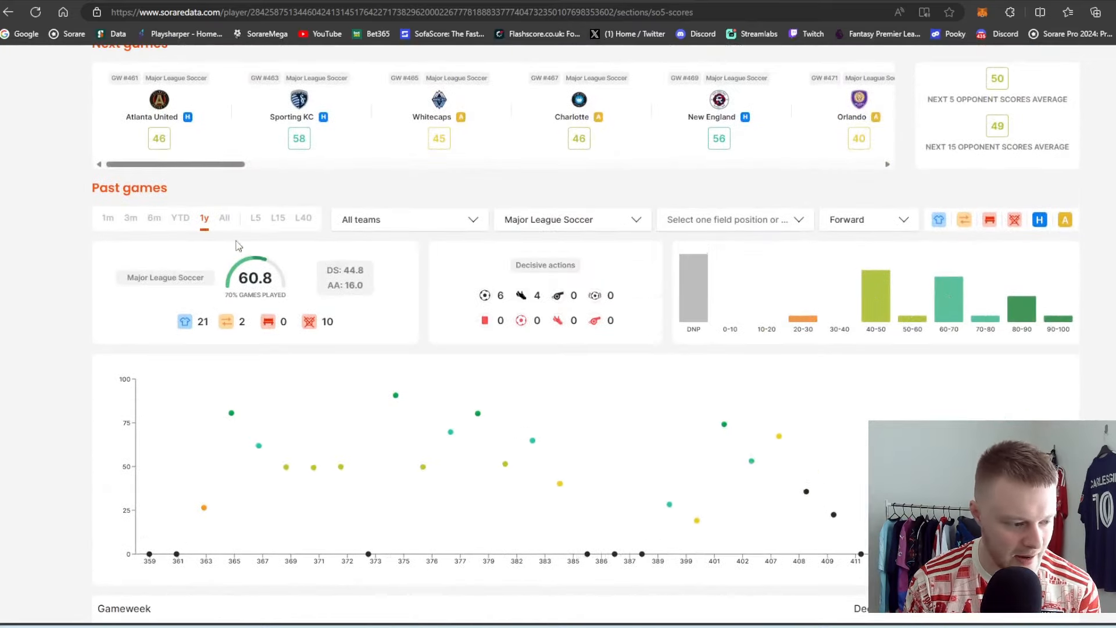
left_click(225, 218)
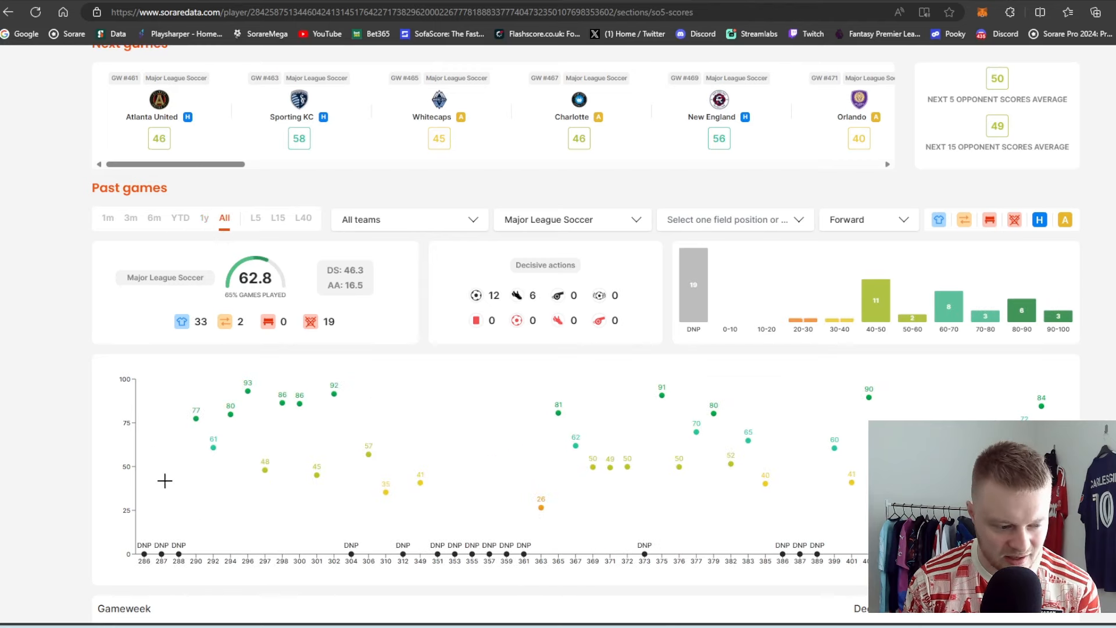
mouse_move(337, 425)
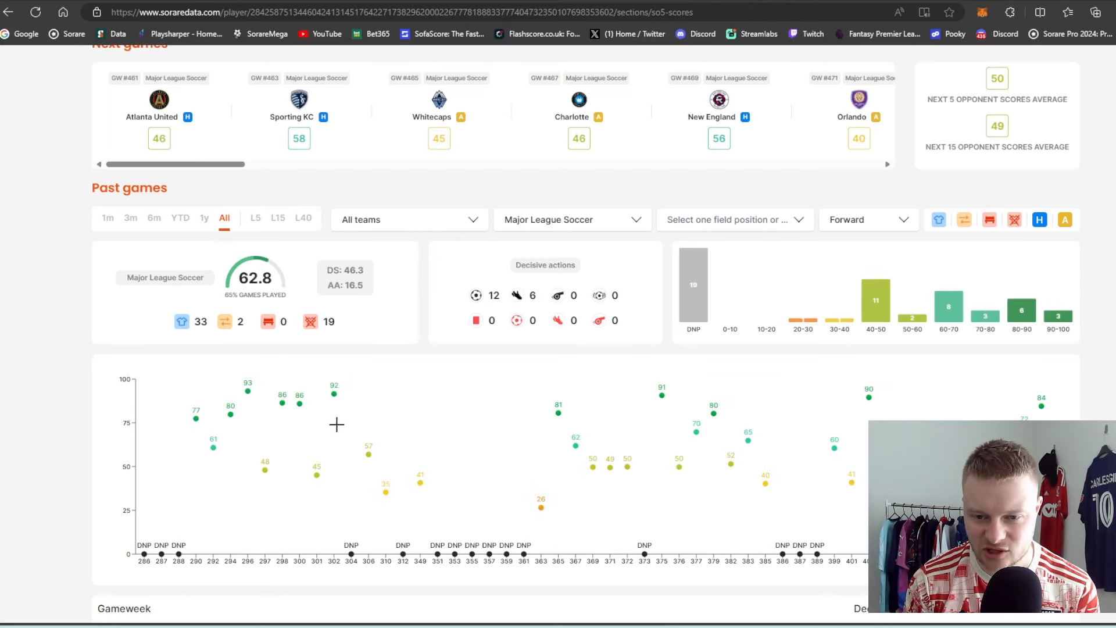
mouse_move(333, 423)
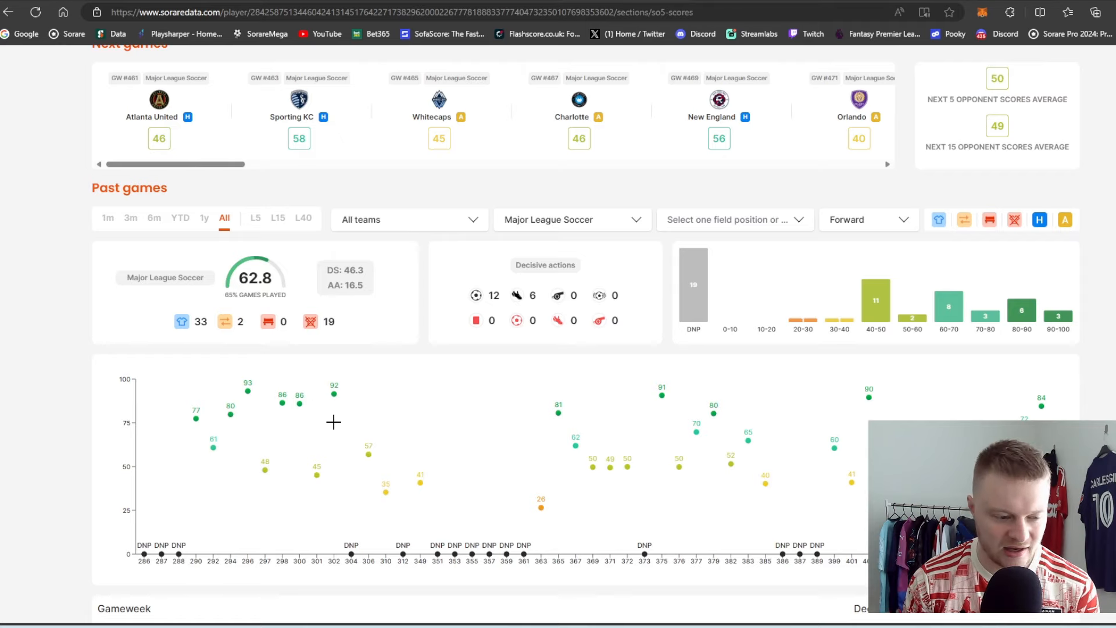
scroll("up", 3)
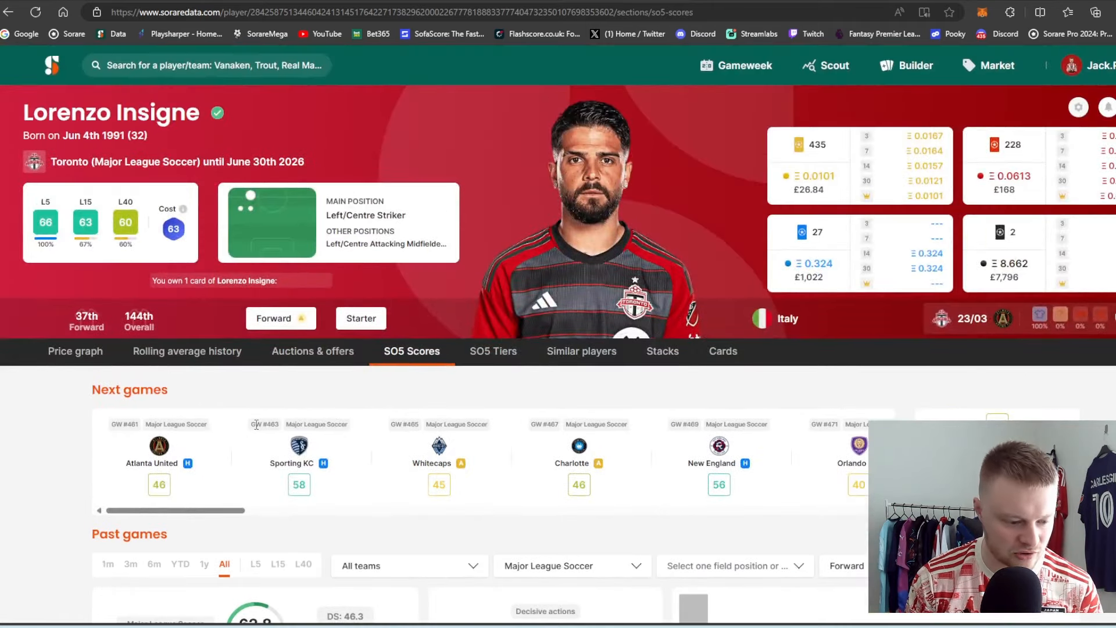
- Review Insigne's past-games chart: 12 goals, 6 assists, 46.3 DS / 16.5 AA split
scroll("down", 3)
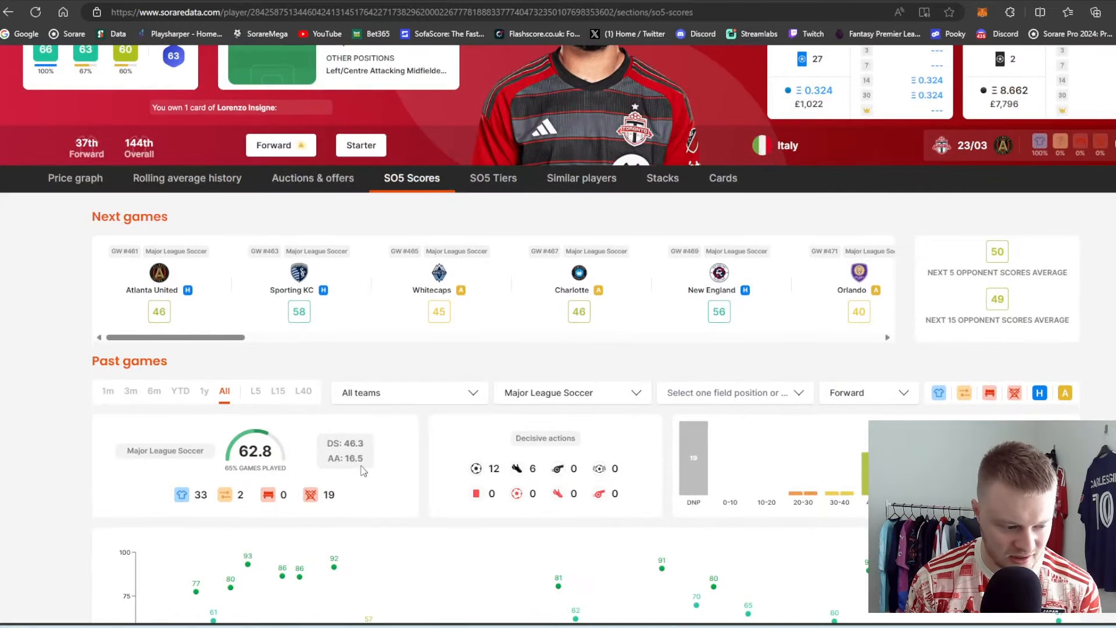
mouse_move(363, 462)
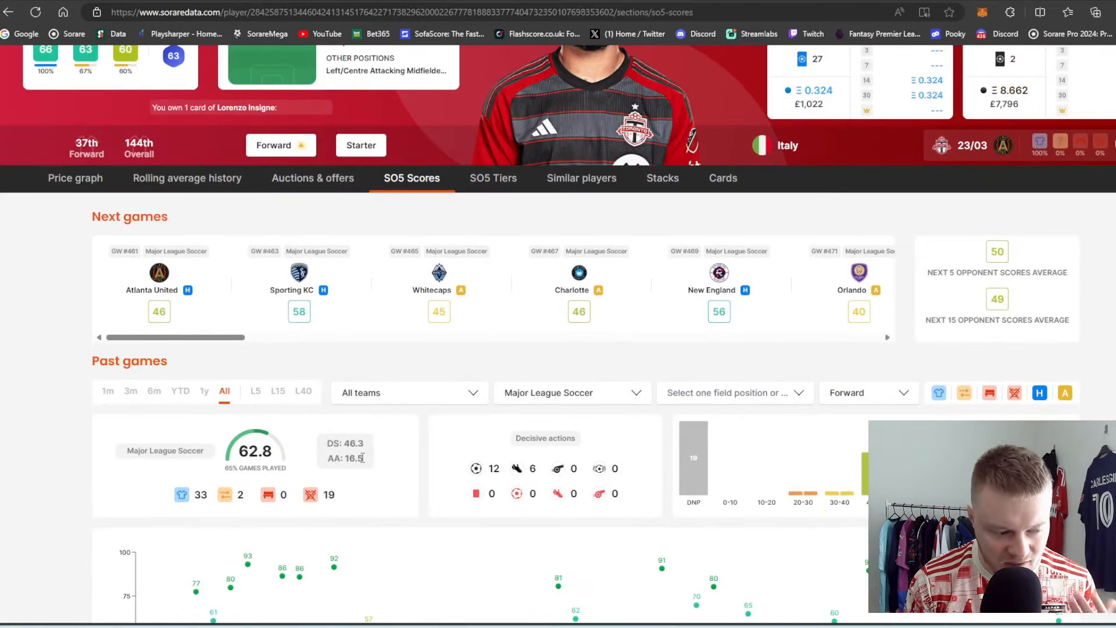
scroll("up", 3)
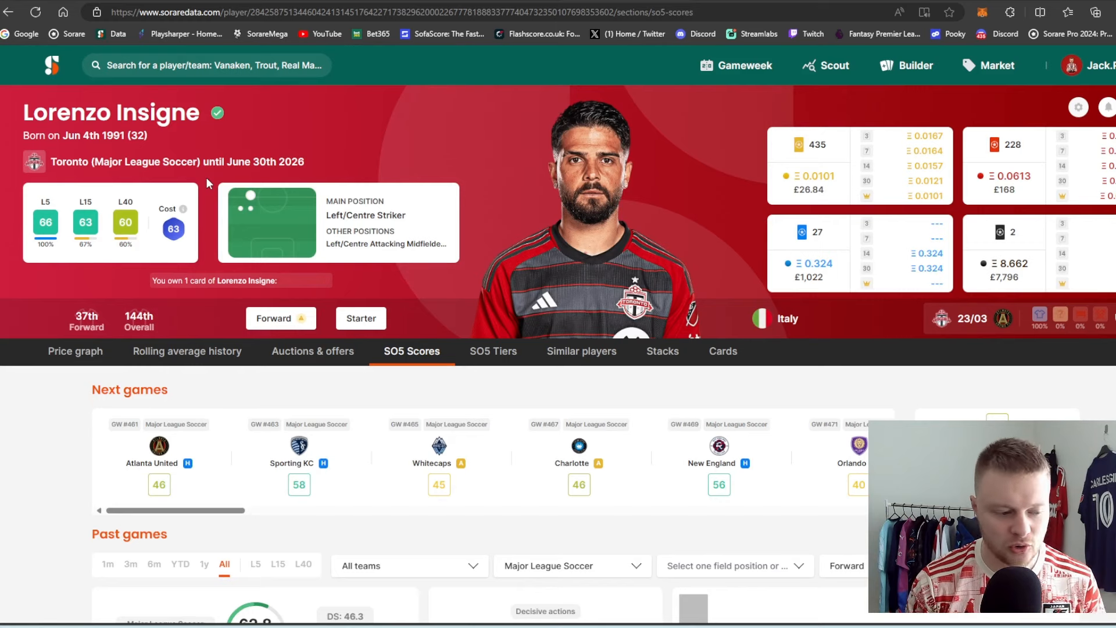
mouse_move(280, 318)
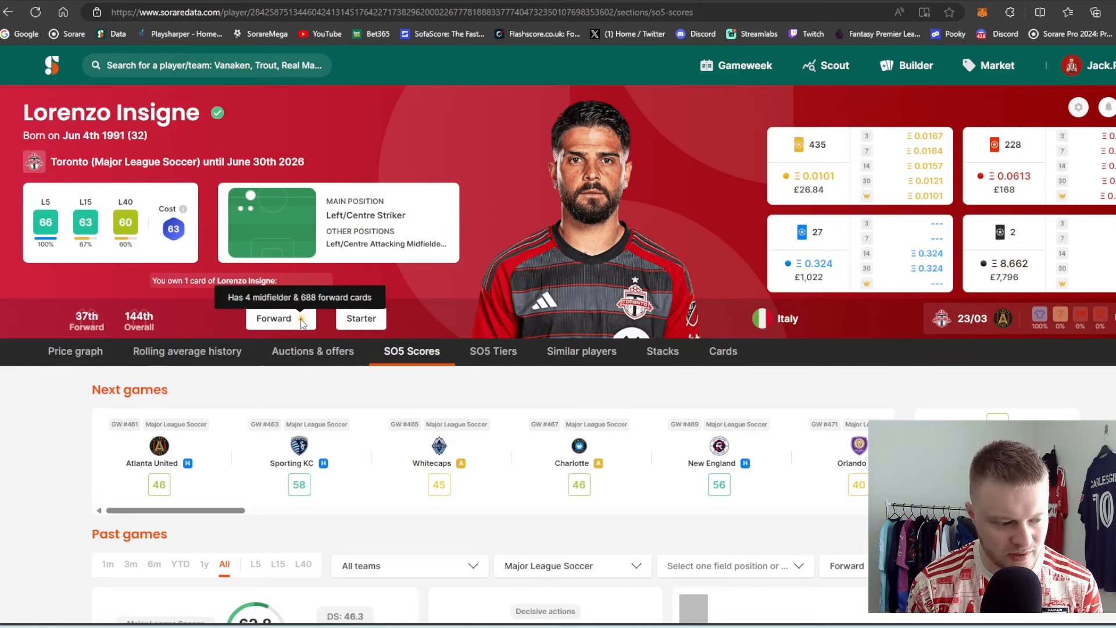
mouse_move(305, 327)
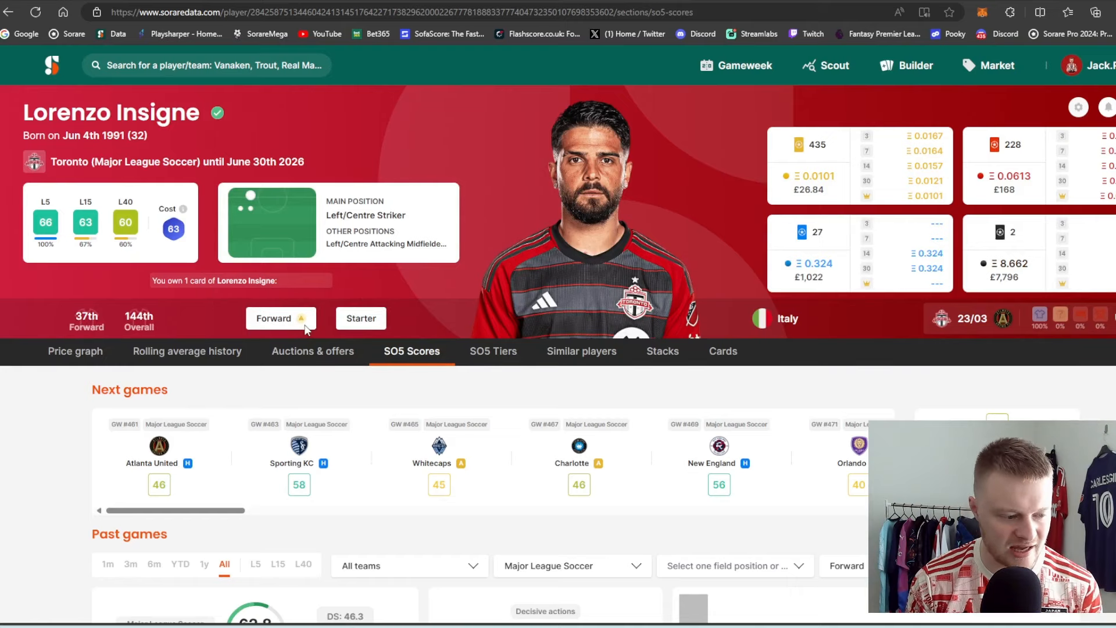
mouse_move(376, 377)
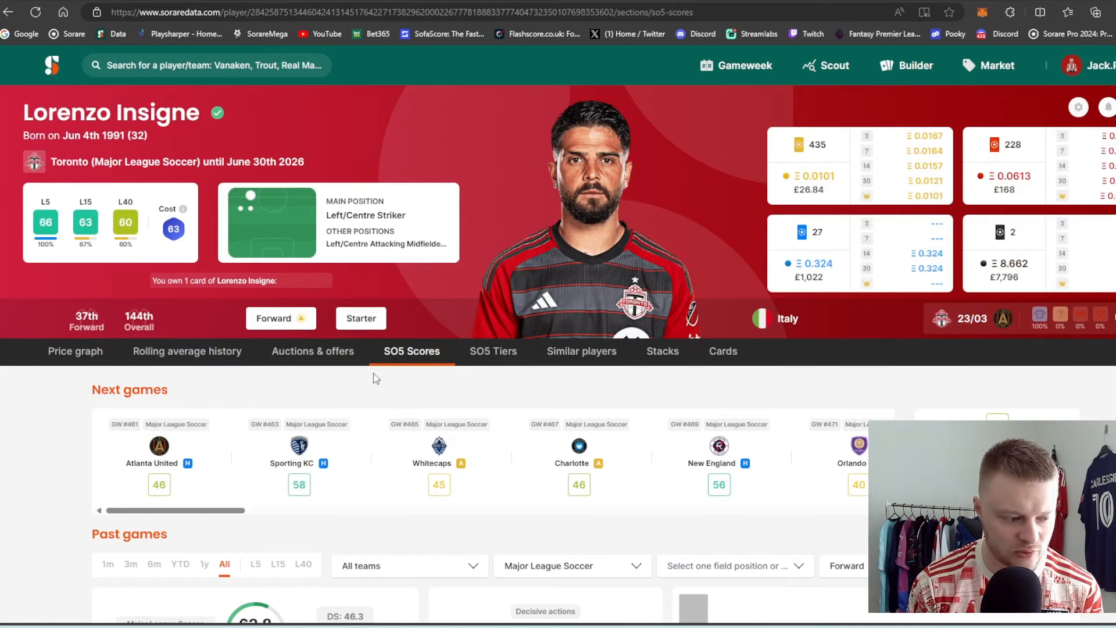
scroll("down", 3)
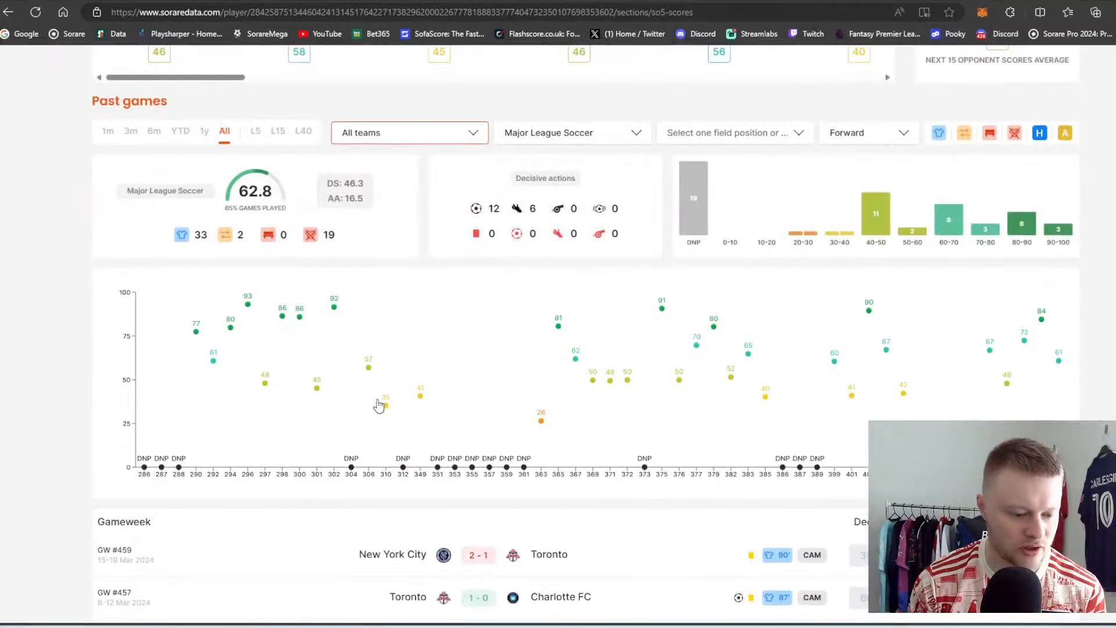
mouse_move(367, 407)
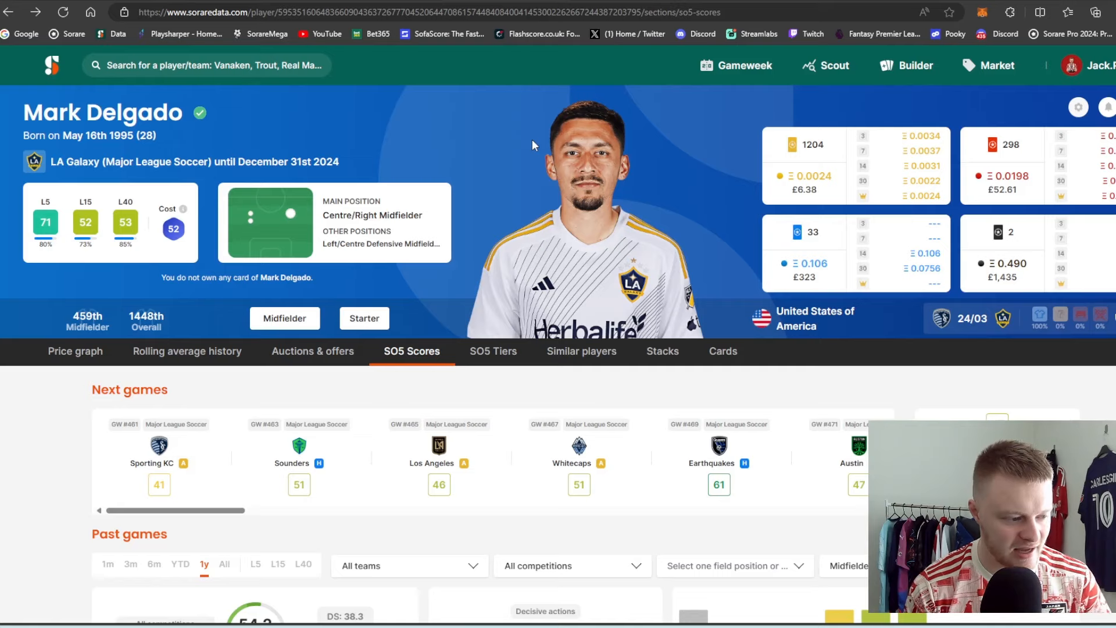
mouse_move(178, 130)
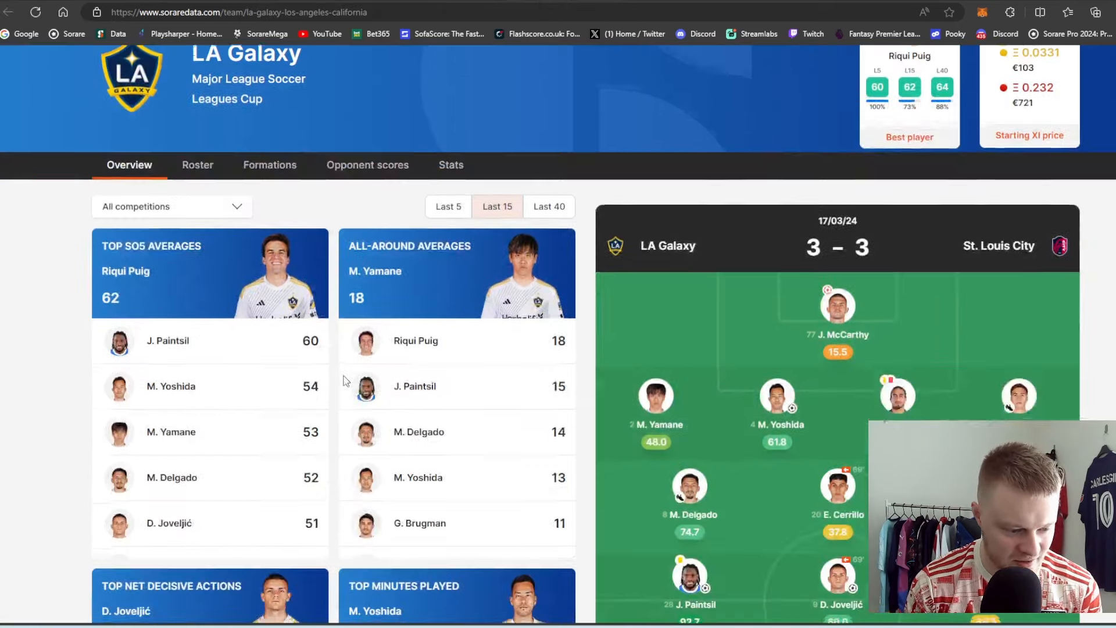
scroll("down", 3)
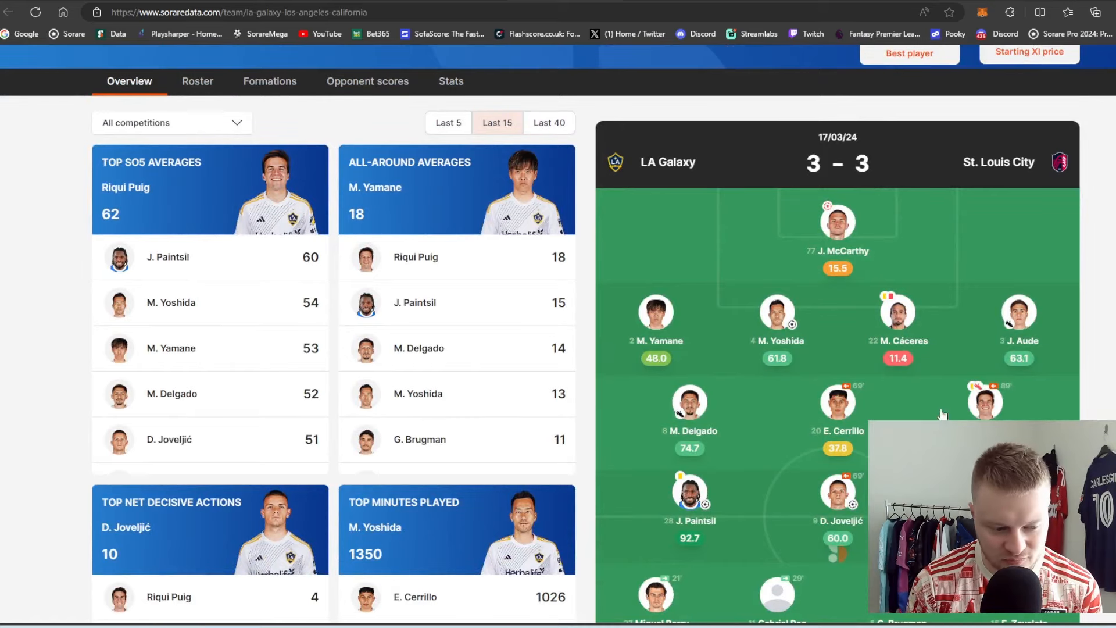
mouse_move(739, 528)
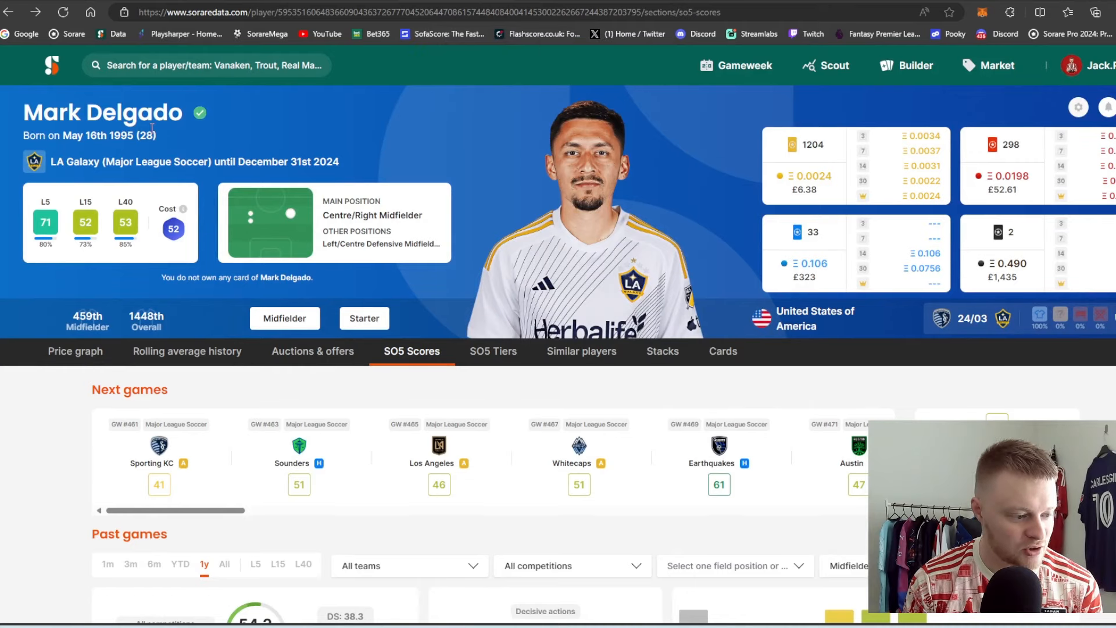
mouse_move(345, 169)
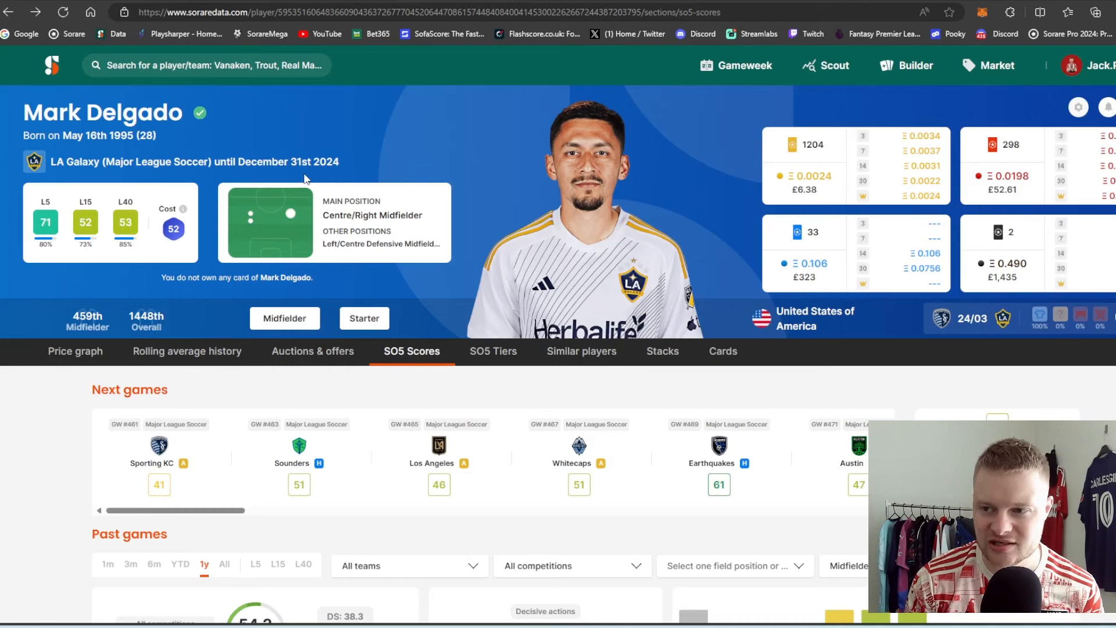
mouse_move(1103, 99)
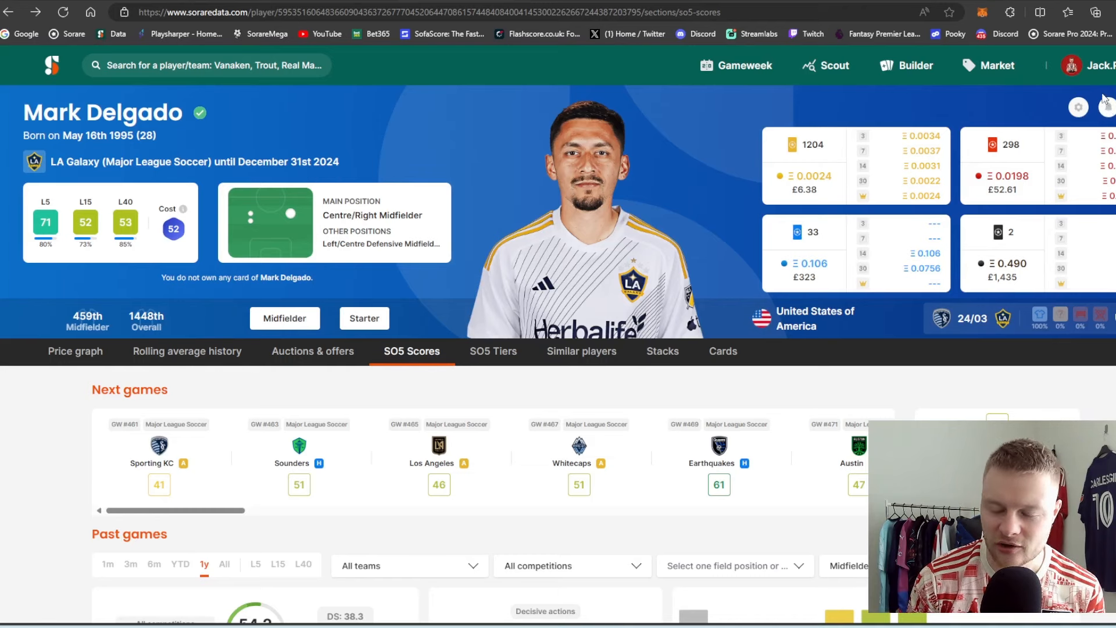
scroll("down", 3)
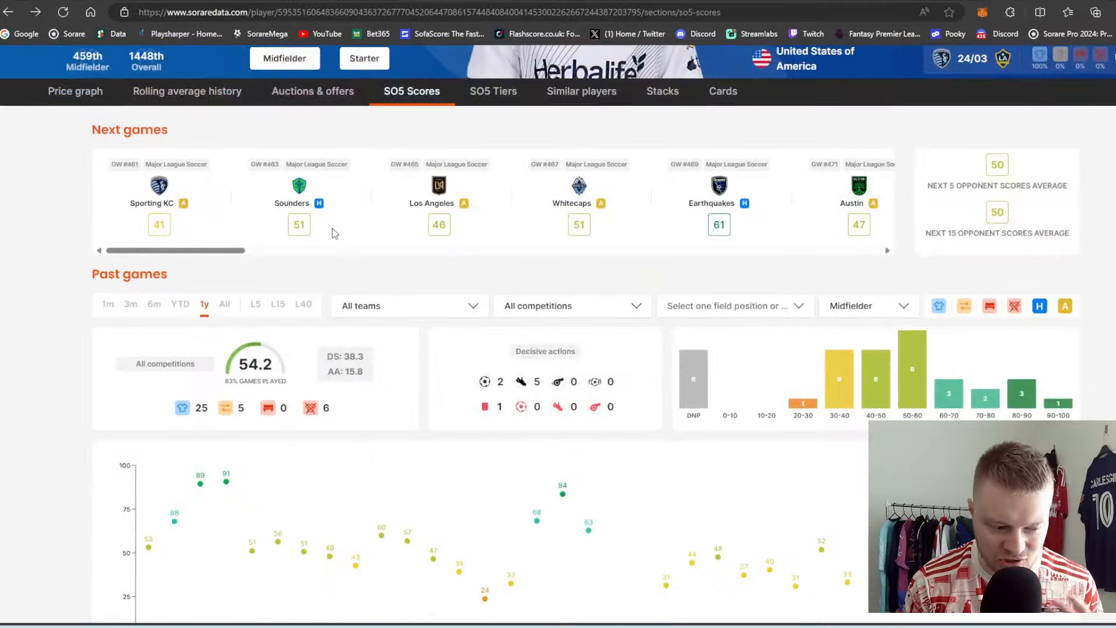
scroll("down", 3)
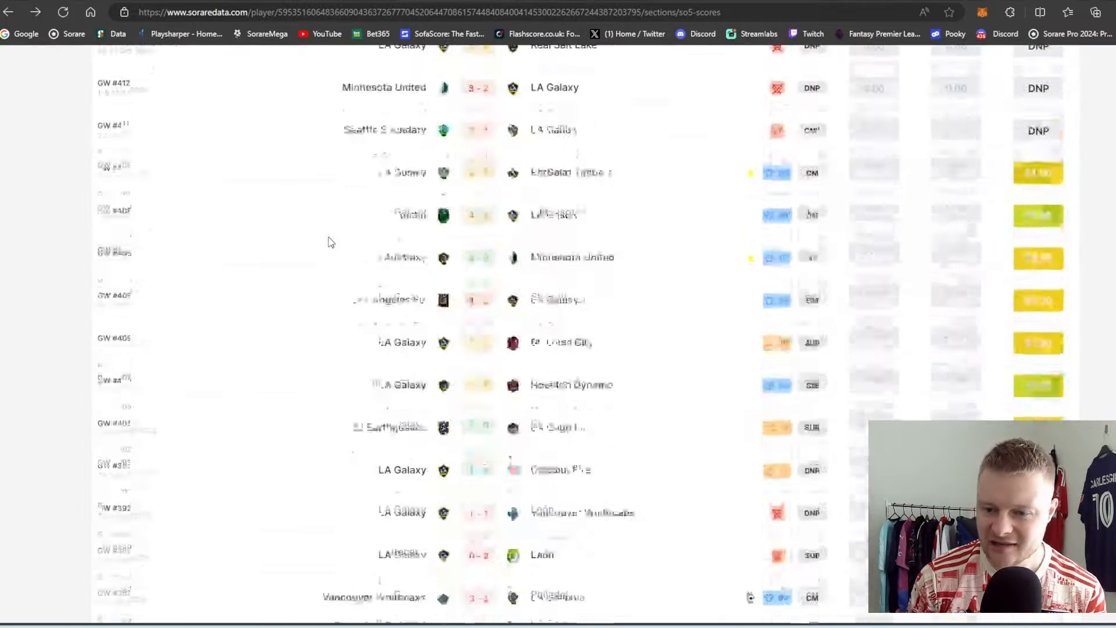
scroll("down", 3)
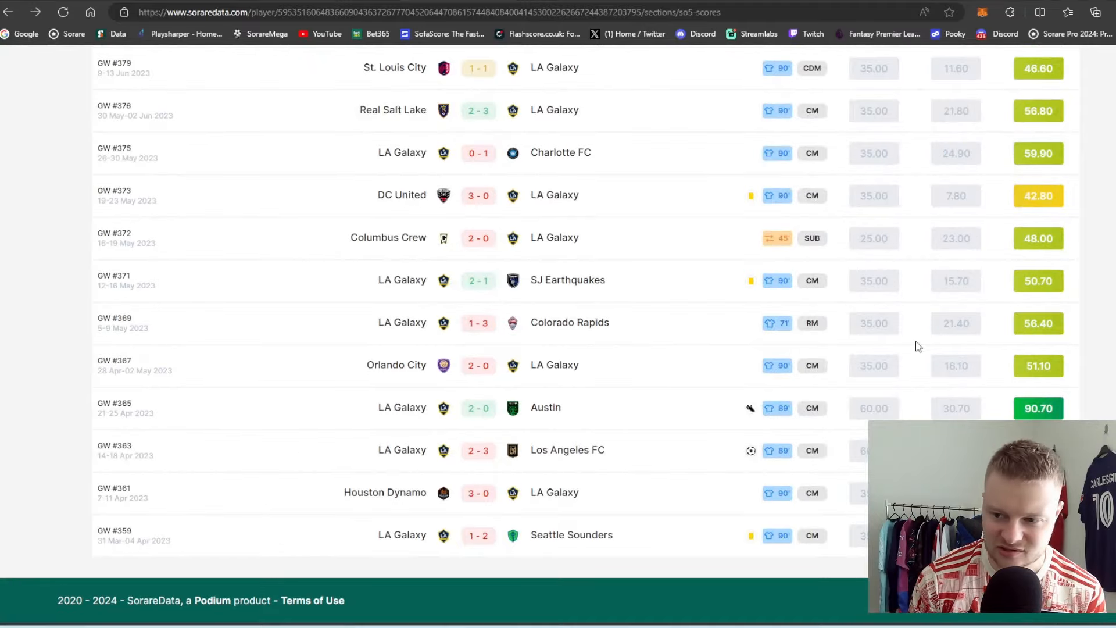
scroll("up", 3)
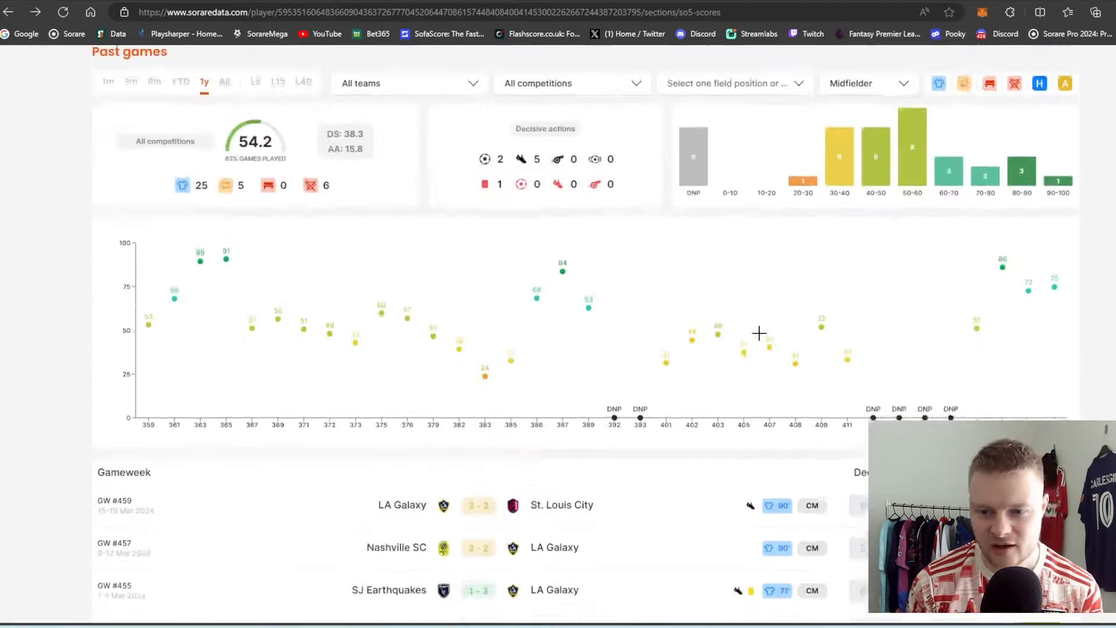
scroll("down", 3)
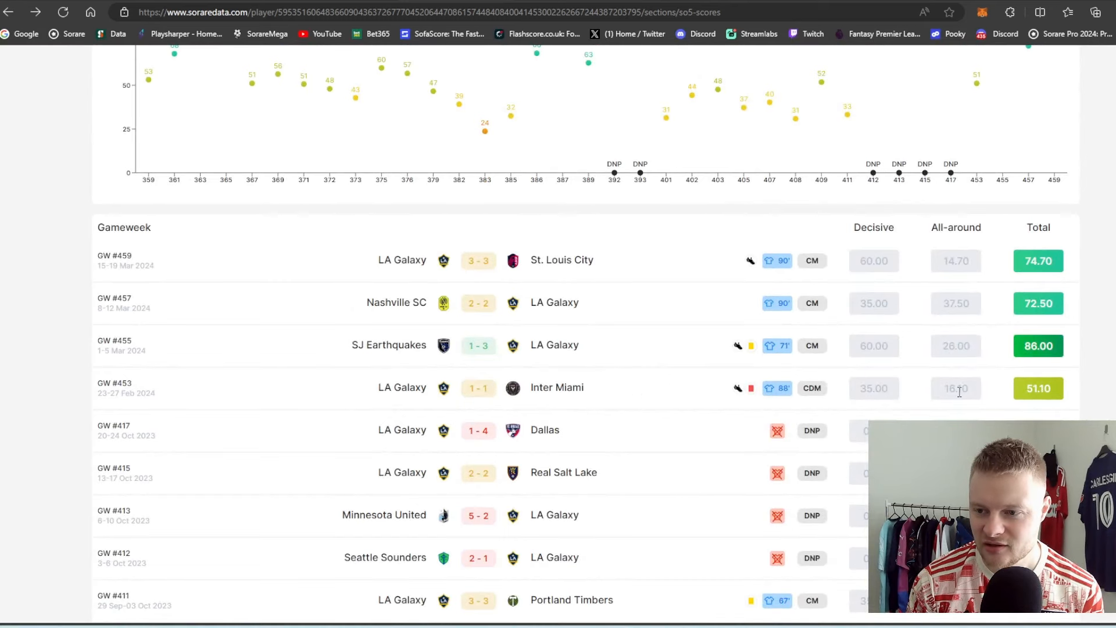
mouse_move(960, 301)
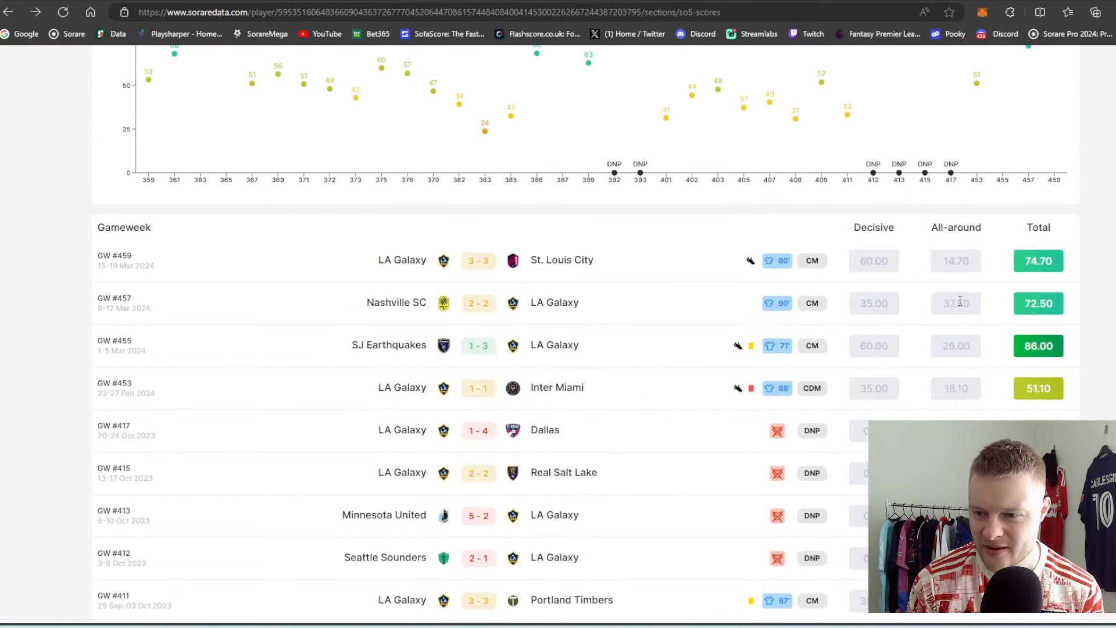
scroll("up", 3)
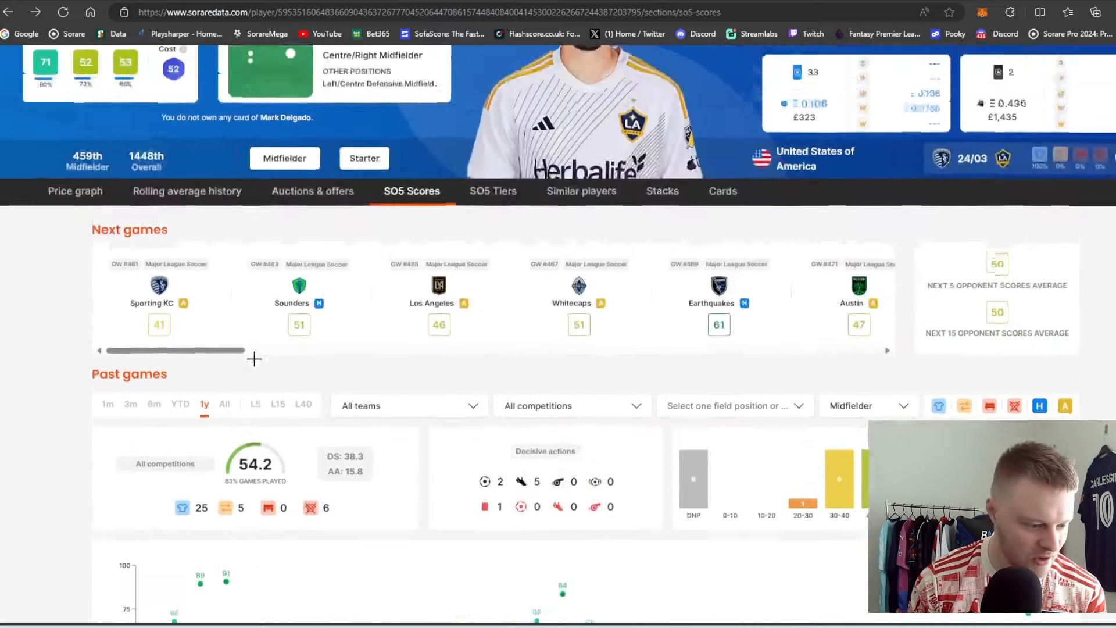
scroll("up", 3)
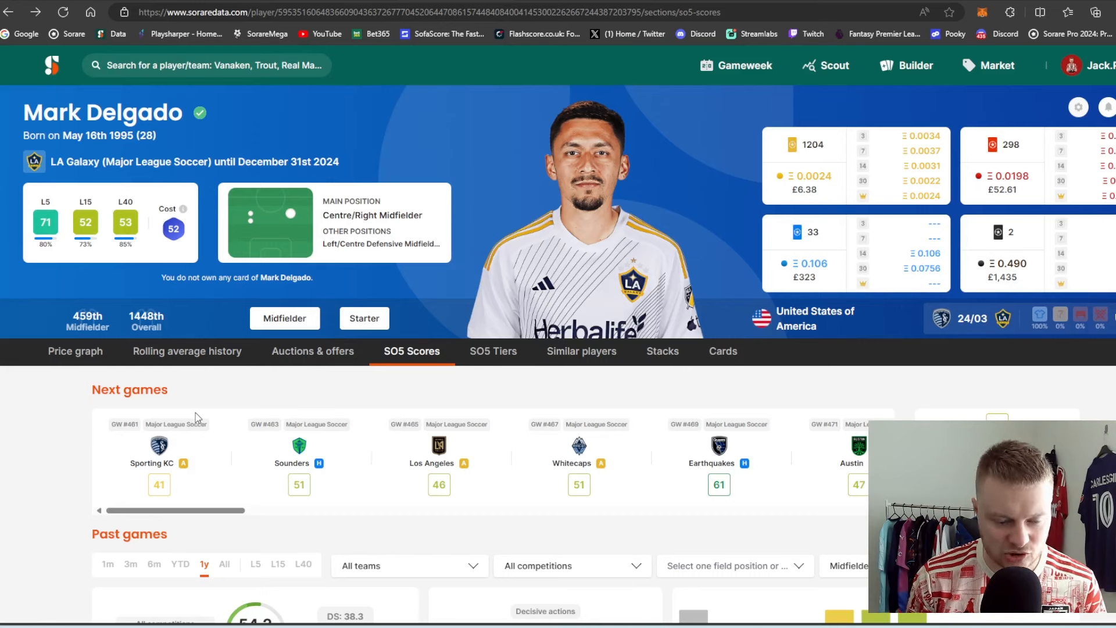
mouse_move(380, 464)
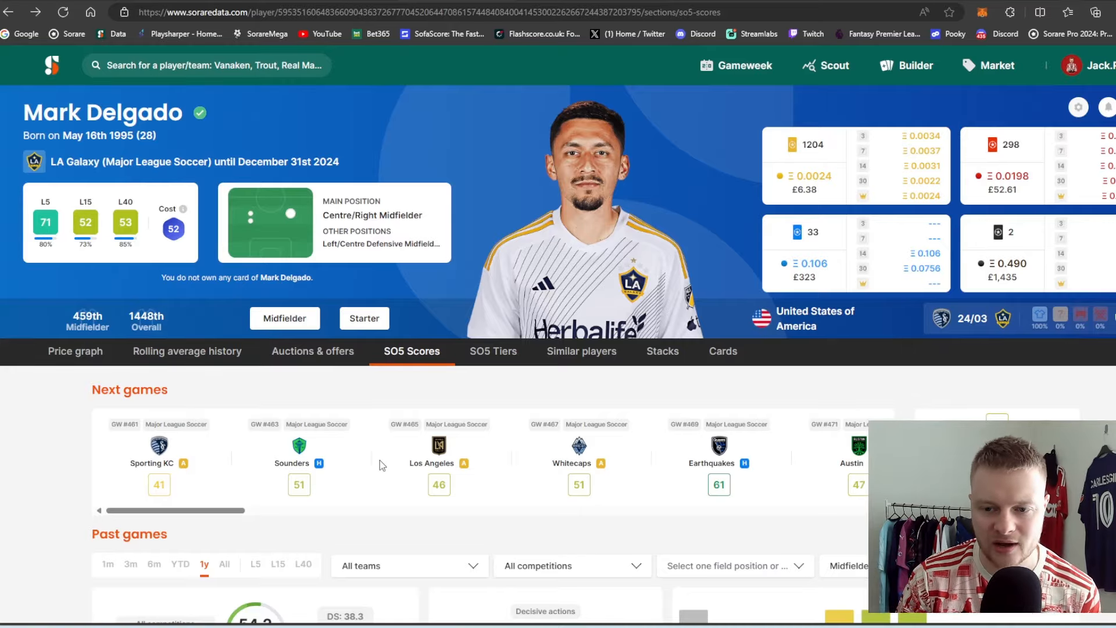
scroll("down", 3)
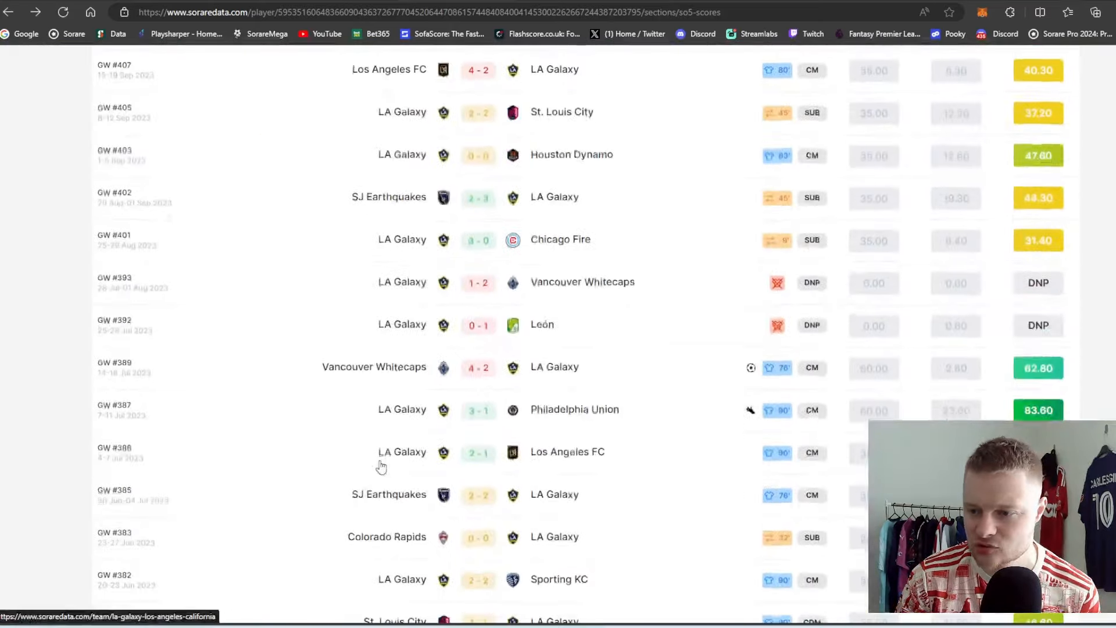
scroll("up", 3)
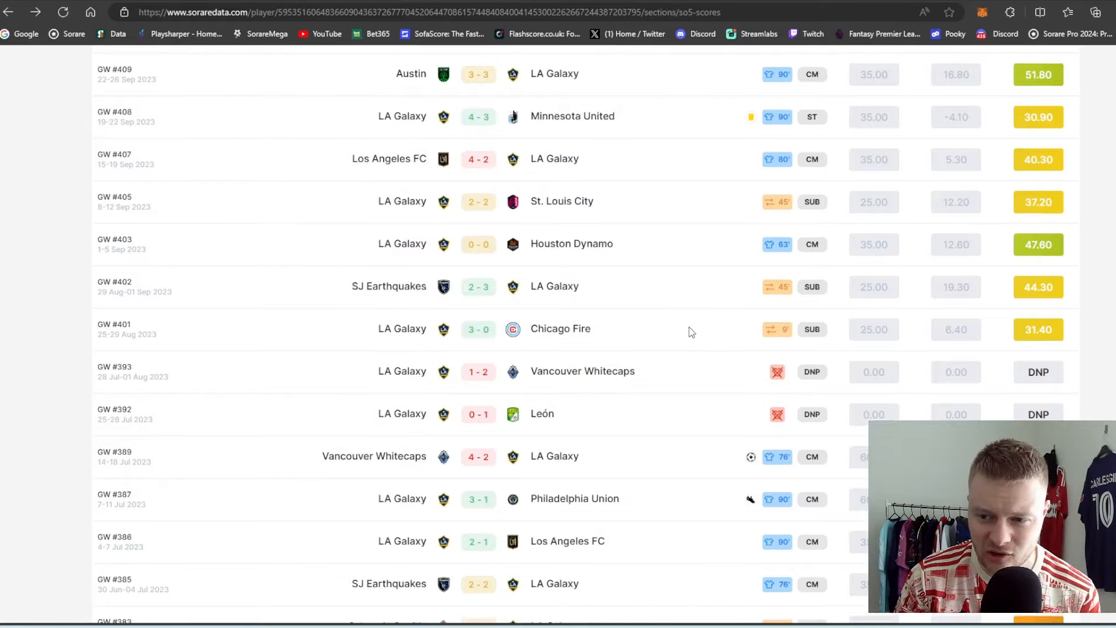
scroll("up", 3)
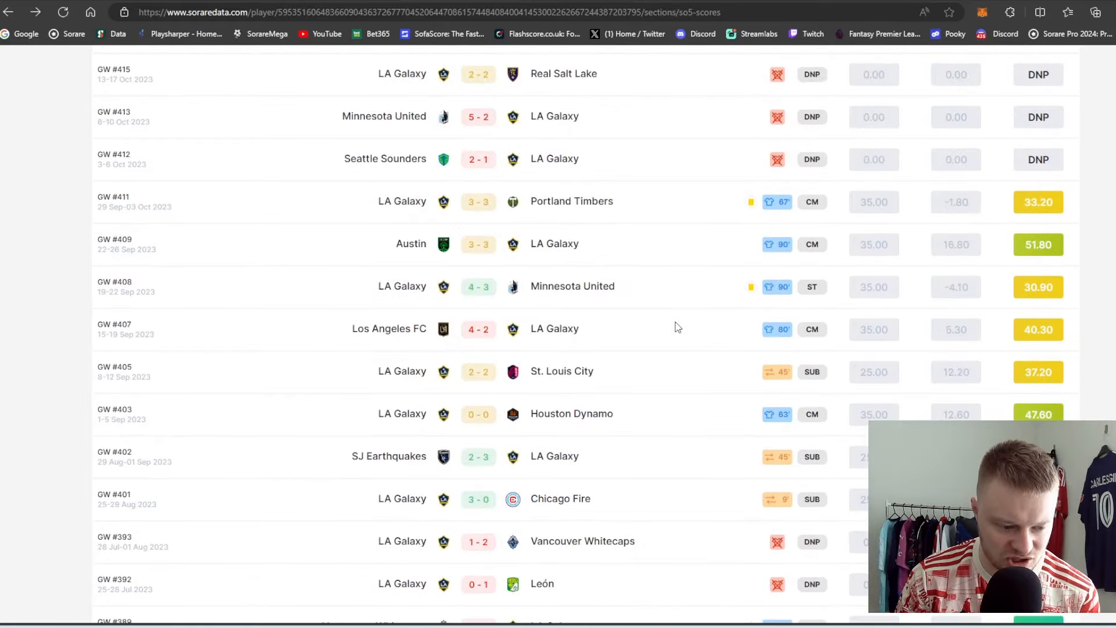
scroll("down", 3)
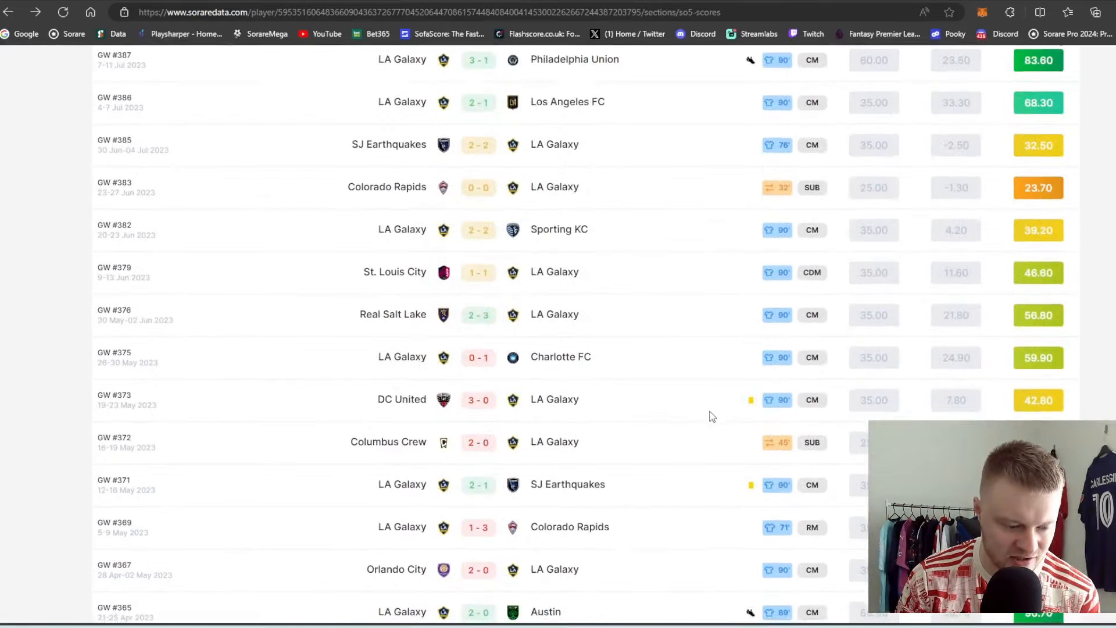
scroll("down", 3)
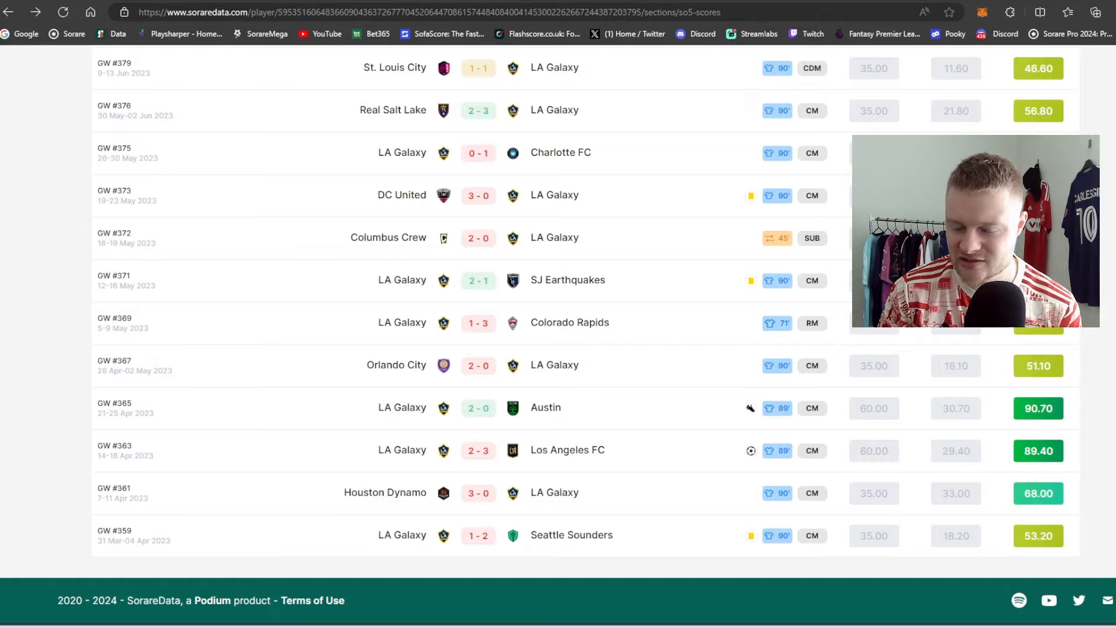
scroll("up", 3)
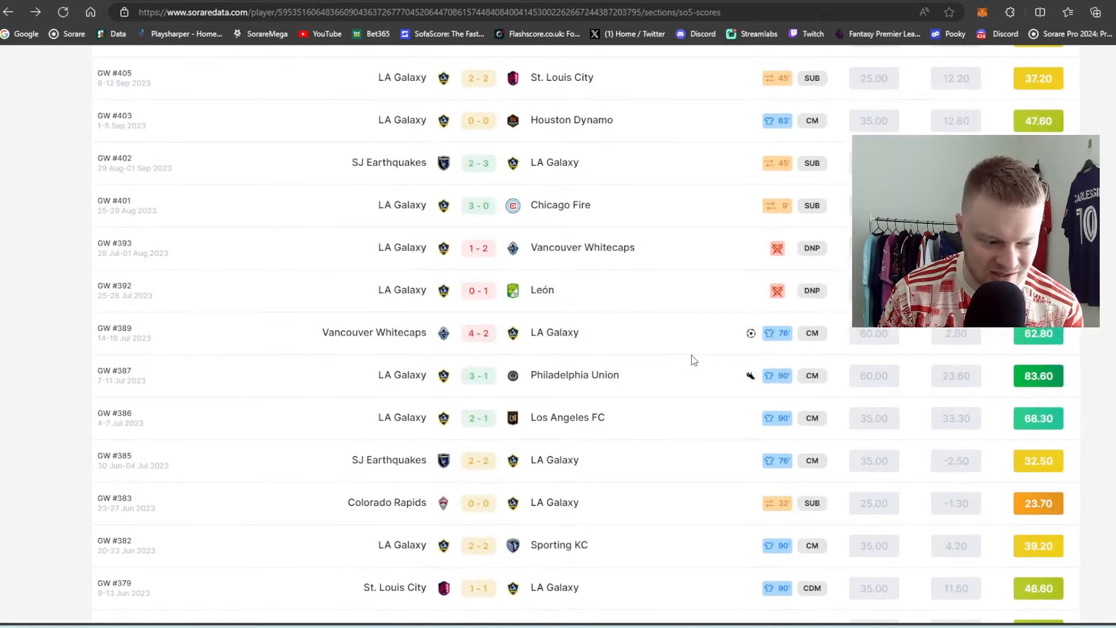
scroll("up", 3)
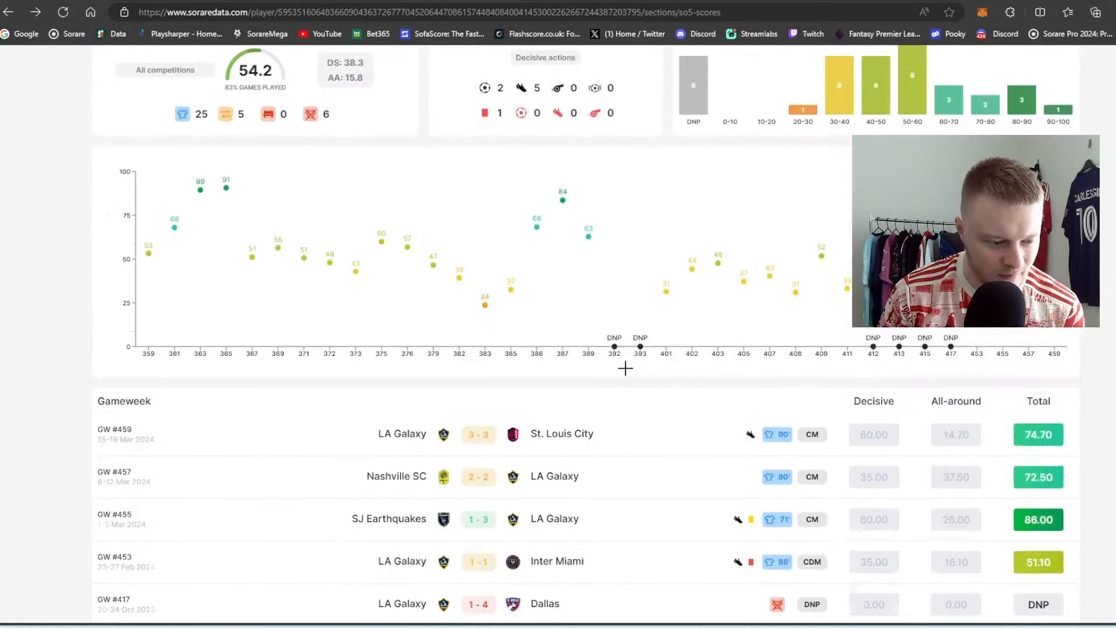
scroll("up", 3)
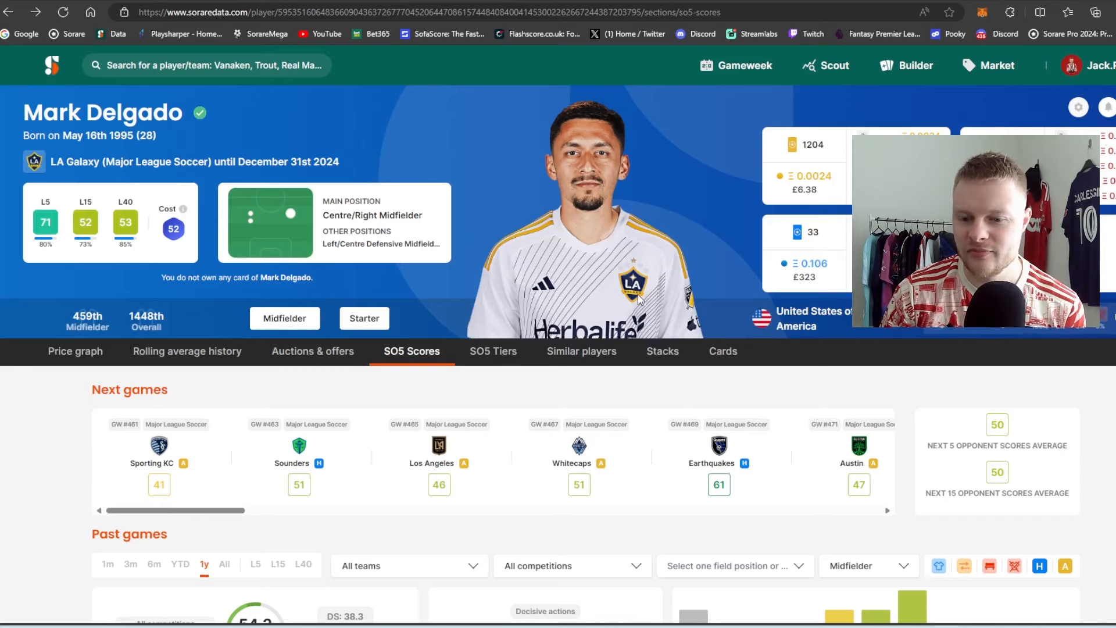
mouse_move(573, 255)
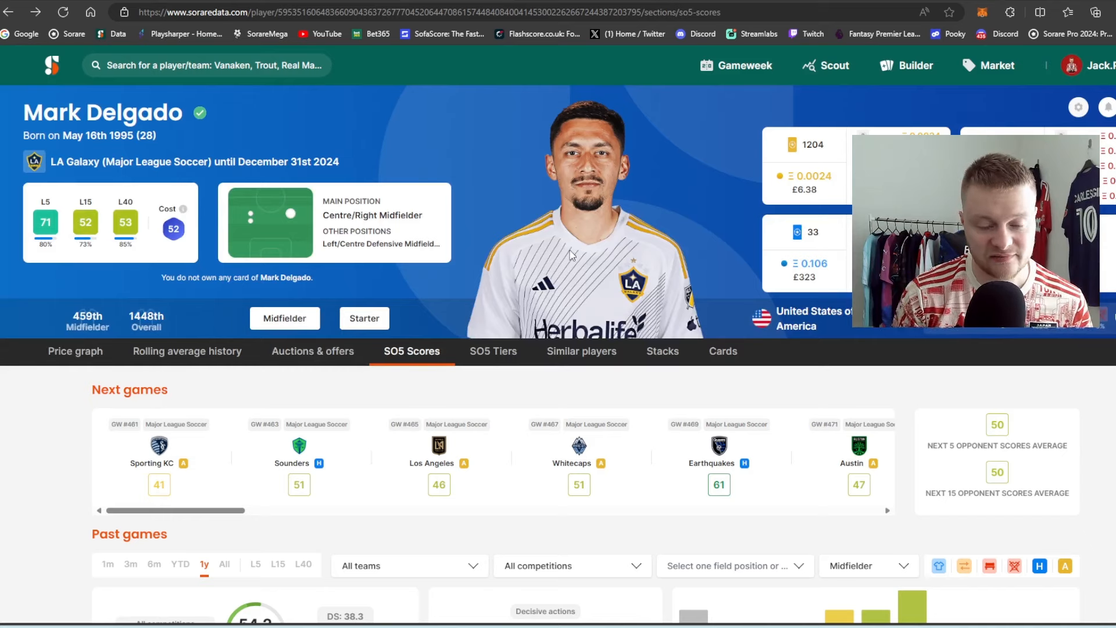